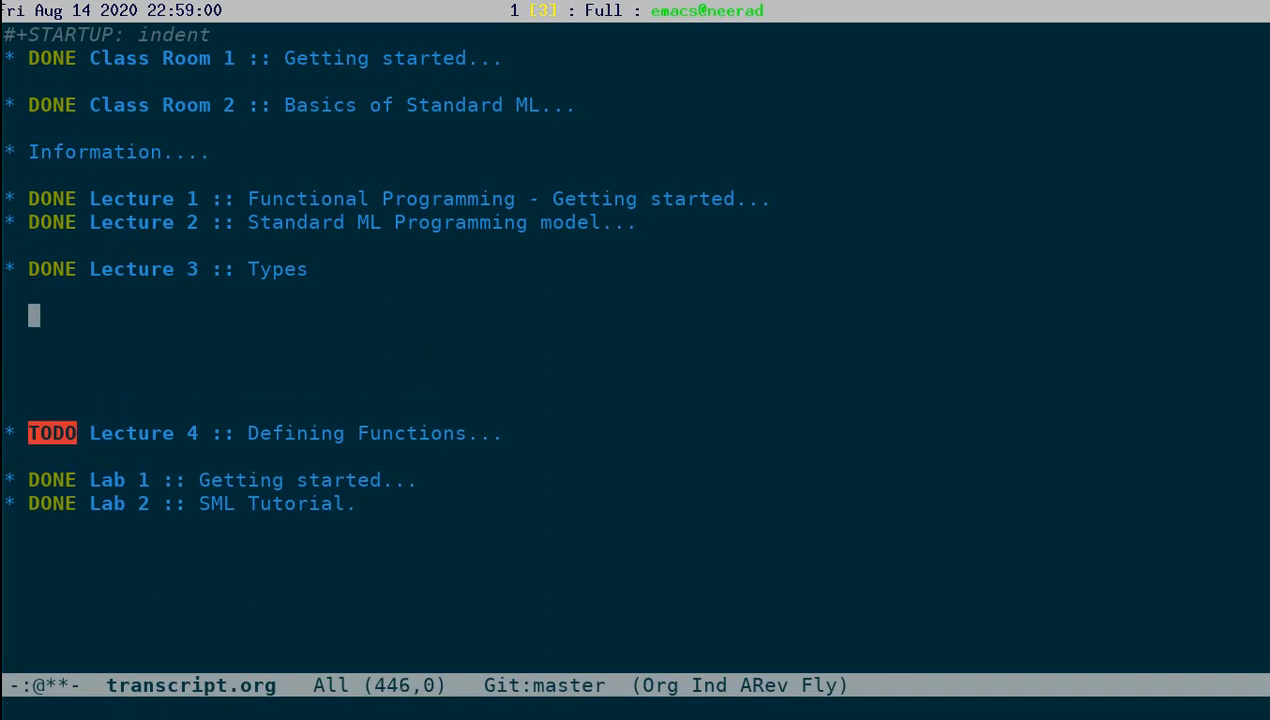
# Add the bullet '* Strongly typed programming language' under the Lecture 3 Types heading.
pyautogui.write('*')
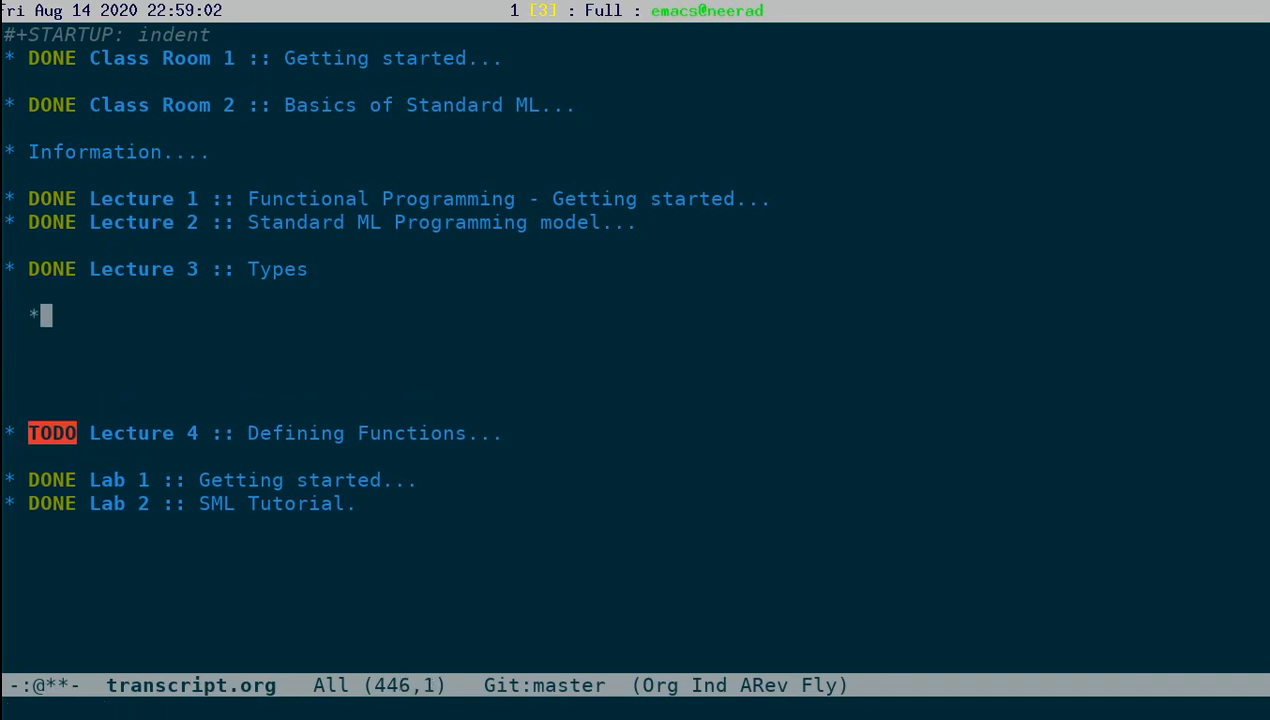
pyautogui.write('Str')
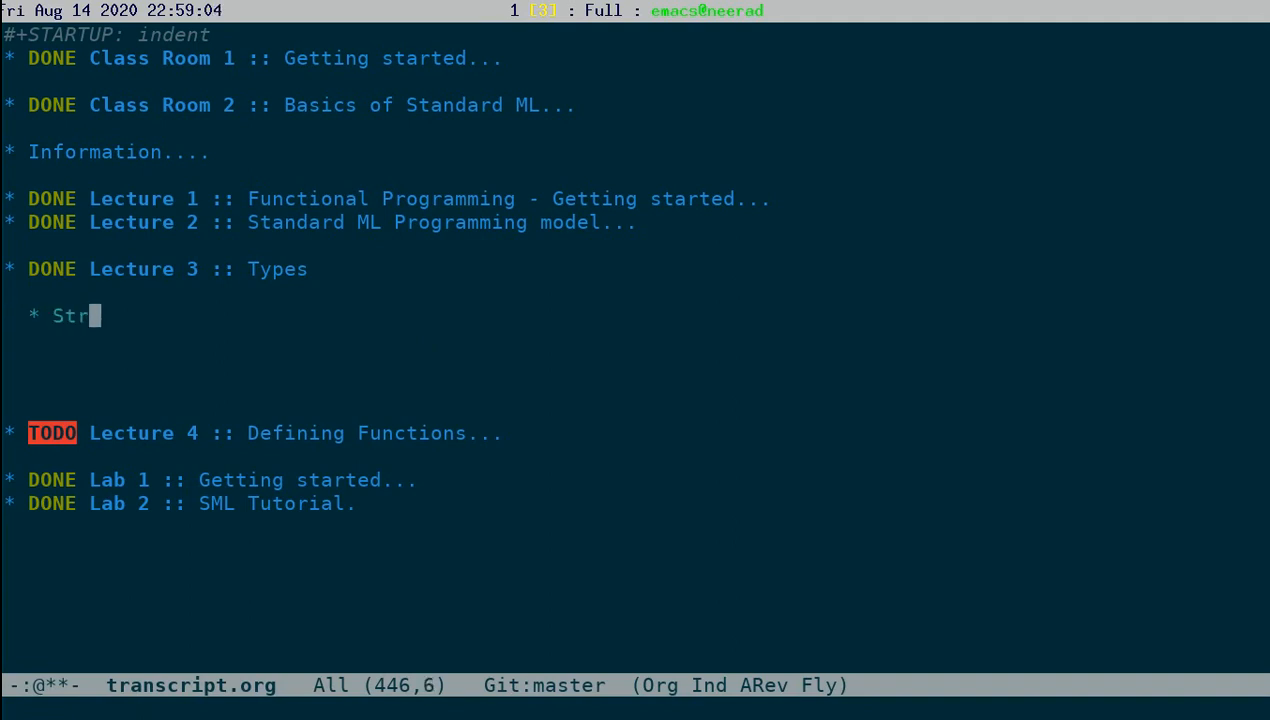
pyautogui.write('ongly type')
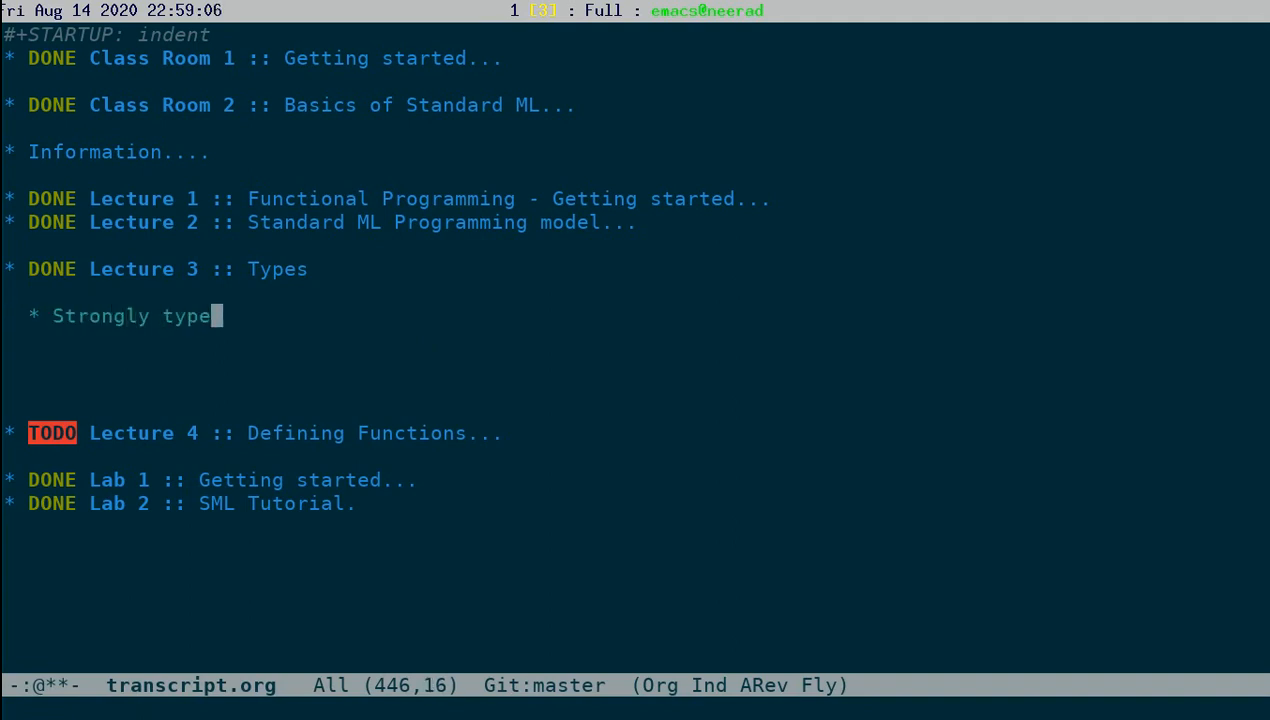
pyautogui.write('d prog')
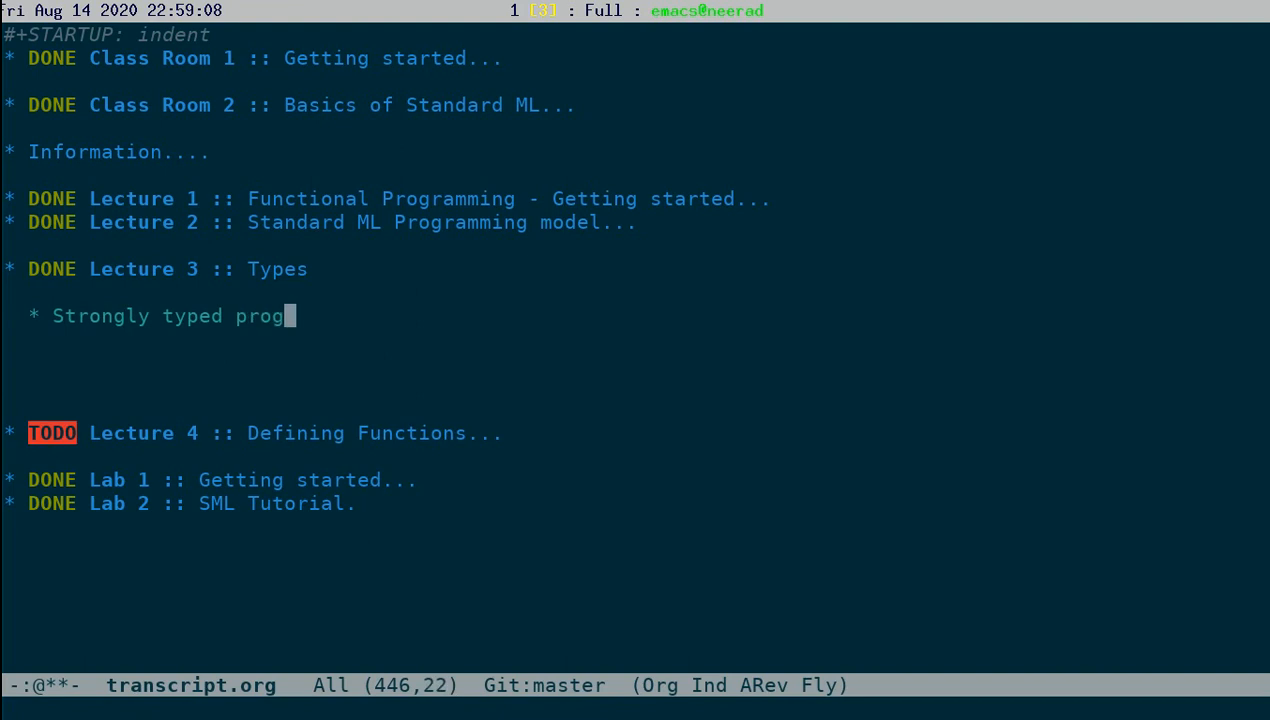
pyautogui.write('ramming ln')
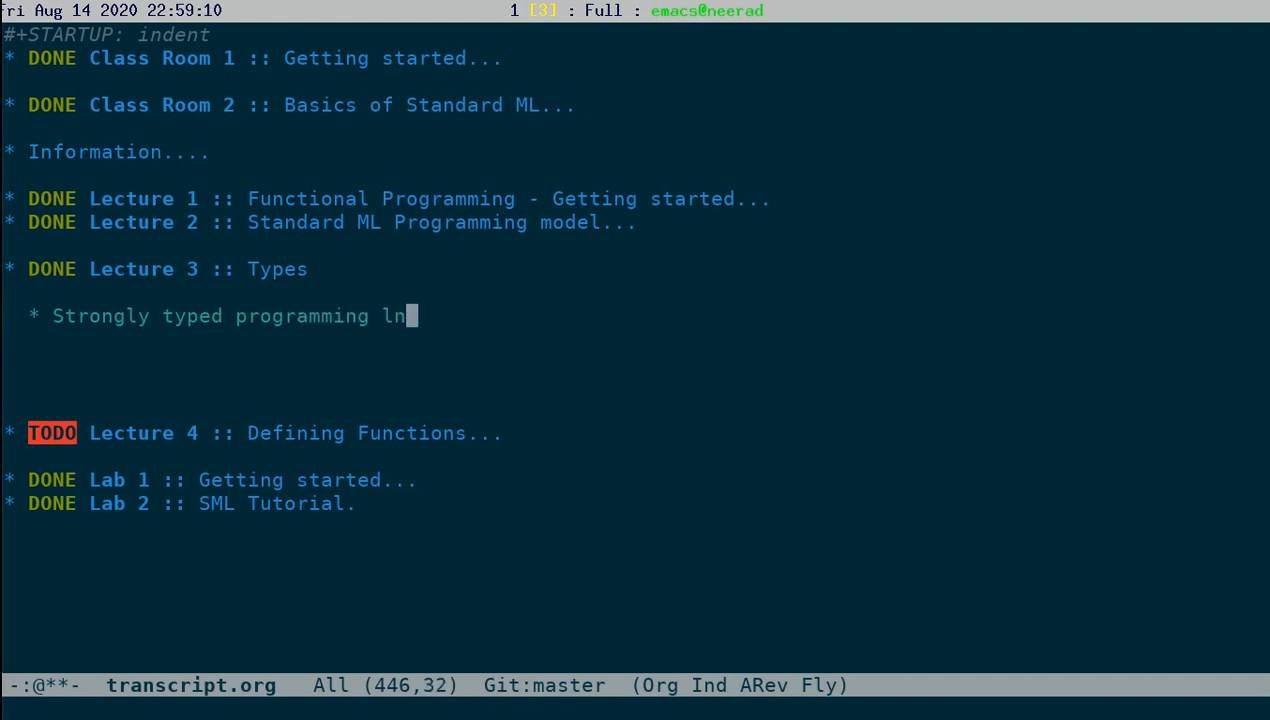
pyautogui.write('anu')
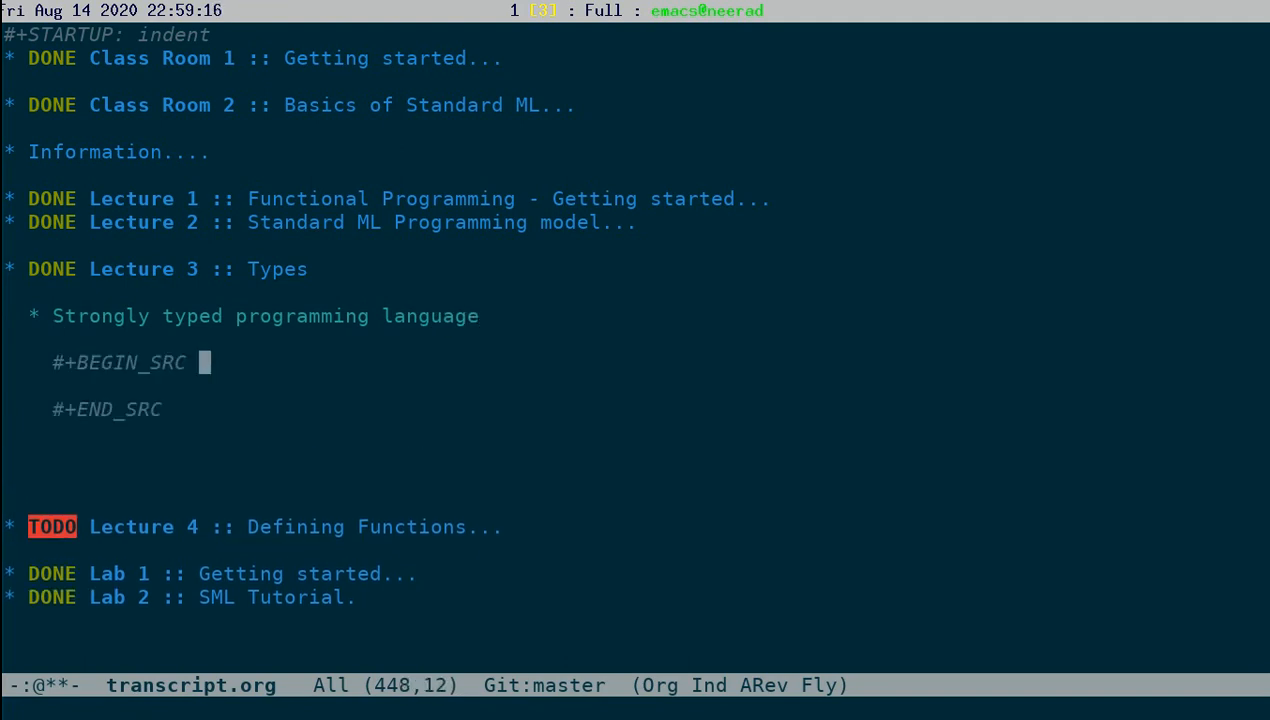
# Start an SML source block declaring val x = 10 and val hello = "hello".
pyautogui.write('sml')
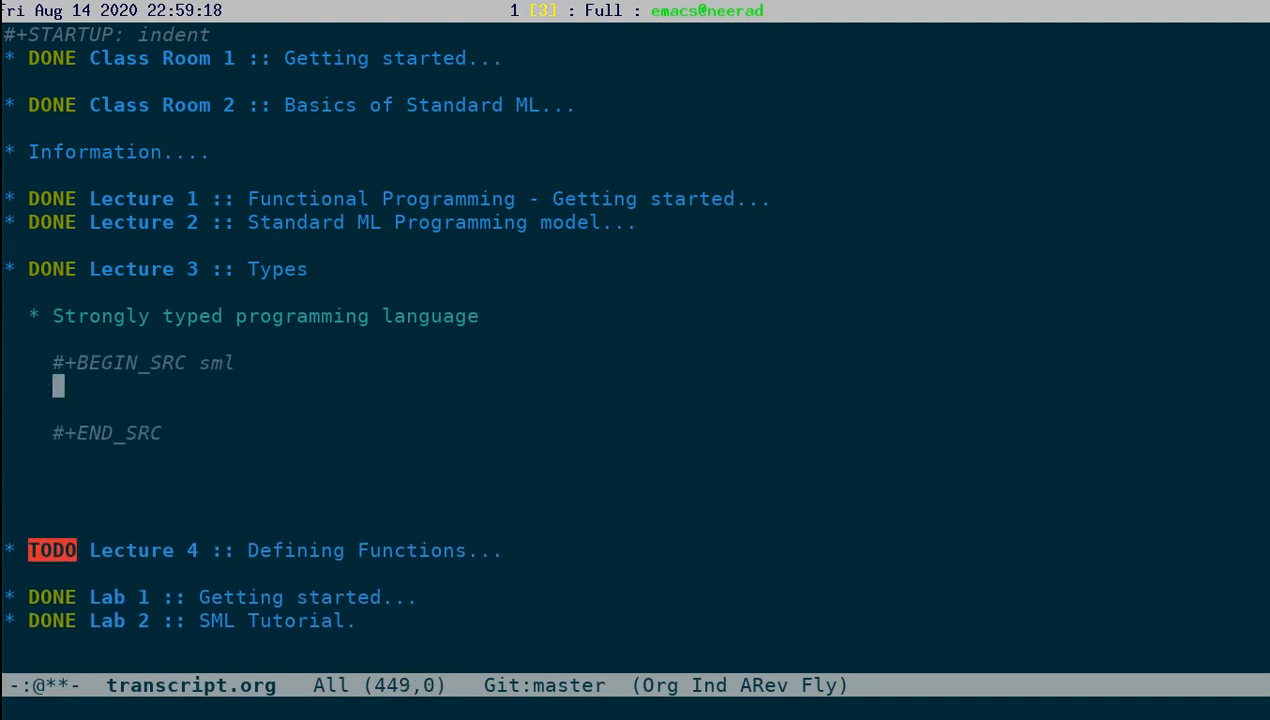
pyautogui.write('val x =')
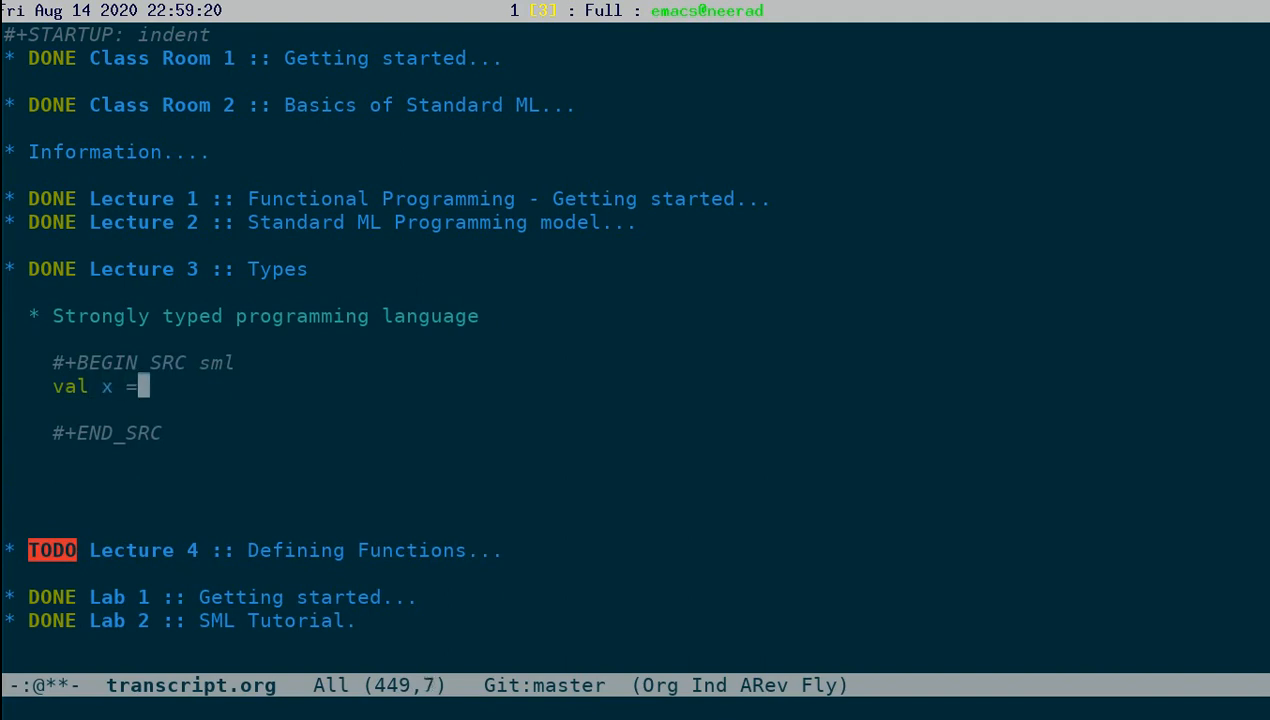
pyautogui.write('10')
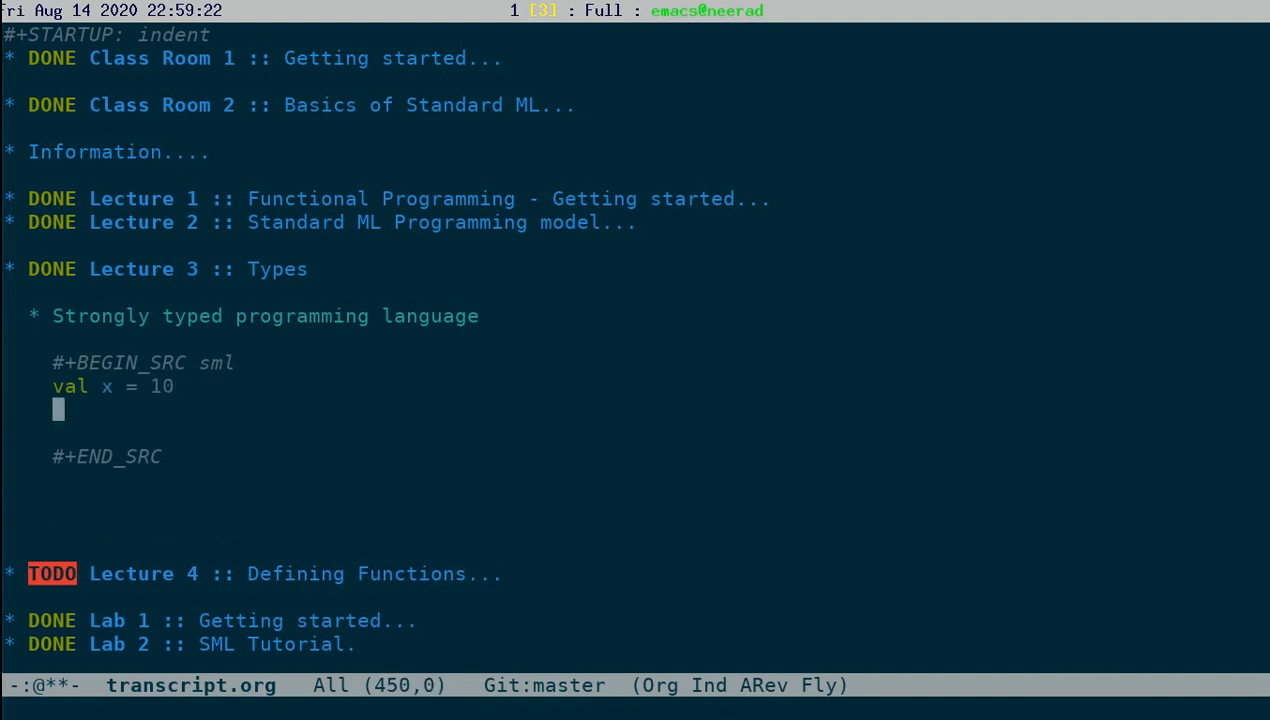
pyautogui.write('val')
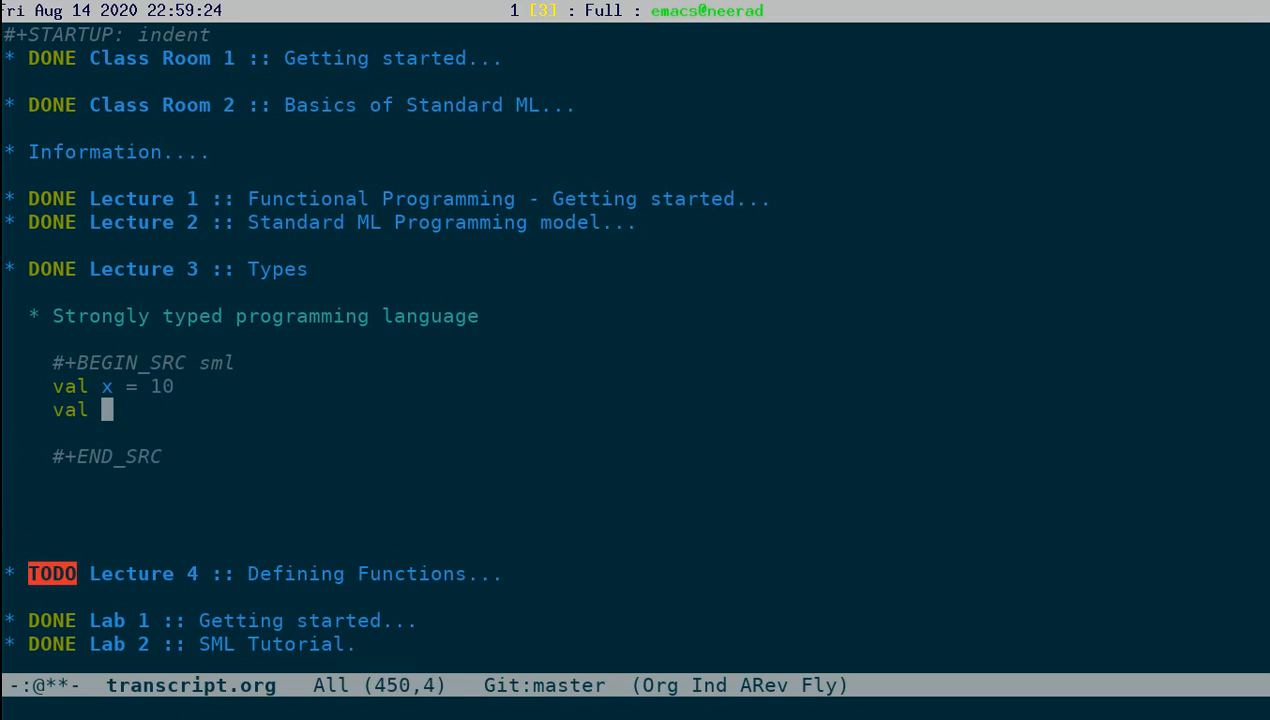
pyautogui.write('he')
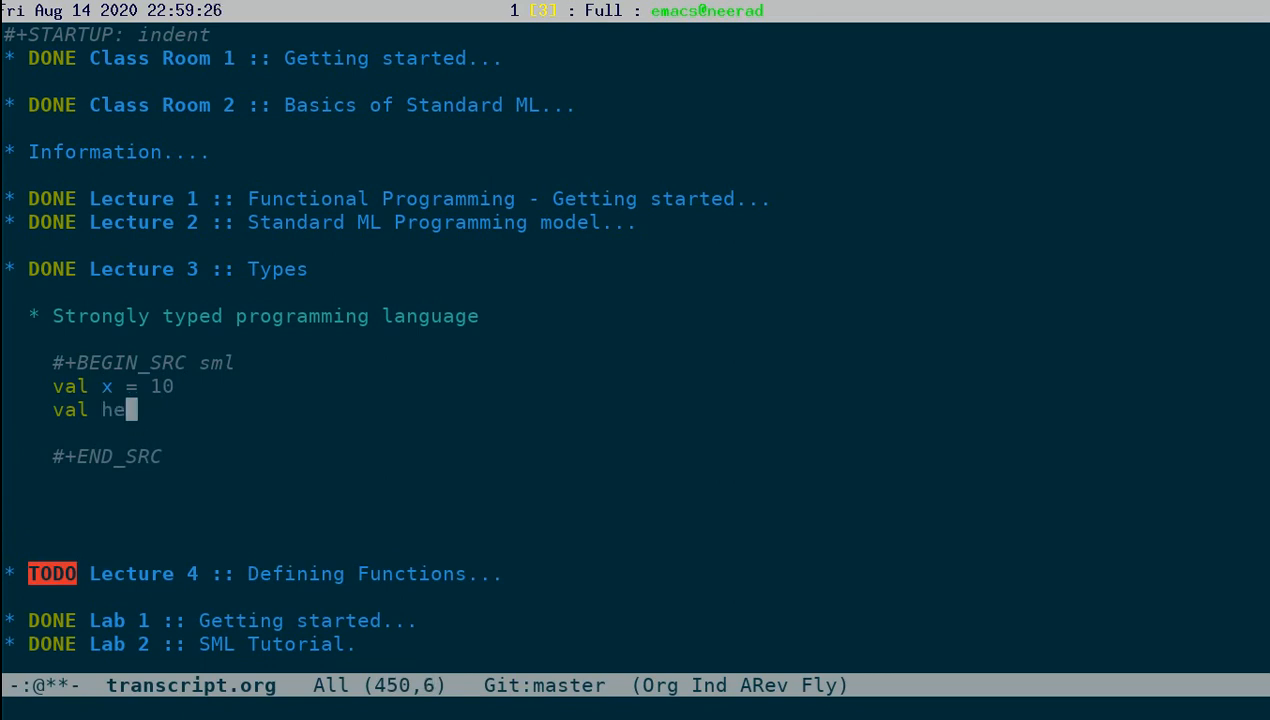
pyautogui.write('llo = "')
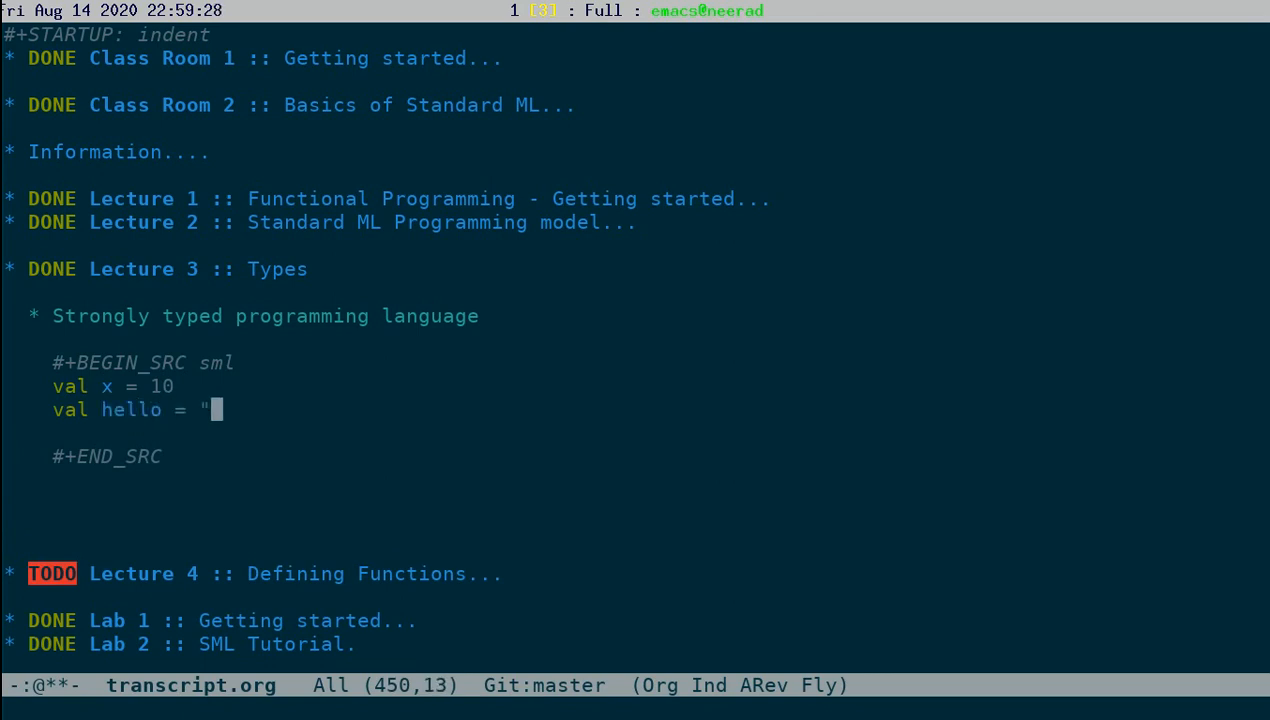
pyautogui.write('hello"')
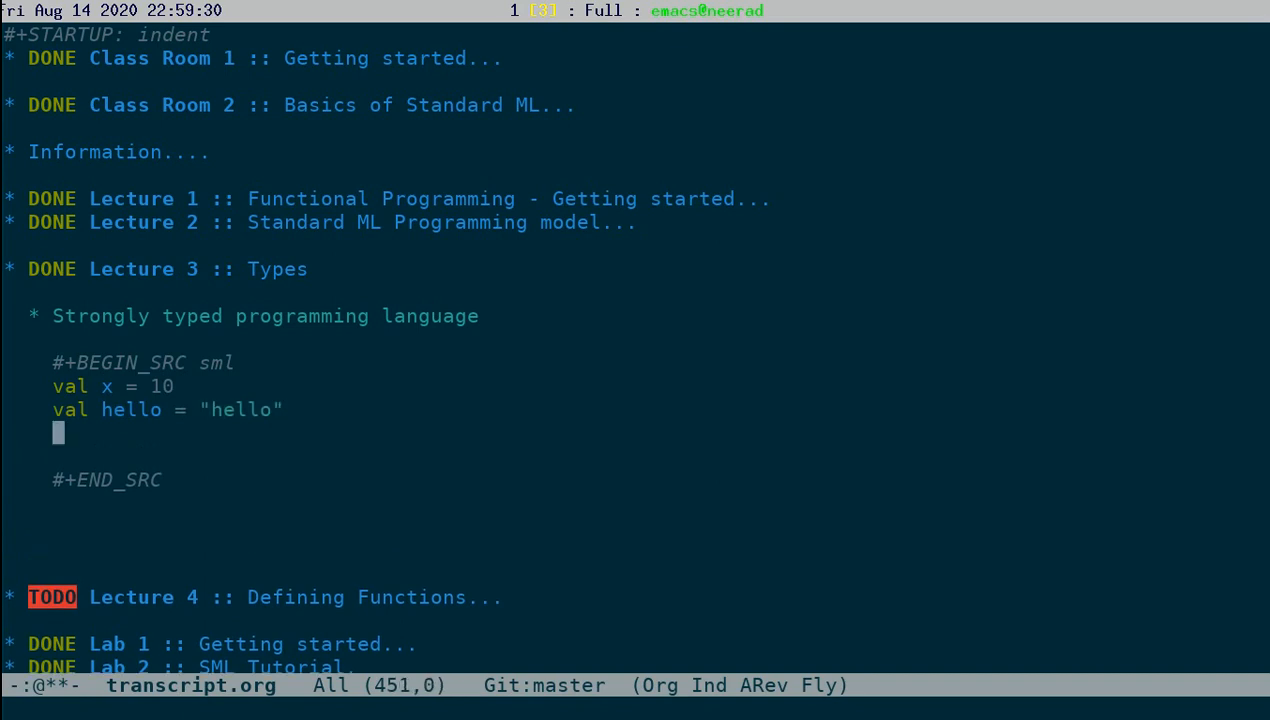
# Add val y = (1,"hello") and val z = [1,2,3] to the SML block.
pyautogui.write('val y     =')
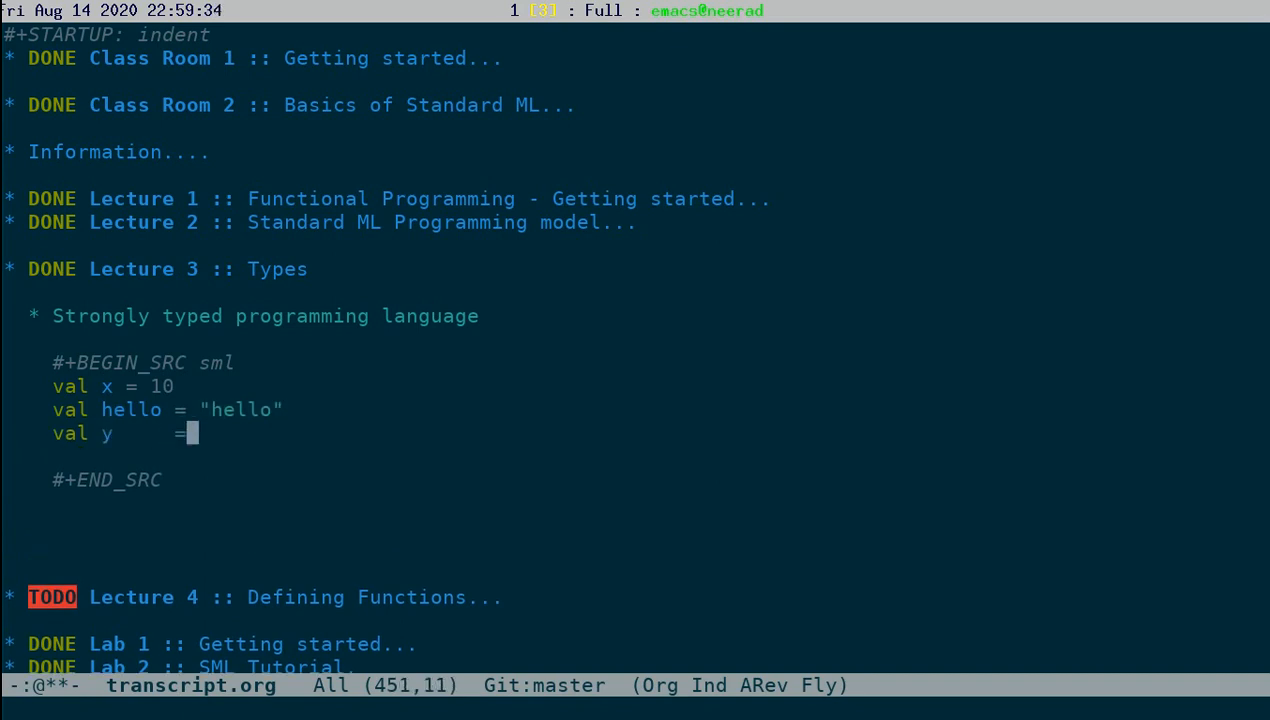
pyautogui.write('(1,2)')
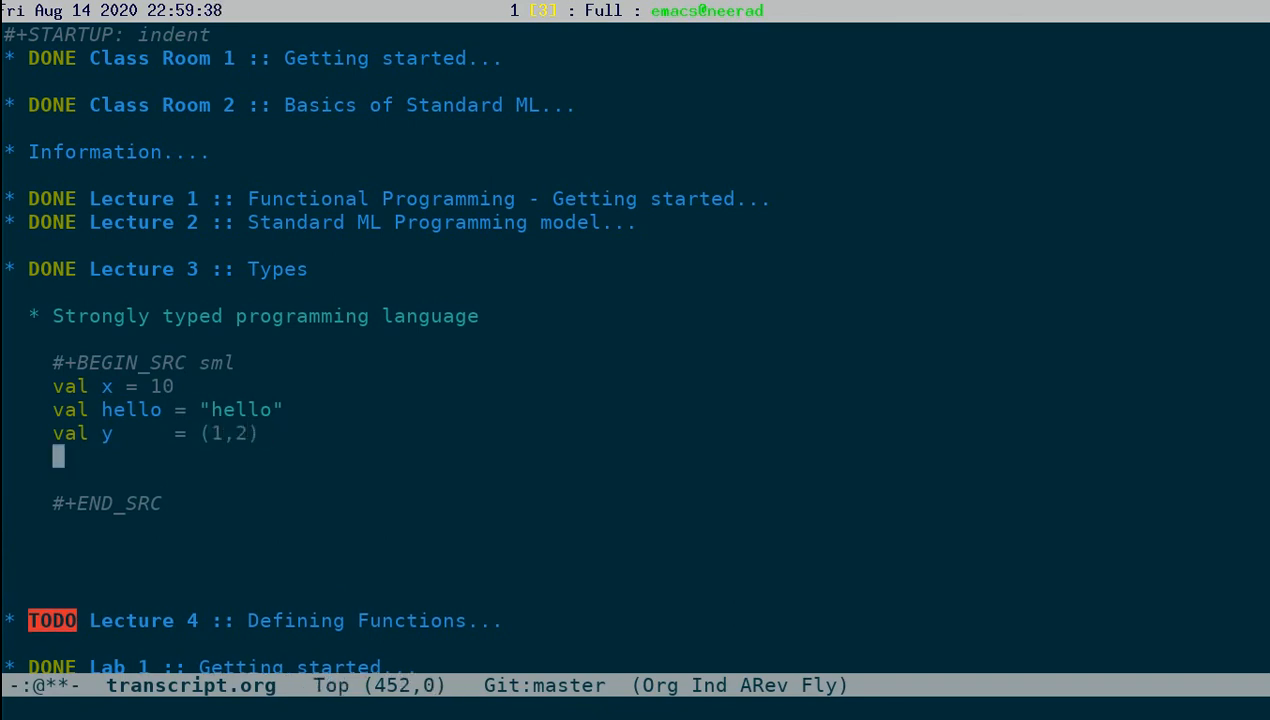
pyautogui.write('val')
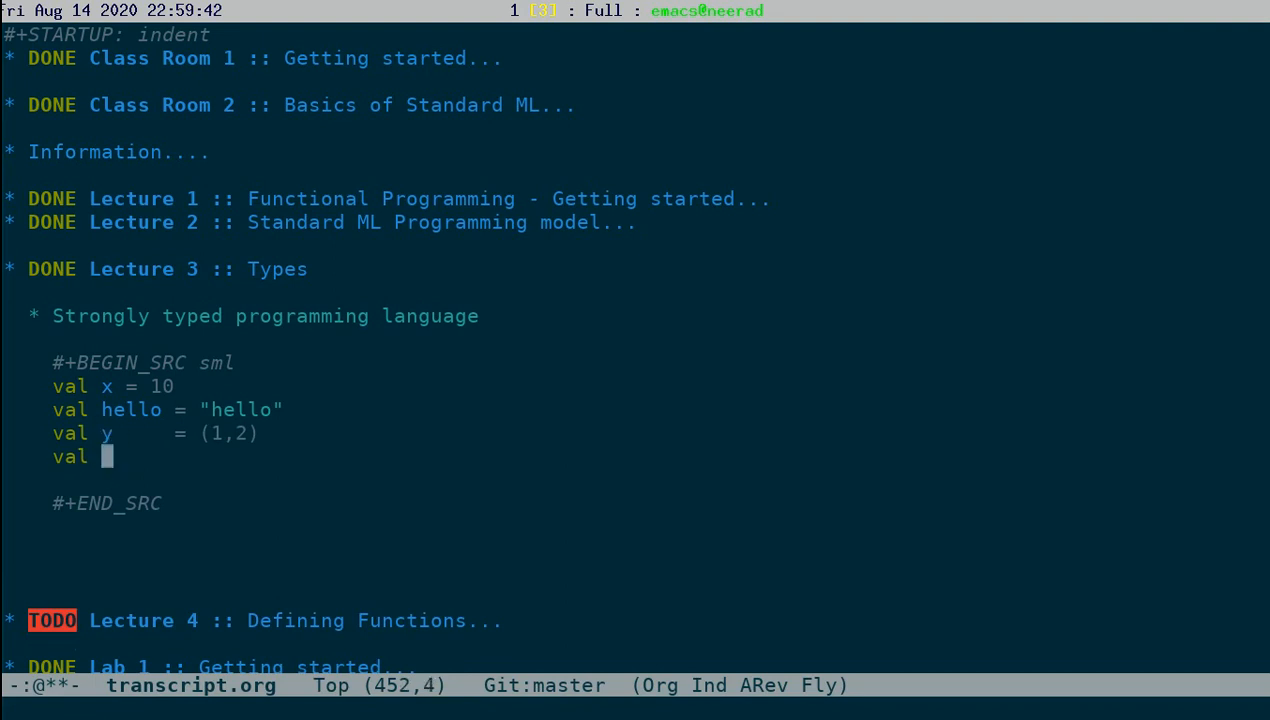
pyautogui.write('z')
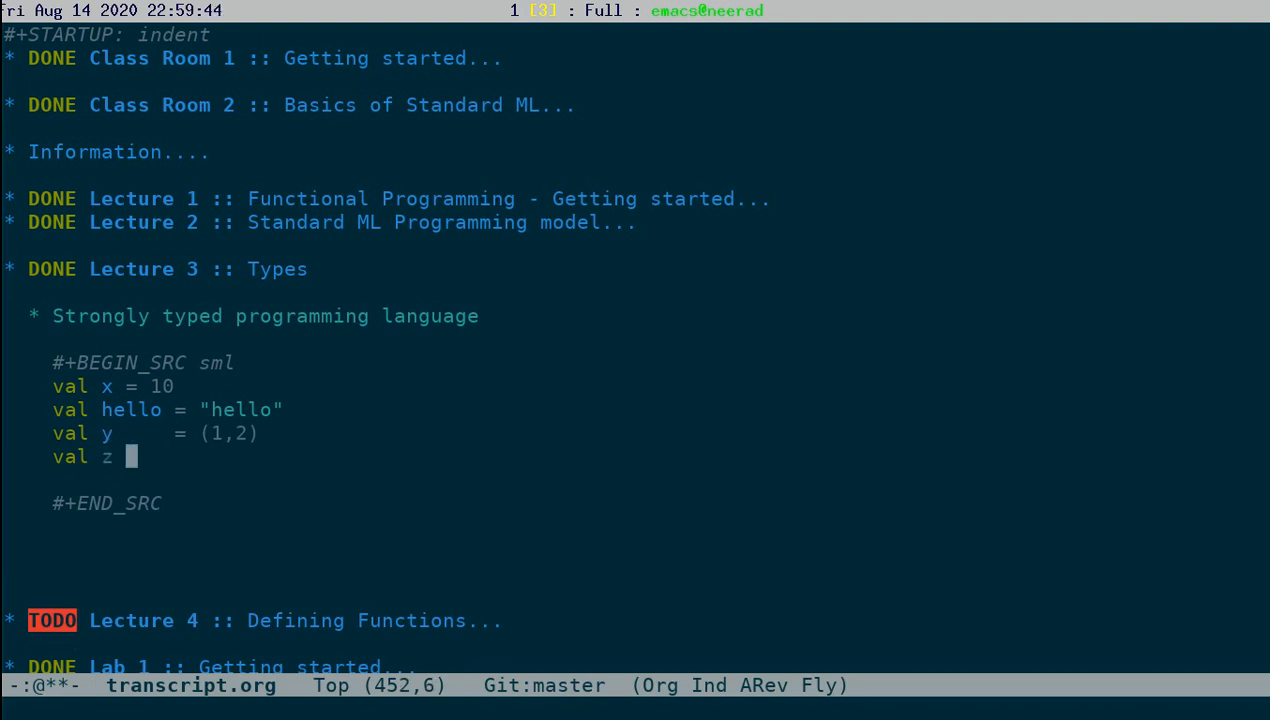
pyautogui.write('1 [1')
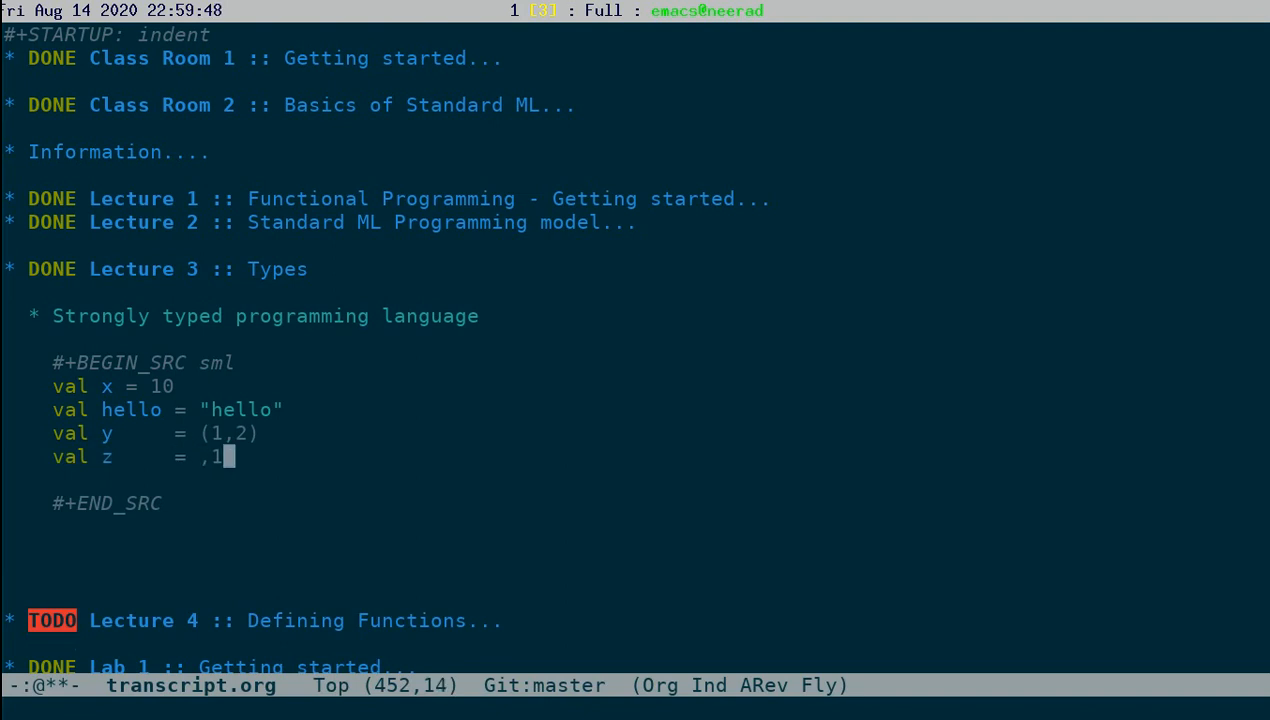
pyautogui.press('BackSpace')
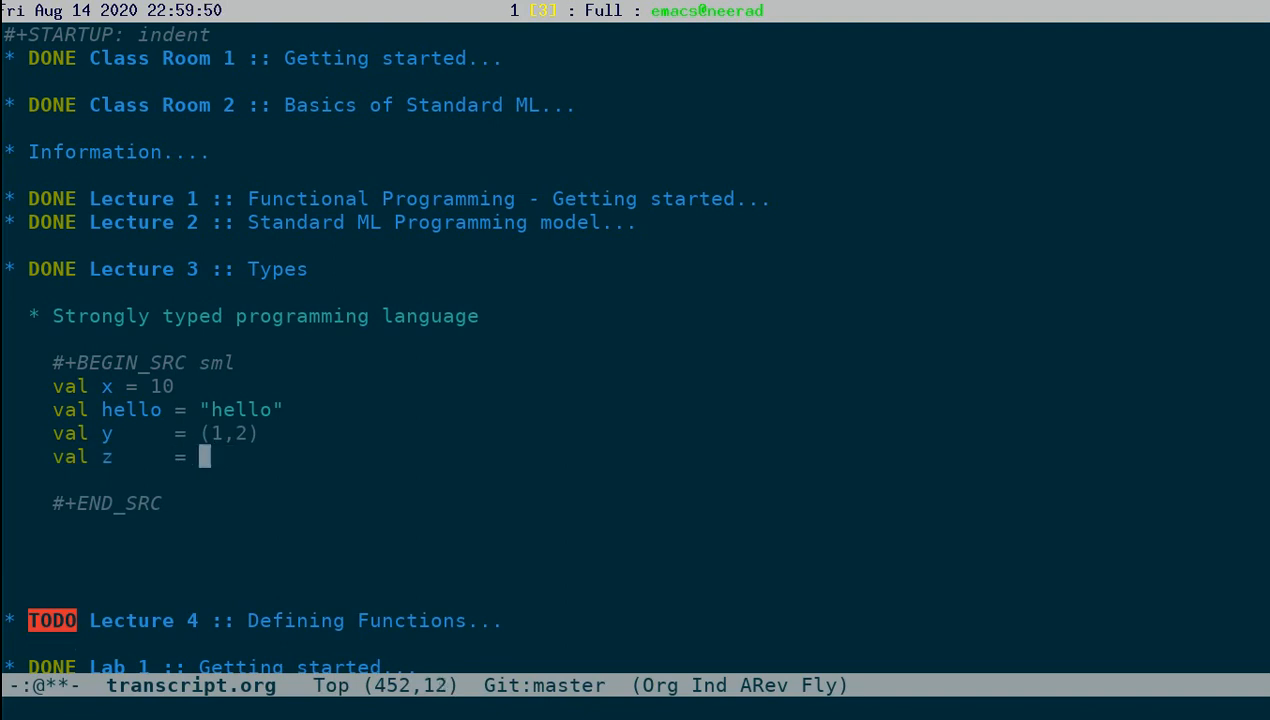
pyautogui.write('[1,2,3')
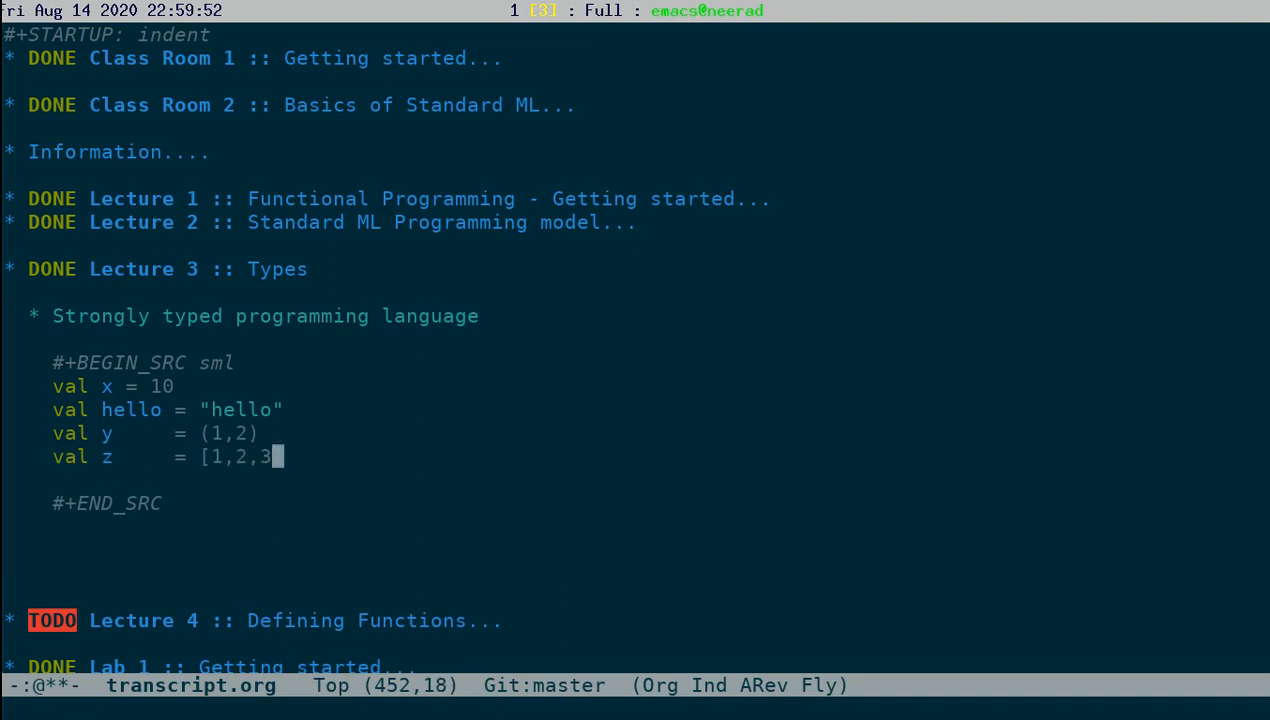
pyautogui.write(']')
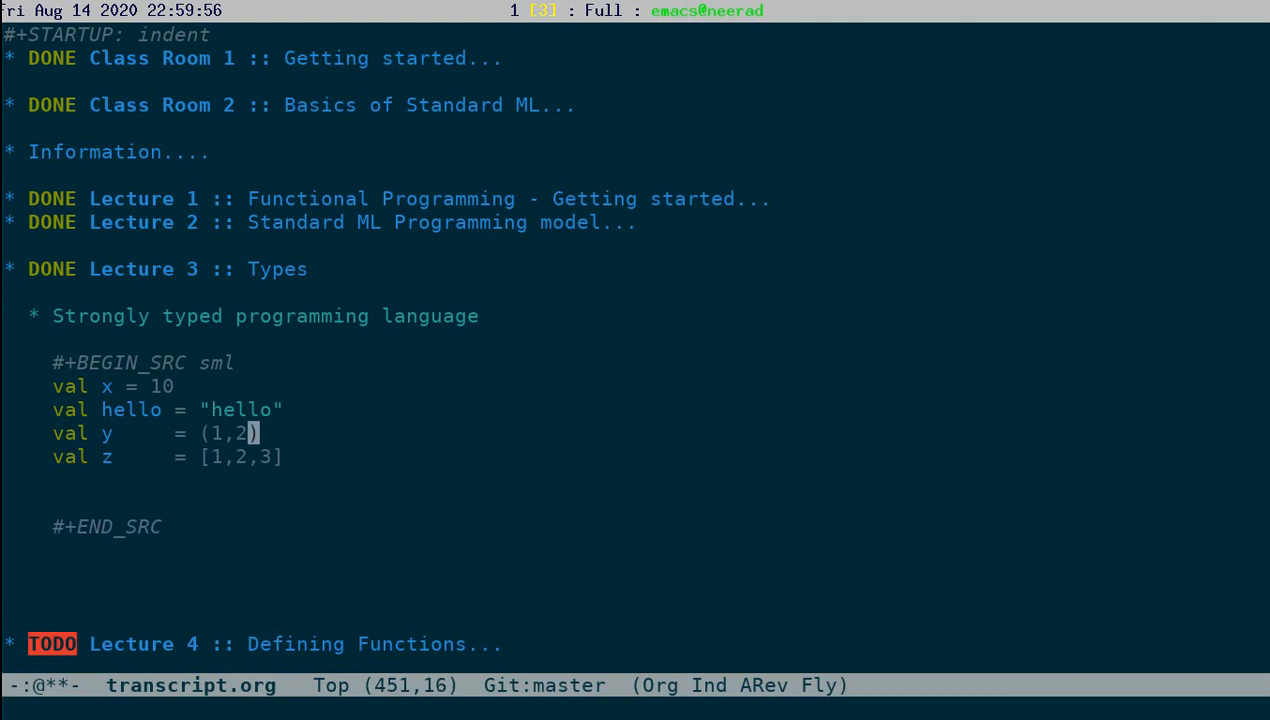
pyautogui.write('"hello')
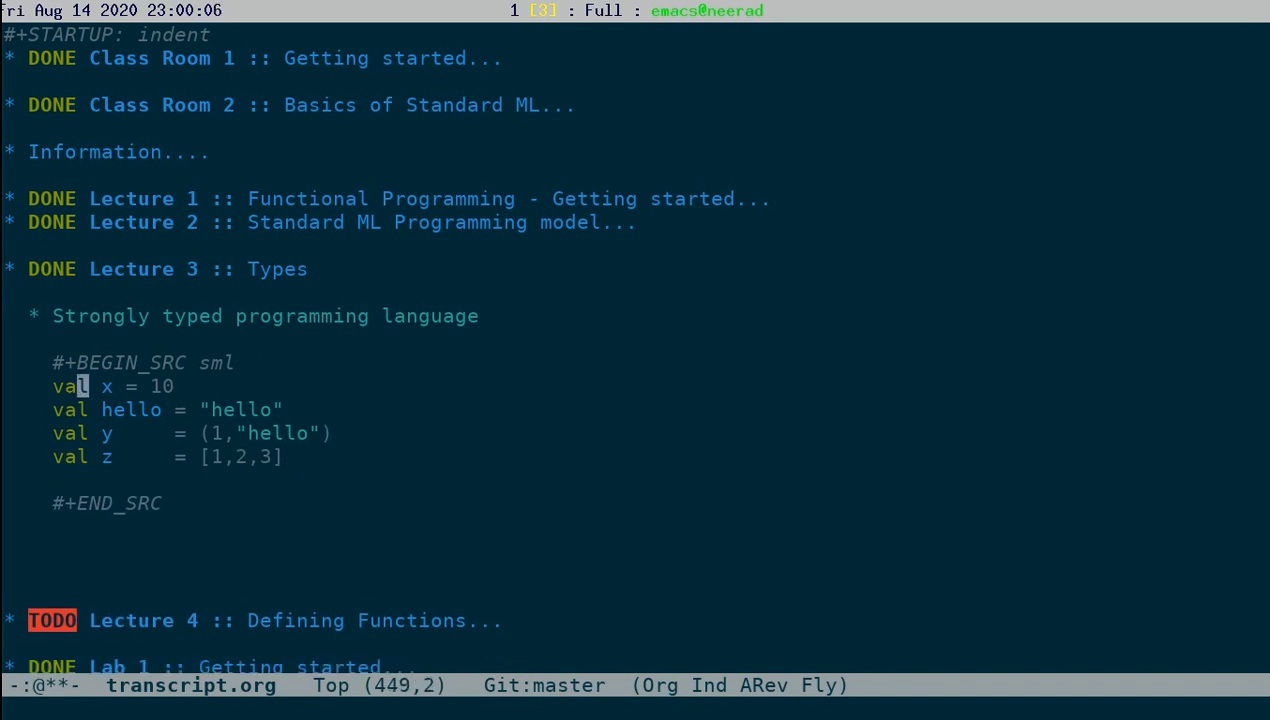
pyautogui.moveTo(180, 386)
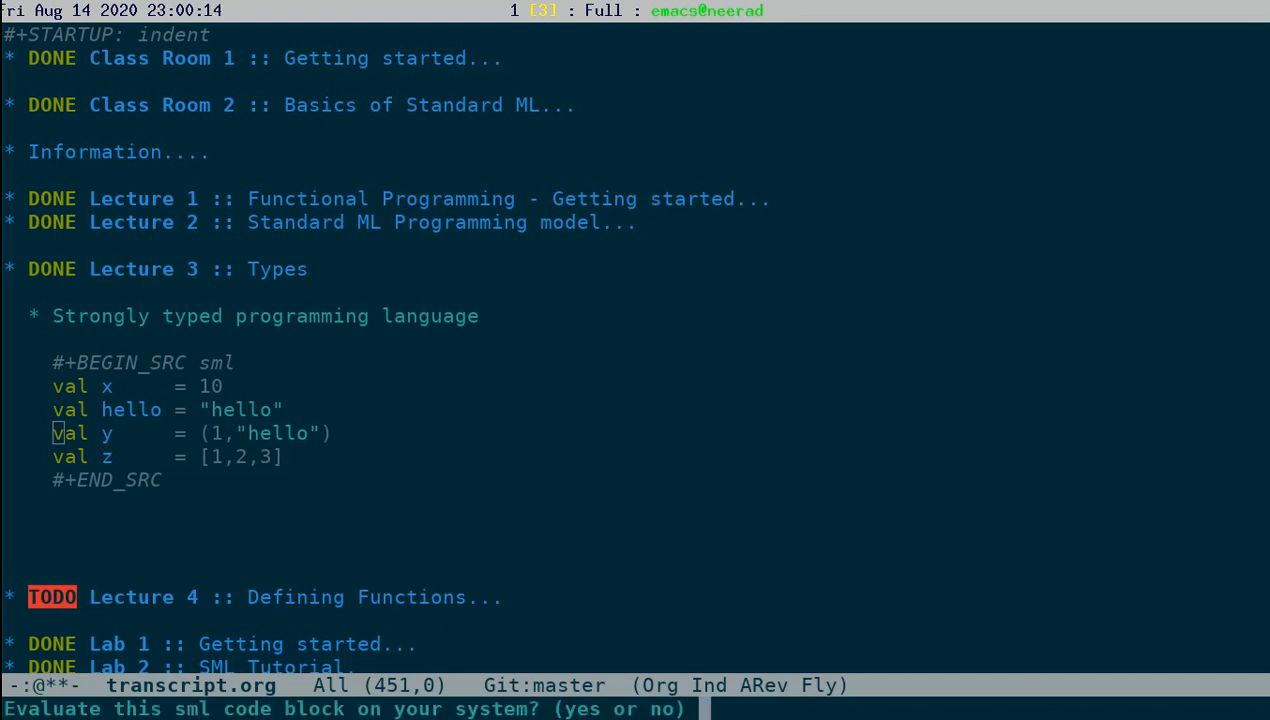
# Confirm evaluation with 'yes' so results show int, string, int * string, int list.
pyautogui.write('yes')
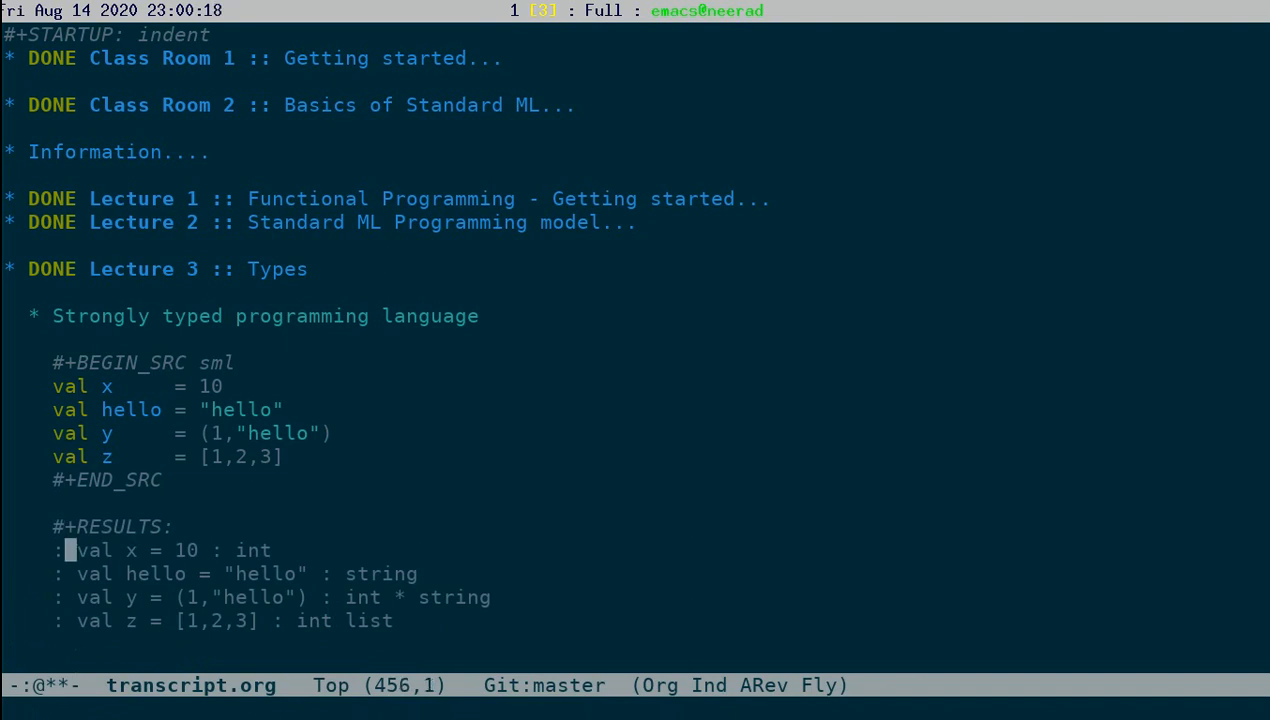
pyautogui.moveTo(142, 550)
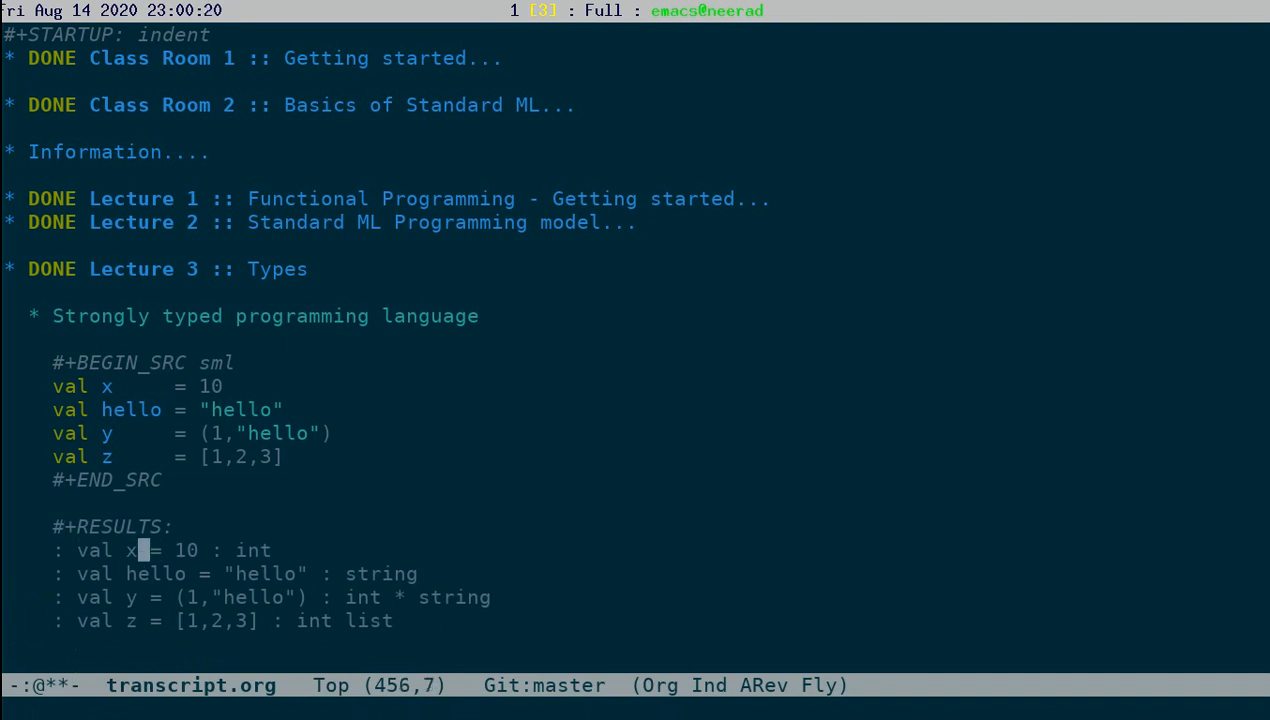
pyautogui.moveTo(177, 550)
pyautogui.write('(*')
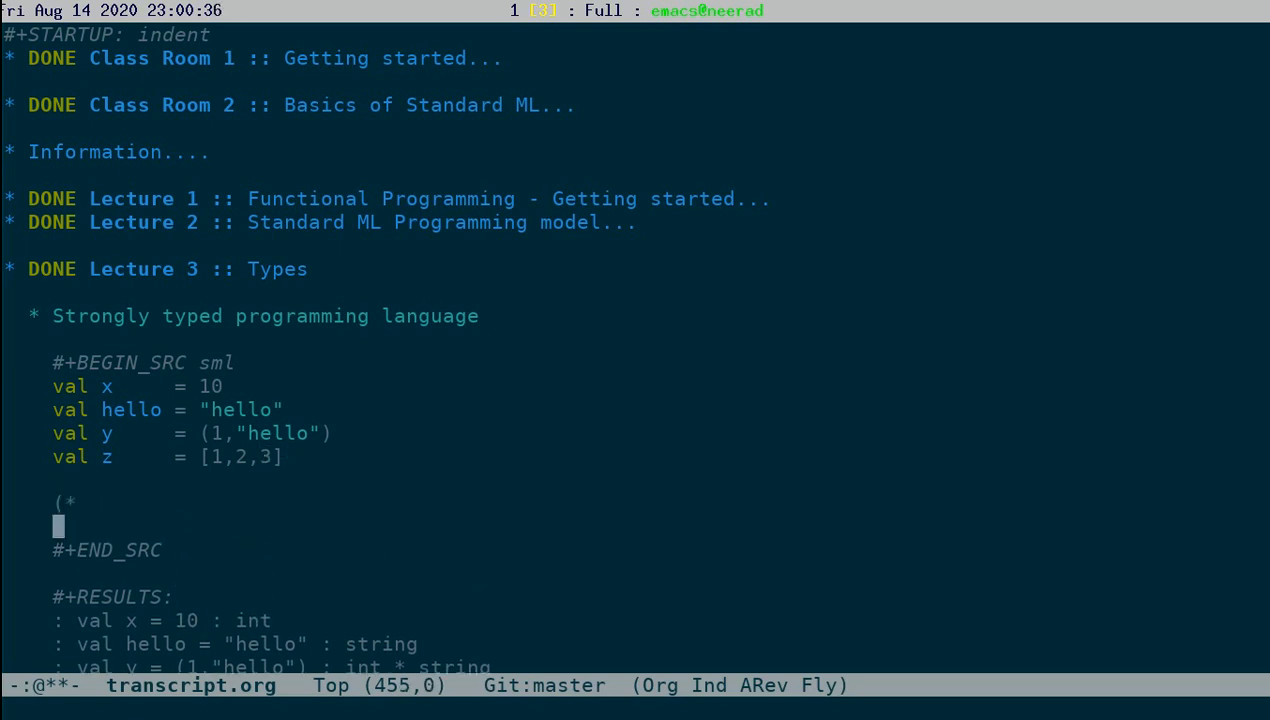
# Insert the comment (* x : T means x has the type T *) in the SML block.
pyautogui.write('x : T')
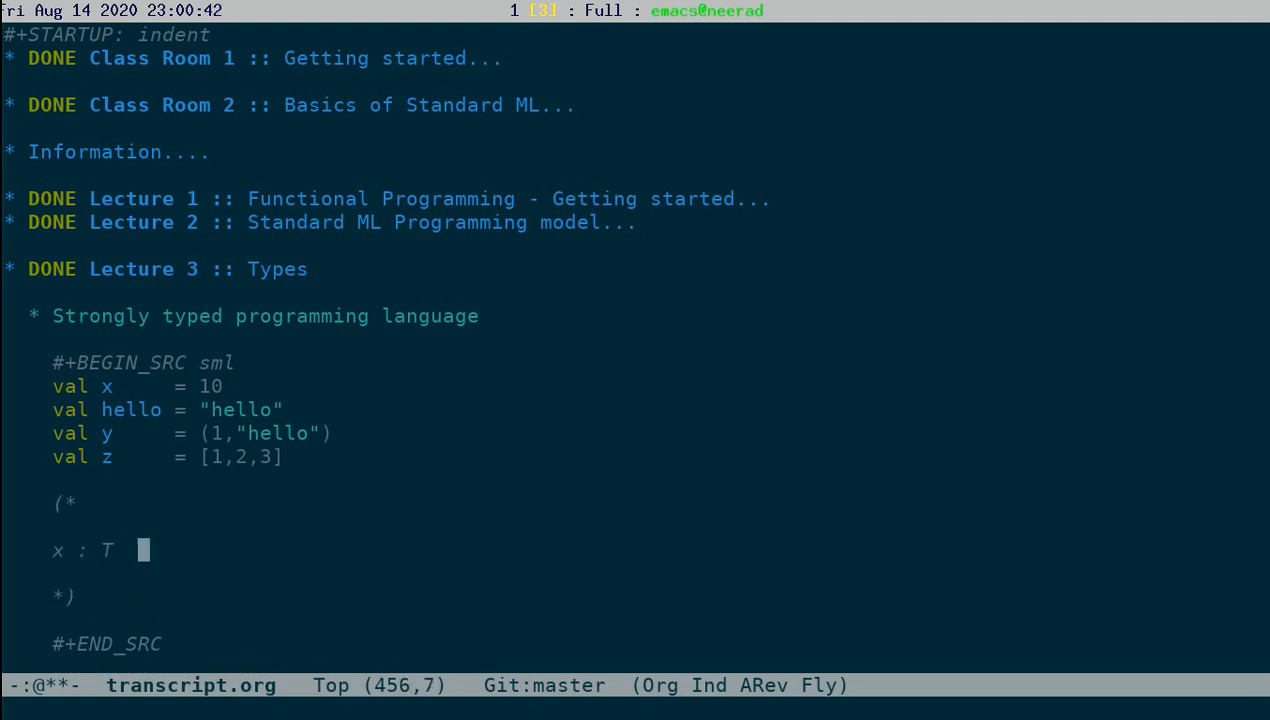
pyautogui.write('means x')
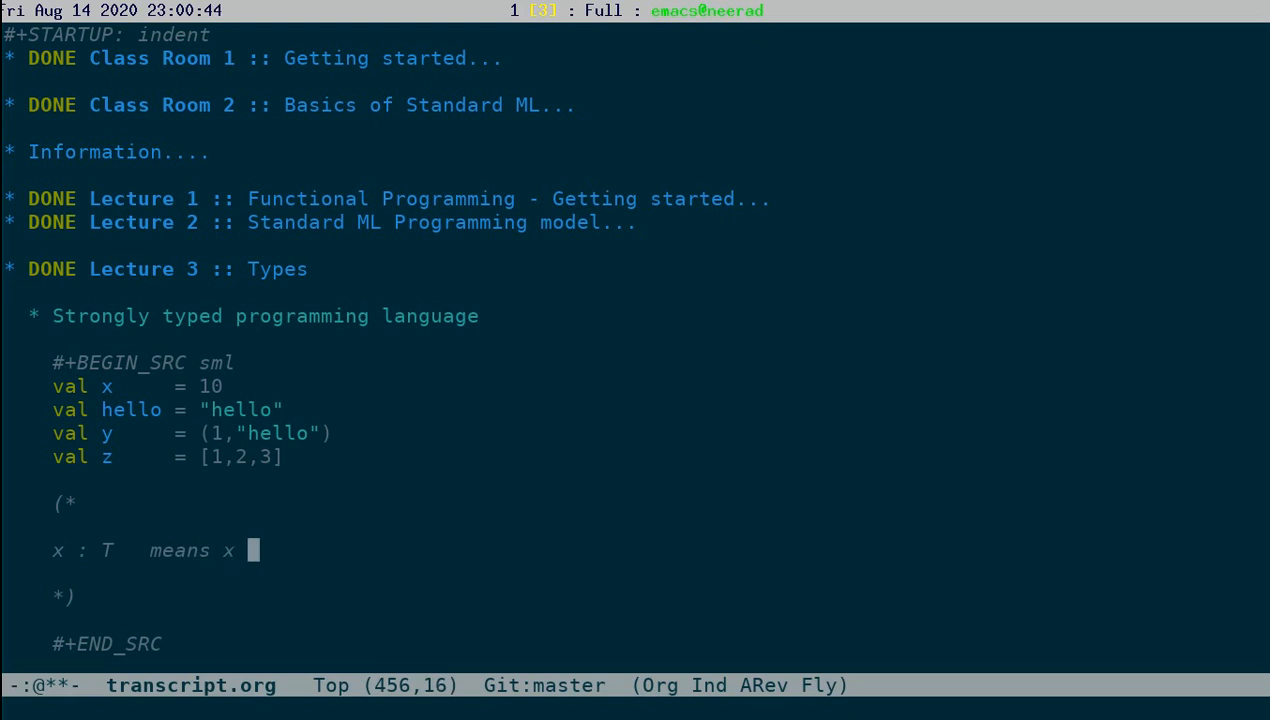
pyautogui.write('has the t')
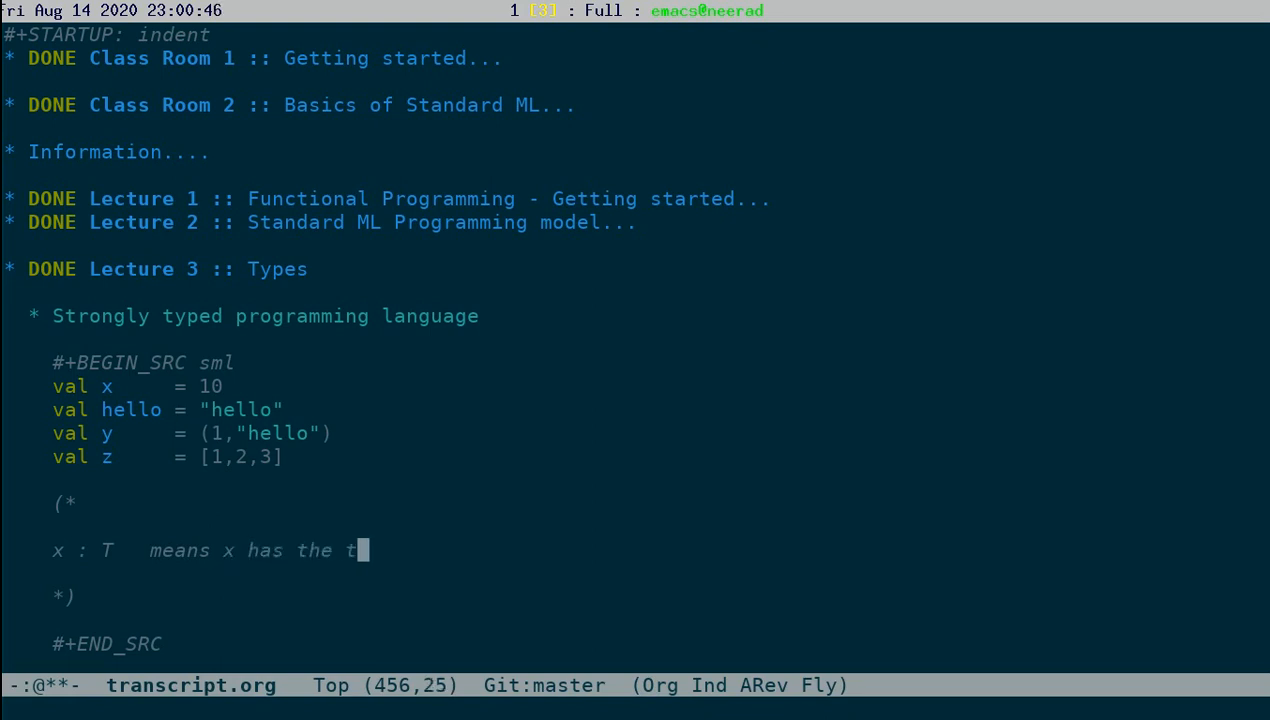
pyautogui.write('ype T')
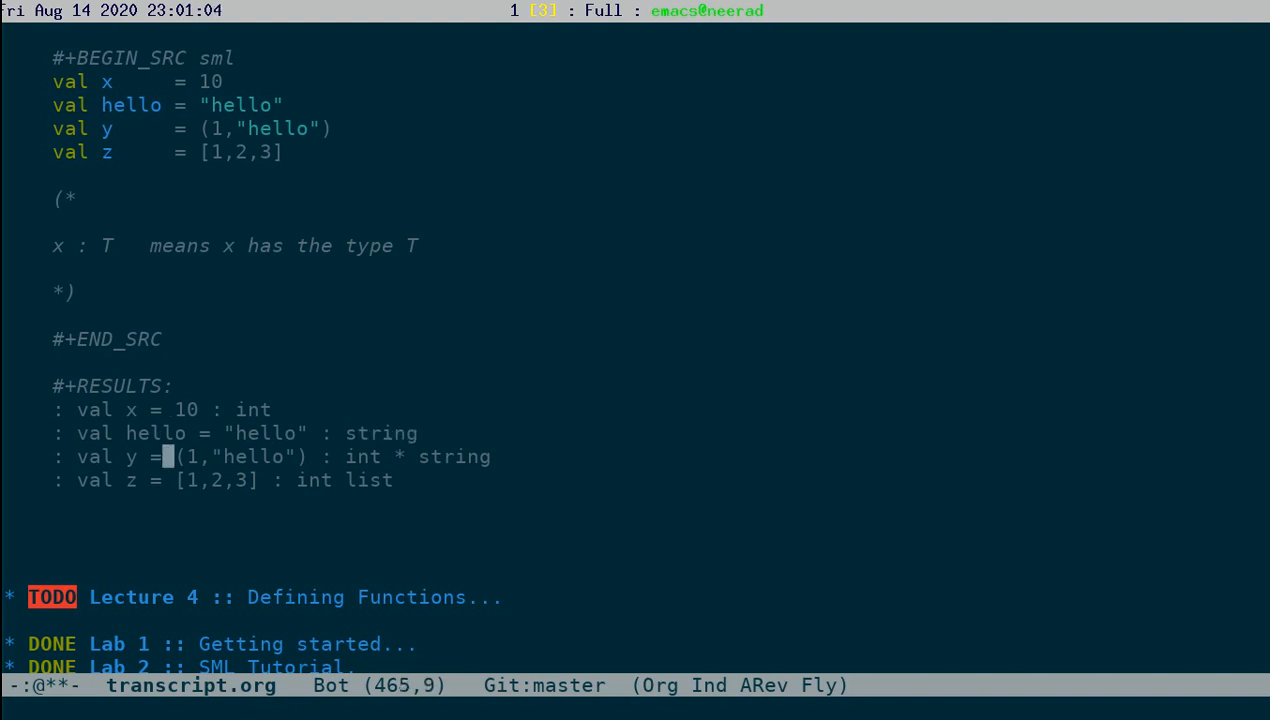
pyautogui.press('right')
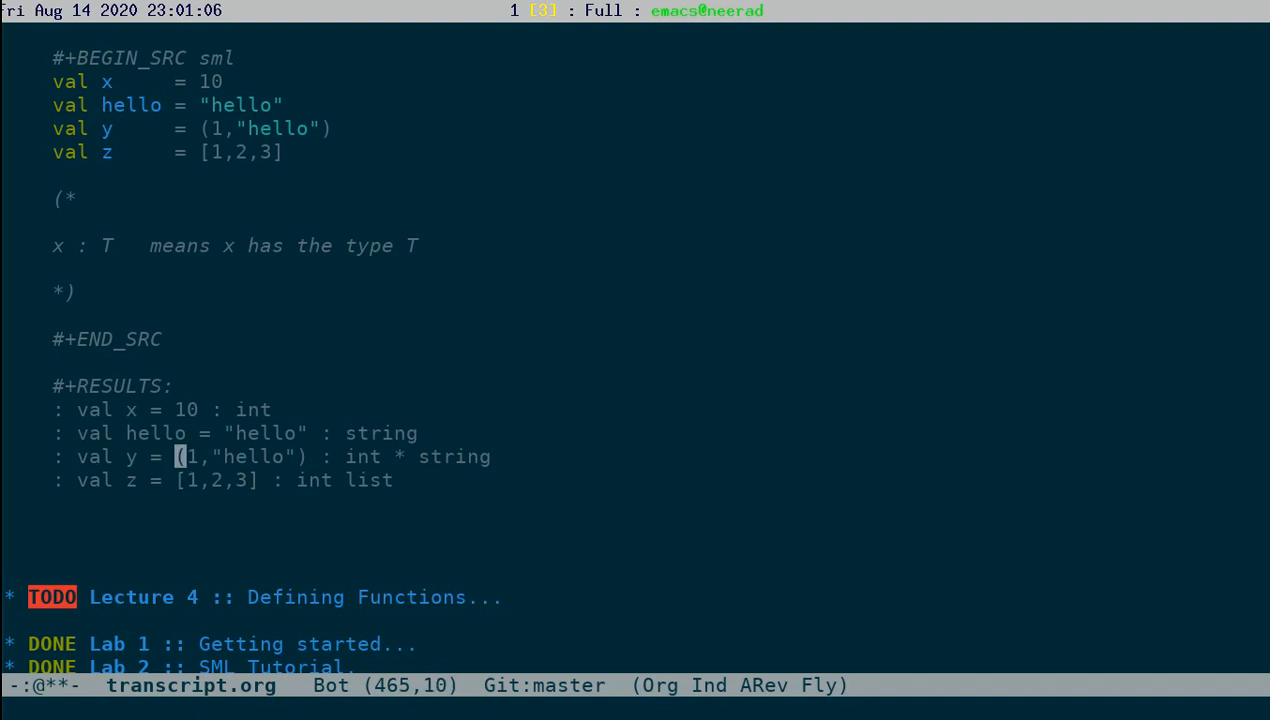
pyautogui.press('Right')
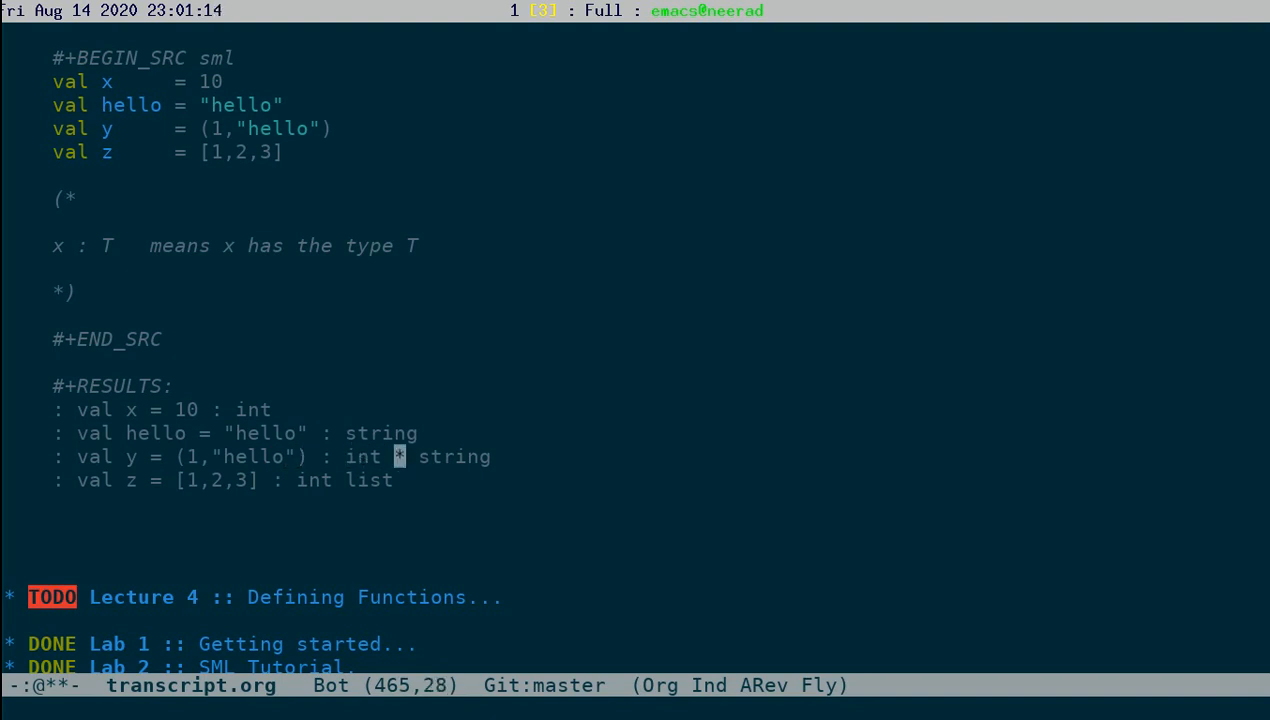
pyautogui.moveTo(458, 456)
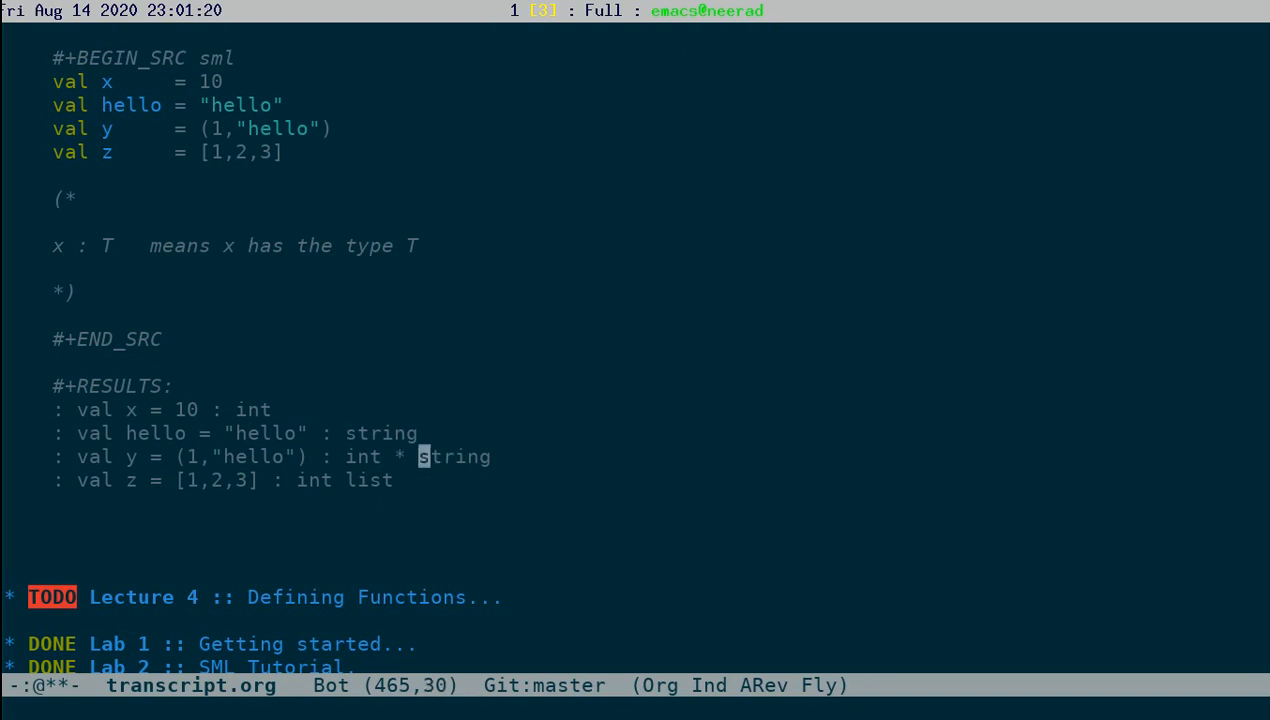
pyautogui.press('left')
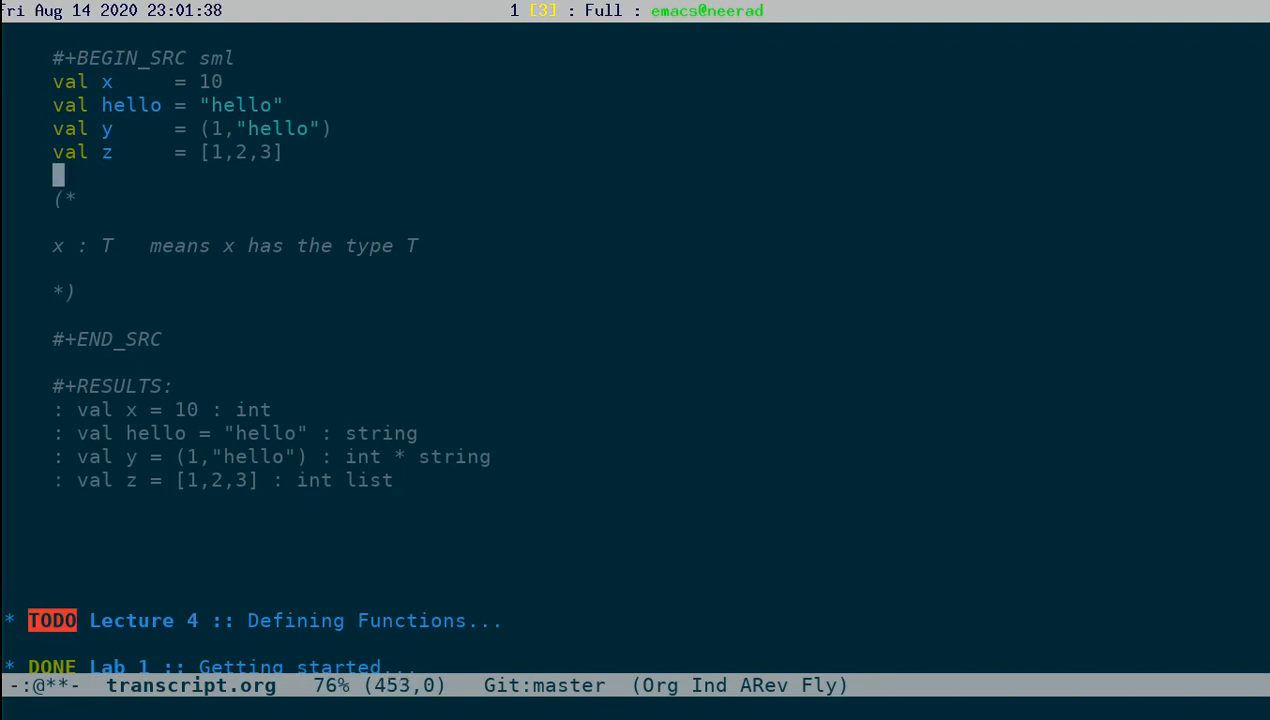
# Add val z1 = ["hello", "world"] to the block and evaluate it, giving string list.
pyautogui.write('val')
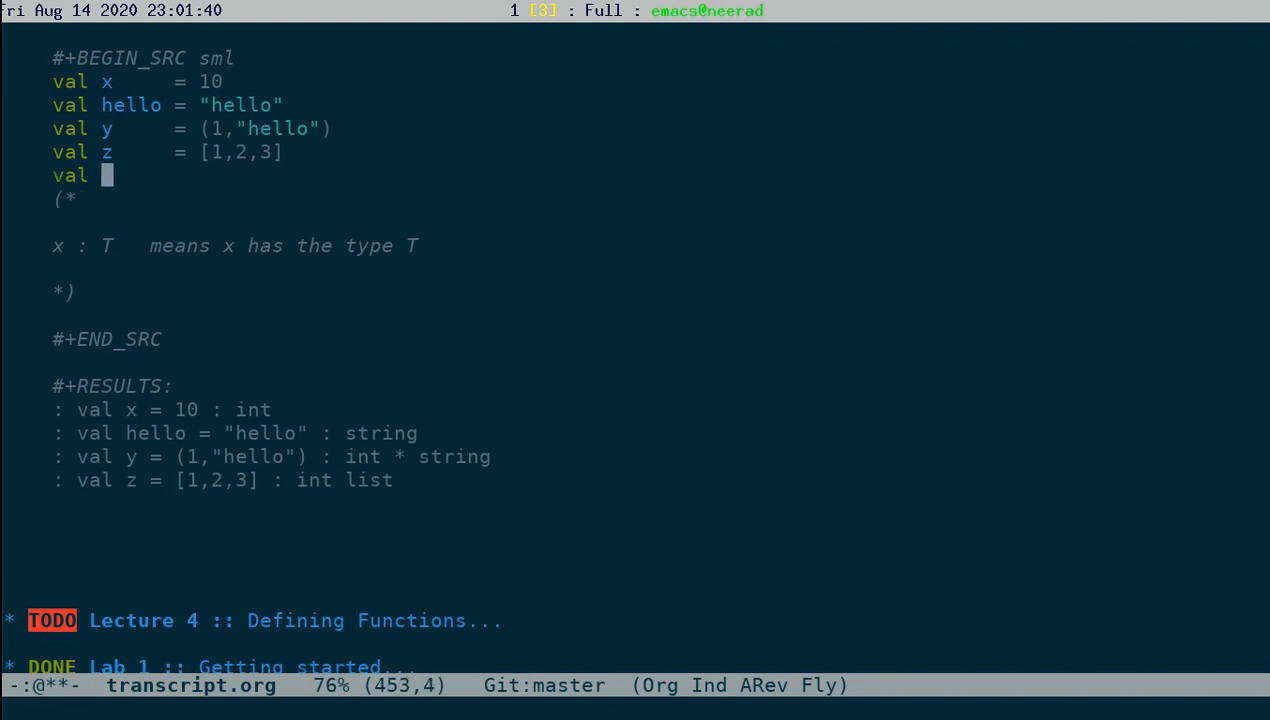
pyautogui.write('z')
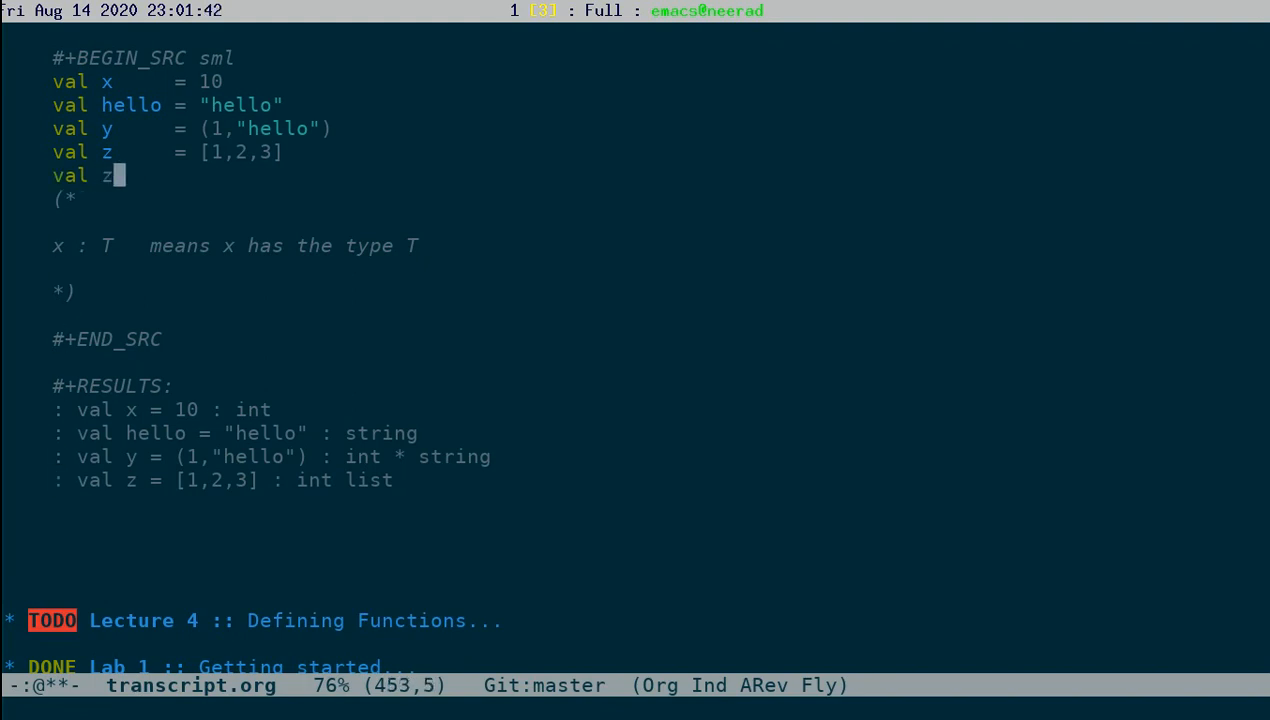
pyautogui.write('1    =')
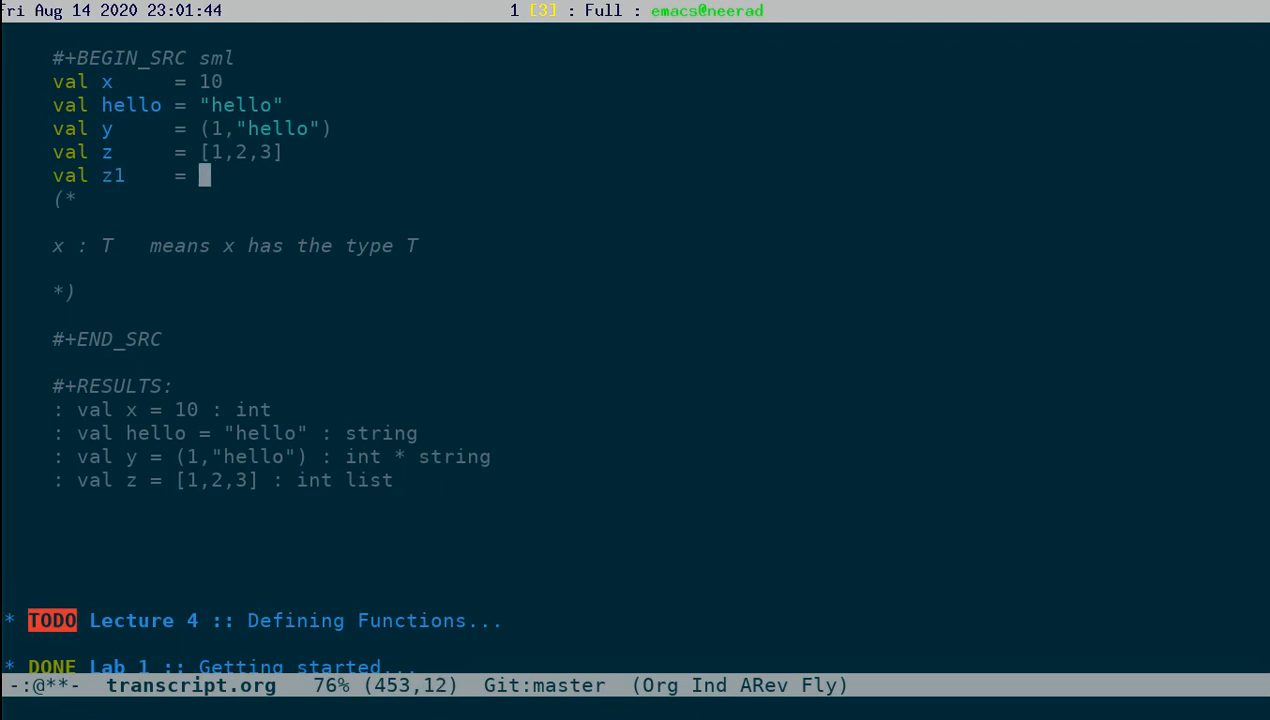
pyautogui.write('[H')
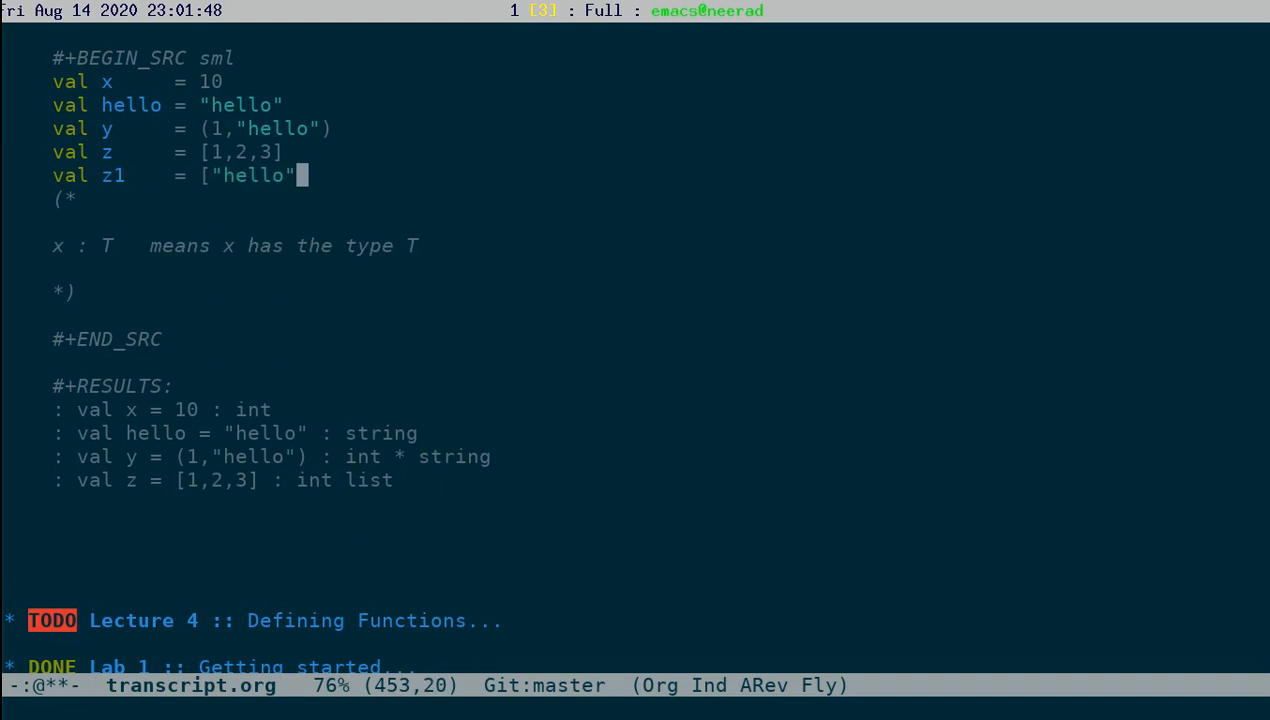
pyautogui.write(',')
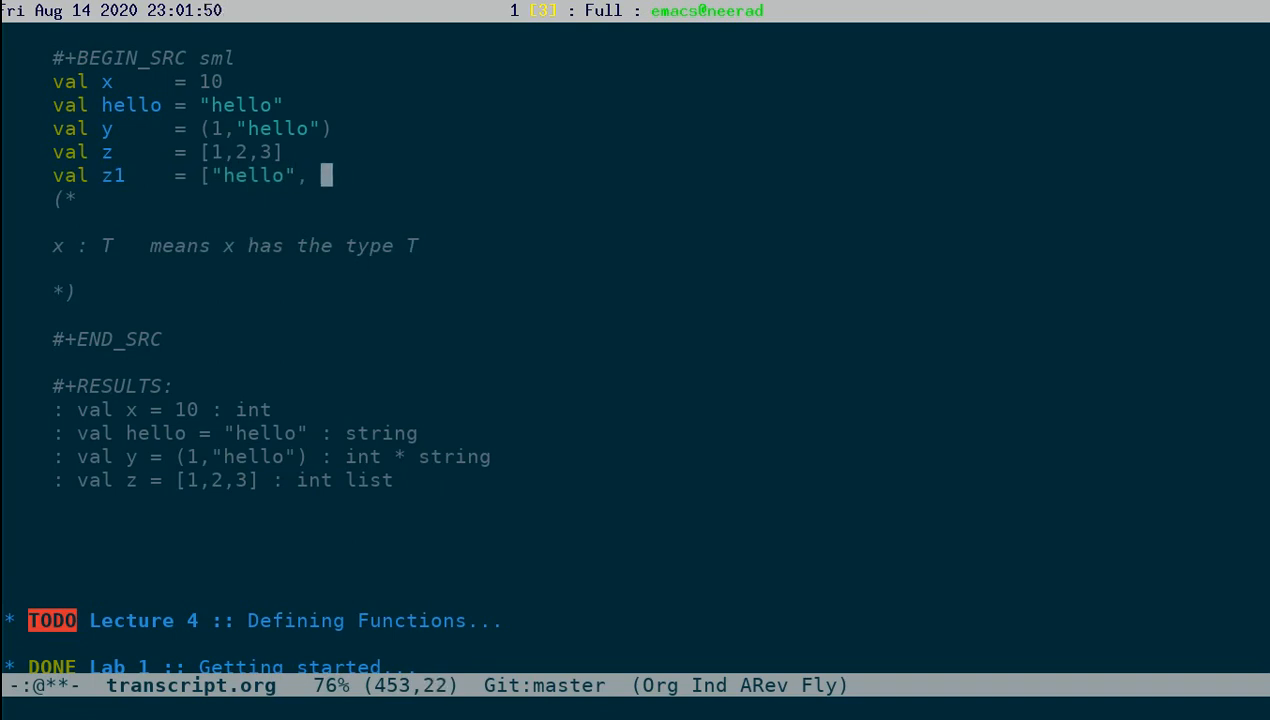
pyautogui.write('"world"')
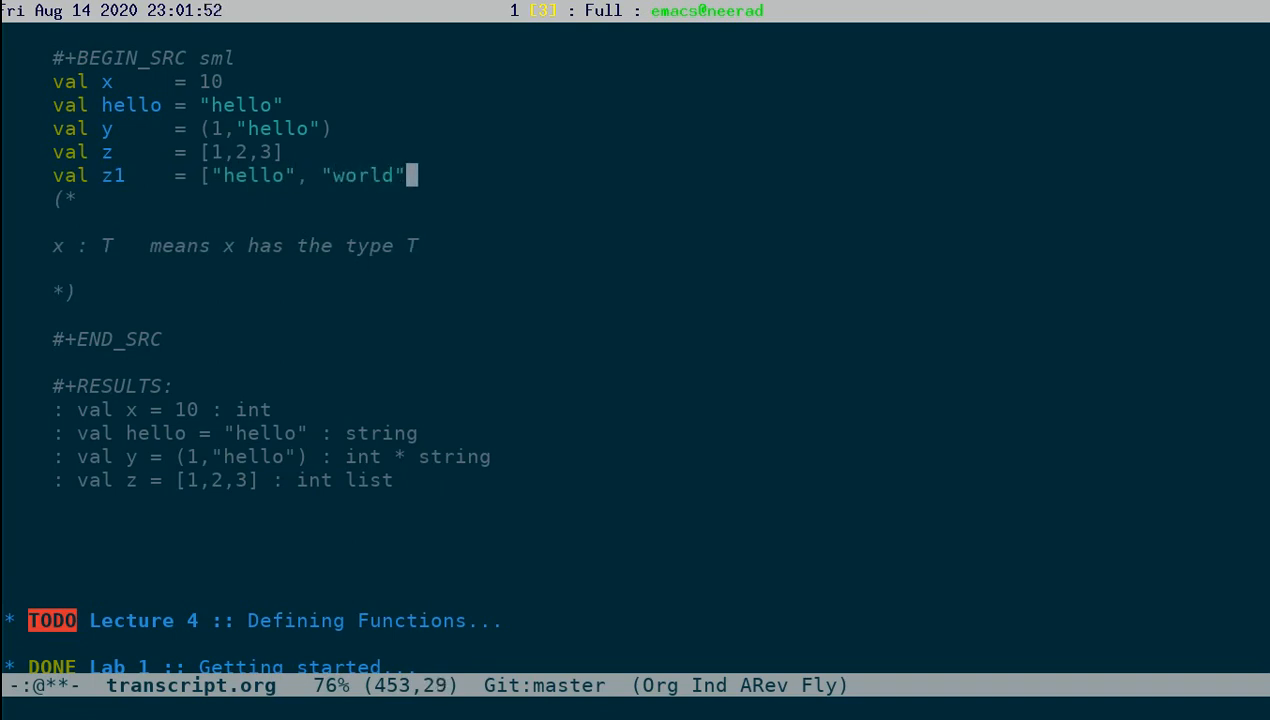
pyautogui.write(']')
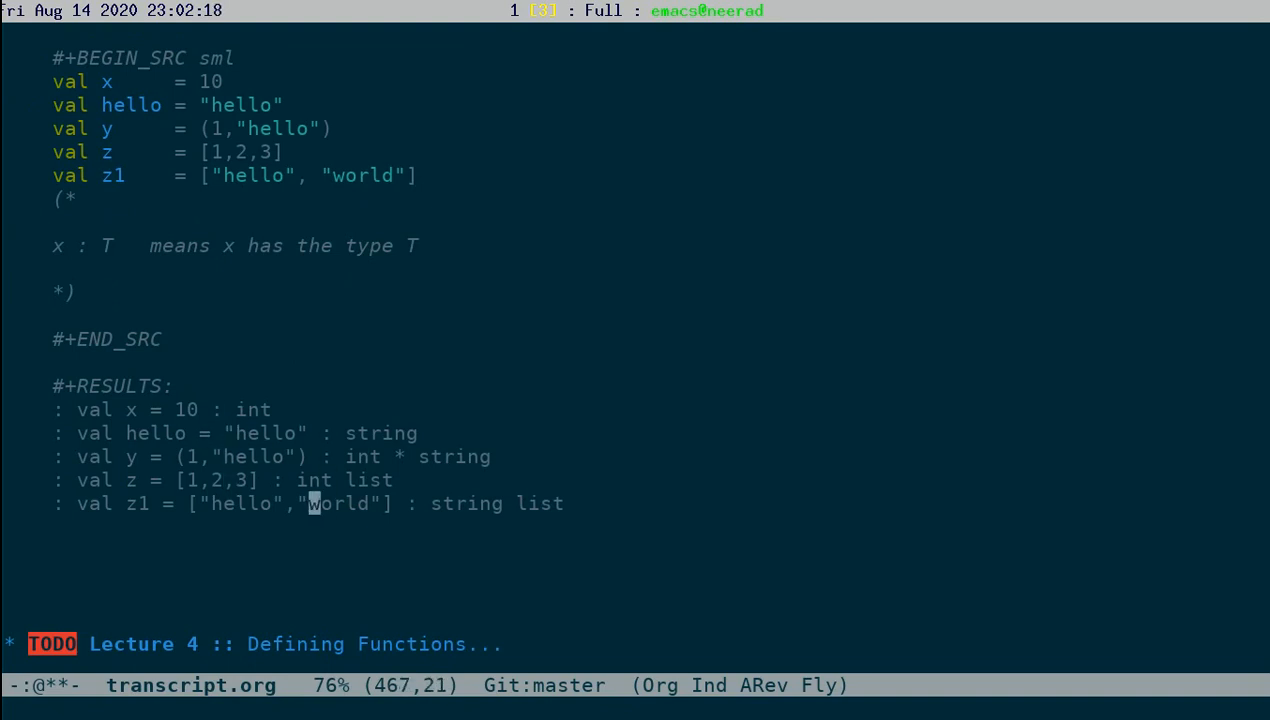
# Move the cursor back through the Lecture 3 outline to fold the SML examples.
pyautogui.press('left')
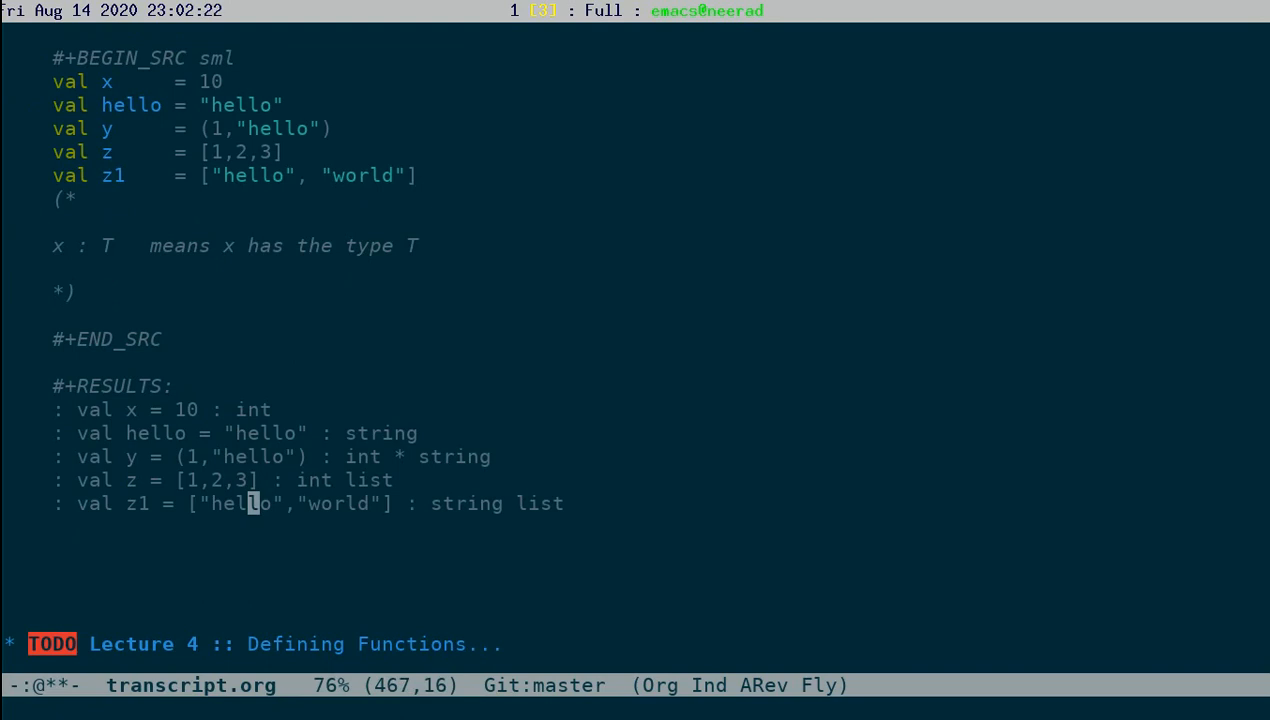
pyautogui.moveTo(245, 409)
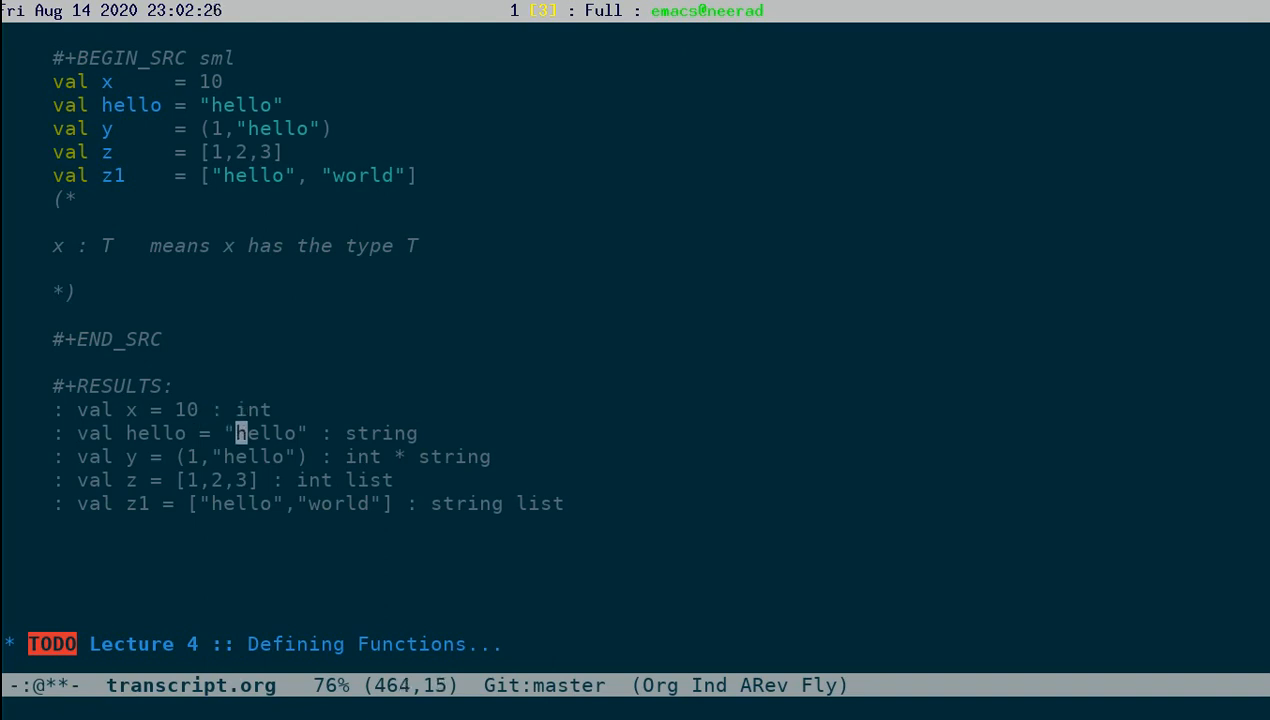
pyautogui.moveTo(375, 457)
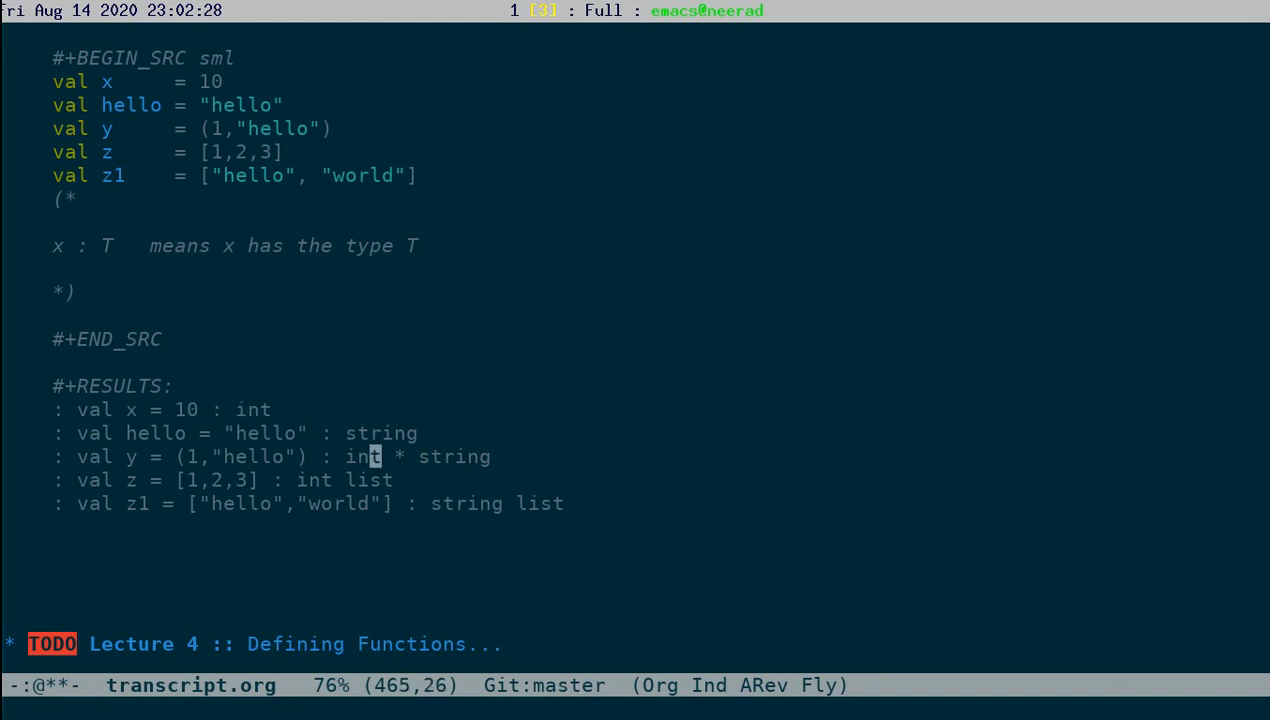
pyautogui.press('Left')
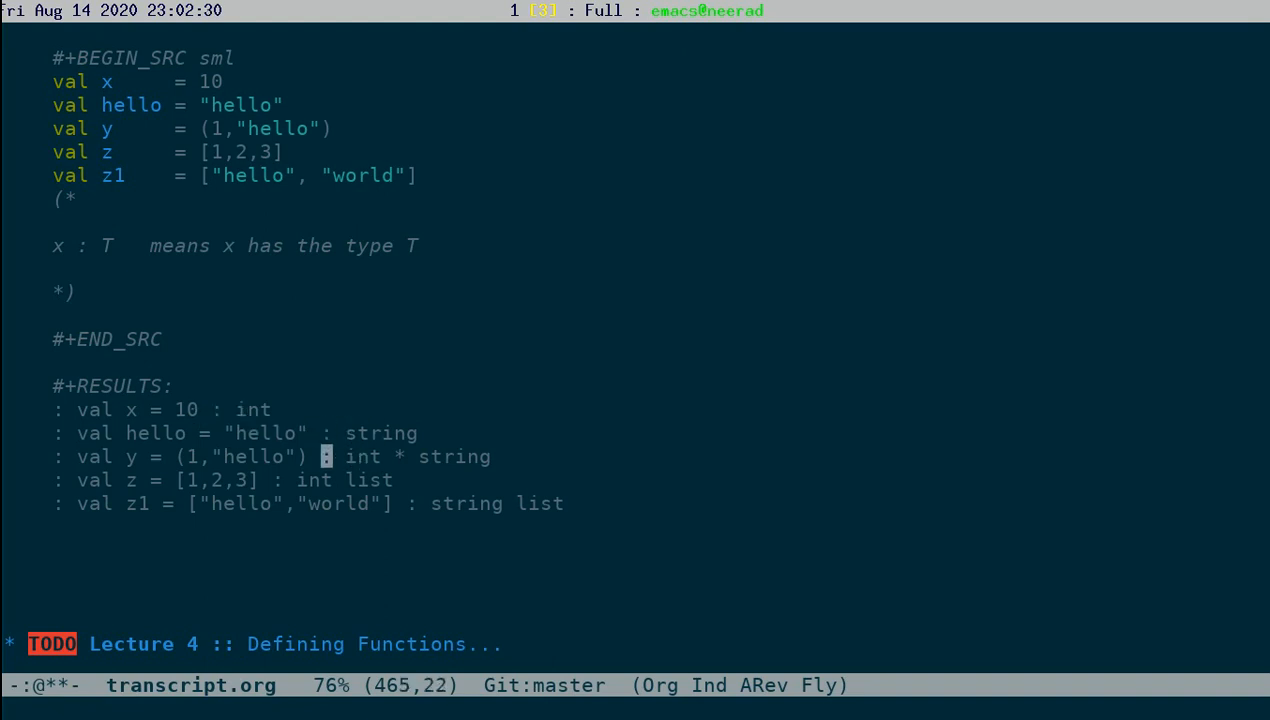
pyautogui.press('Left')
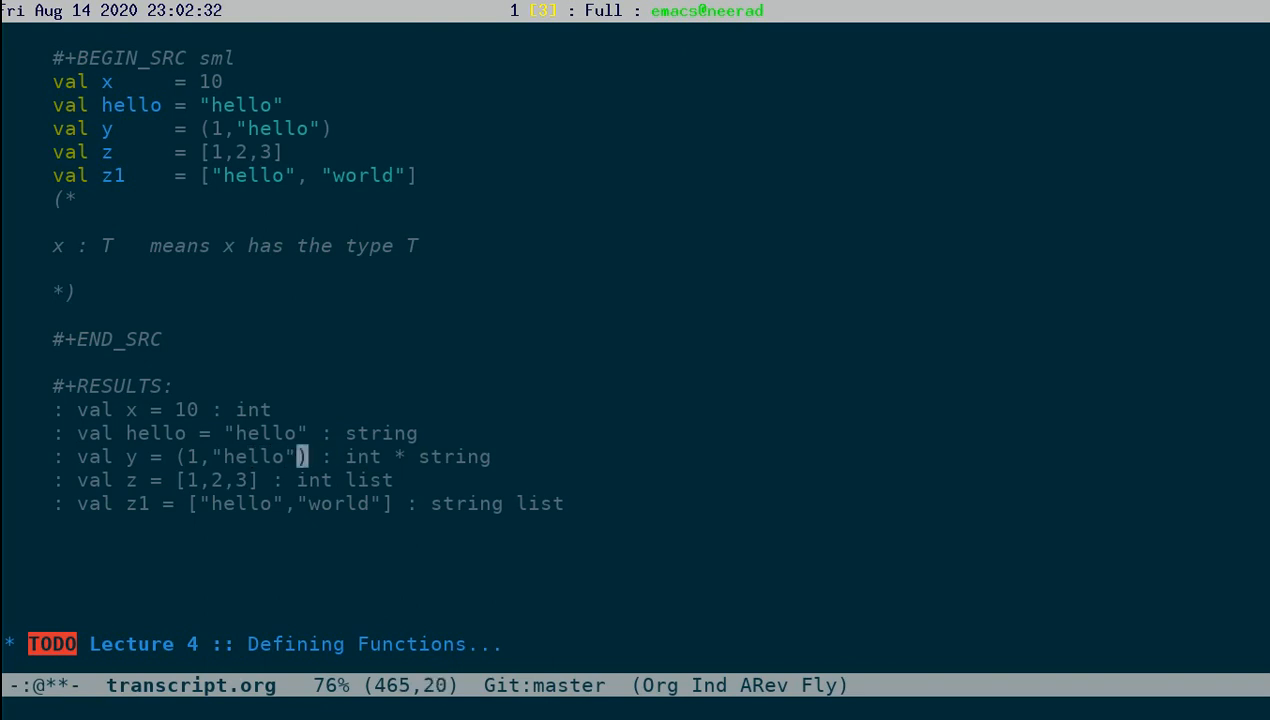
pyautogui.moveTo(375, 457)
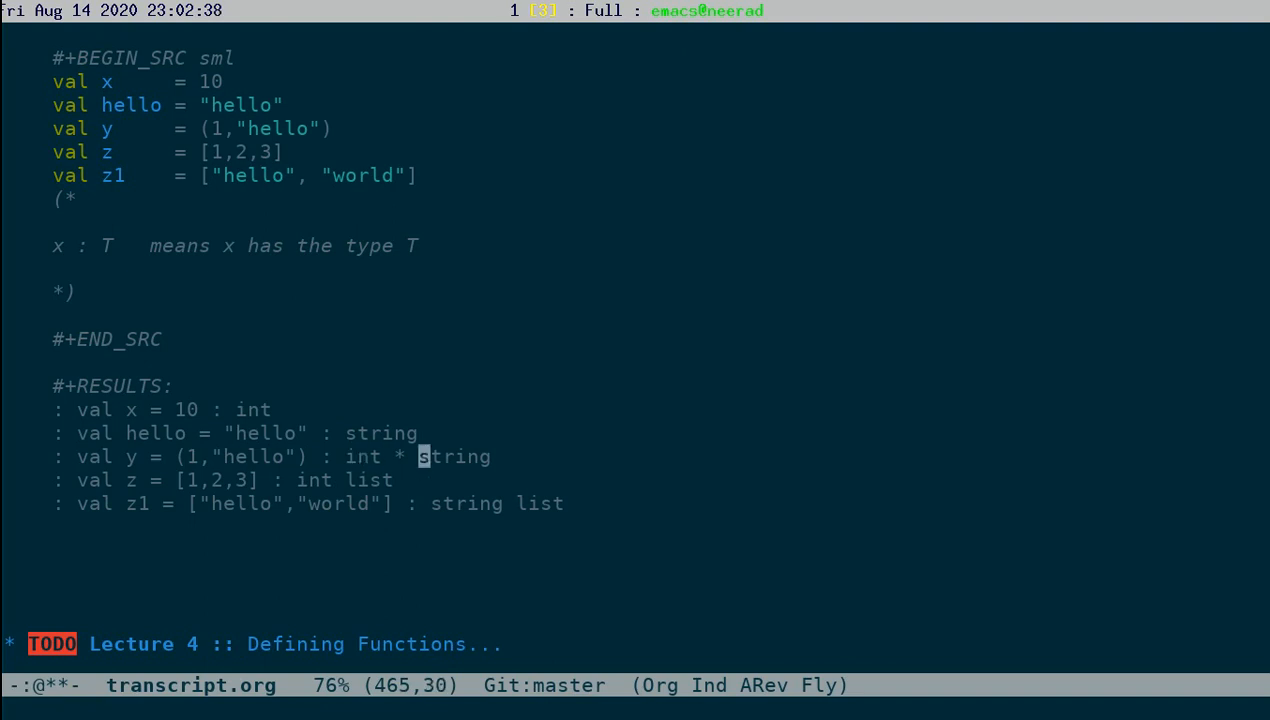
pyautogui.press('left')
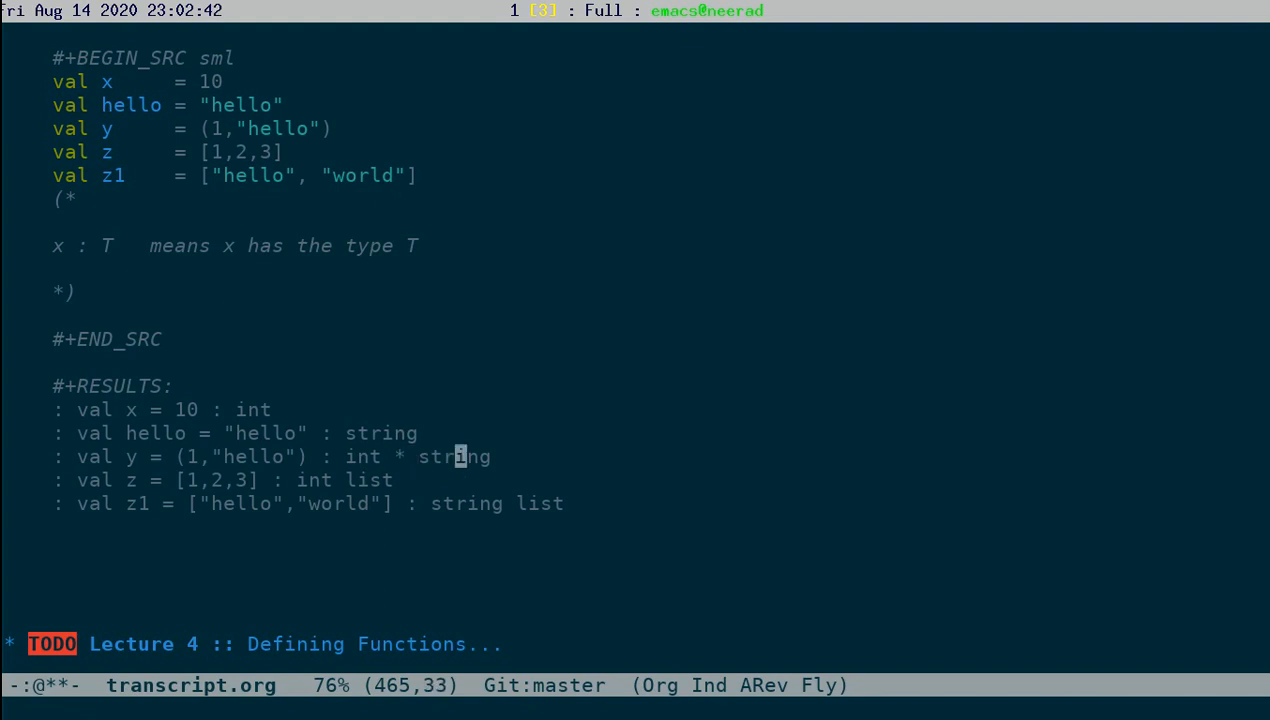
pyautogui.moveTo(385, 480)
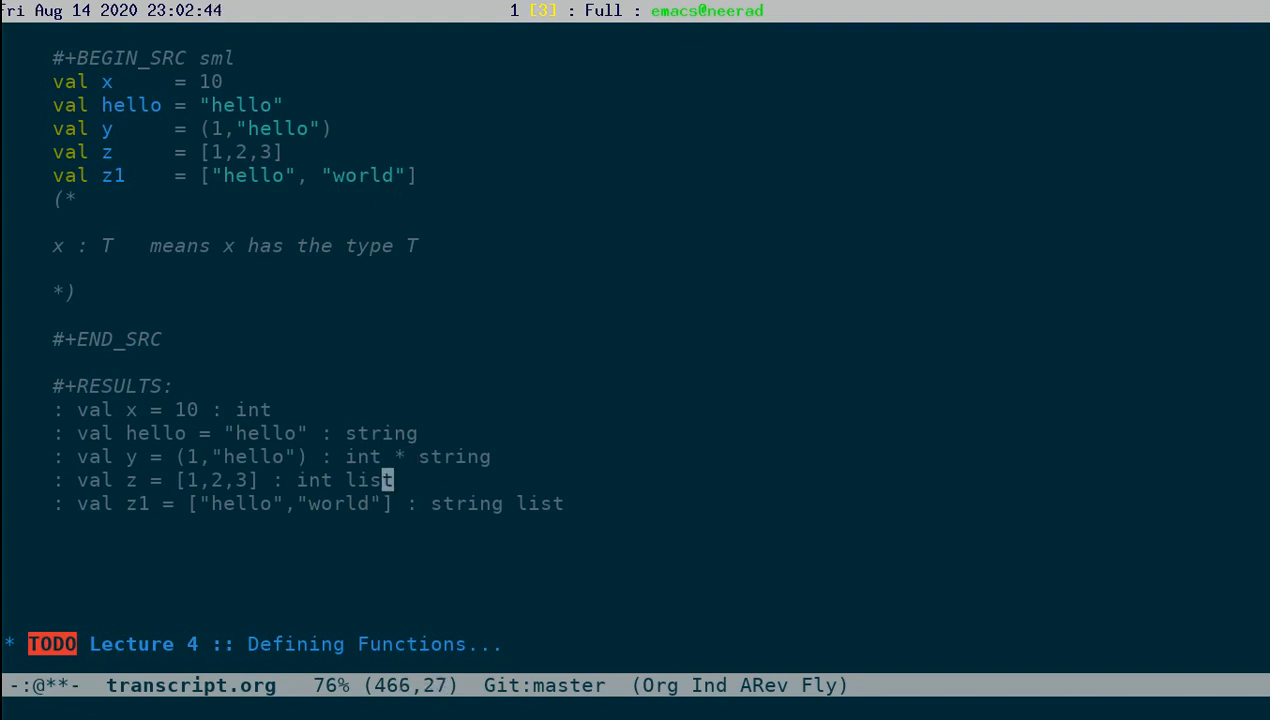
pyautogui.moveTo(143, 480)
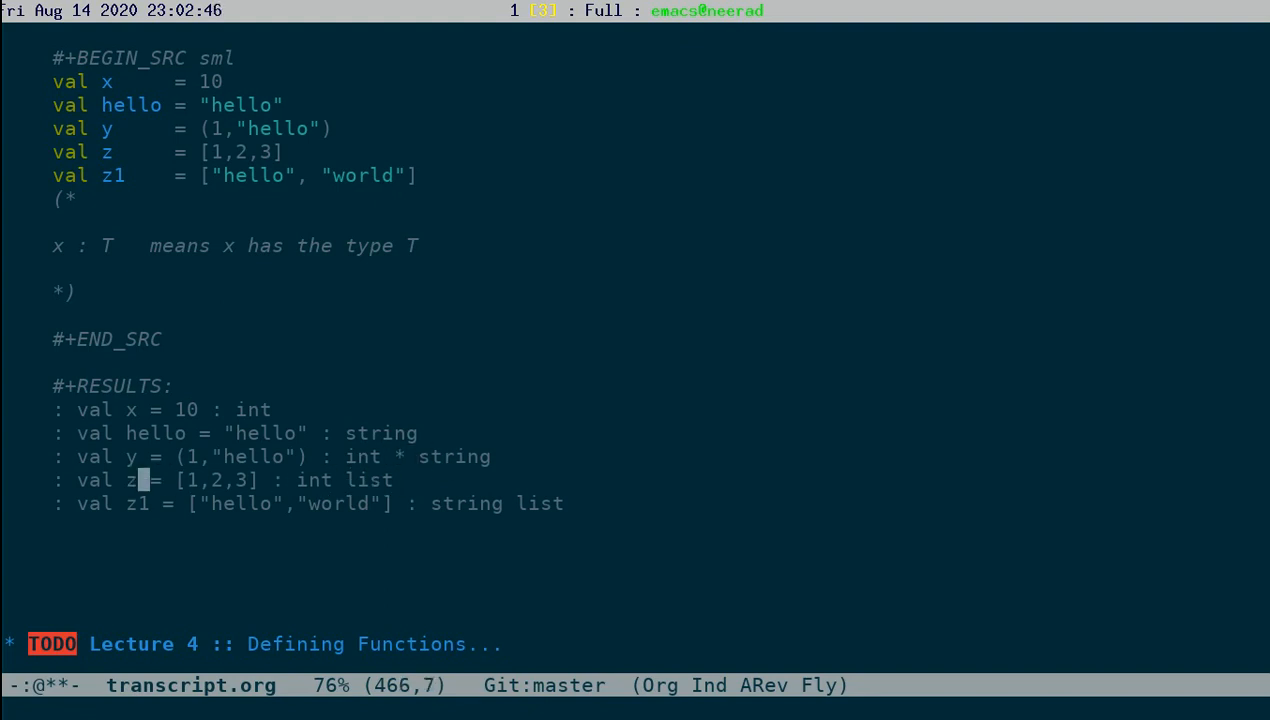
pyautogui.moveTo(240, 480)
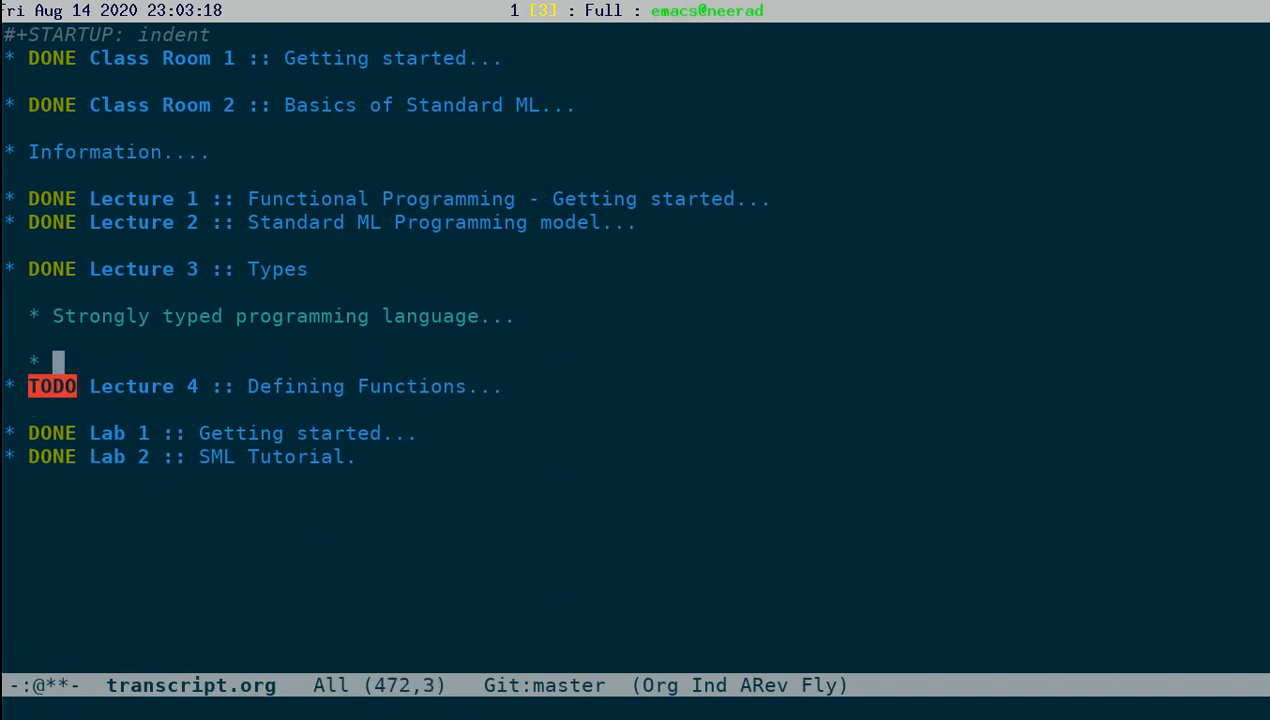
# Write the bullet 'Types rule out certain programs.' on its own line.
pyautogui.write('T')
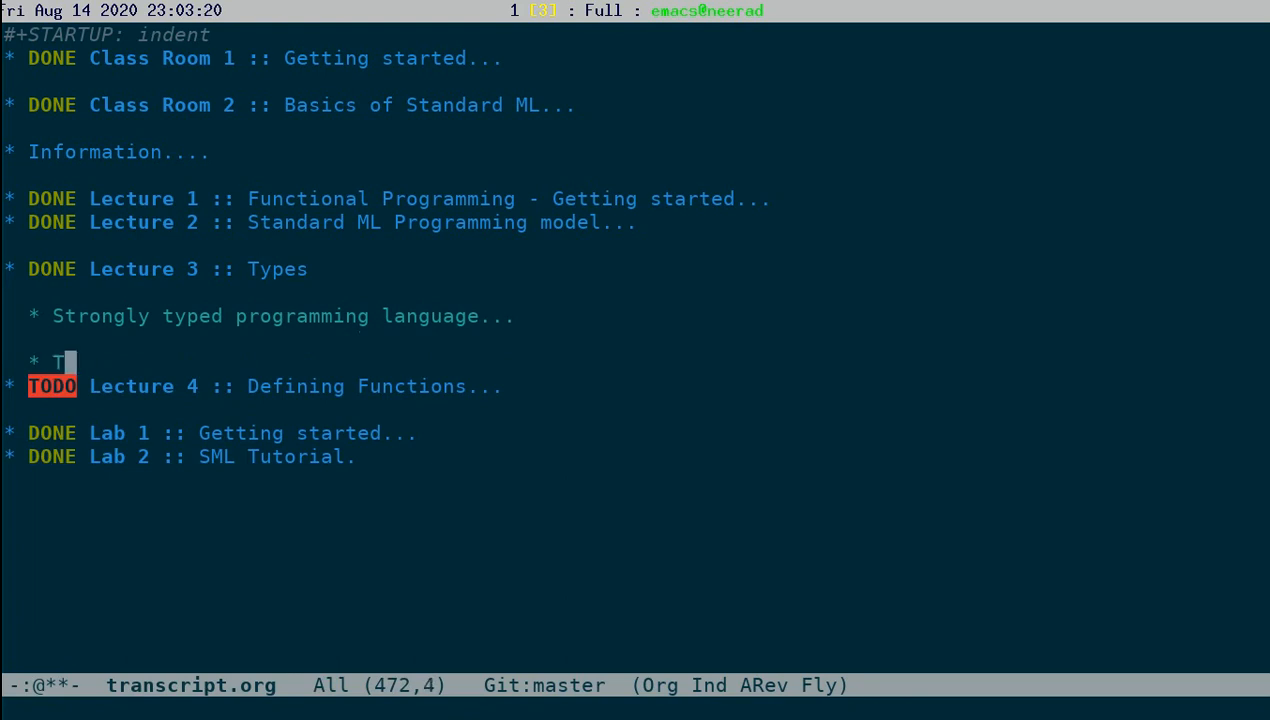
pyautogui.write('ypes')
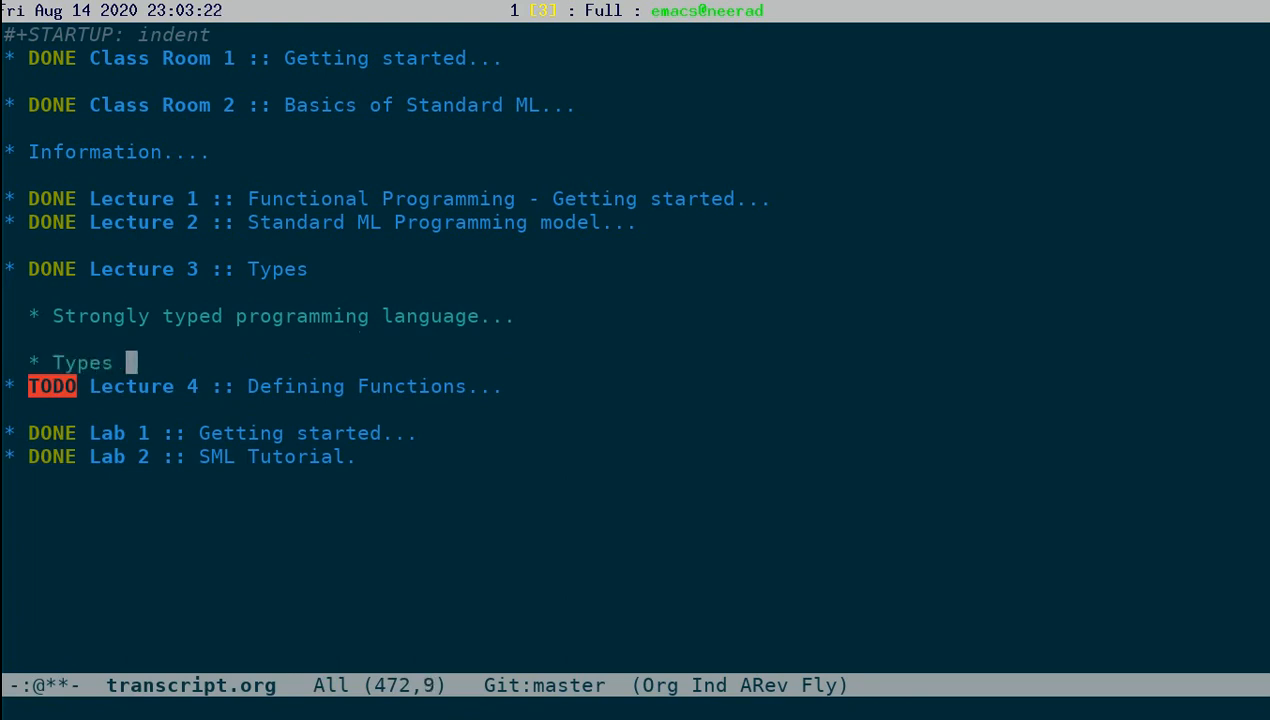
pyautogui.write('rule')
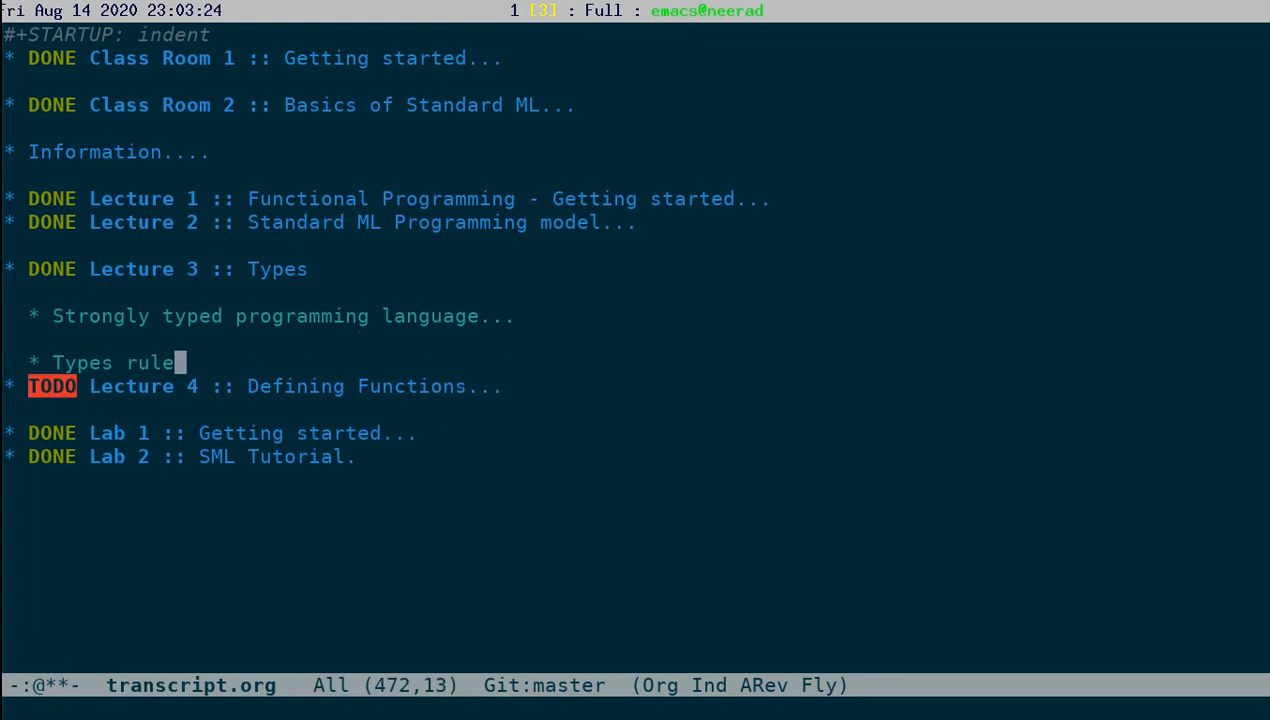
pyautogui.write('out certai')
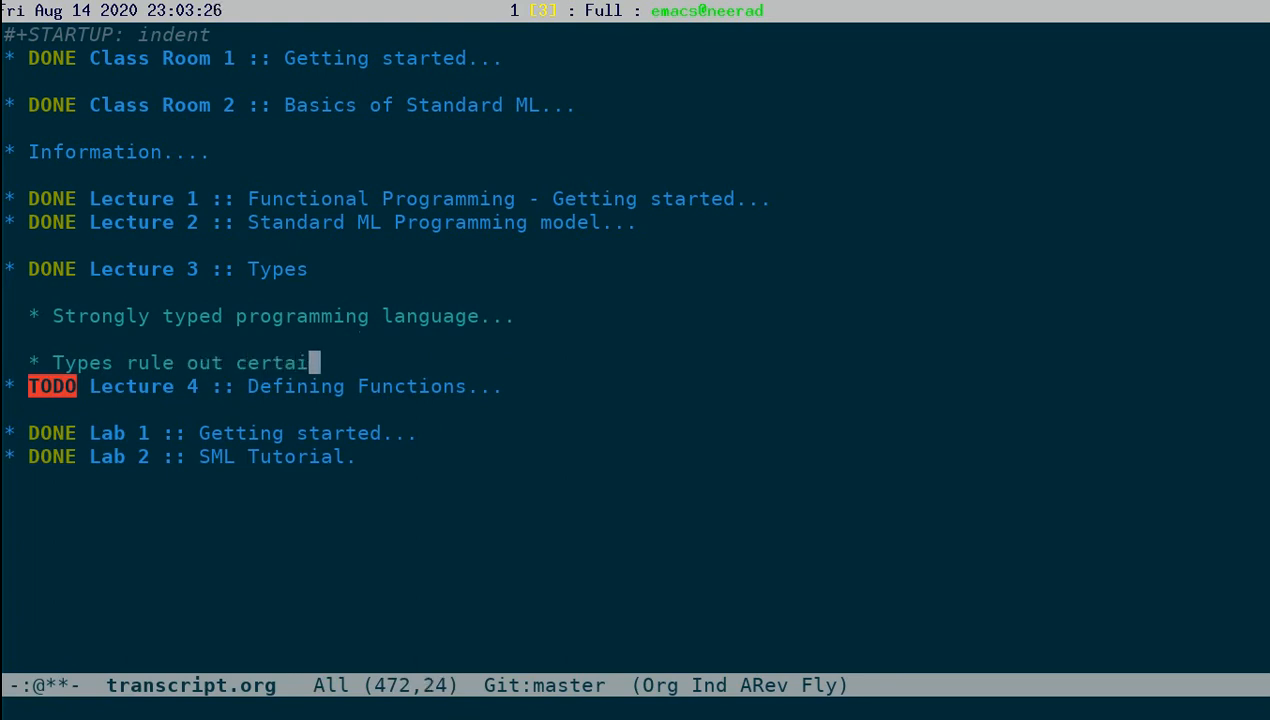
pyautogui.write('n programs')
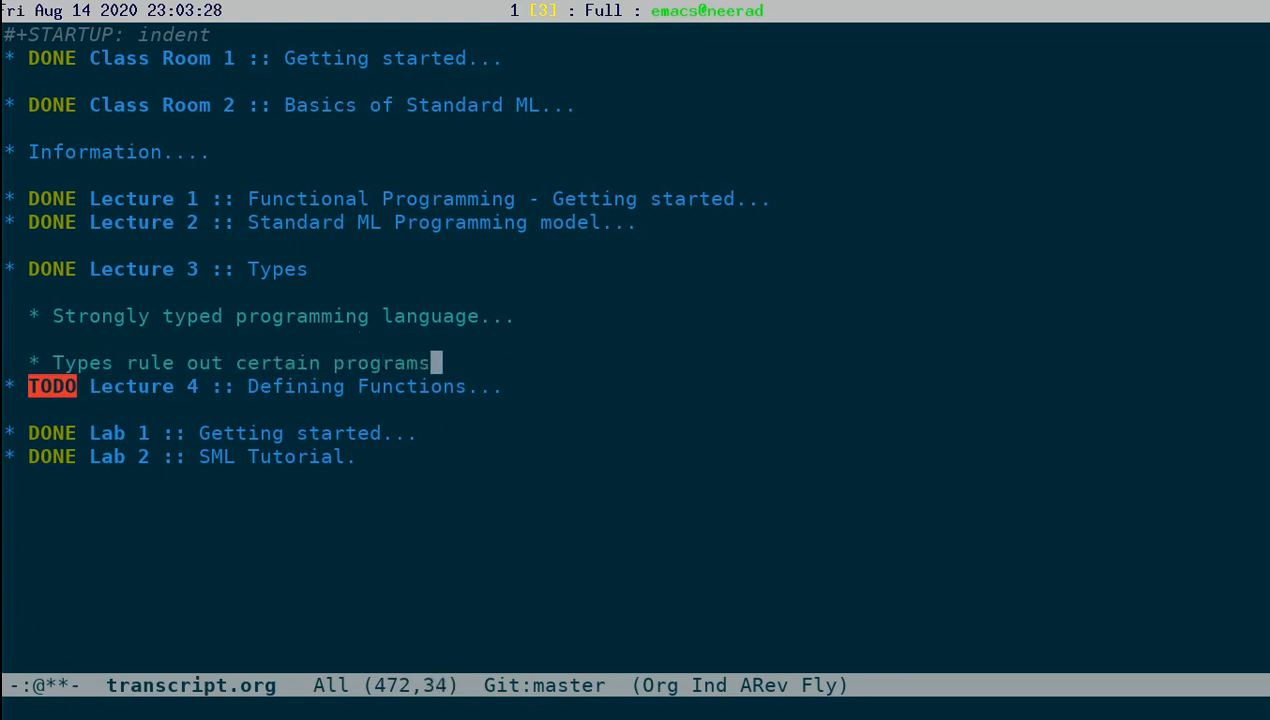
pyautogui.press('Return')
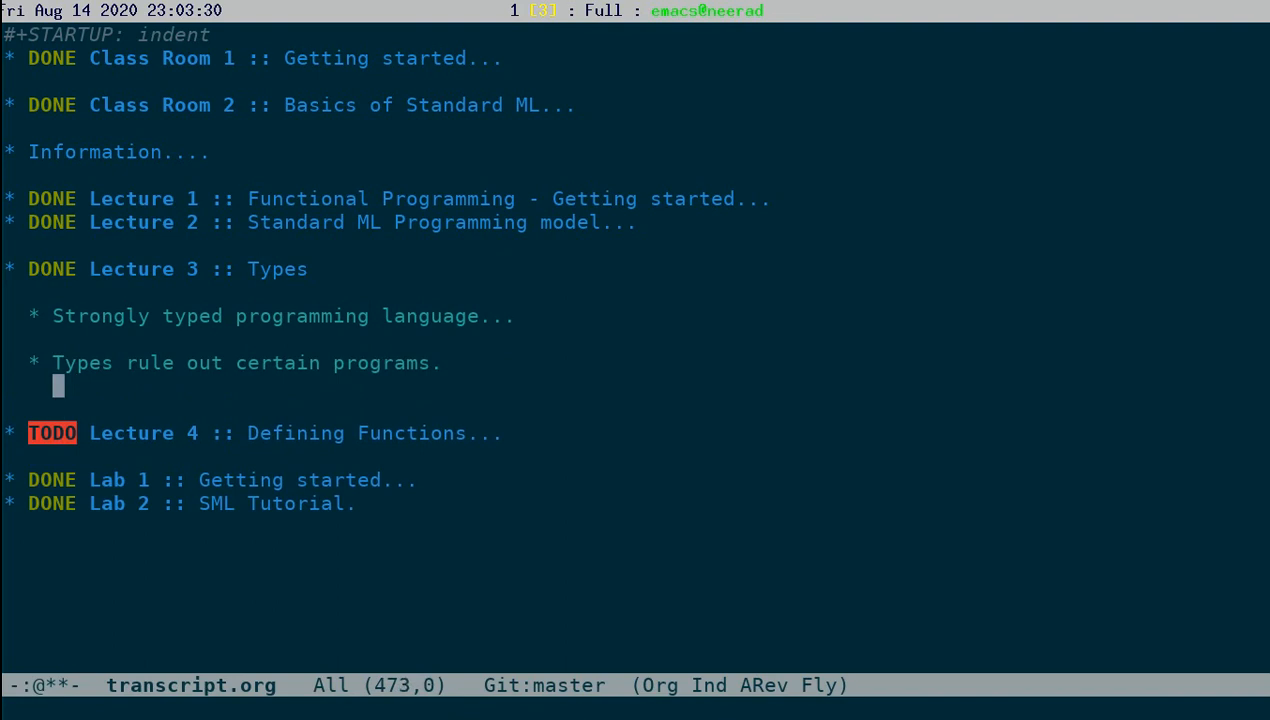
# Insert an SML source block containing val x = 2 + "hello".
pyautogui.write('<')
pyautogui.write('val')
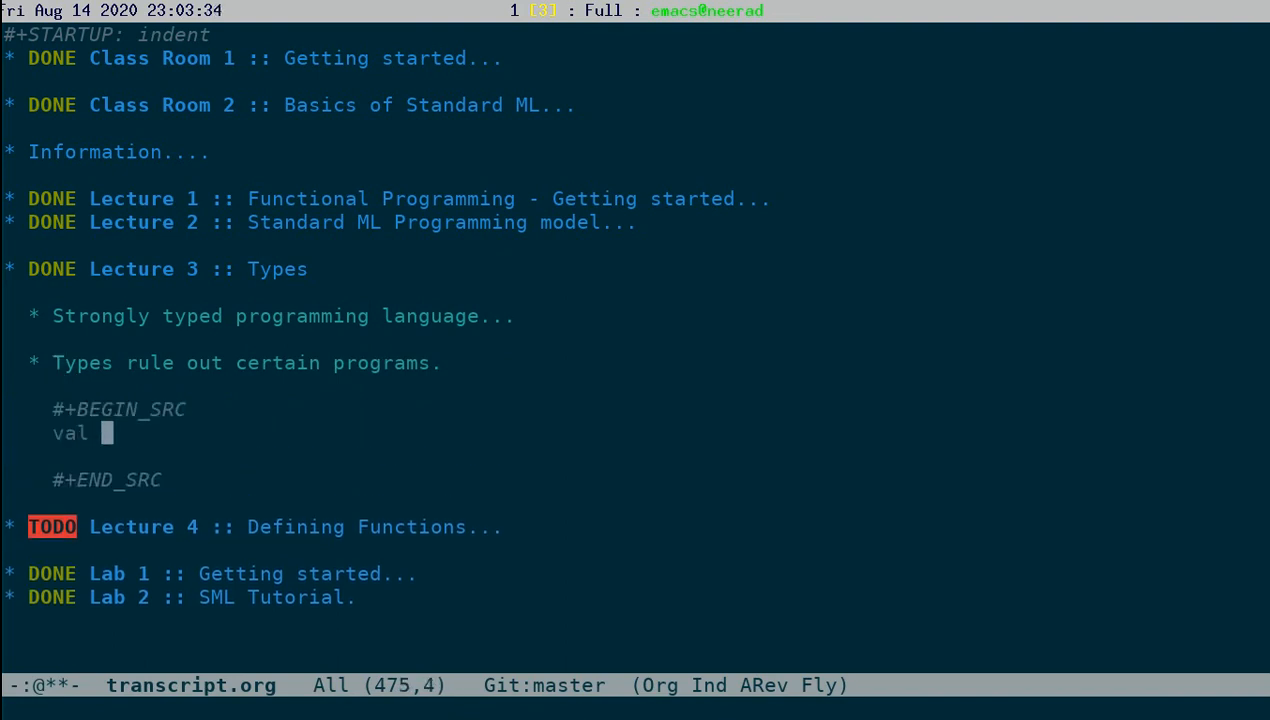
pyautogui.write('sml')
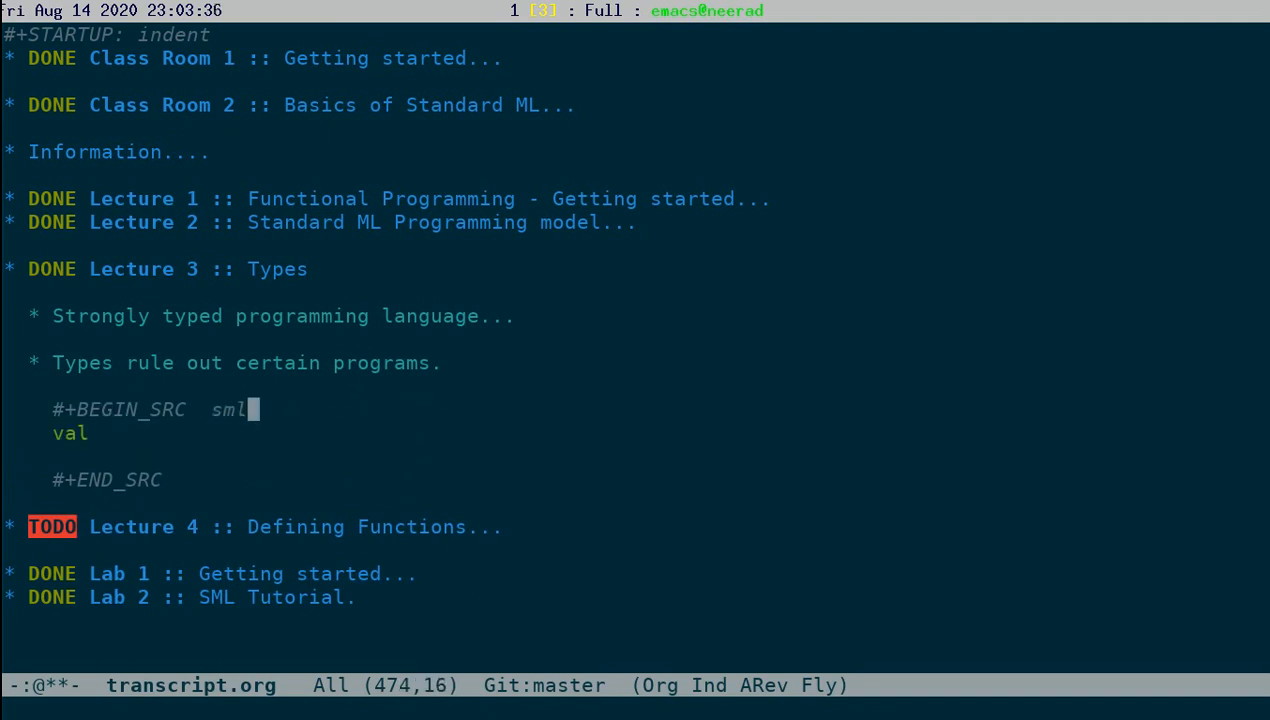
pyautogui.write('x =')
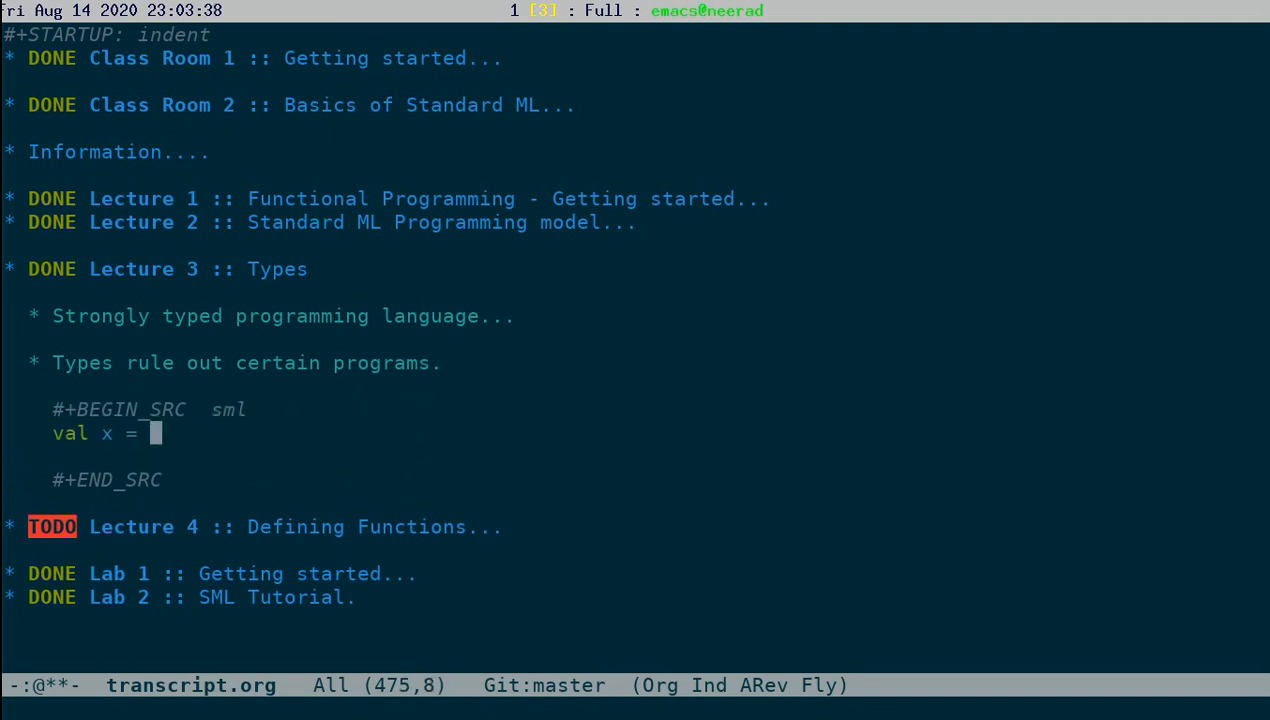
pyautogui.write('2 + hello')
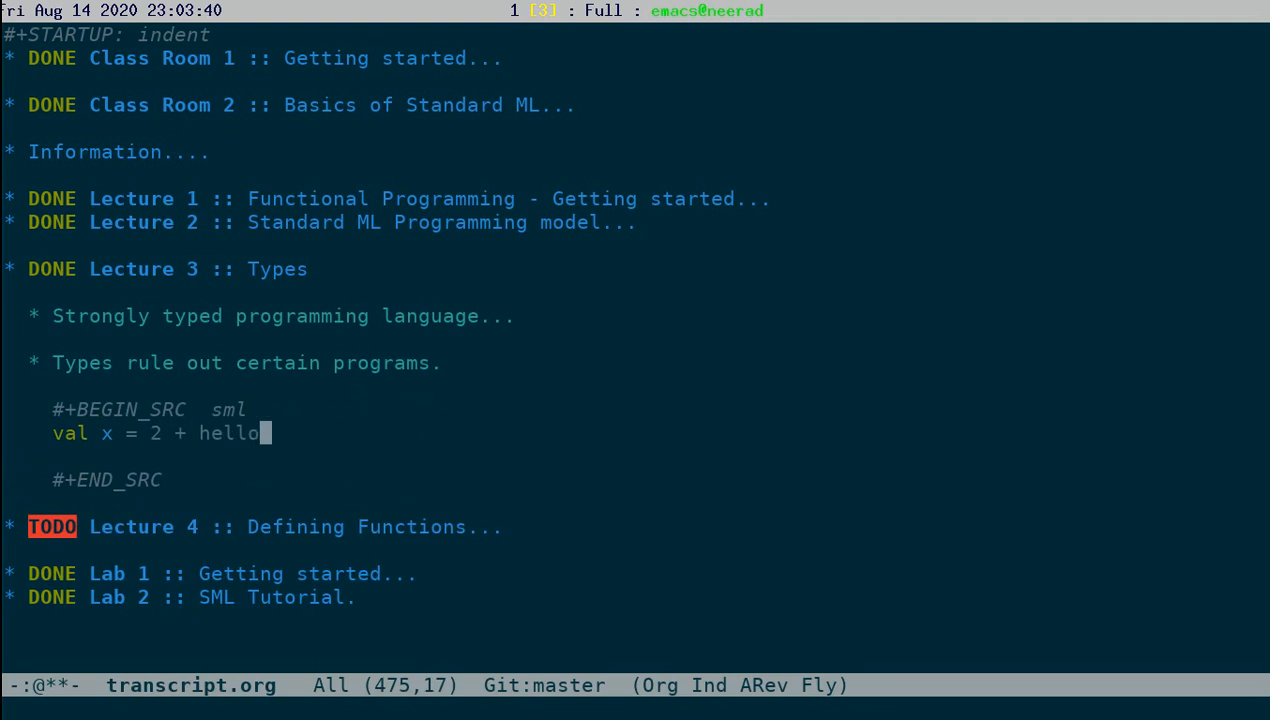
pyautogui.write('"')
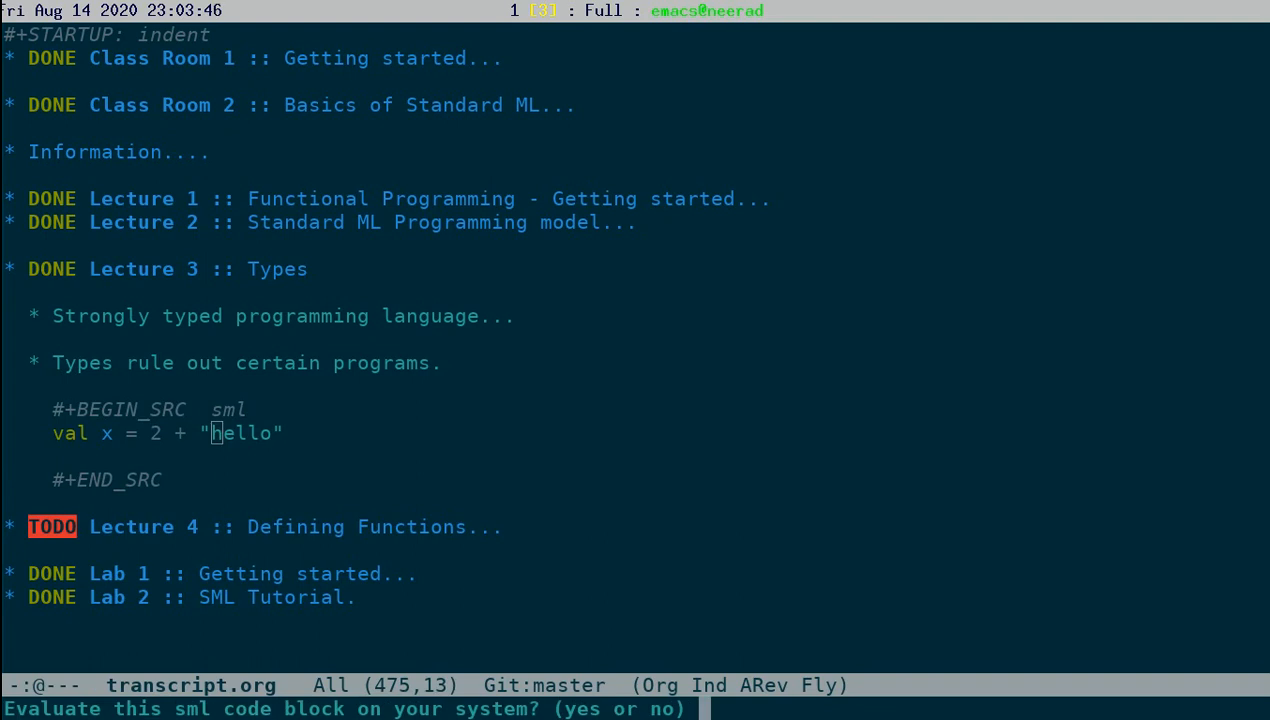
# Confirm evaluation with 'yes', producing the operator and operand don't agree overload error.
pyautogui.write('yes')
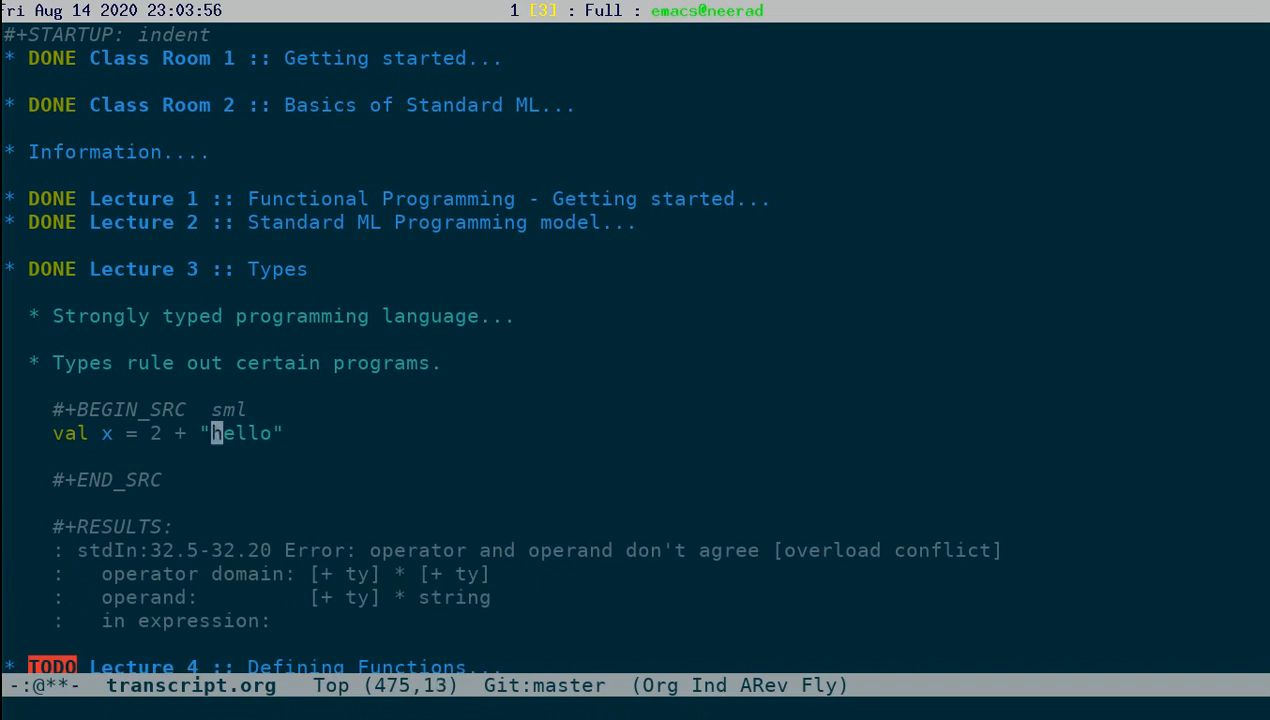
pyautogui.press('left')
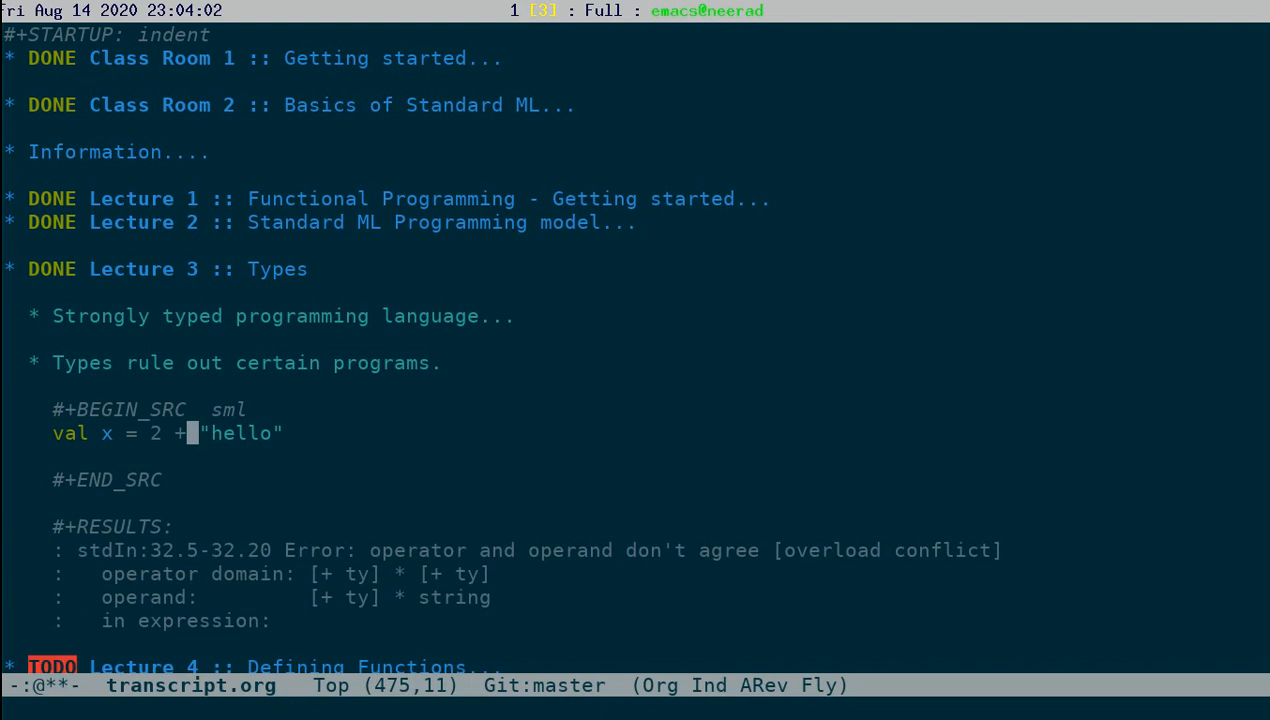
pyautogui.moveTo(58, 503)
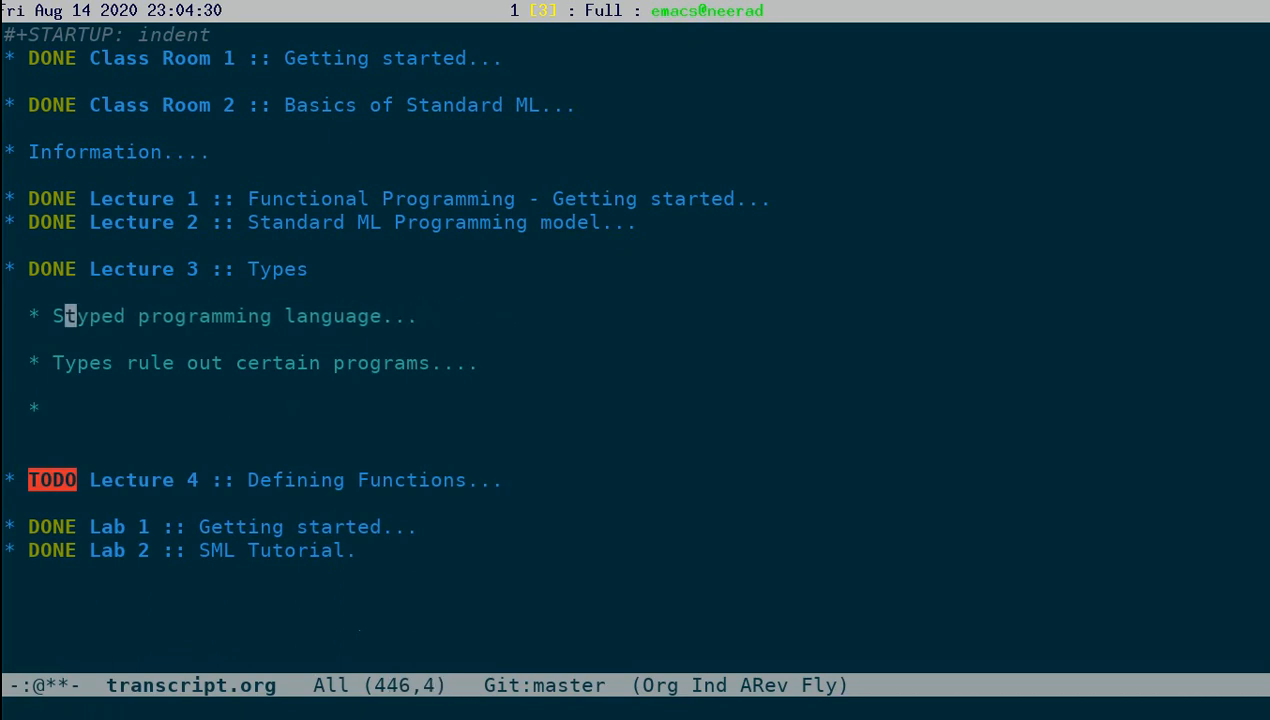
# Reword the first bullet to 'SML is a typed...' and add 'Types are taken seriously (strongly typed)'.
pyautogui.press('Left')
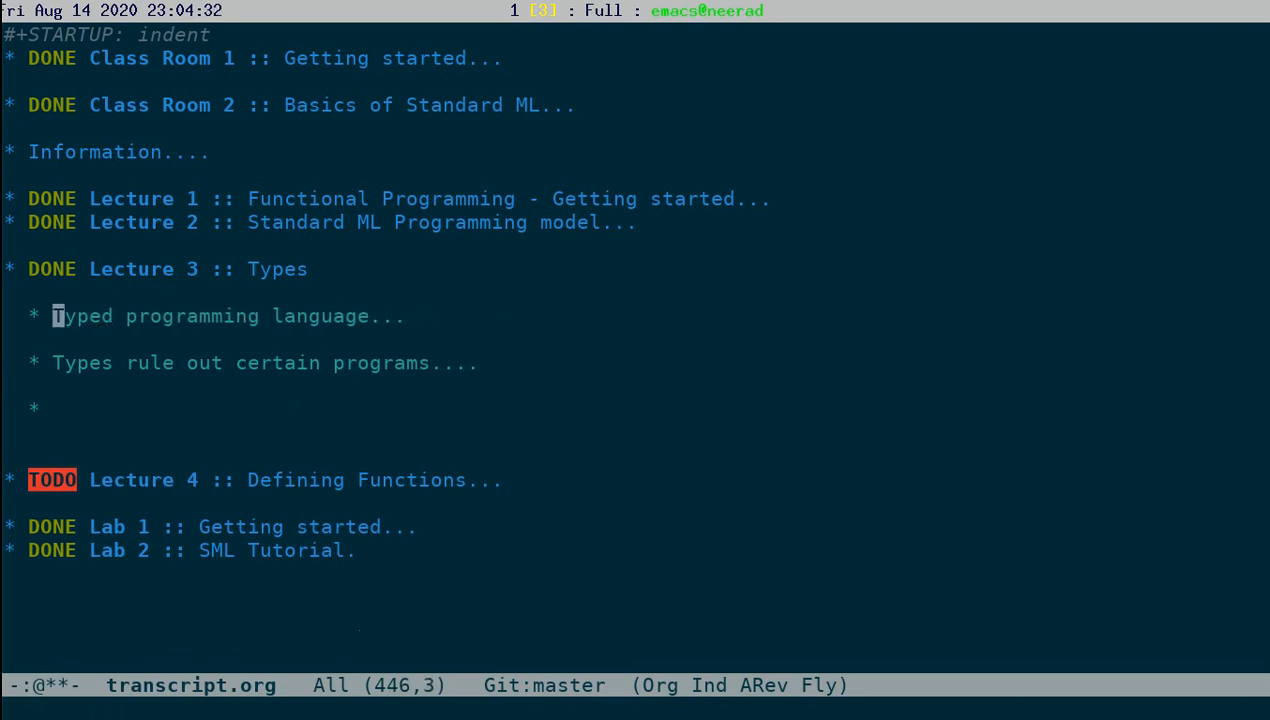
pyautogui.write('SML is a t')
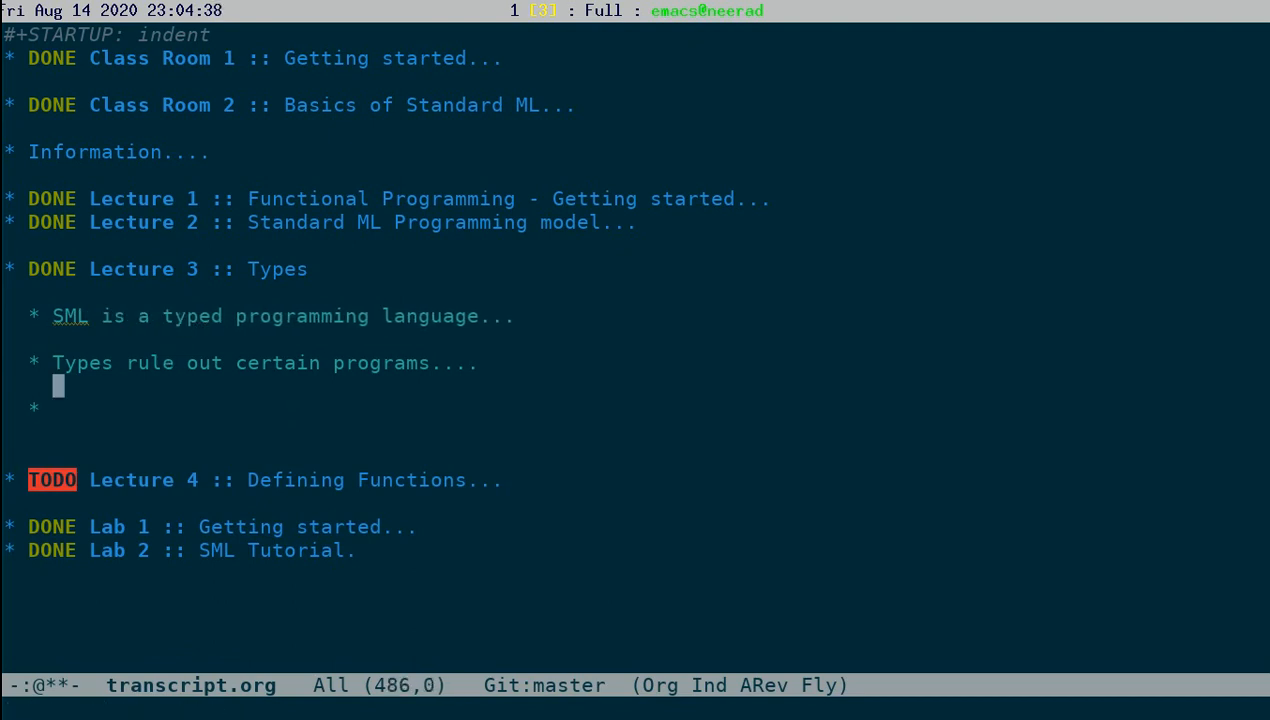
pyautogui.write('Types')
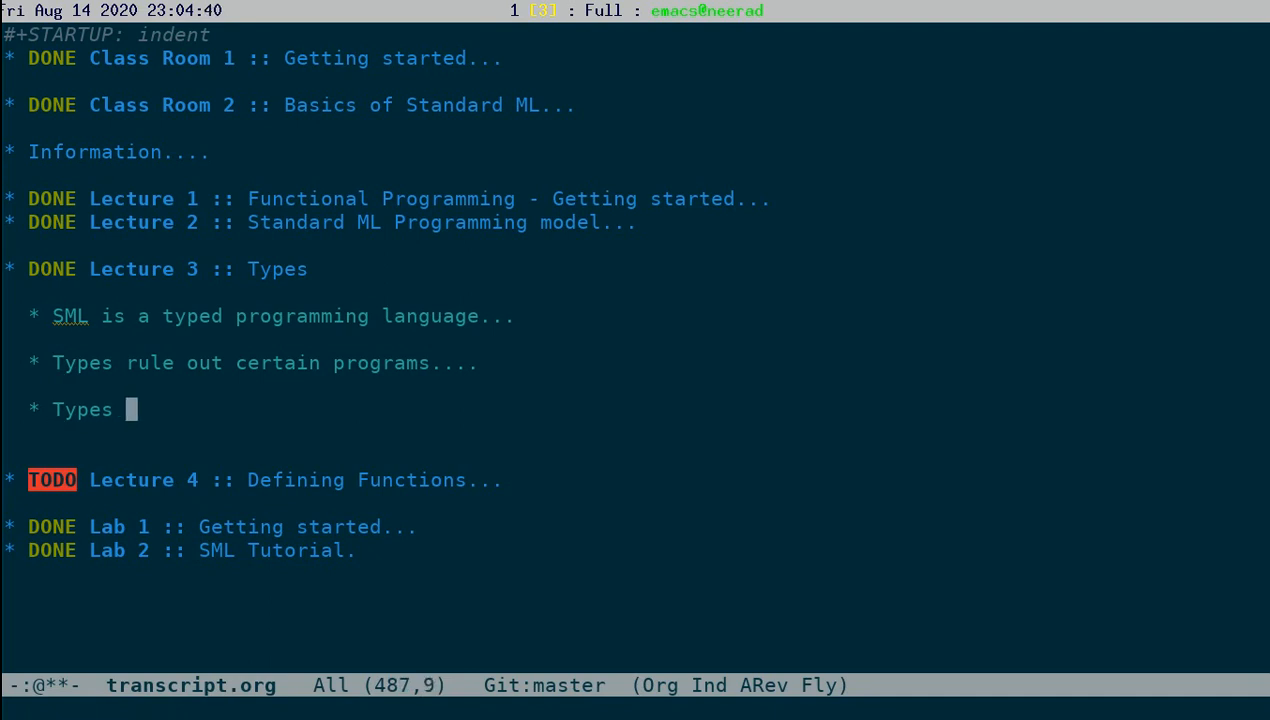
pyautogui.write('are taken')
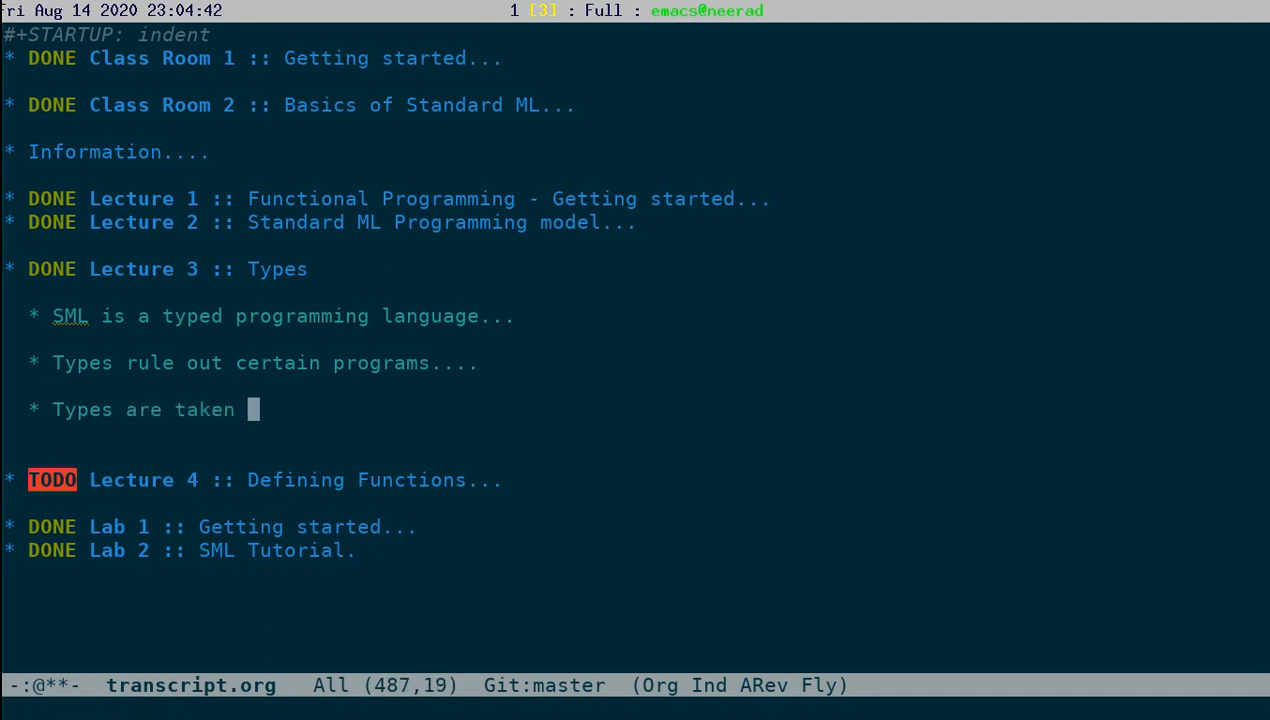
pyautogui.write('serious')
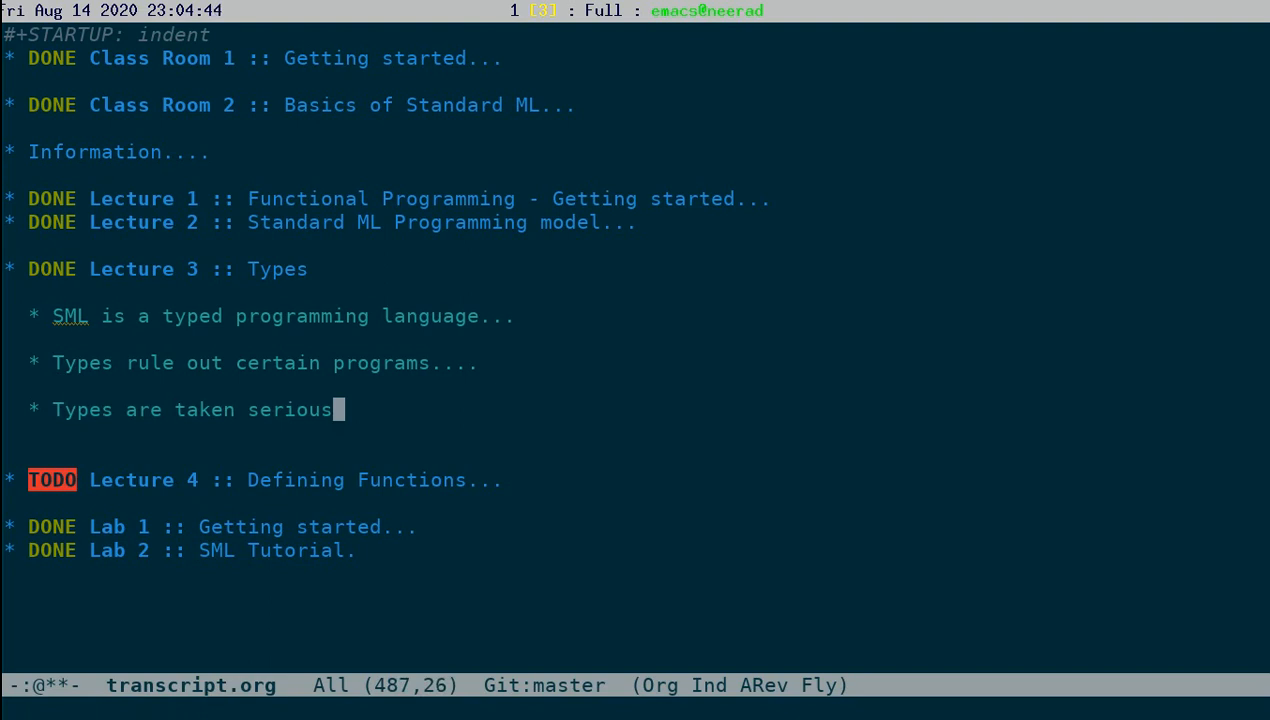
pyautogui.write('ly')
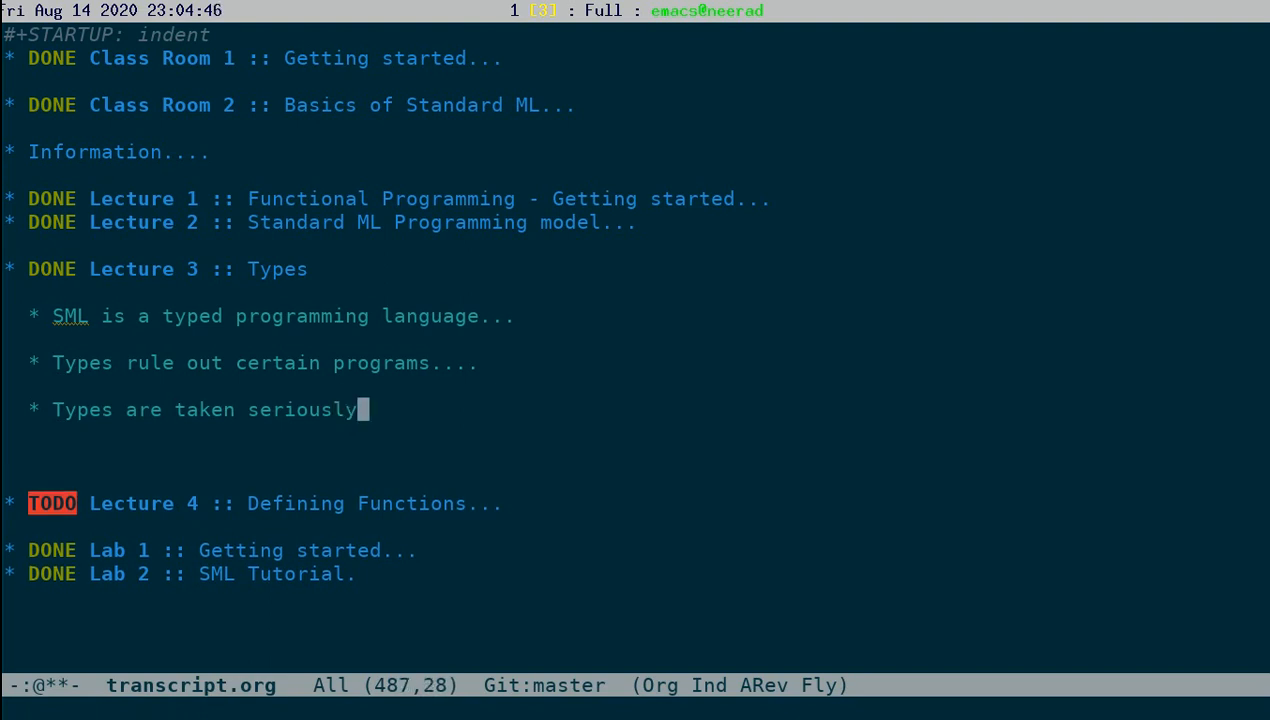
pyautogui.write('(S')
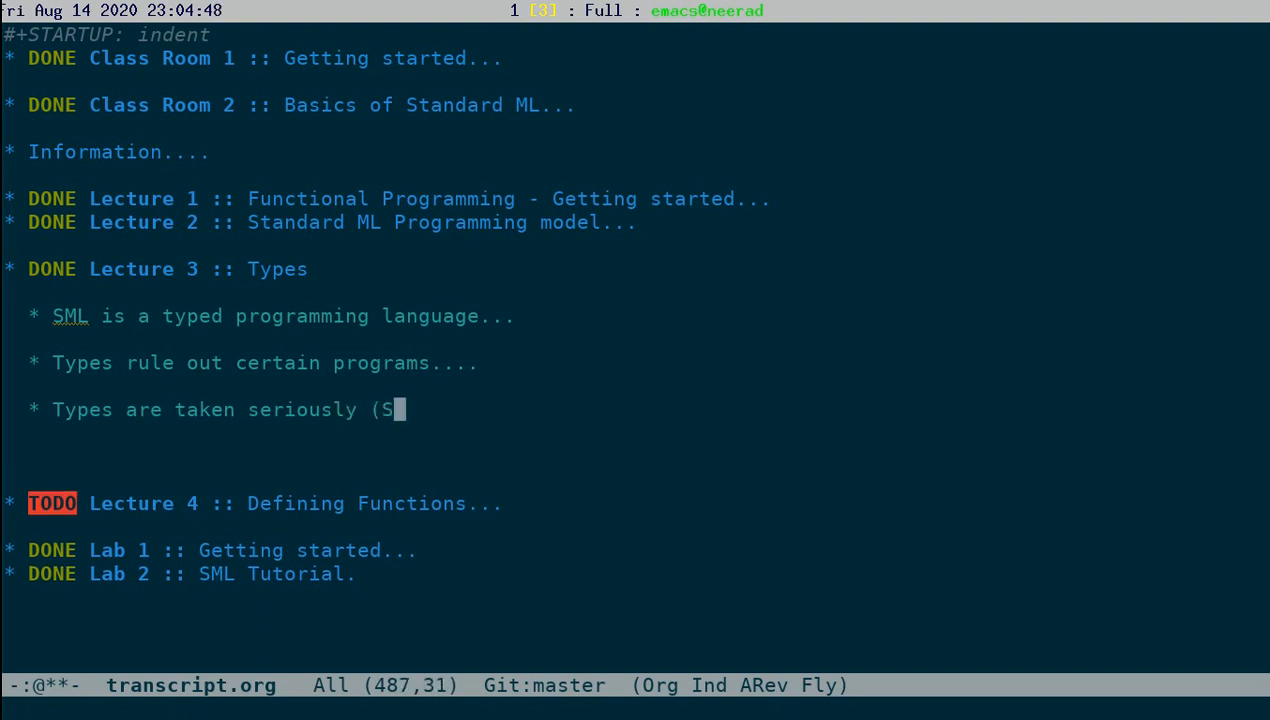
pyautogui.press('BackSpace')
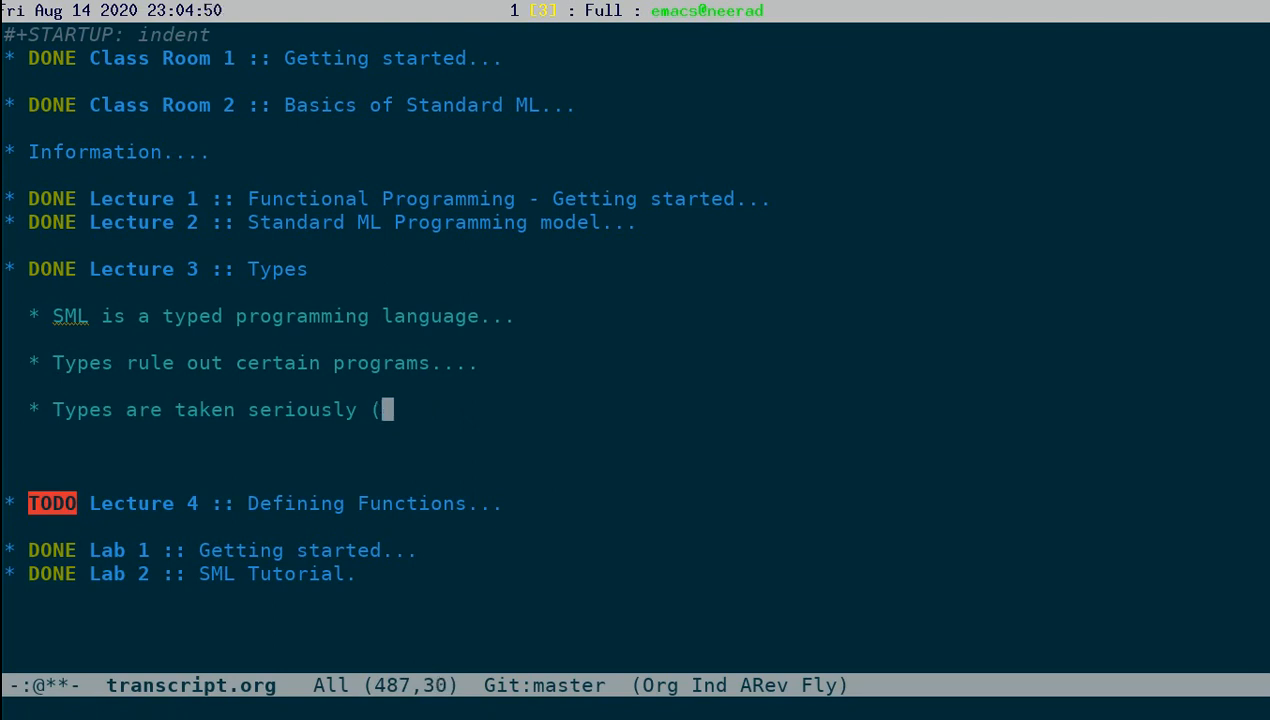
pyautogui.write('stro')
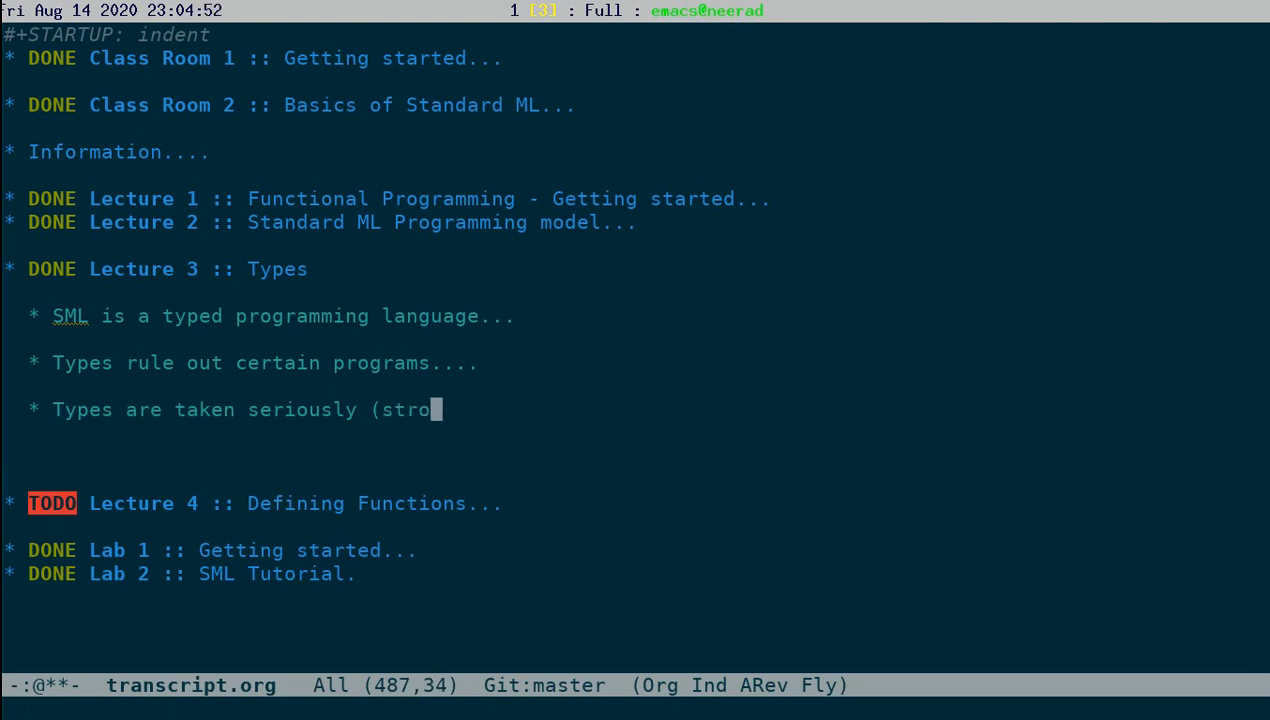
pyautogui.write('ngly typed)')
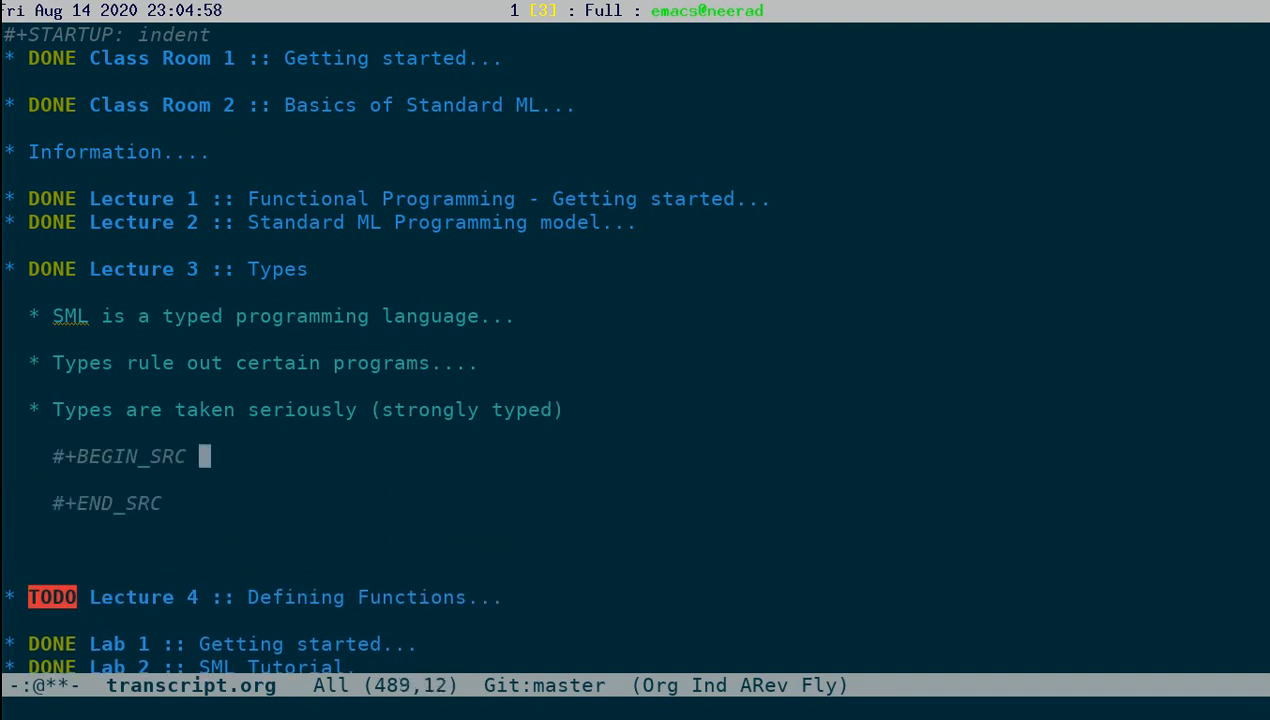
# Write an SML block with val x = 2.5 and val y = x * 2, yielding an overload conflict.
pyautogui.write('sml')
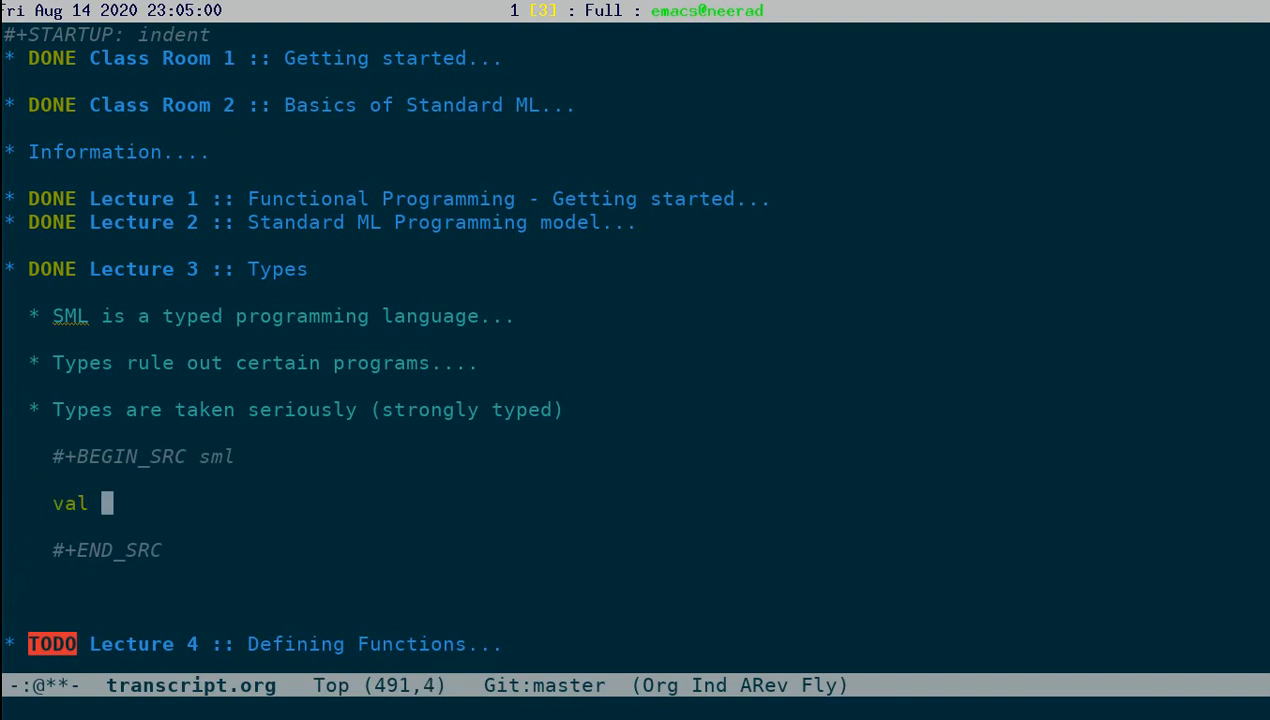
pyautogui.write('x 1')
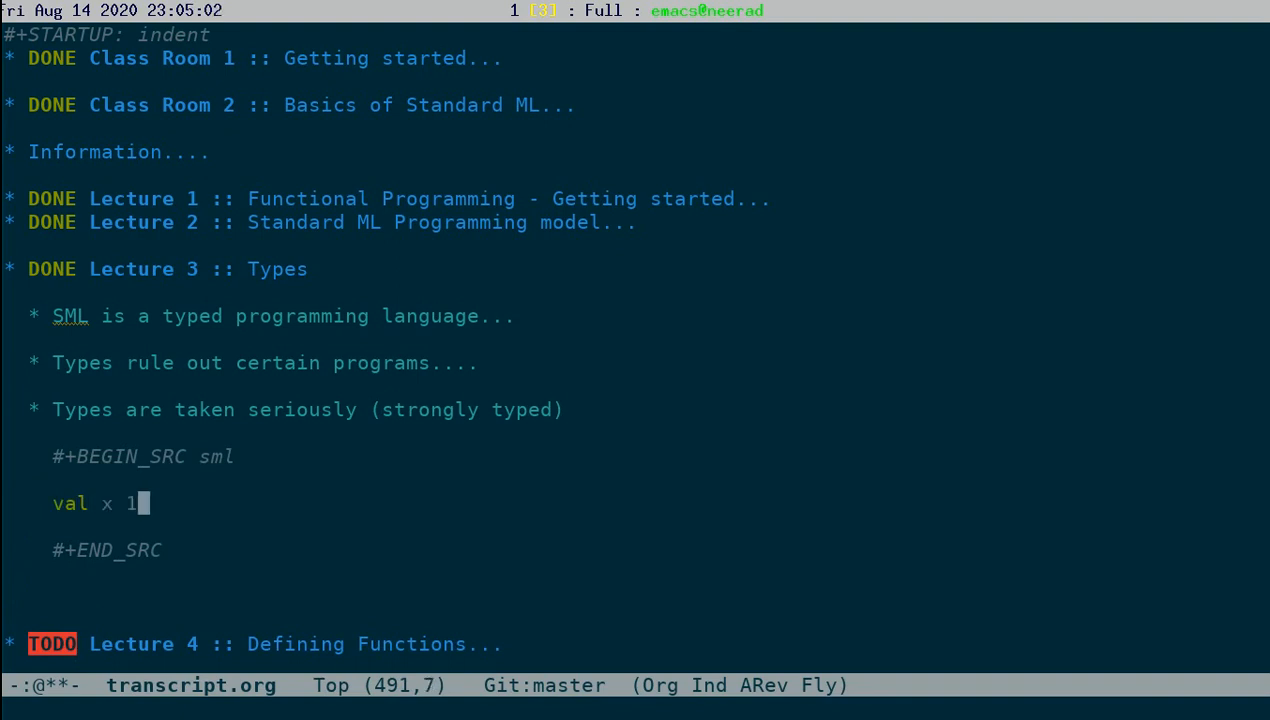
pyautogui.write('=')
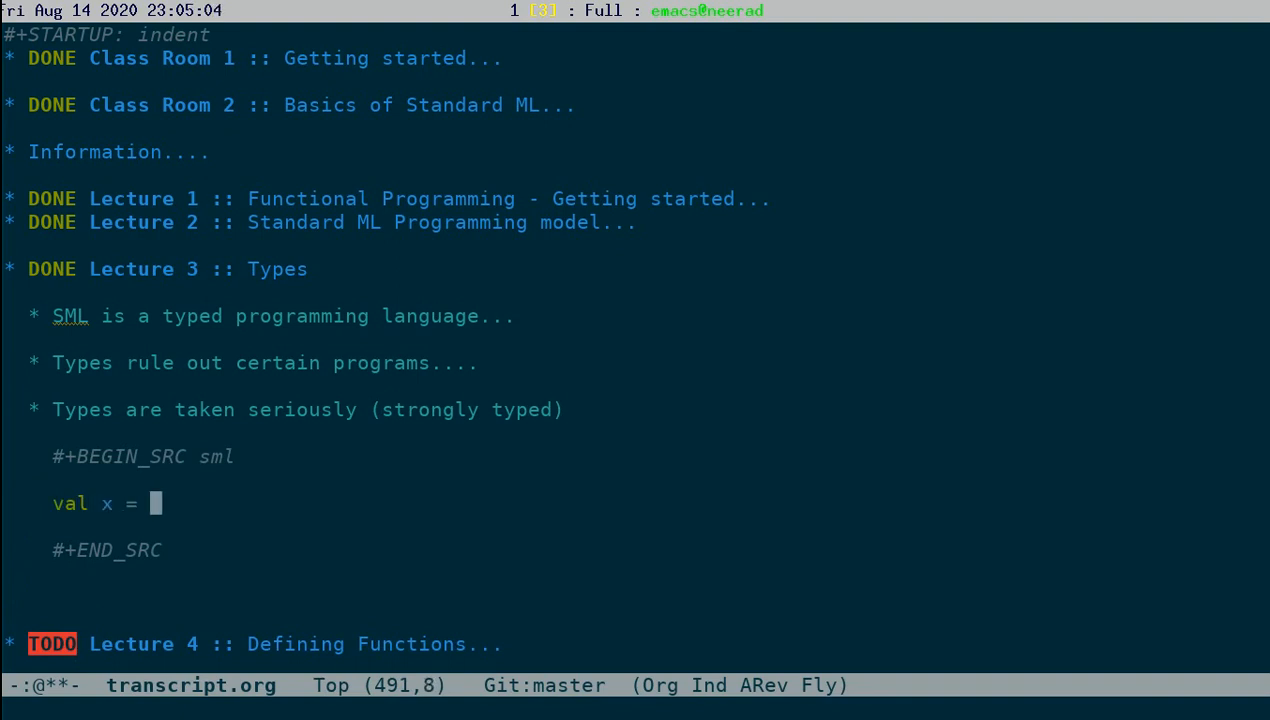
pyautogui.write('2.')
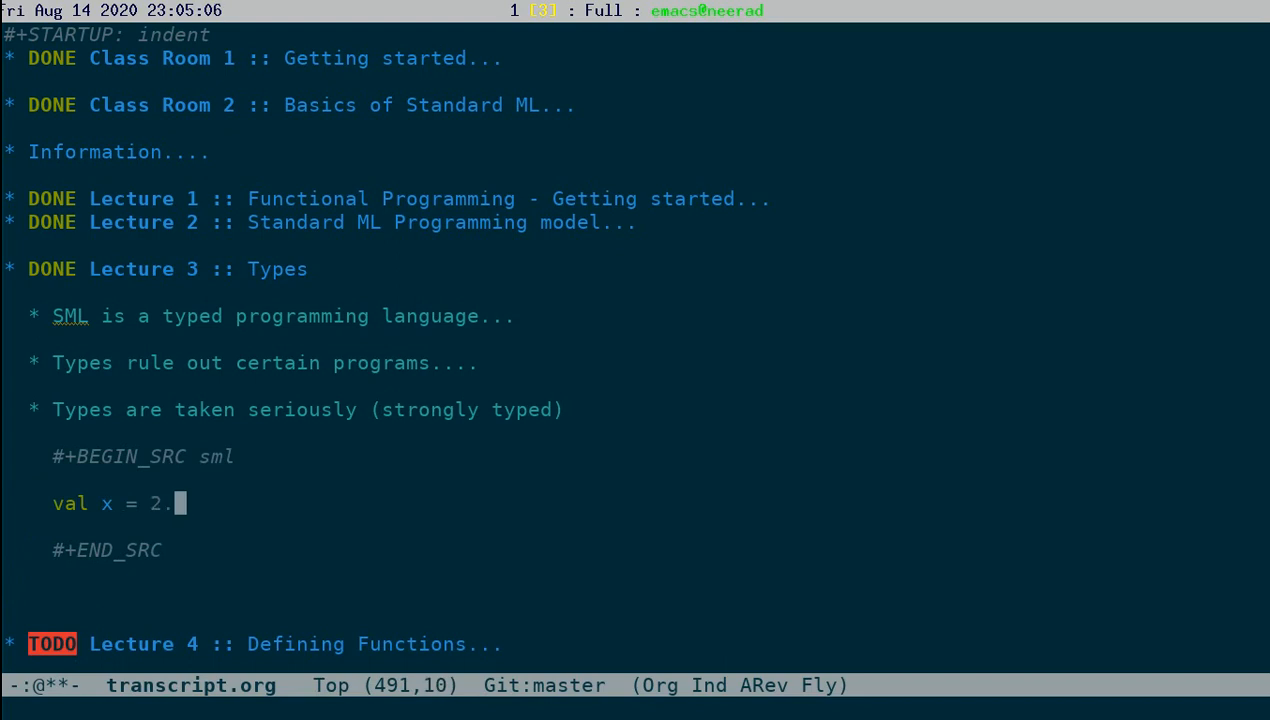
pyautogui.write('5')
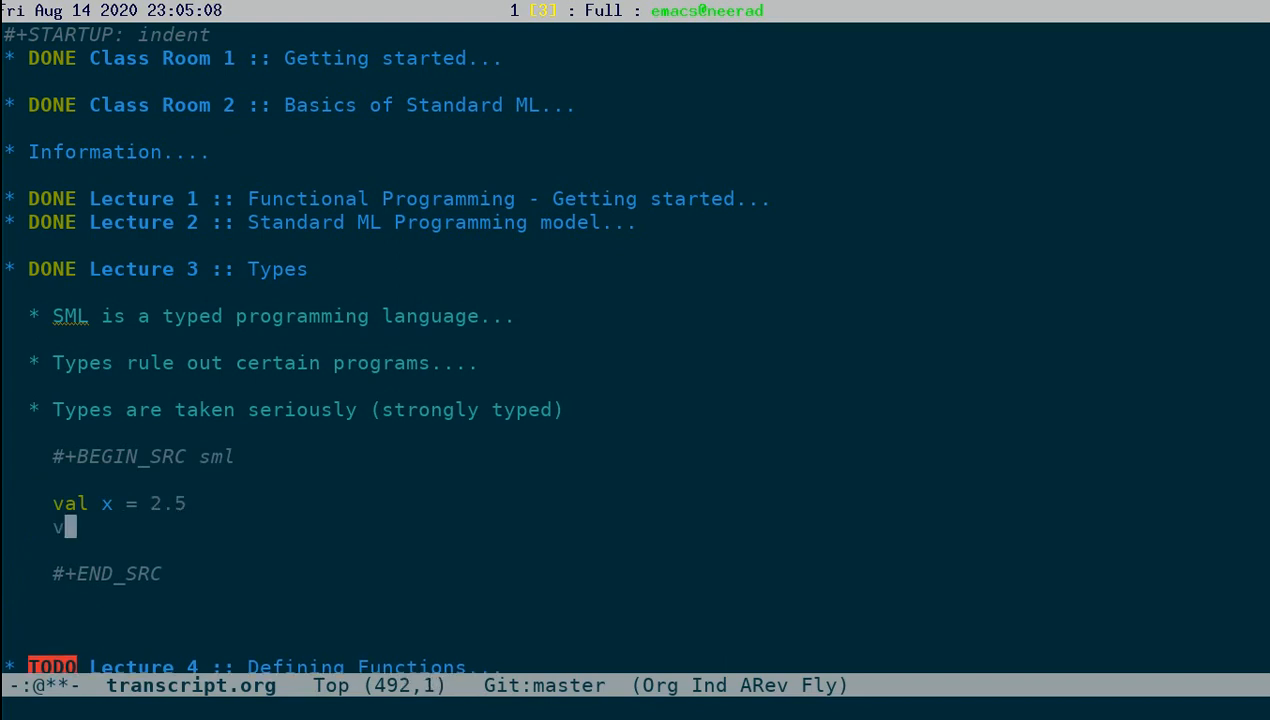
pyautogui.write('al y =')
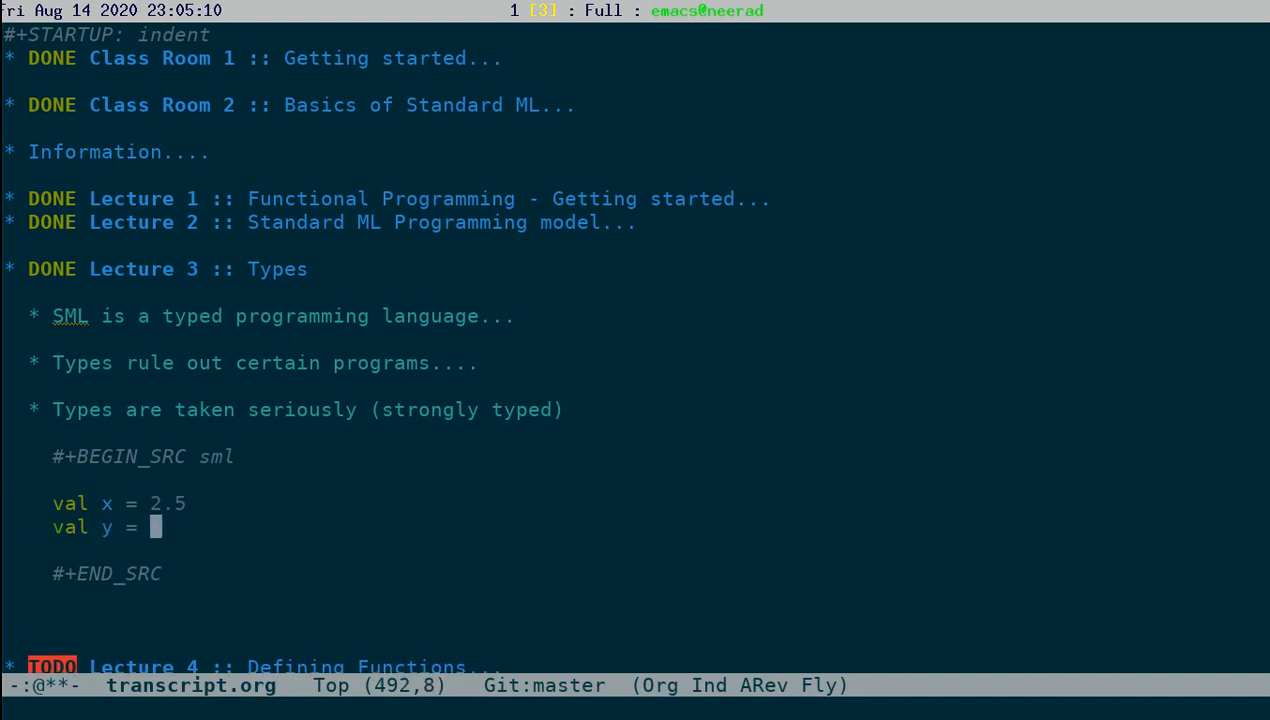
pyautogui.write('x *')
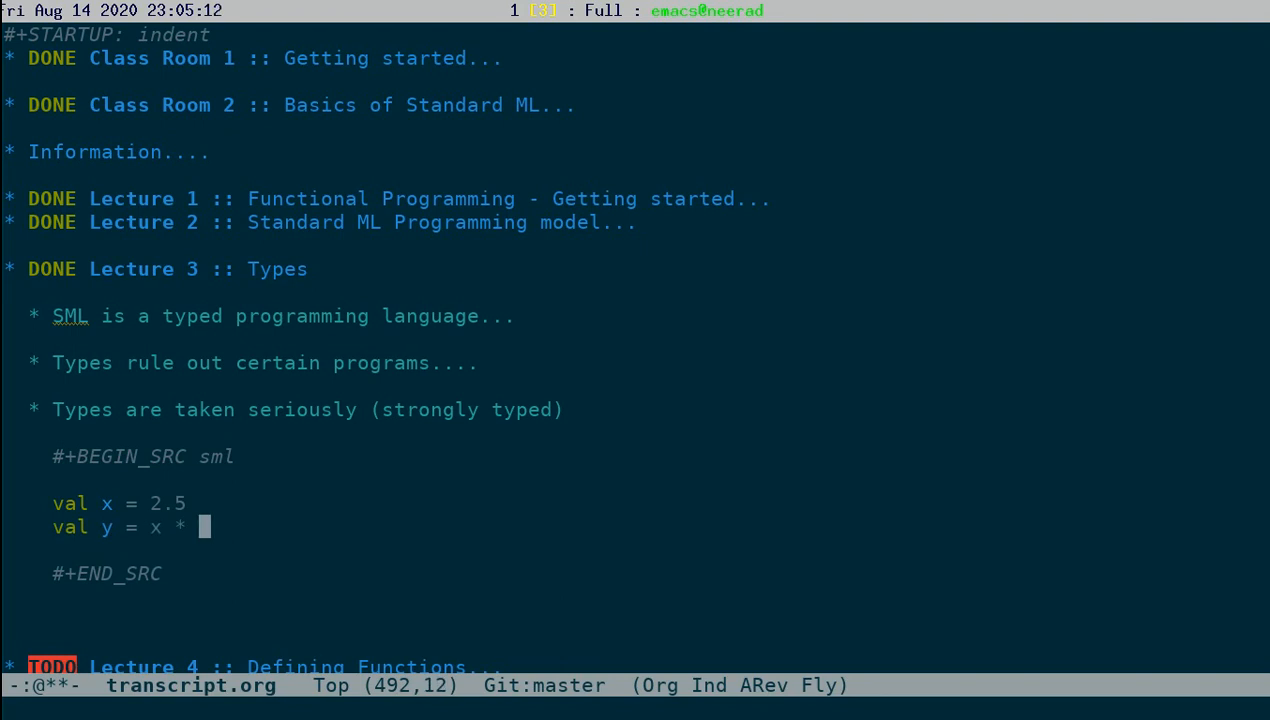
pyautogui.write('2')
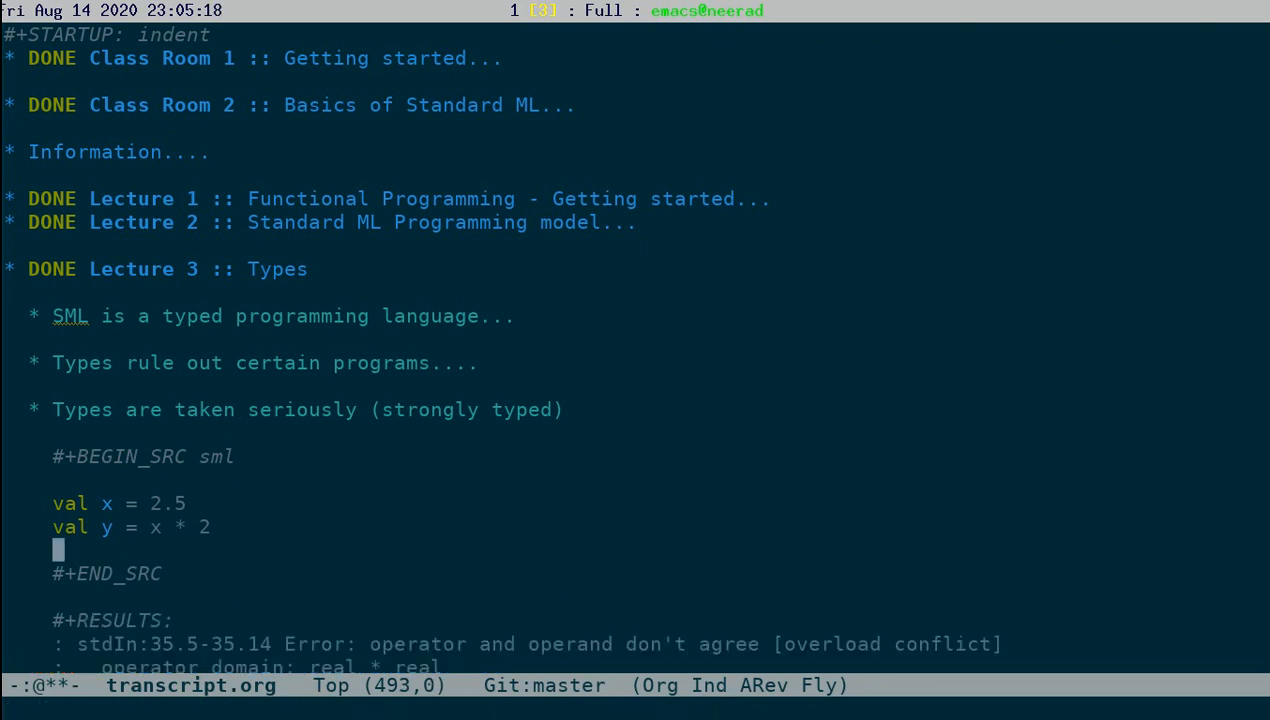
# Check x's real type in the results, then add a 'val z' definition below it.
pyautogui.scroll(-3)
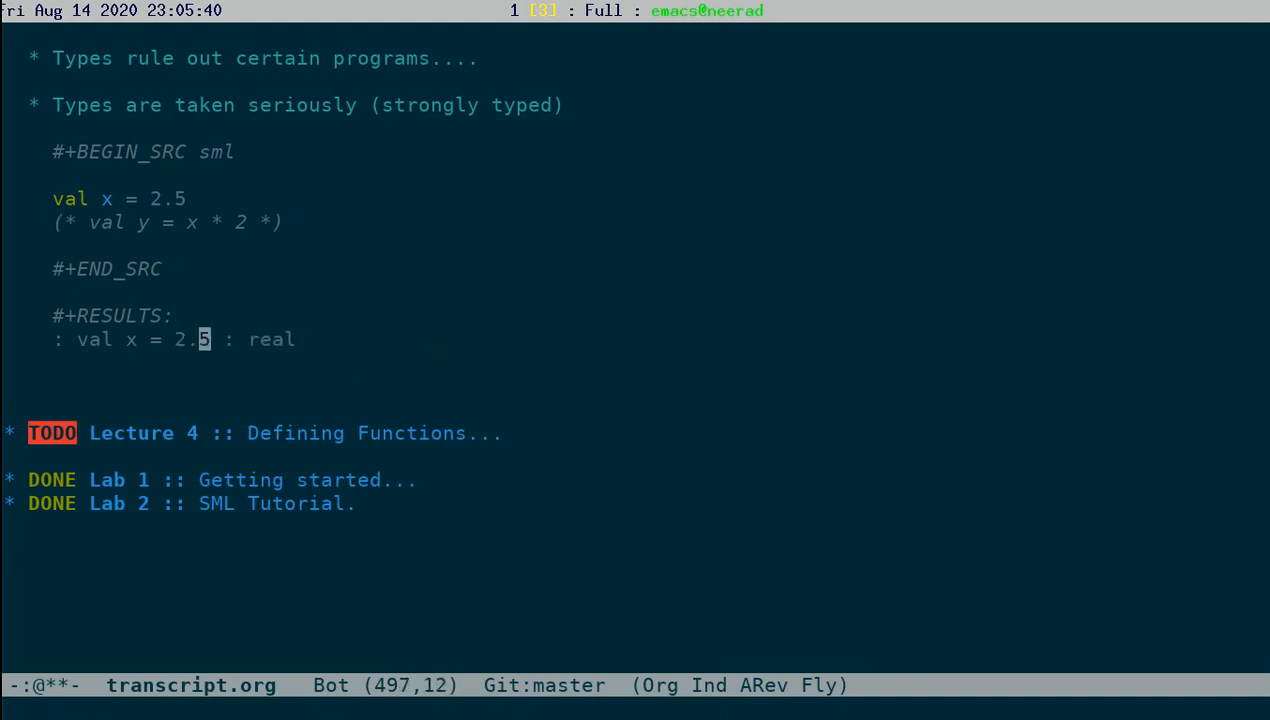
pyautogui.press('right')
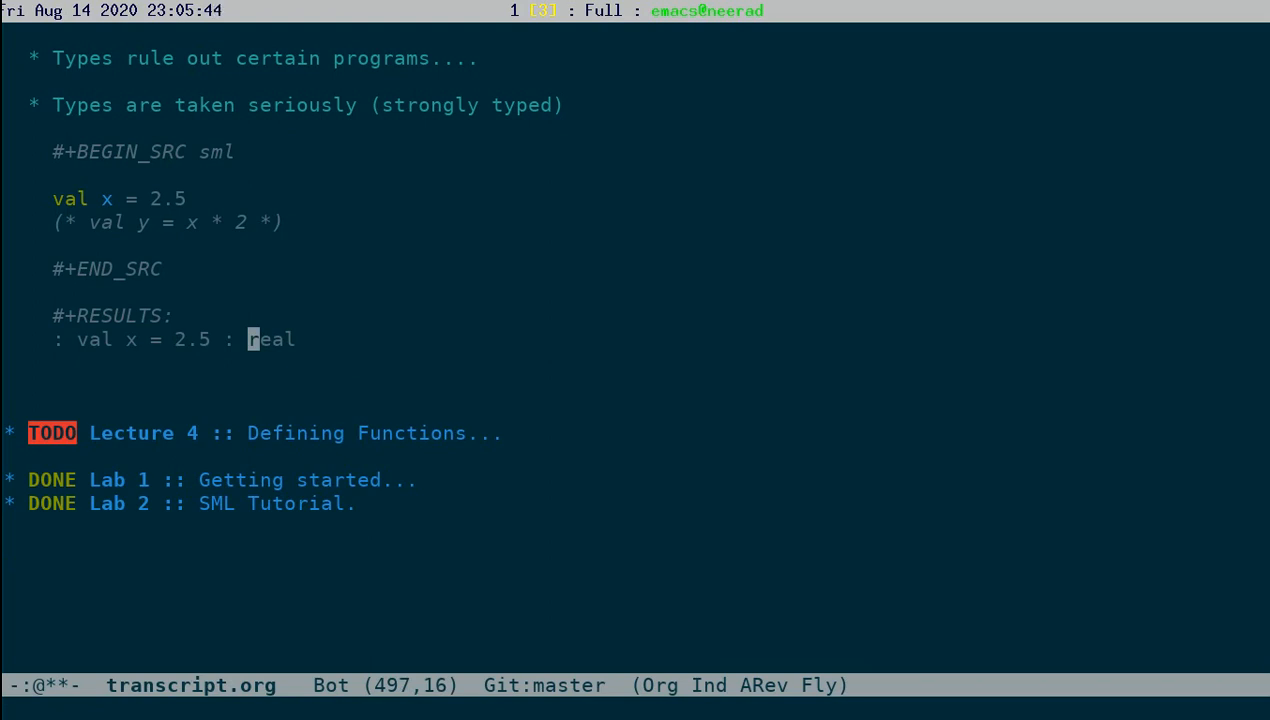
pyautogui.press('up')
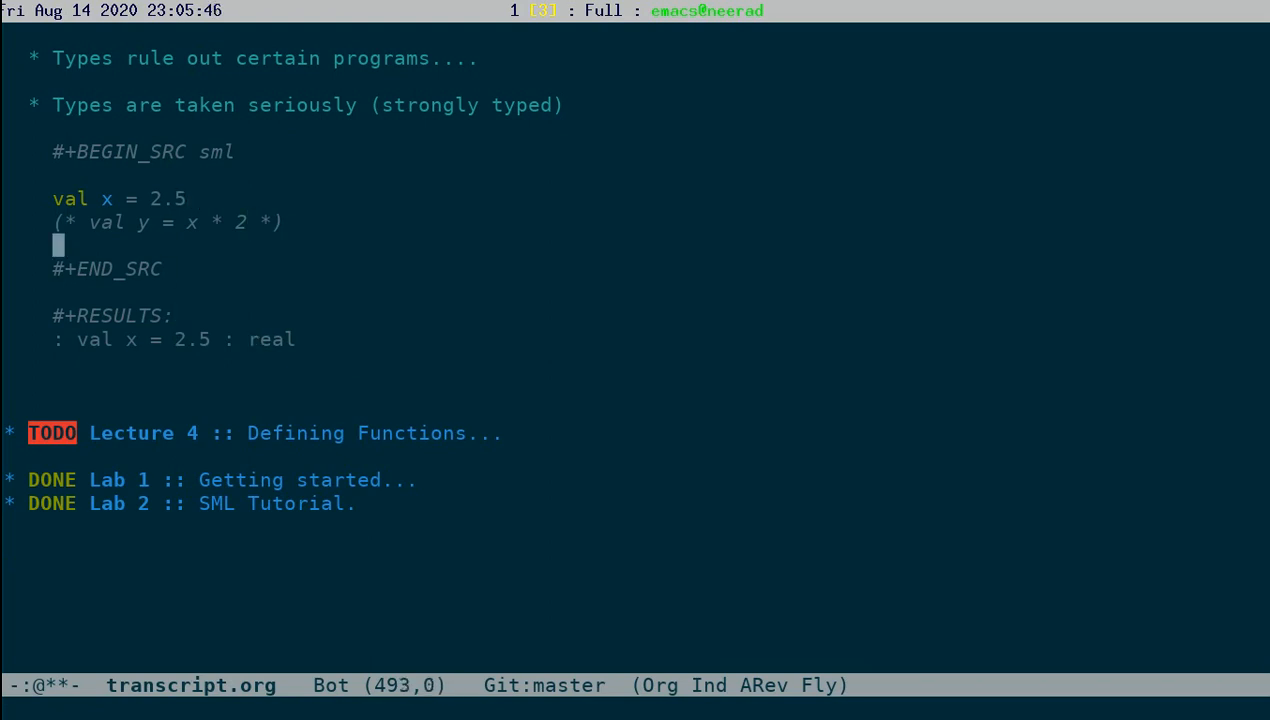
pyautogui.write('val')
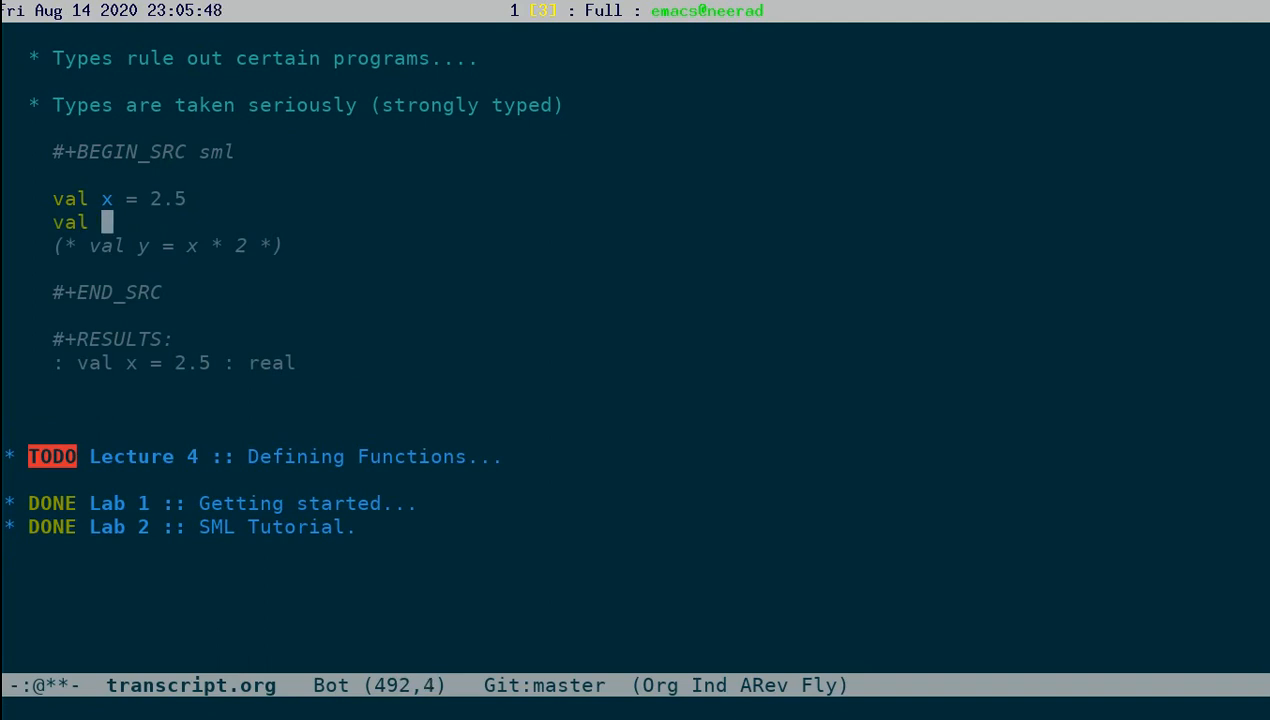
pyautogui.write('z = 1')
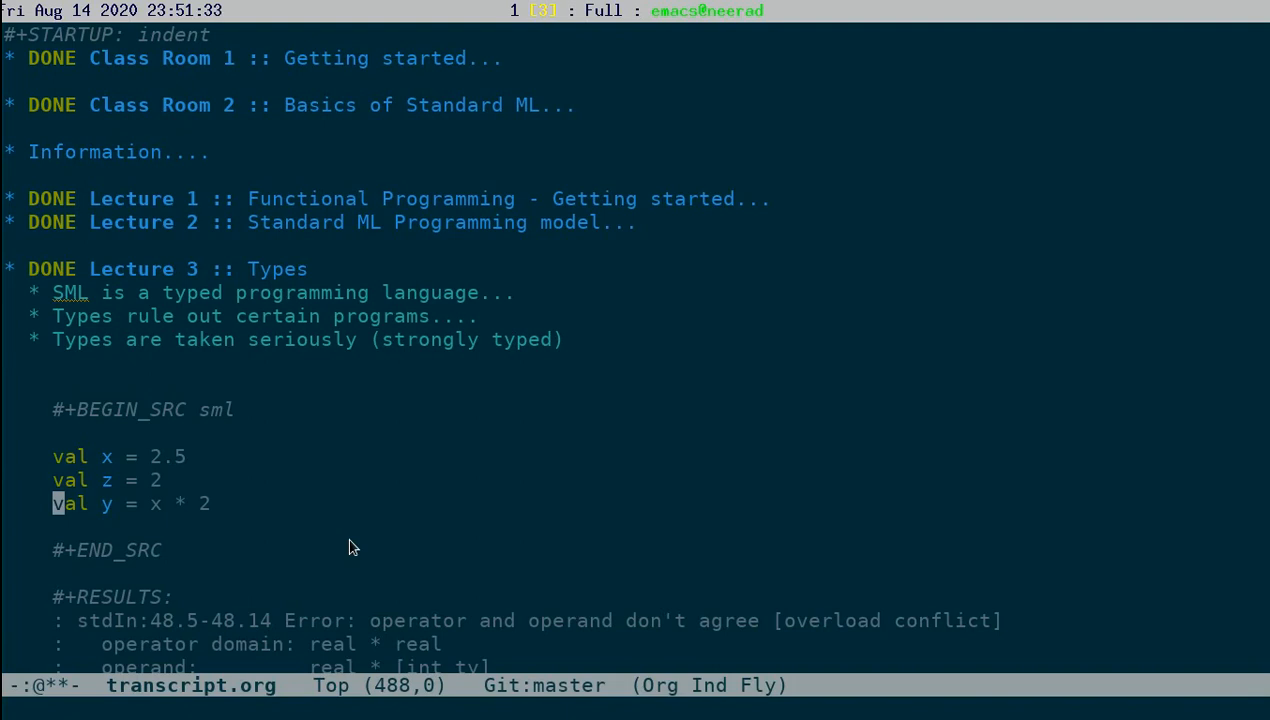
# Step through the y definition, pointing at the integer 2 and the real x that conflict.
pyautogui.press('Up')
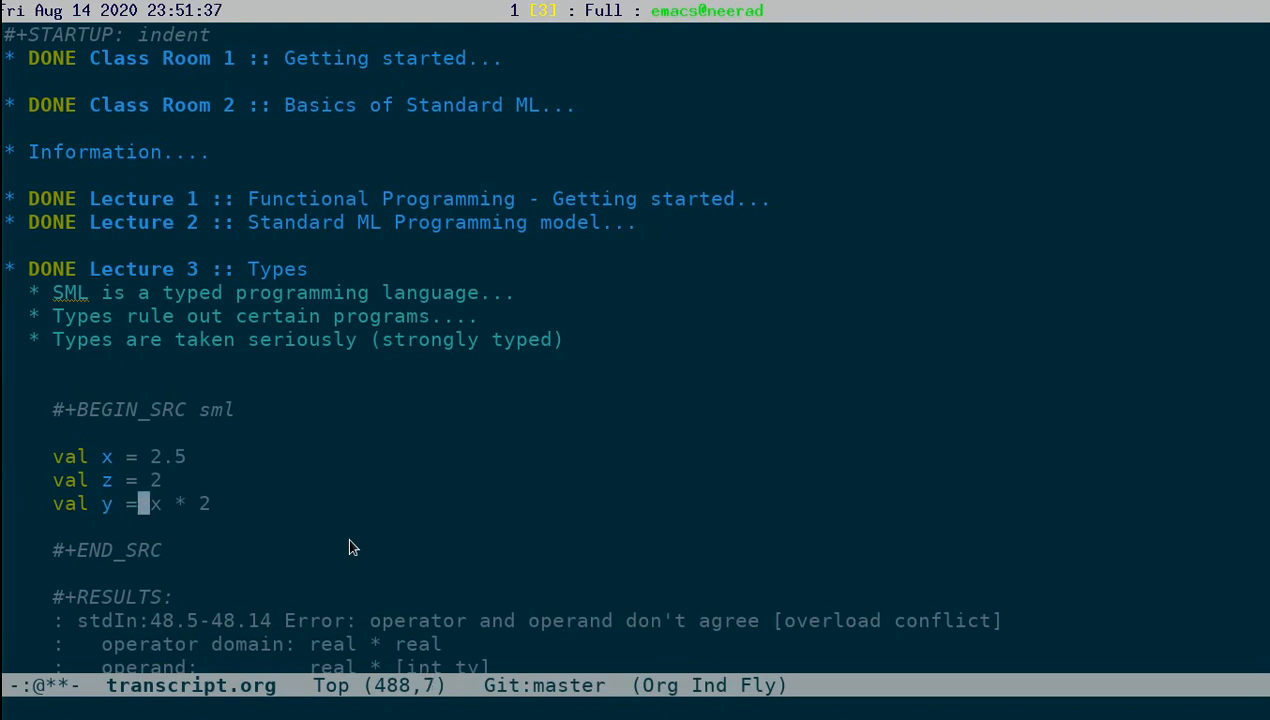
pyautogui.press('right')
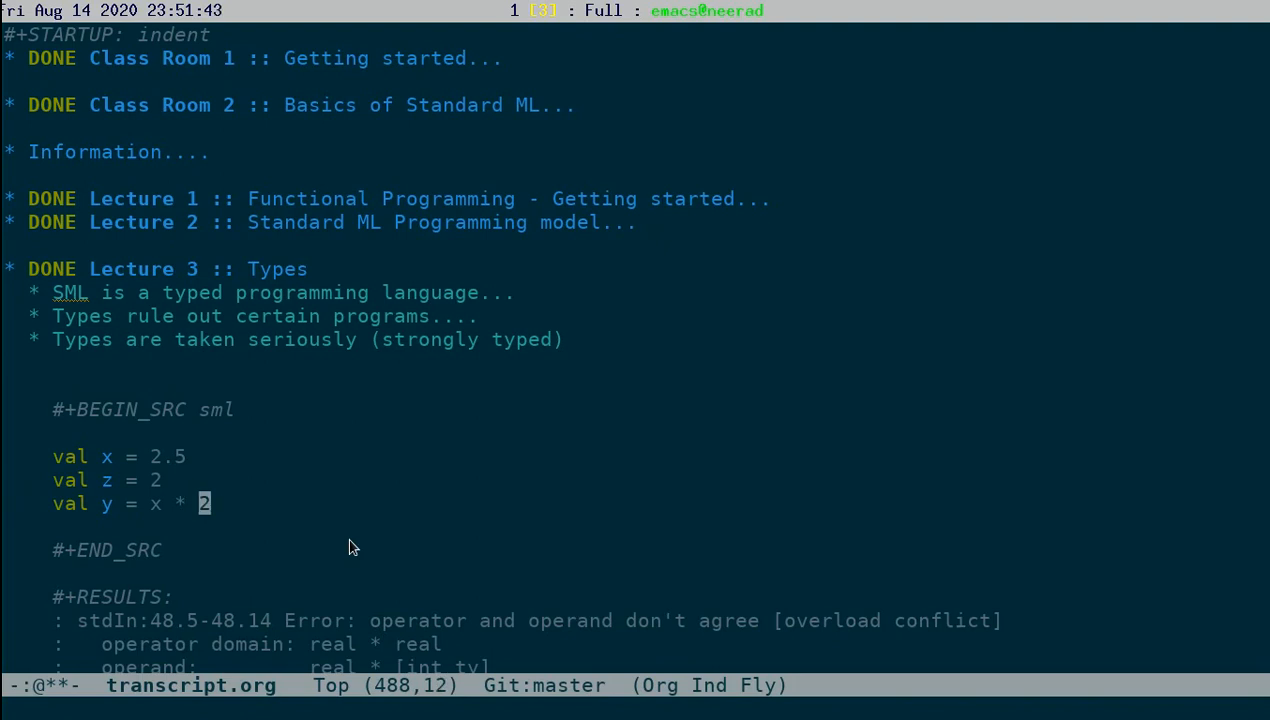
pyautogui.press('Left')
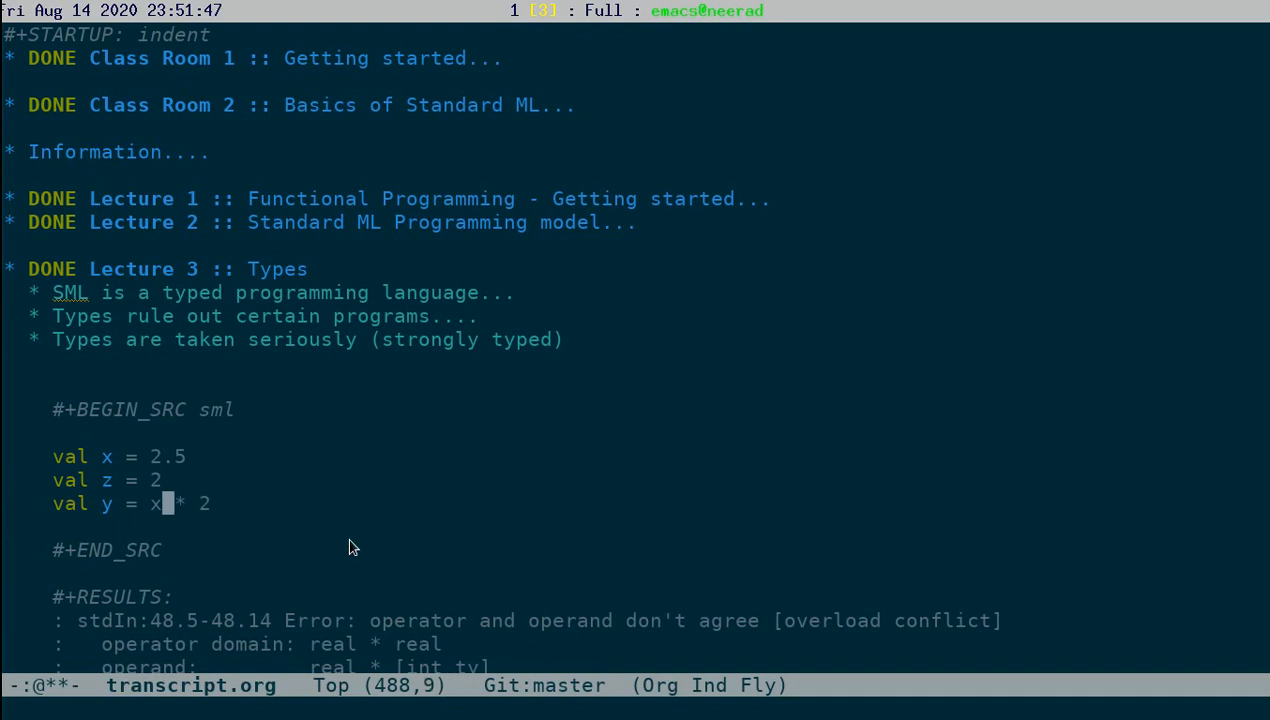
pyautogui.press('Left')
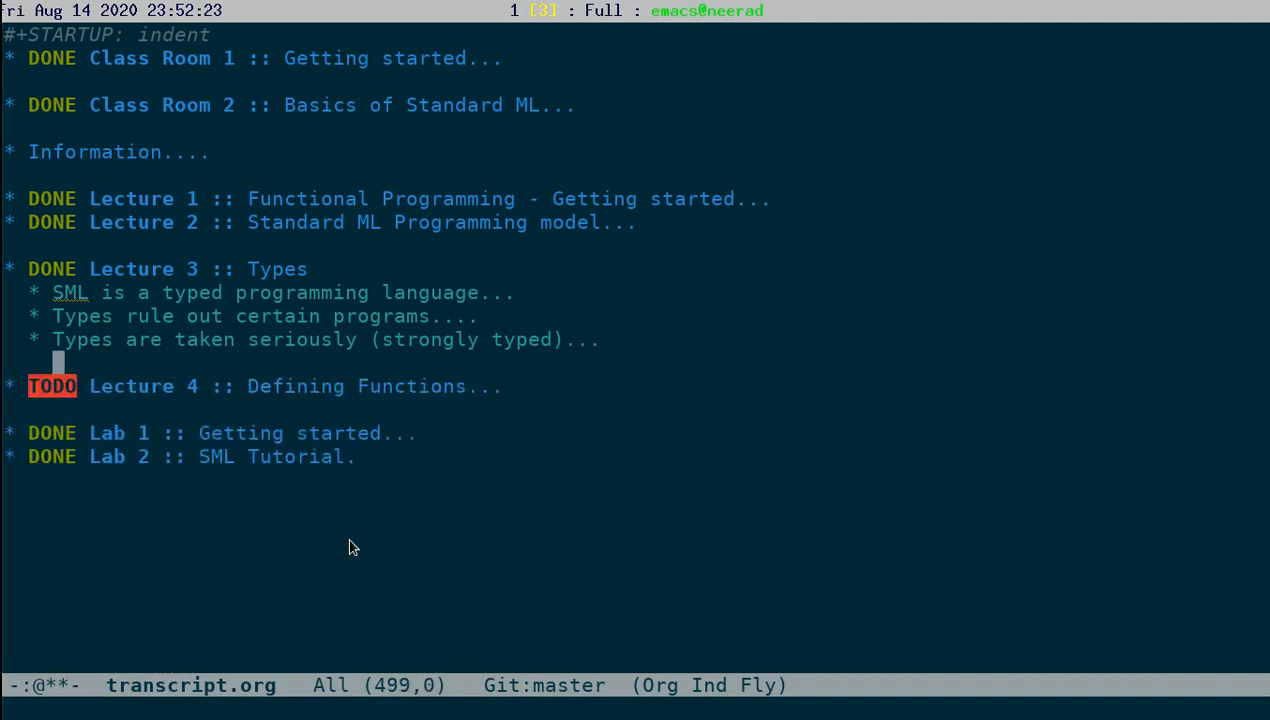
# Add a '** Strict types are great for safety' bullet.
pyautogui.write('**')
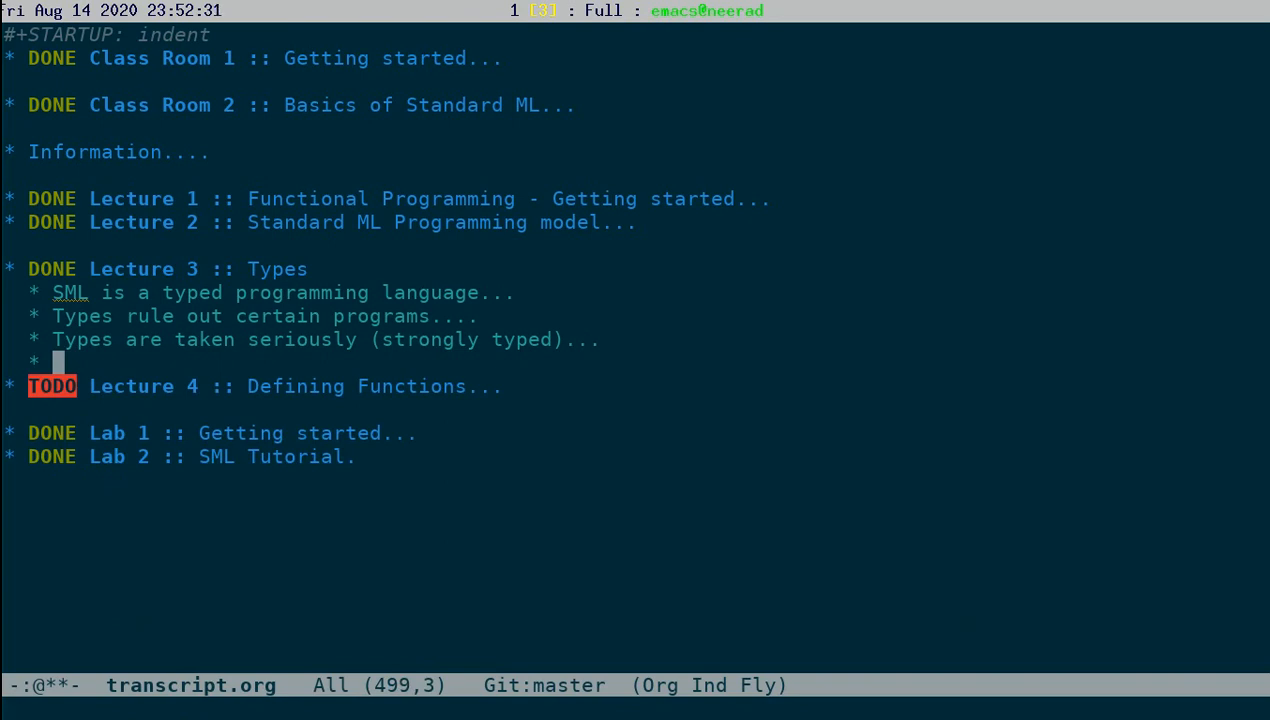
pyautogui.write('Strict t')
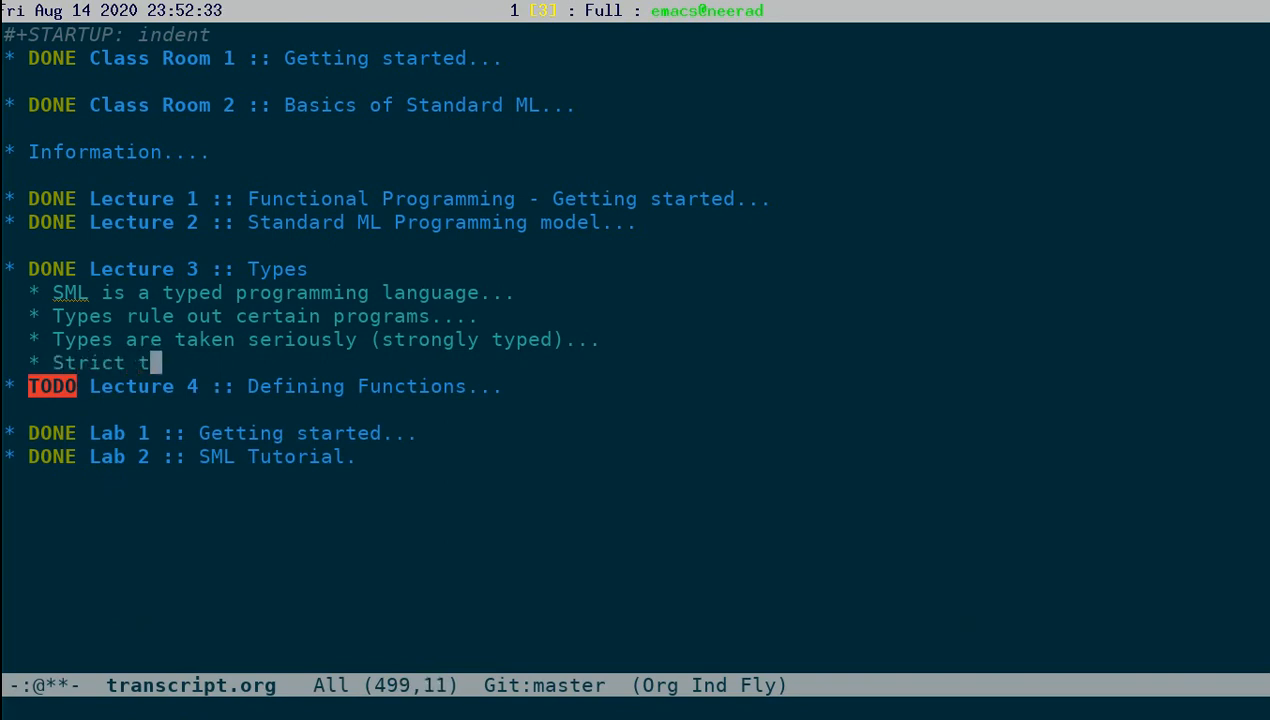
pyautogui.write('ypes are gr')
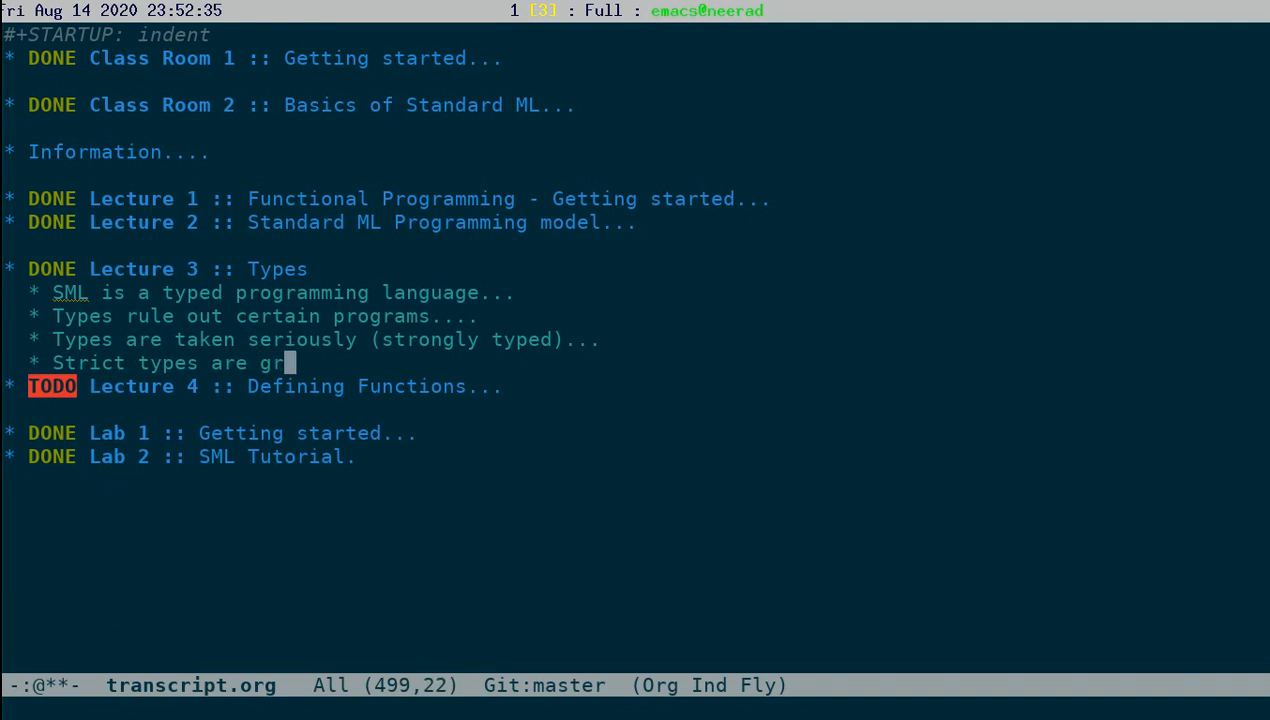
pyautogui.write('eat for safety')
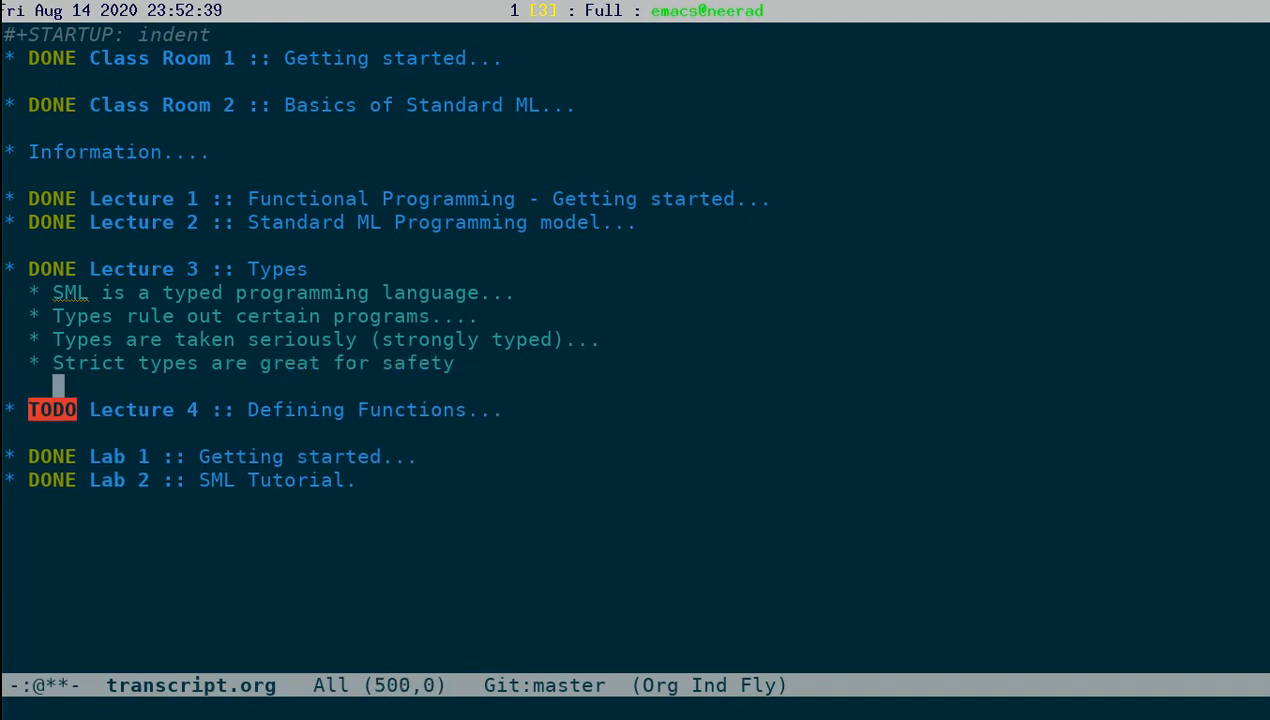
# Write 'Write a program to take two numbers and compute its average' below it.
pyautogui.press('Return')
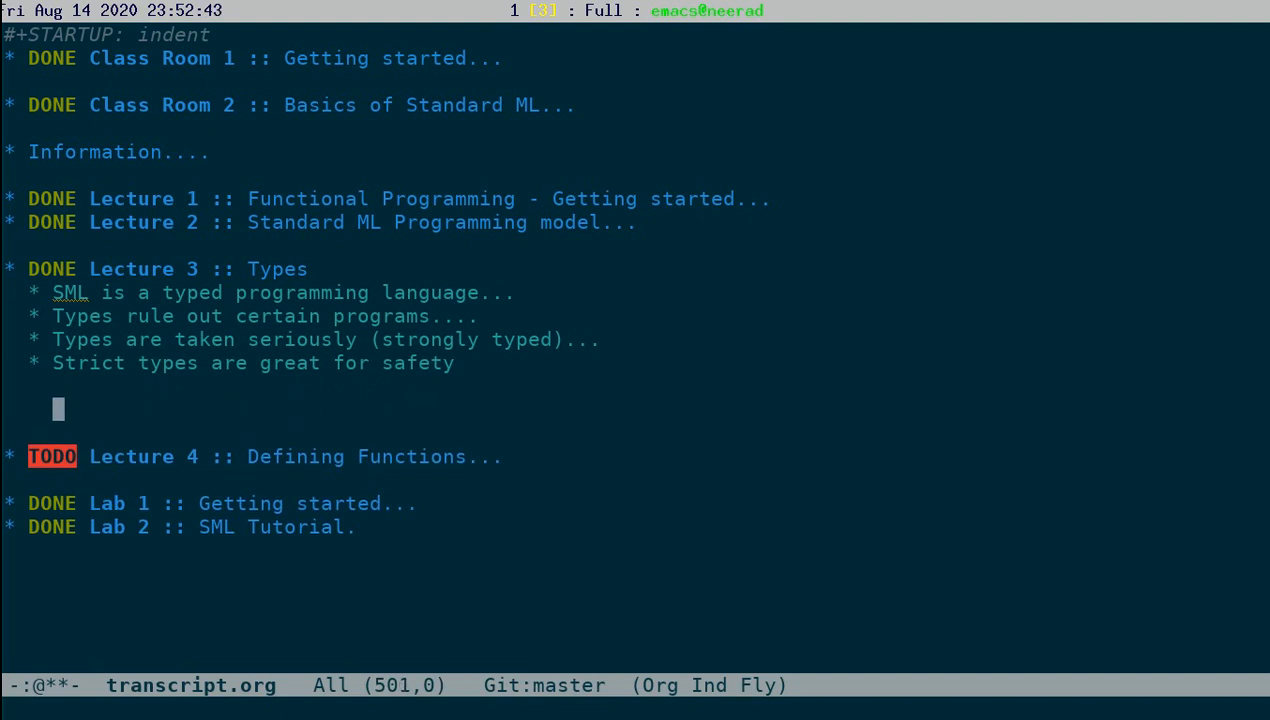
pyautogui.write('Wr')
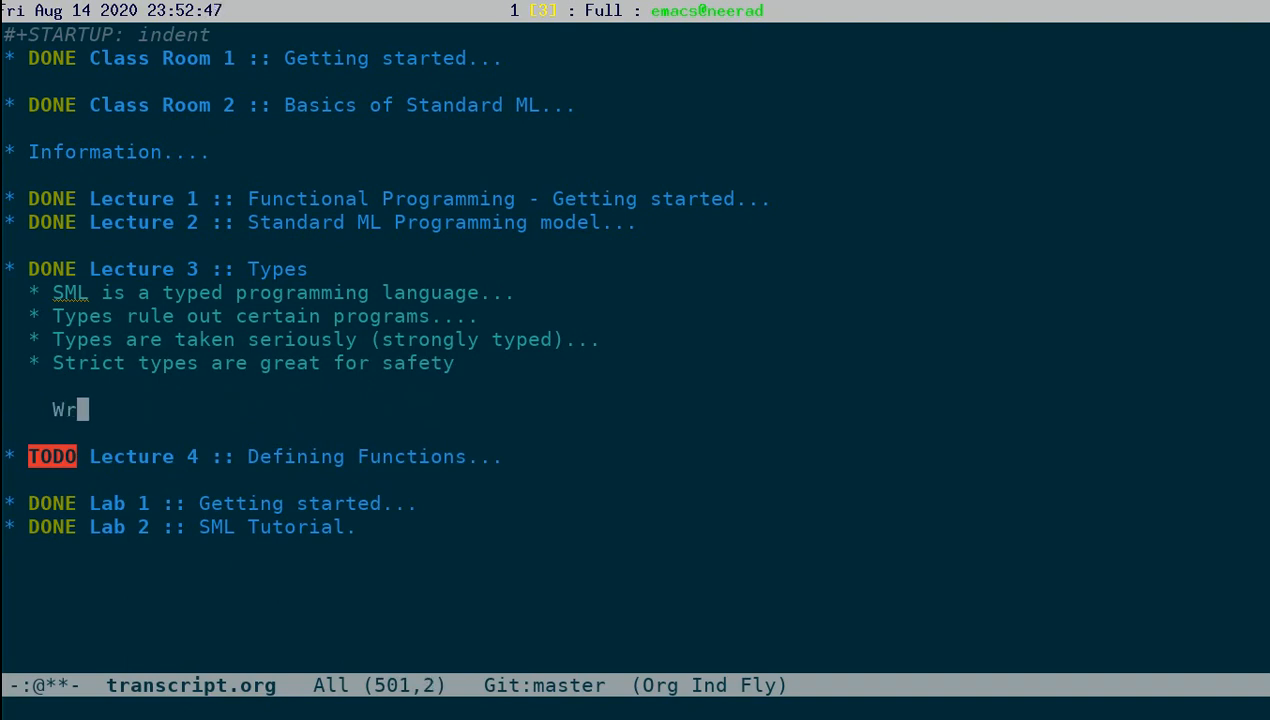
pyautogui.write('ite a program to')
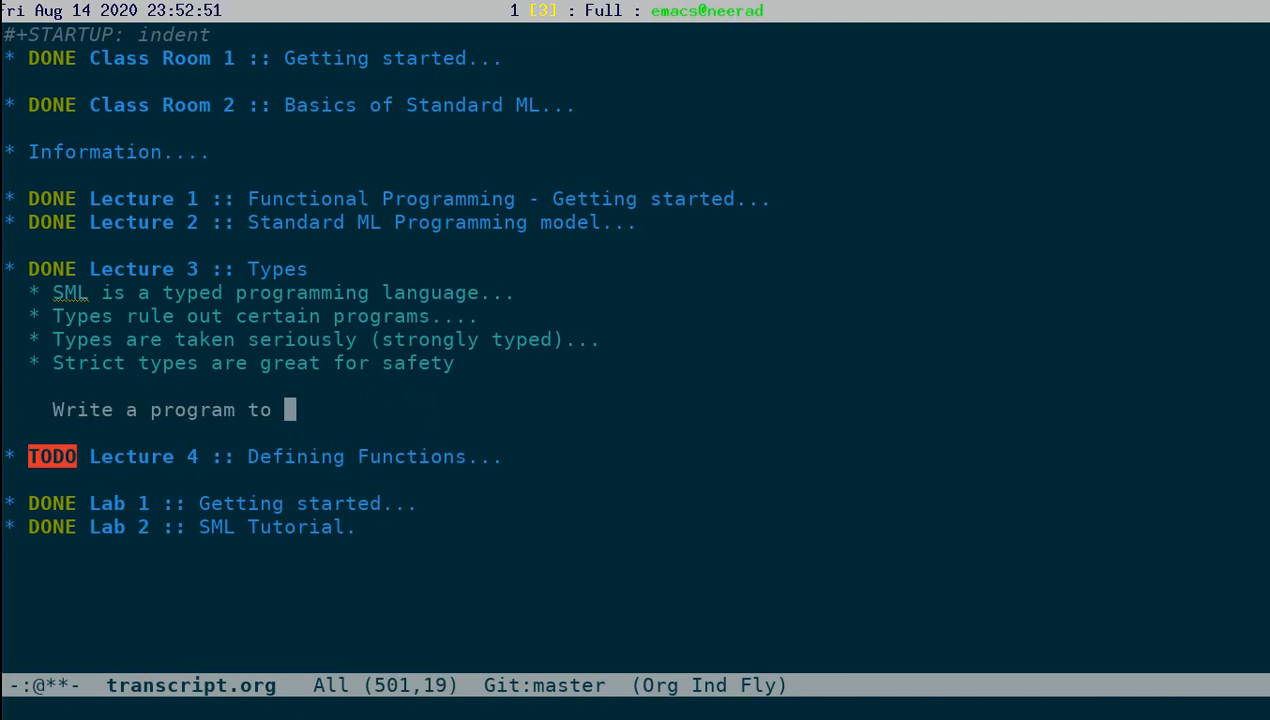
pyautogui.write('take two')
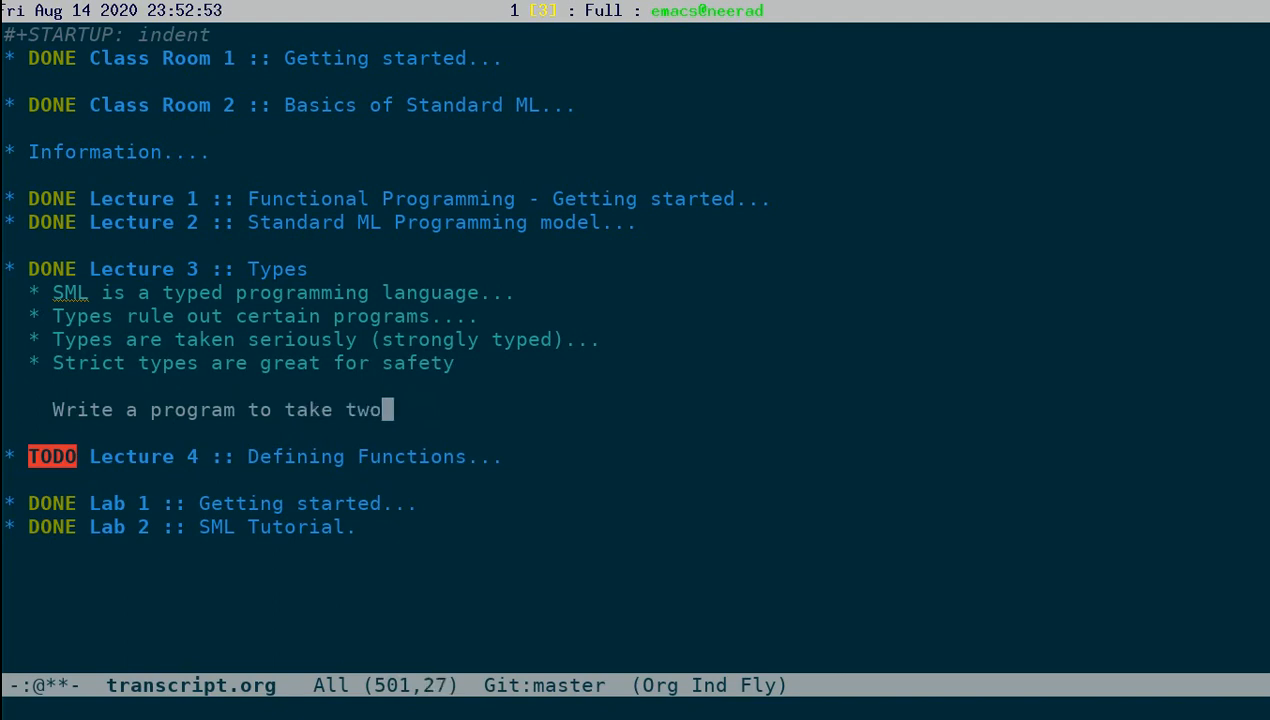
pyautogui.write('numbers')
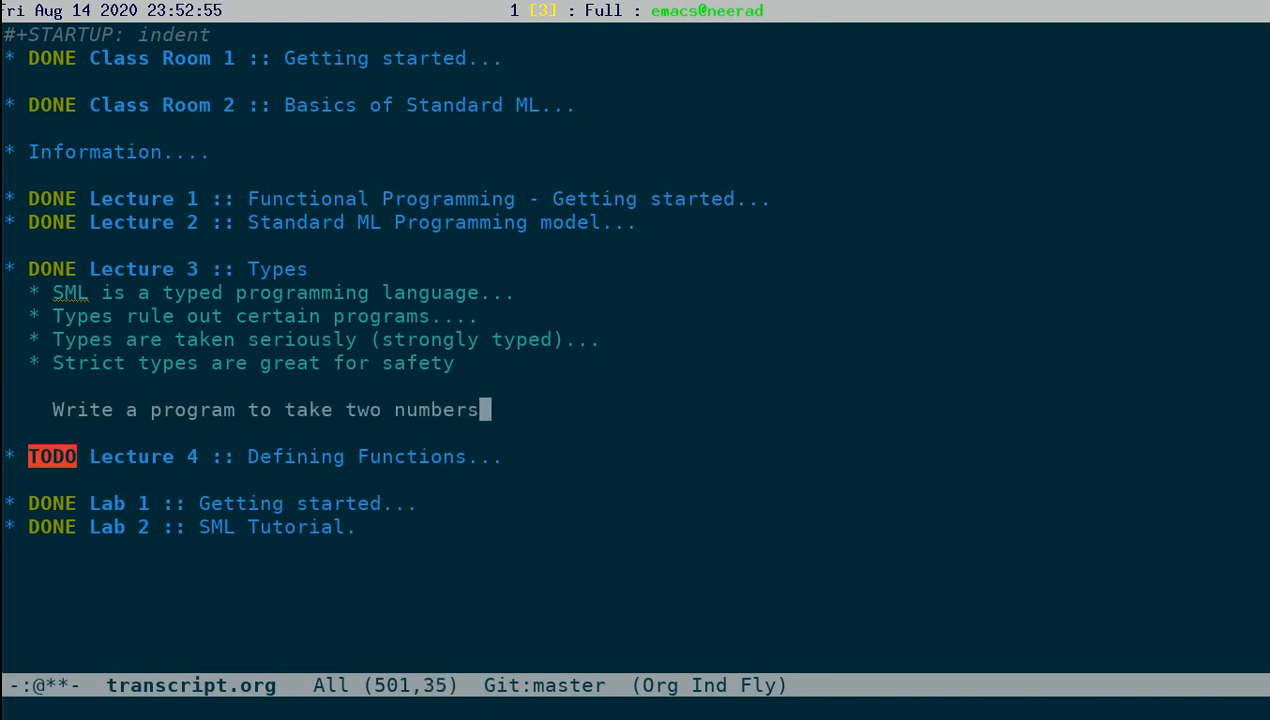
pyautogui.write('and compute')
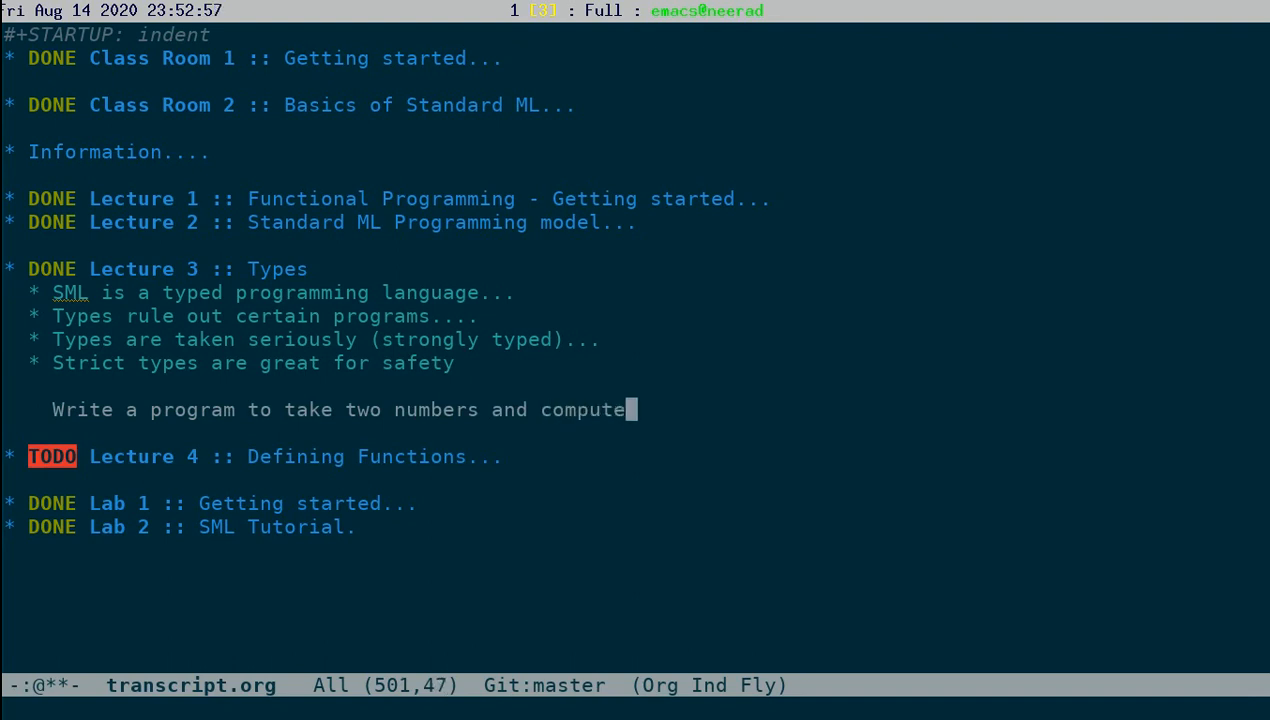
pyautogui.write('its average.')
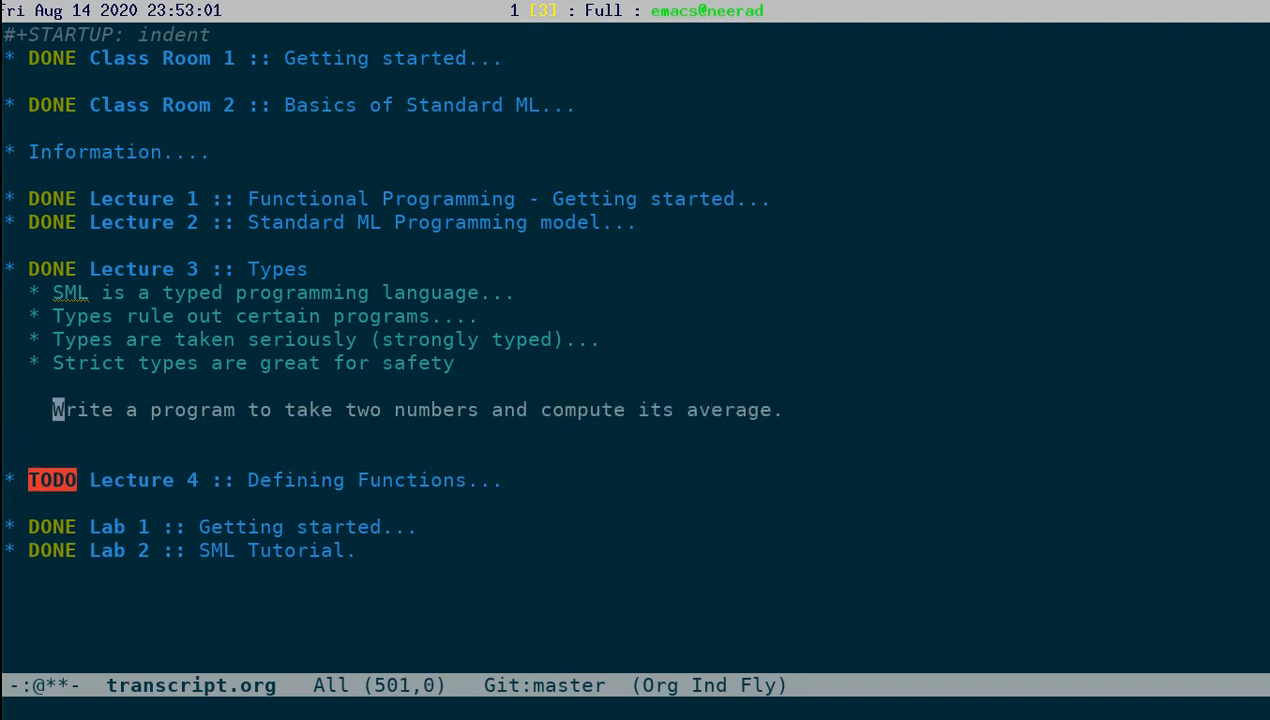
# Add an 'In C' subheading and begin a 'double average(double x, y)' function.
pyautogui.press('Return')
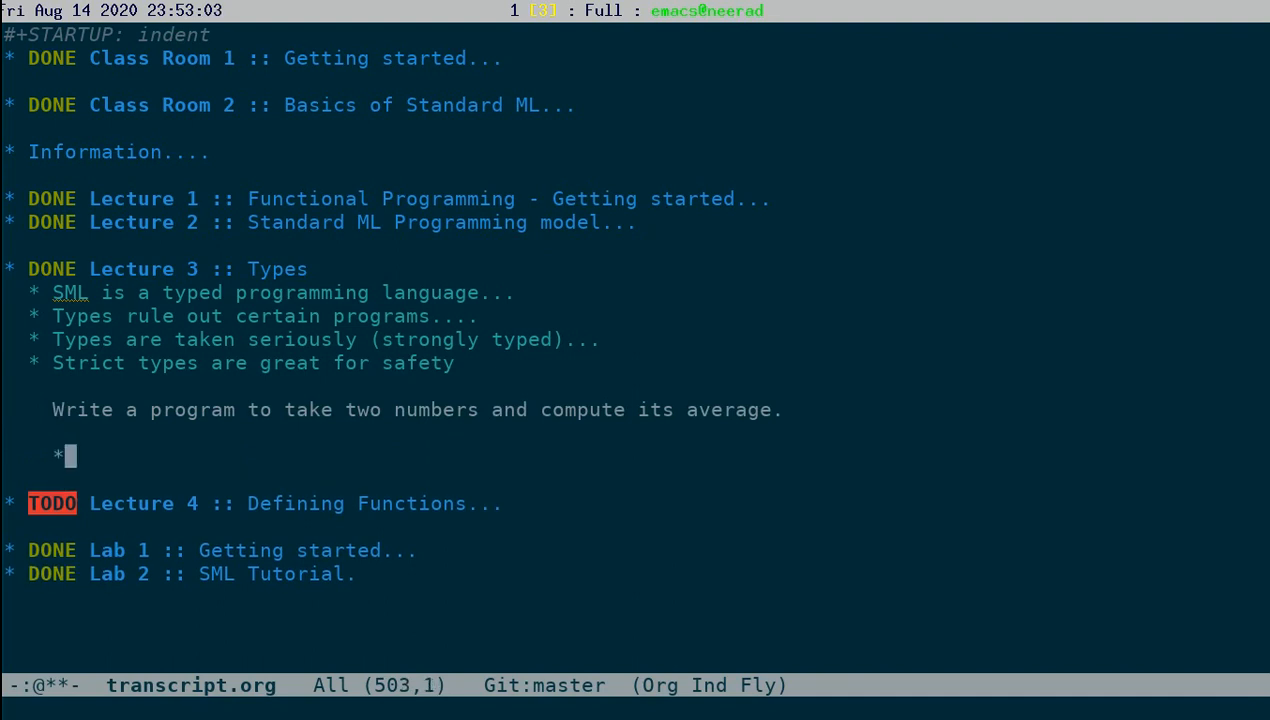
pyautogui.press('right')
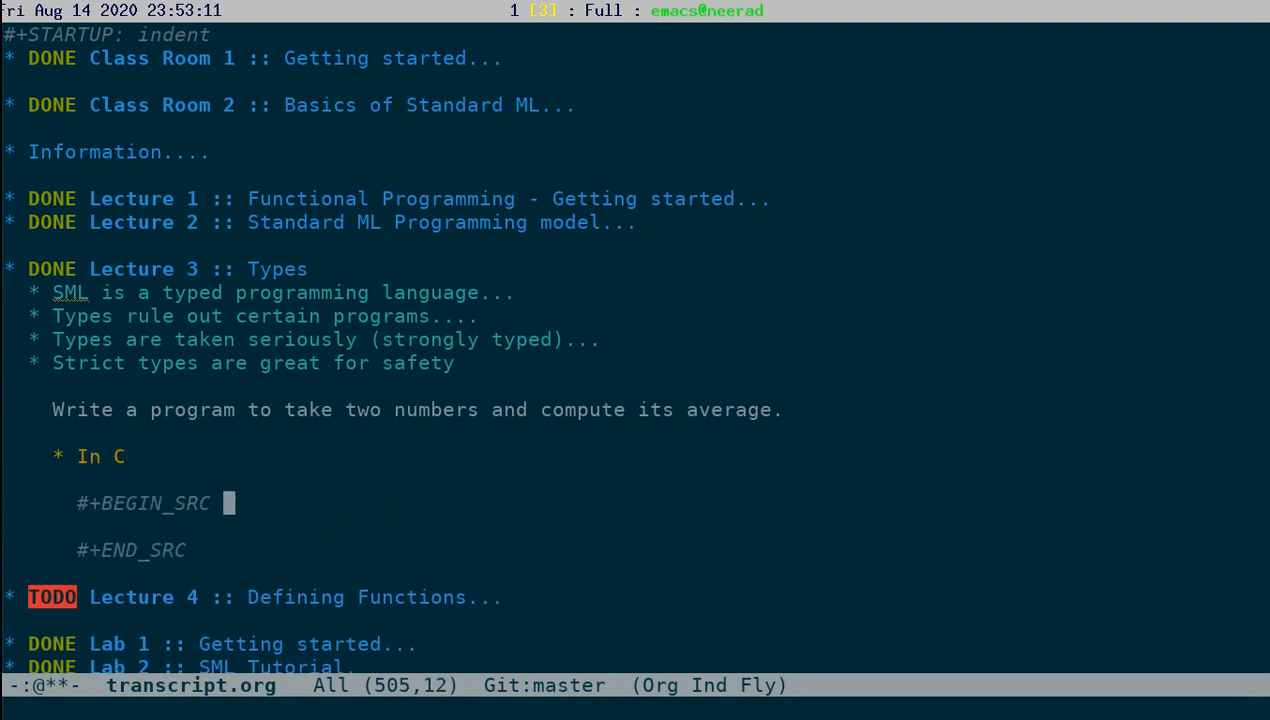
pyautogui.write('C')
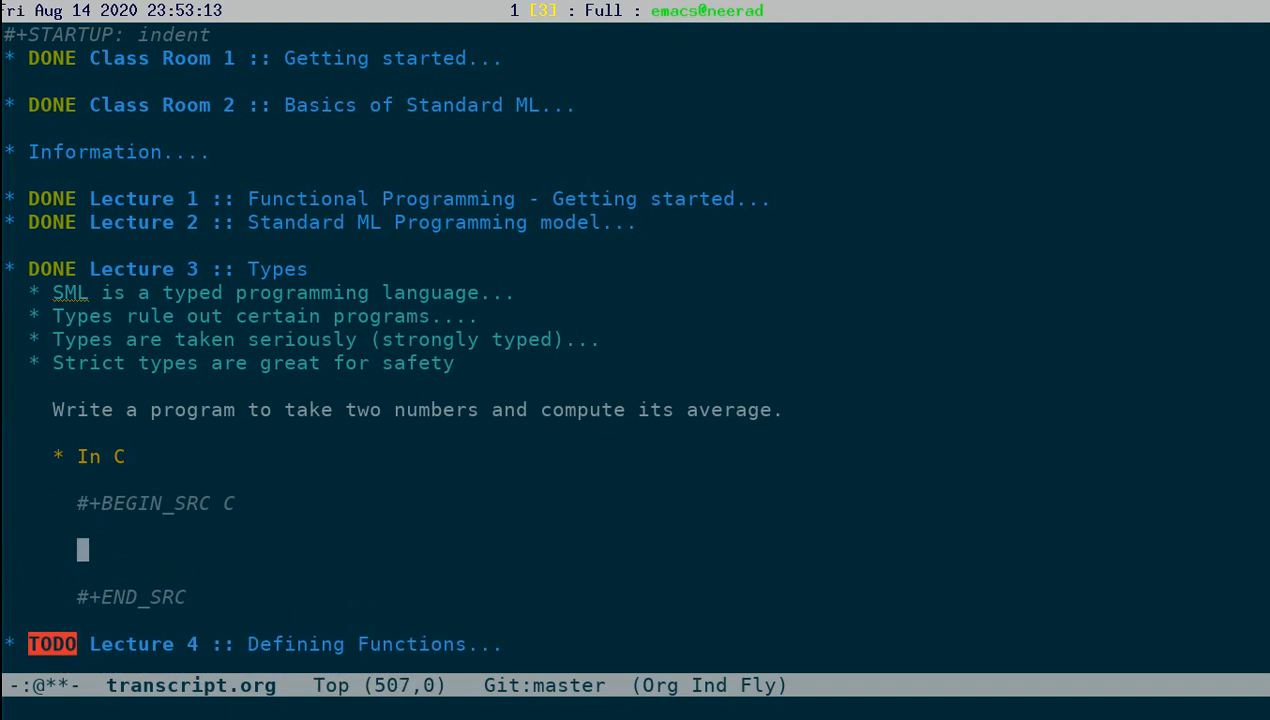
pyautogui.write('doub')
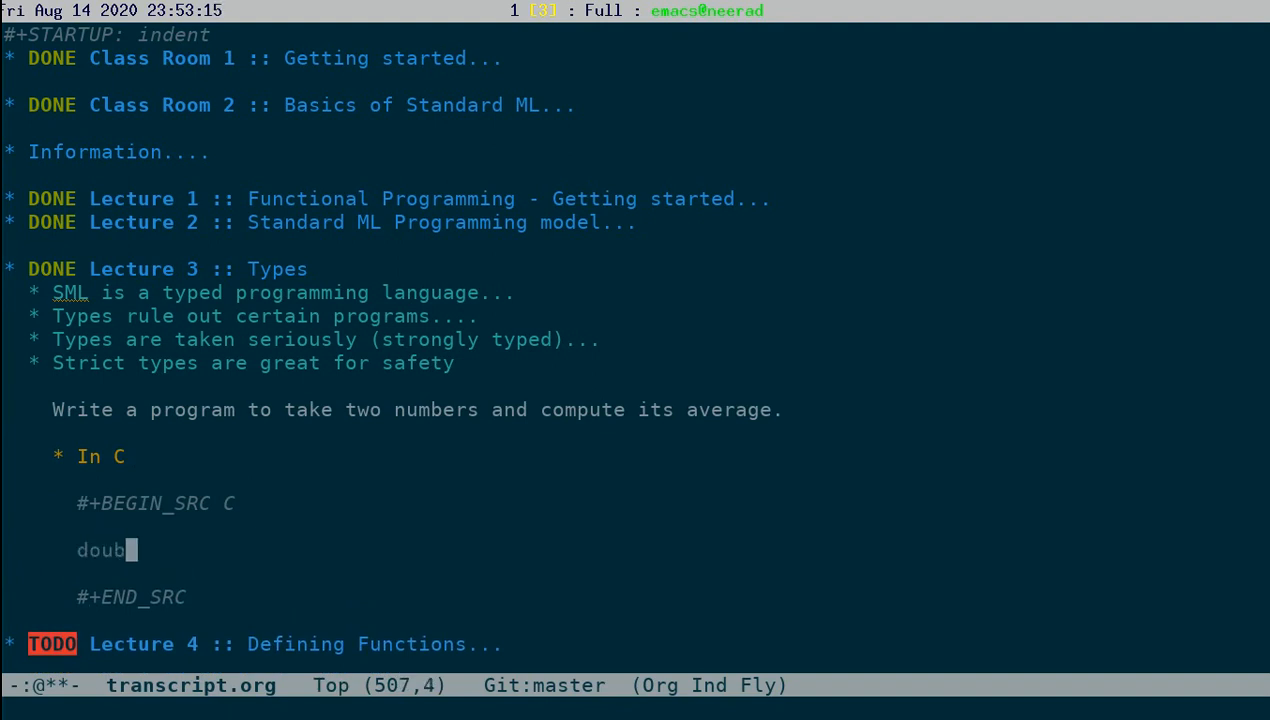
pyautogui.write('le a')
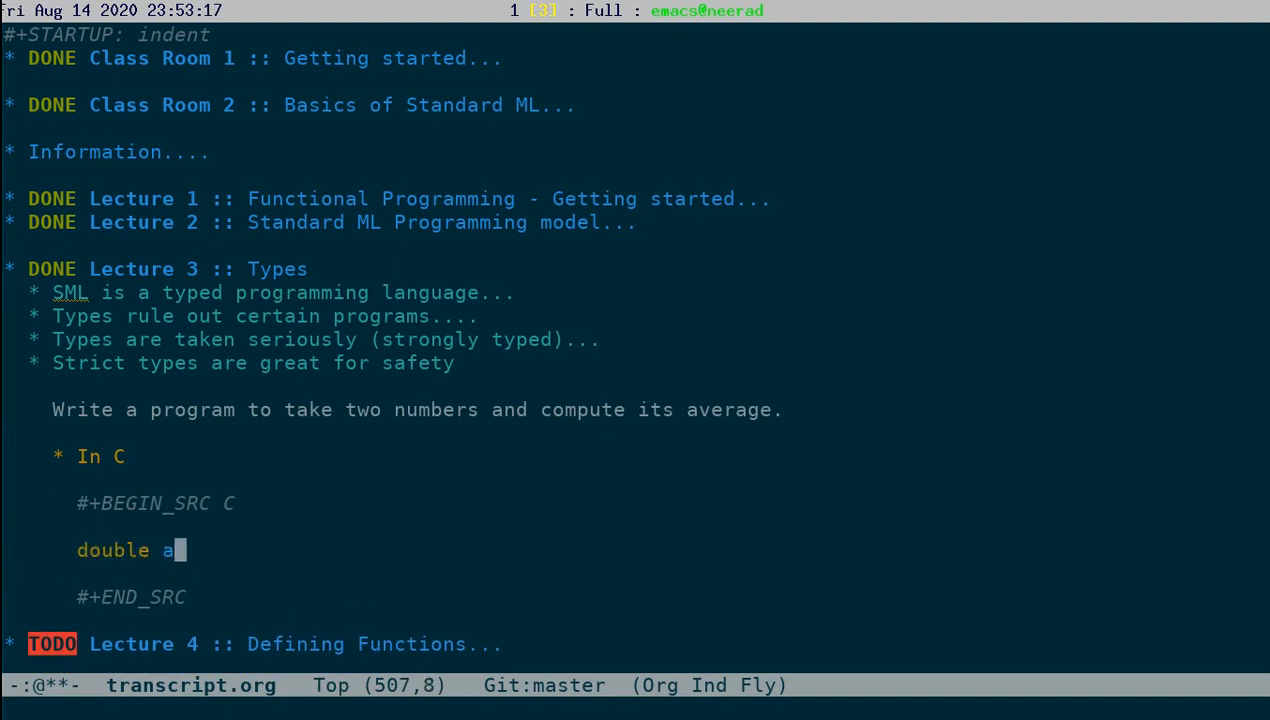
pyautogui.write('verate')
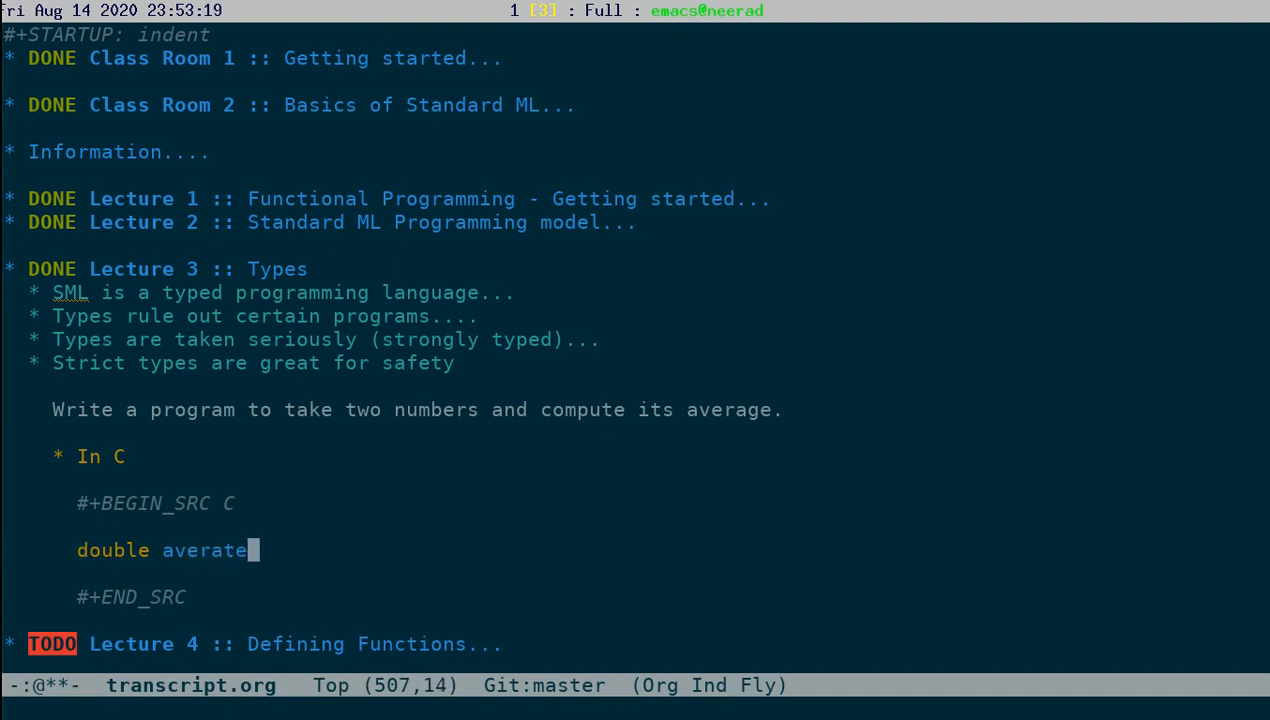
pyautogui.press('BackSpace')
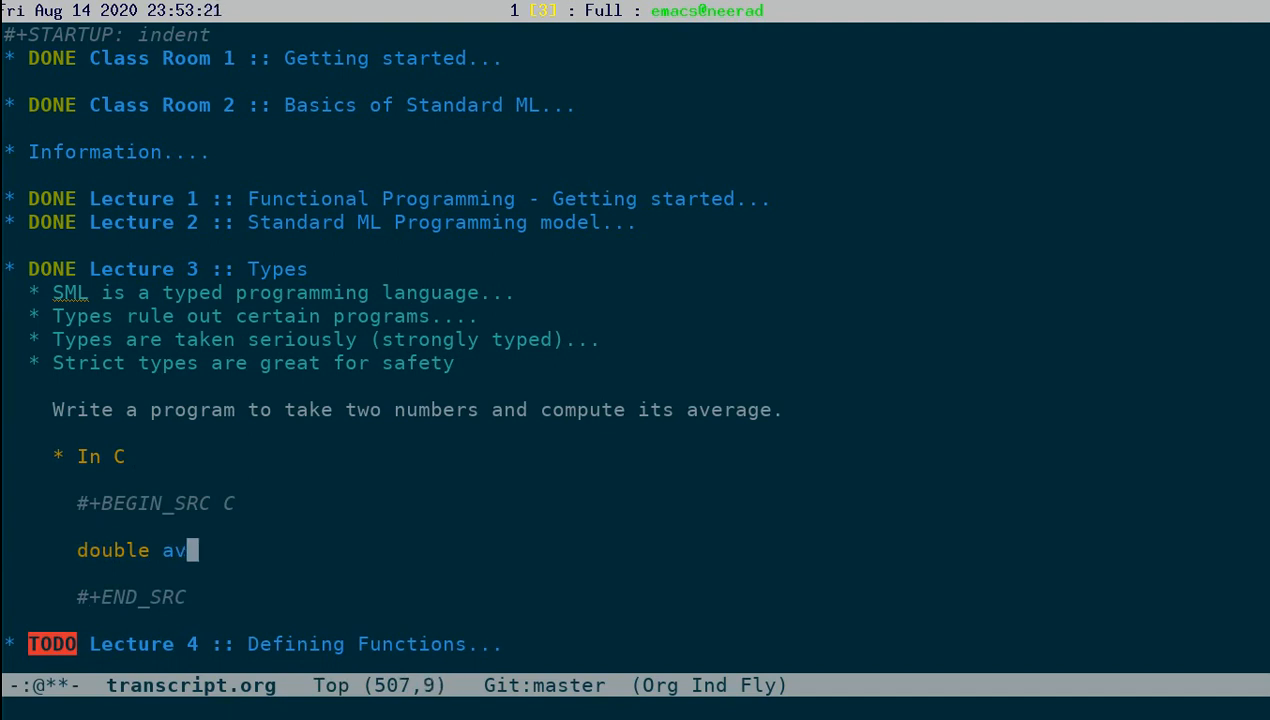
pyautogui.write('erage')
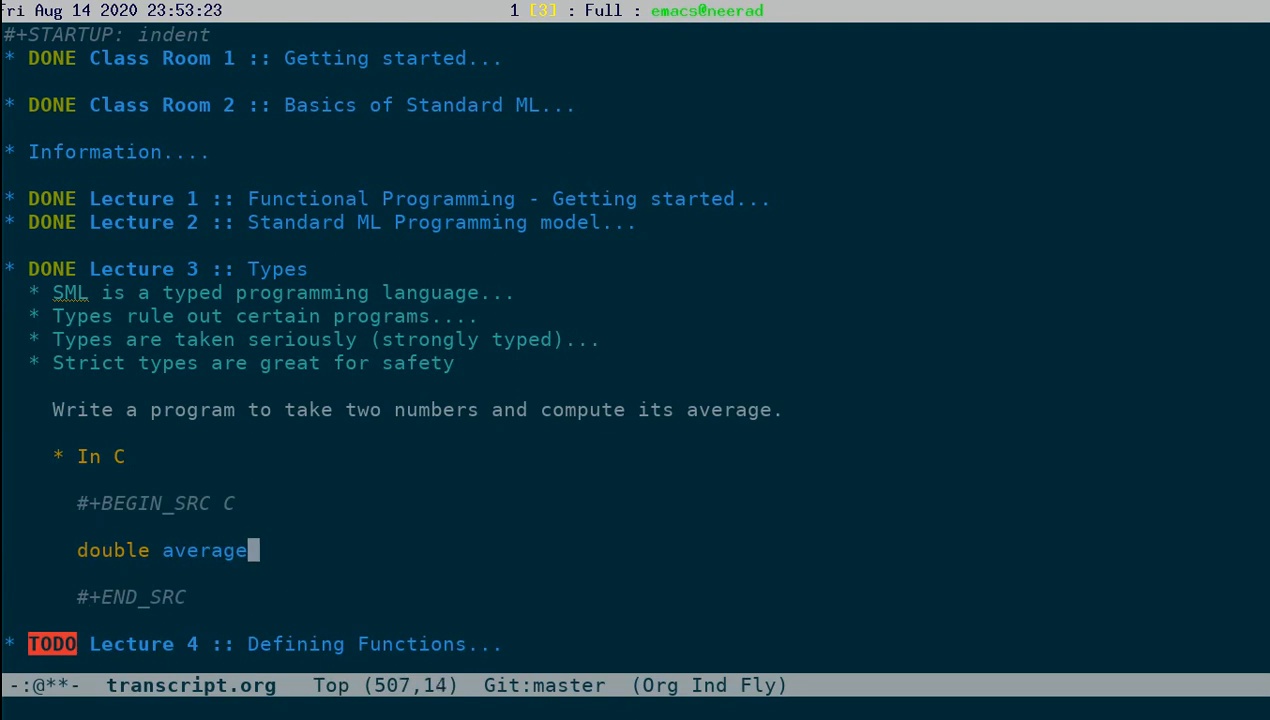
pyautogui.write('( double x ,')
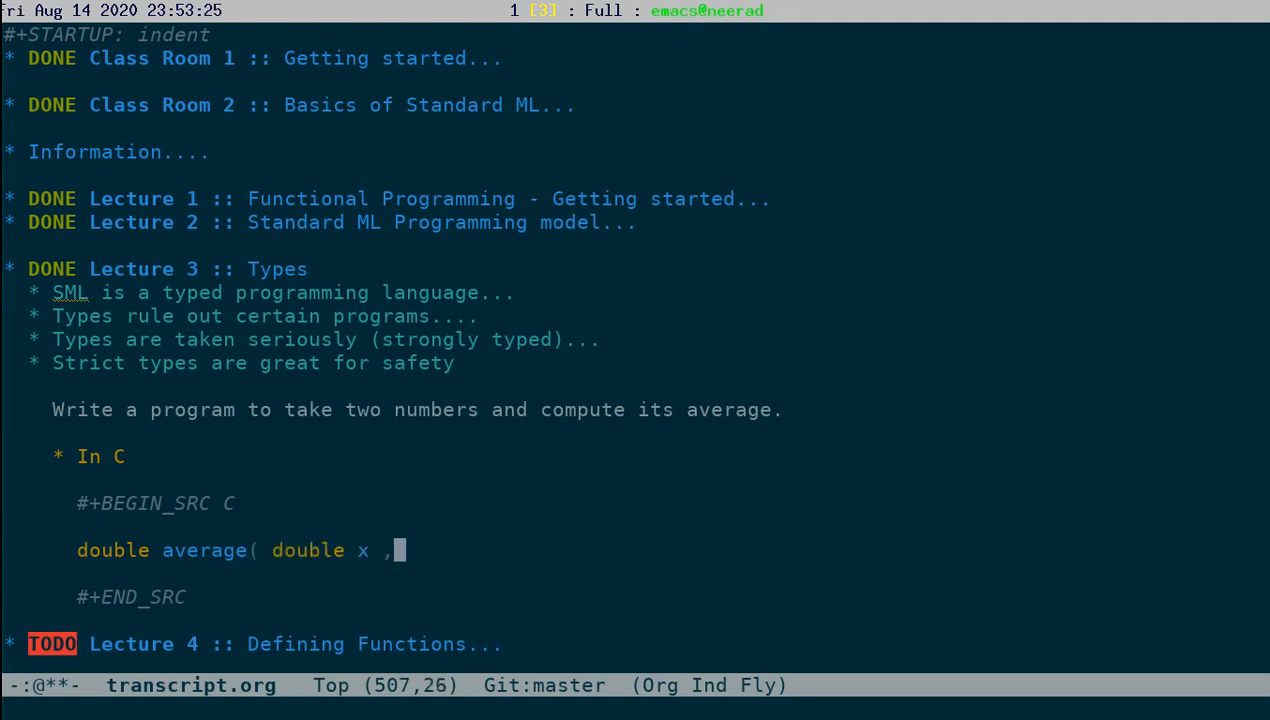
pyautogui.write('y )')
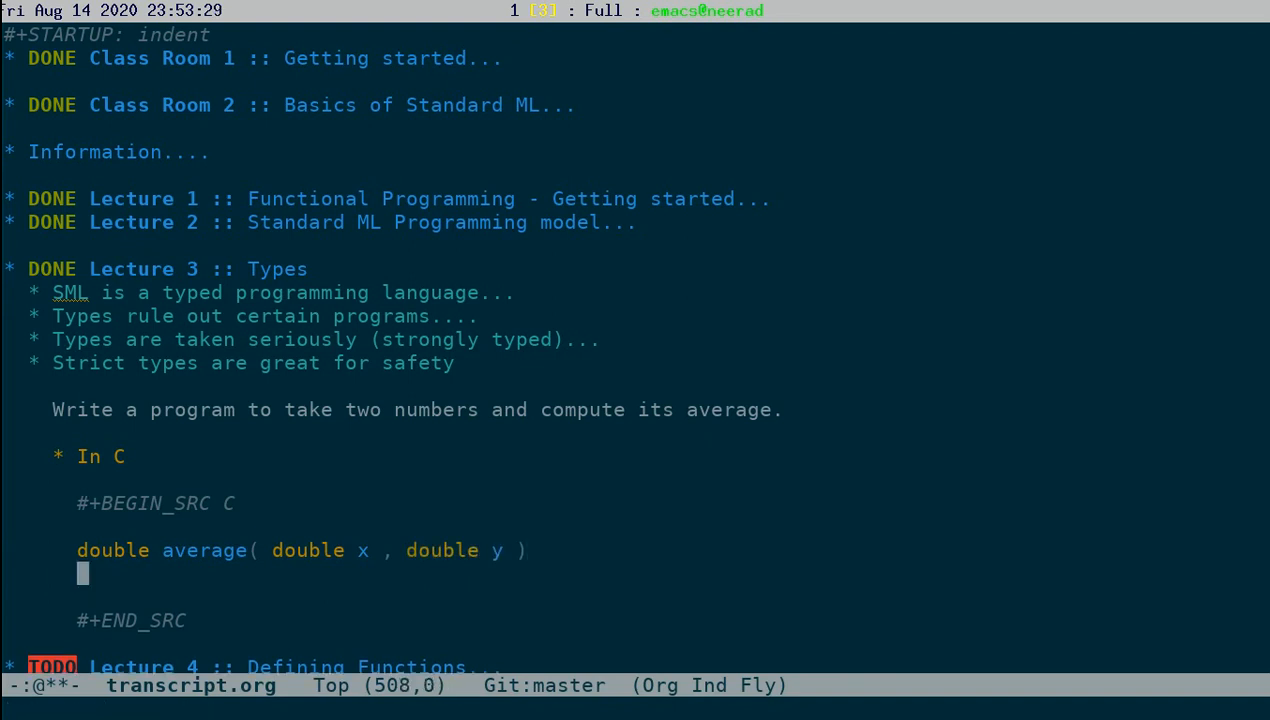
pyautogui.write('{')
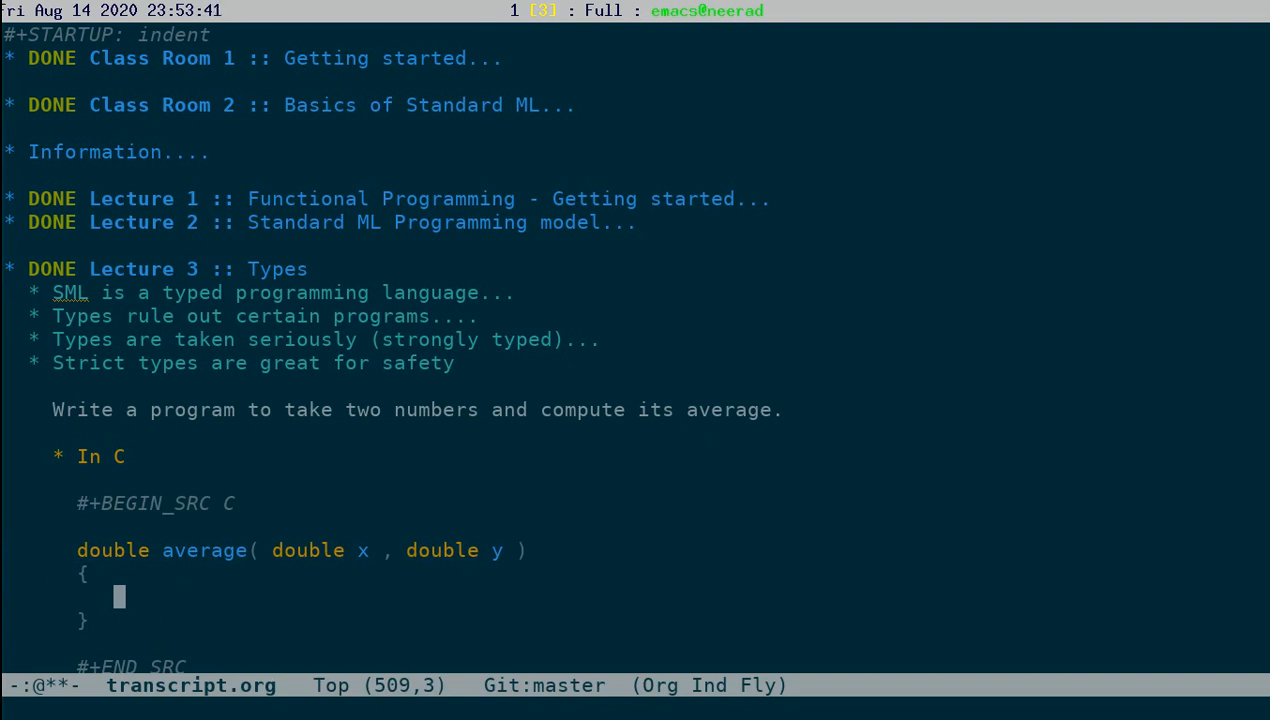
# Make average return 1/2 * (x + y).
pyautogui.write('return')
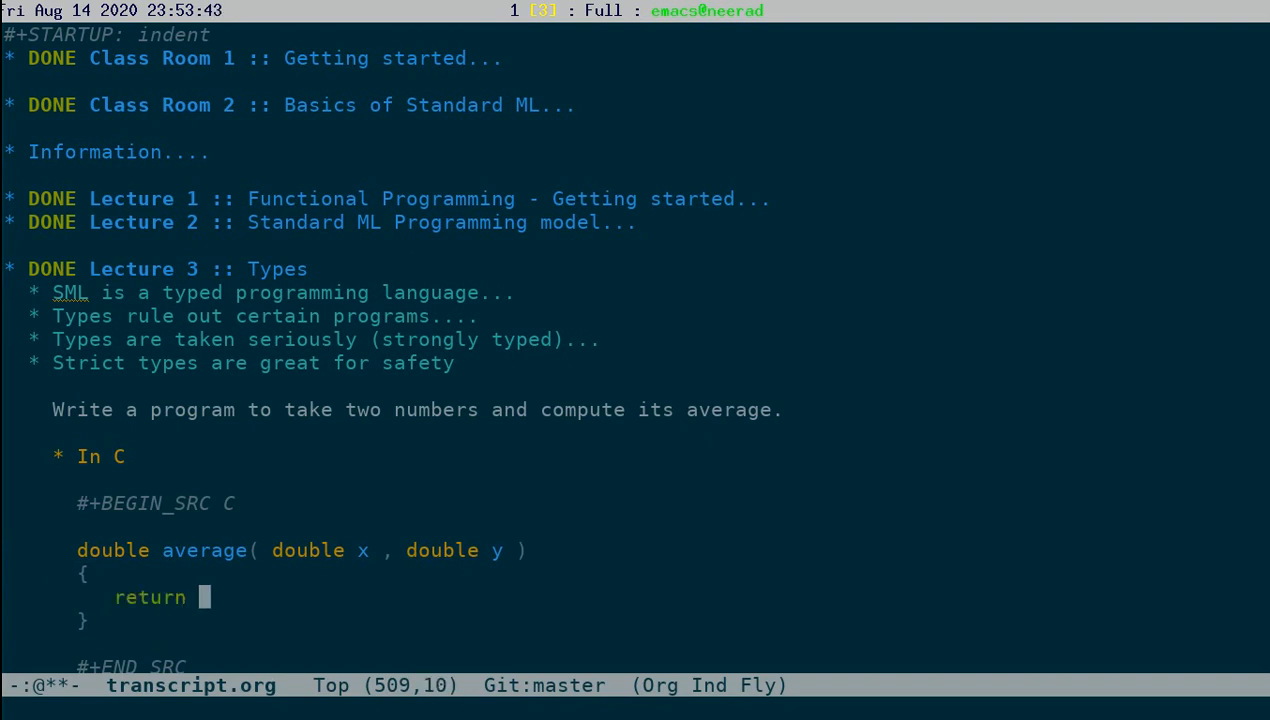
pyautogui.write('1/2 *')
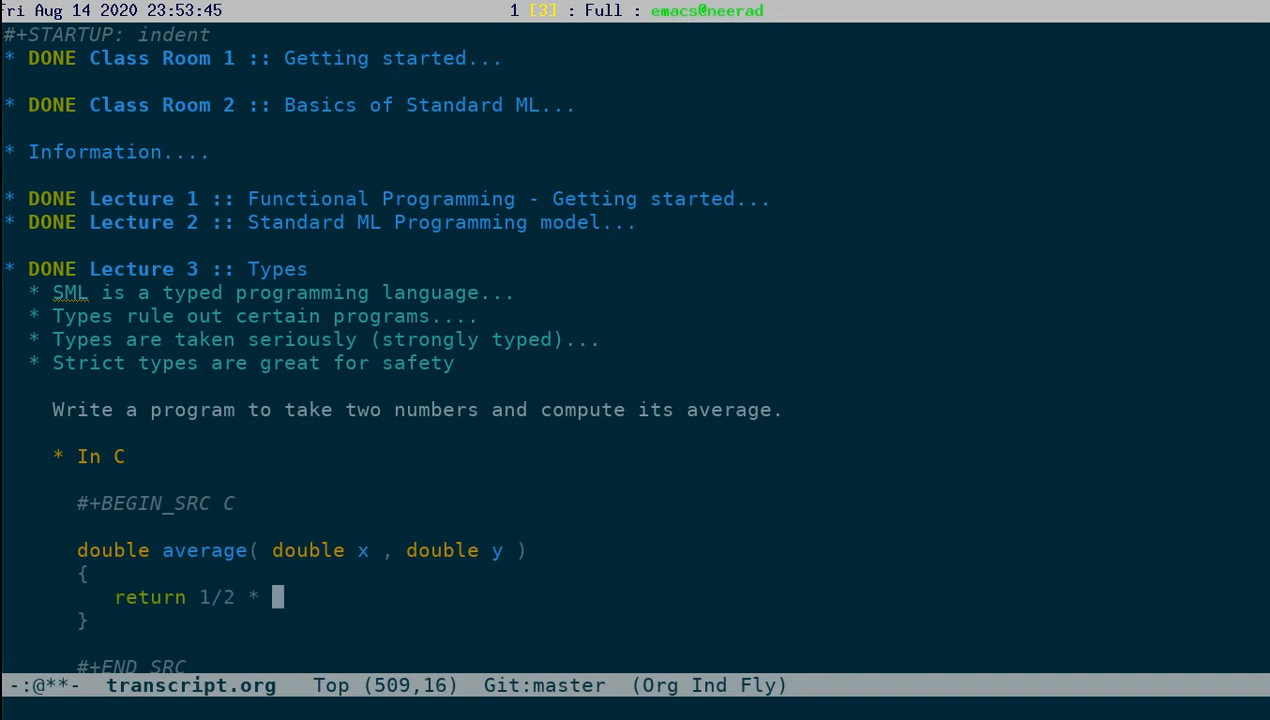
pyautogui.write('(x +')
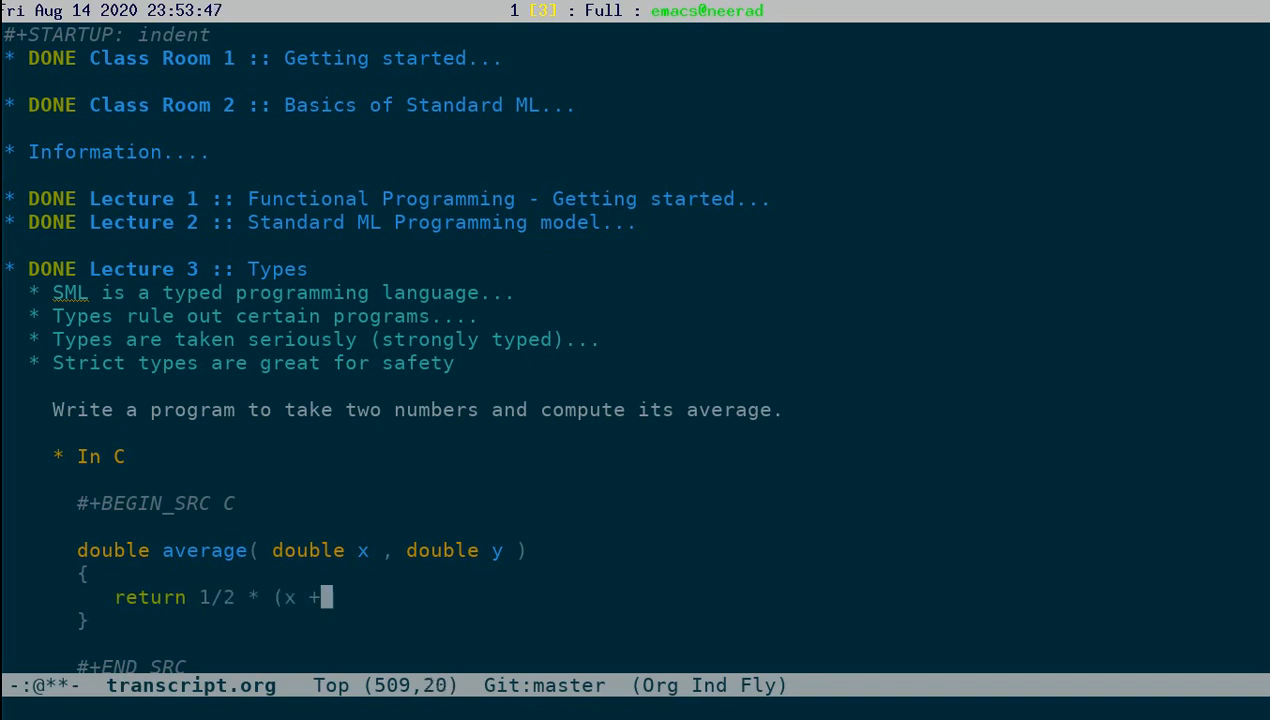
pyautogui.write('y);')
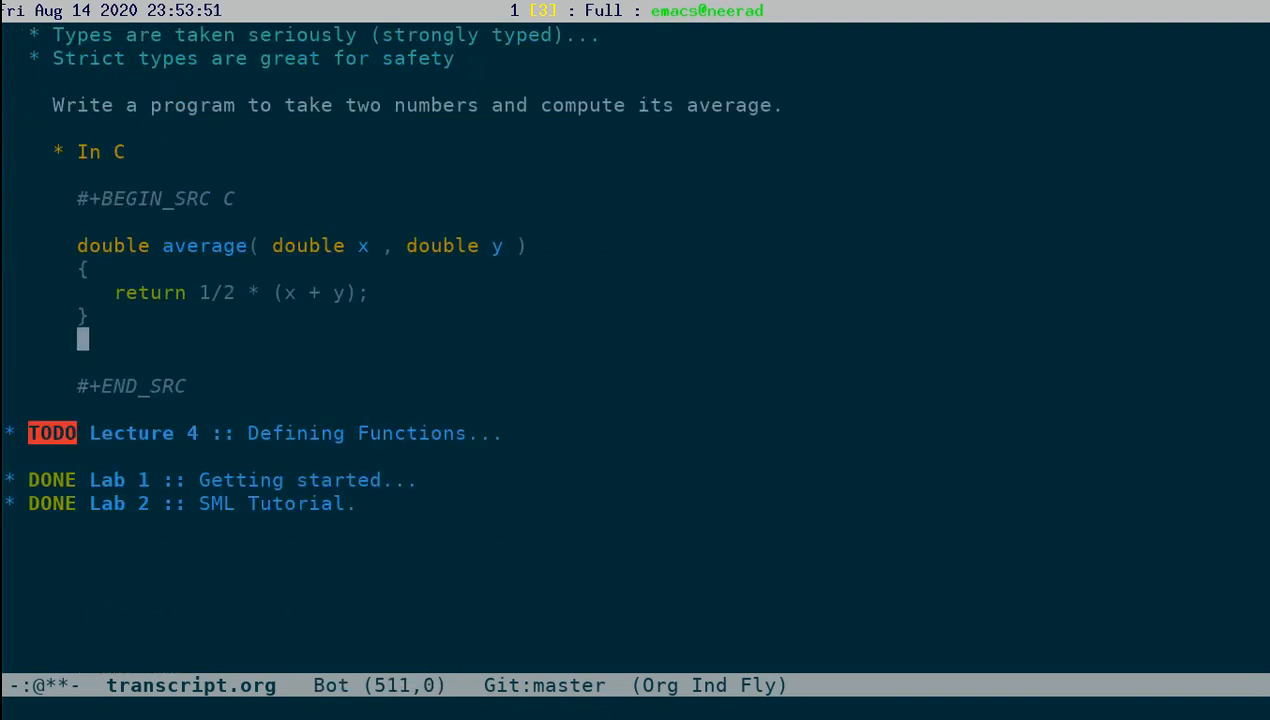
# Start an int main and add #include <stdio.h>.
pyautogui.write('int main (')
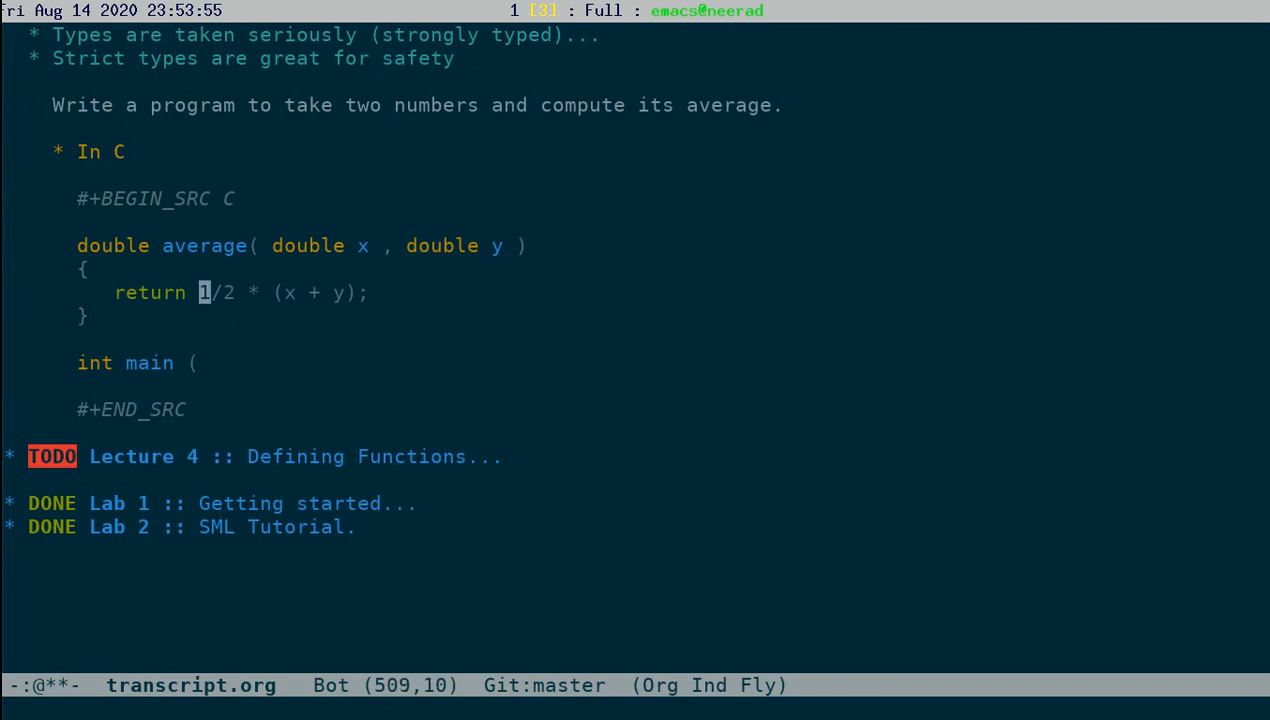
pyautogui.write('# inc')
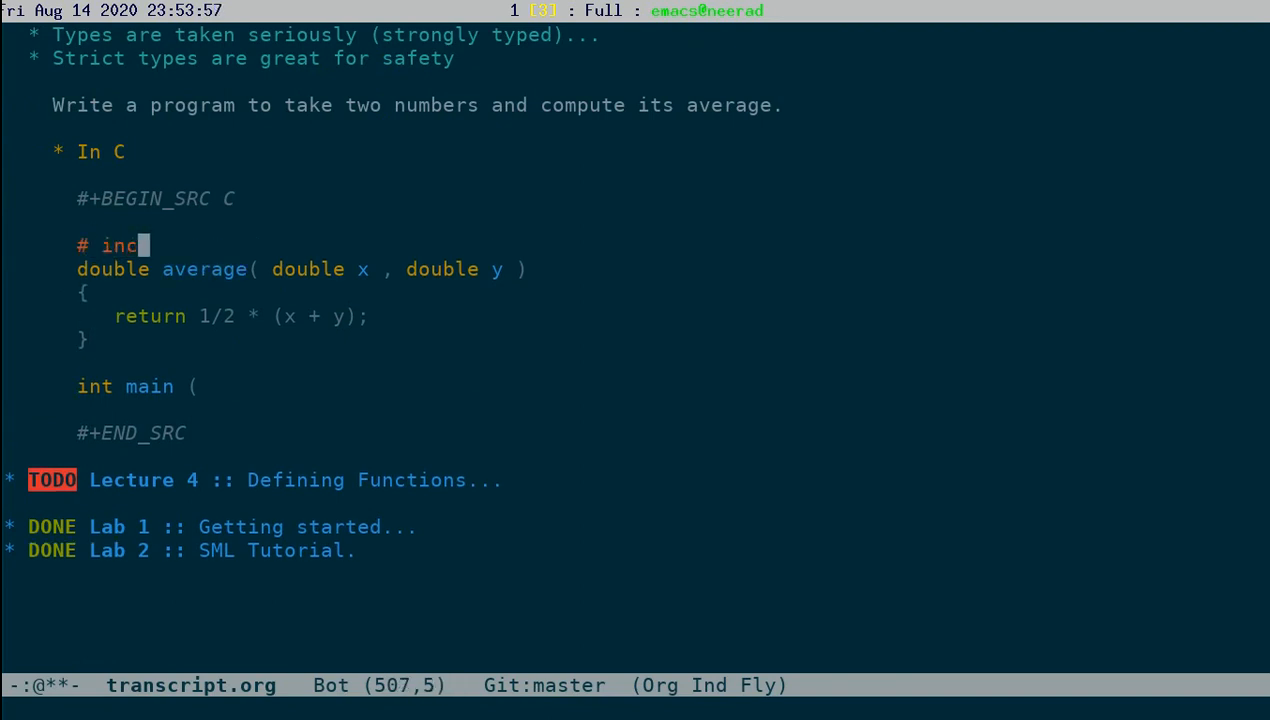
pyautogui.write('lude<')
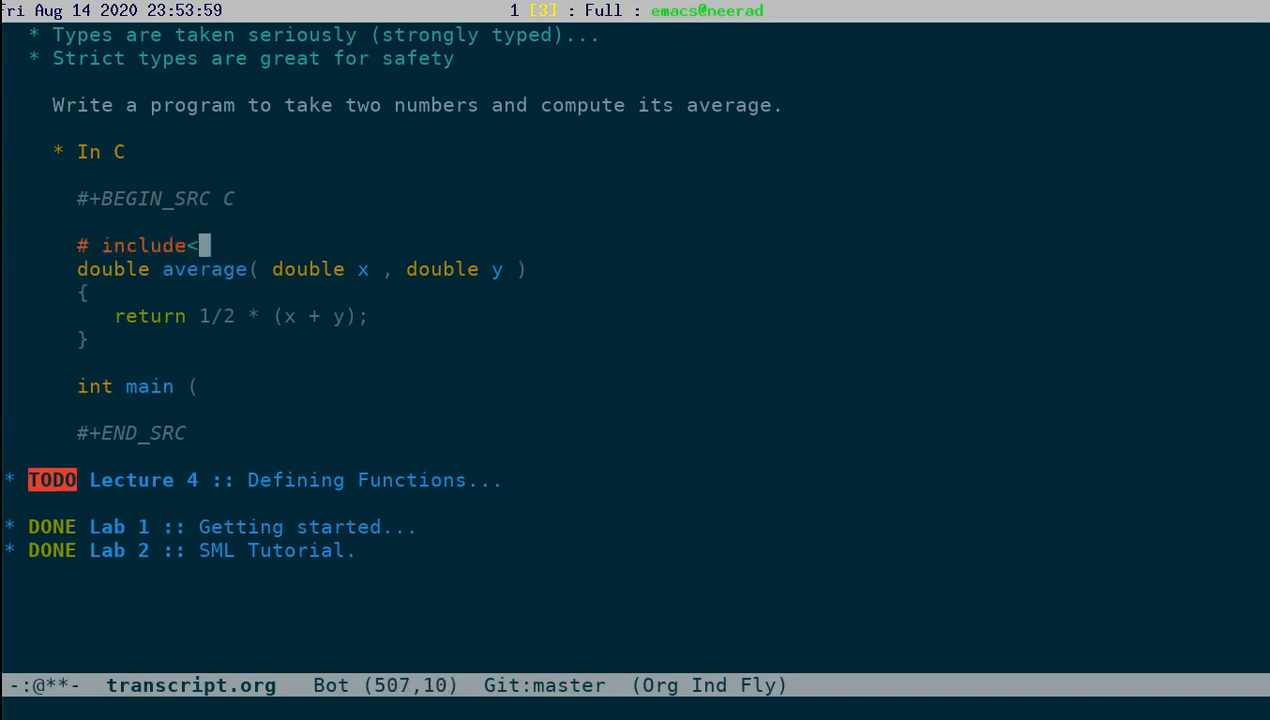
pyautogui.write('stdi')
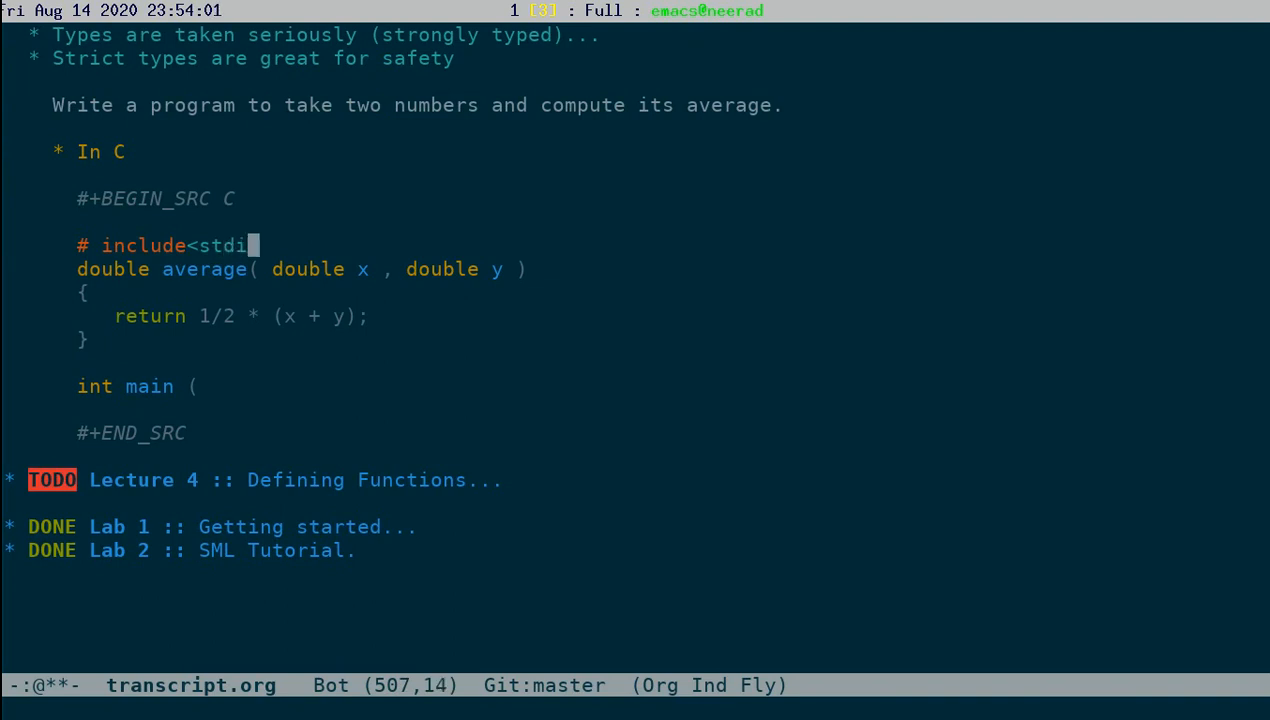
pyautogui.write('o.h>')
pyautogui.click(138, 386)
pyautogui.write(')')
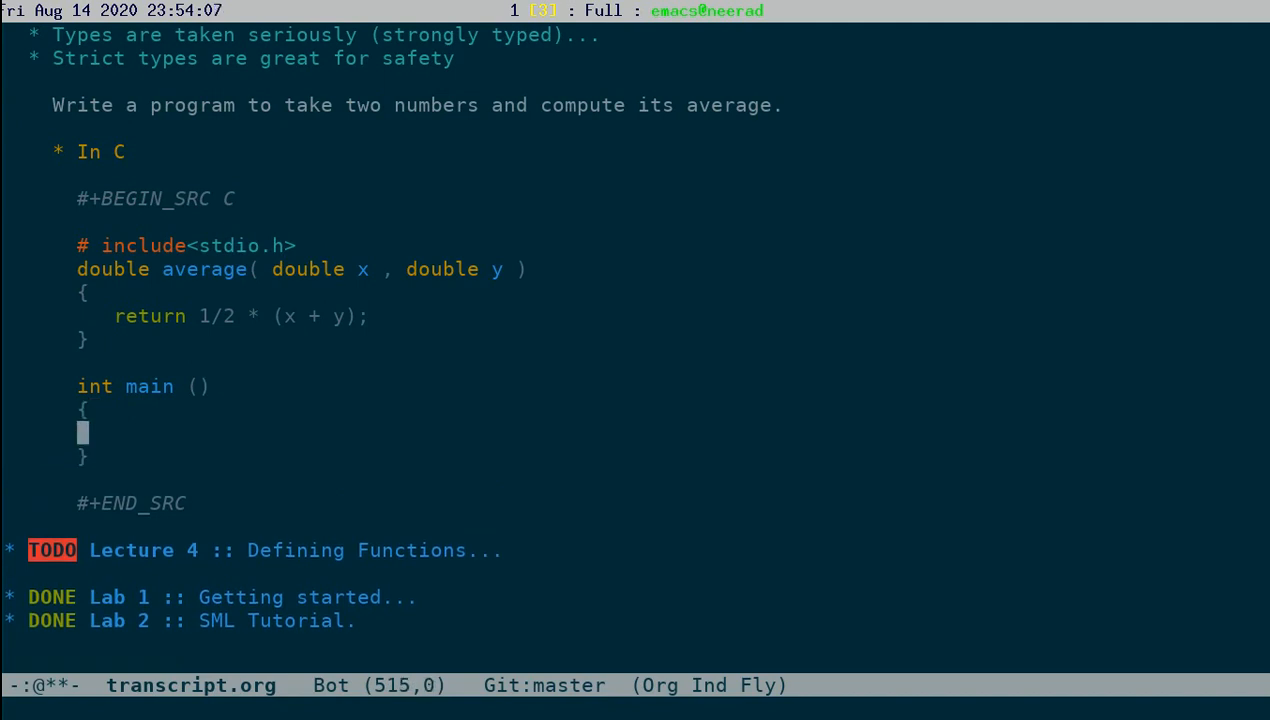
# Have main print average(2,3) with "%g" and return 0.
pyautogui.write('p')
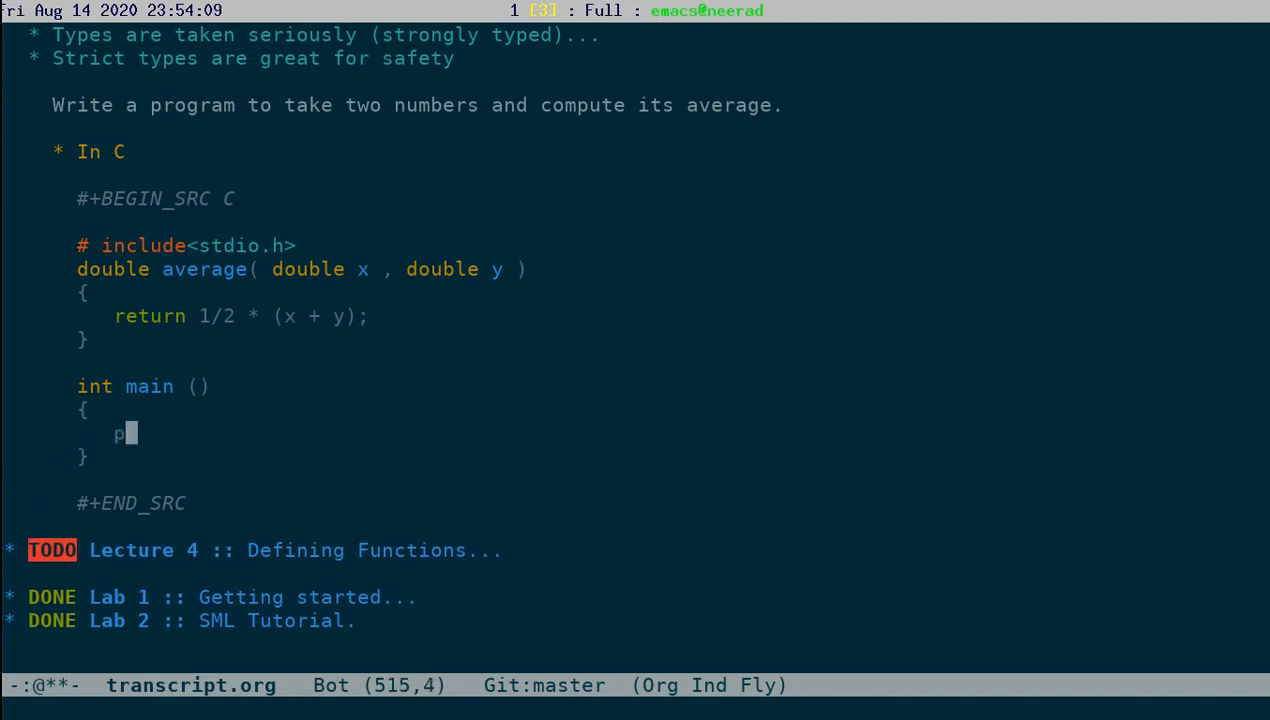
pyautogui.write('rintf(')
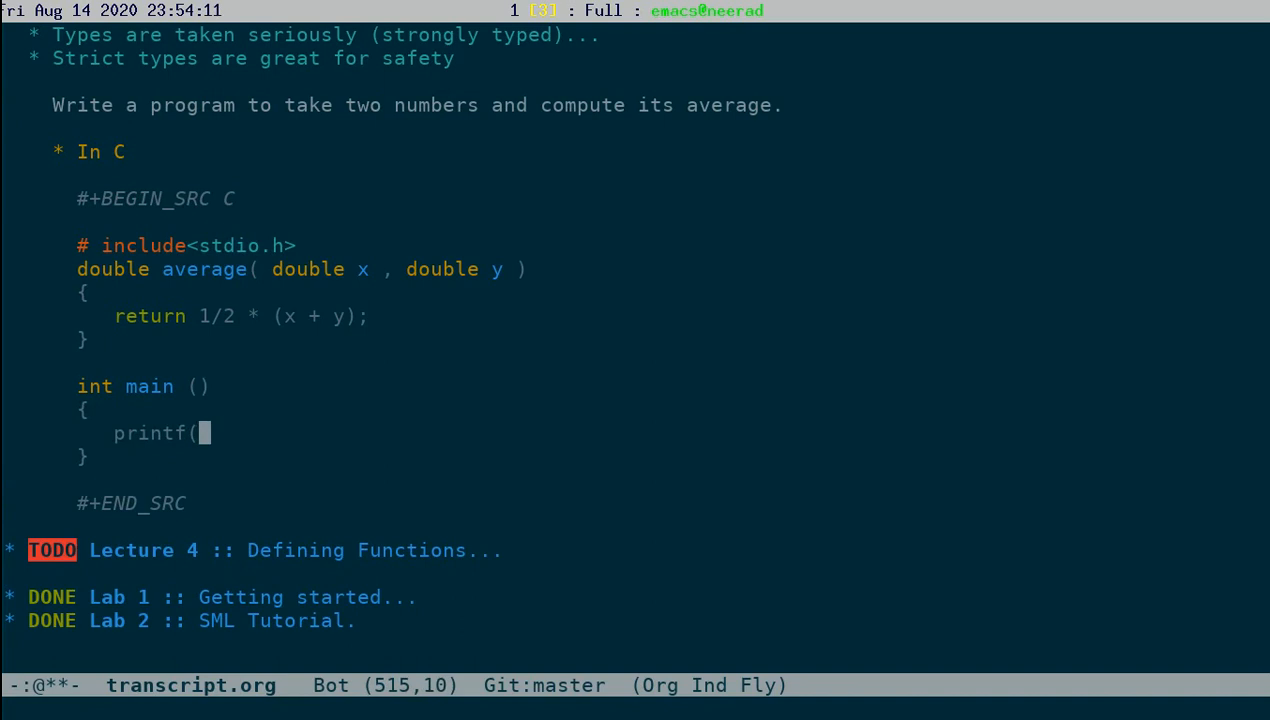
pyautogui.write('"%')
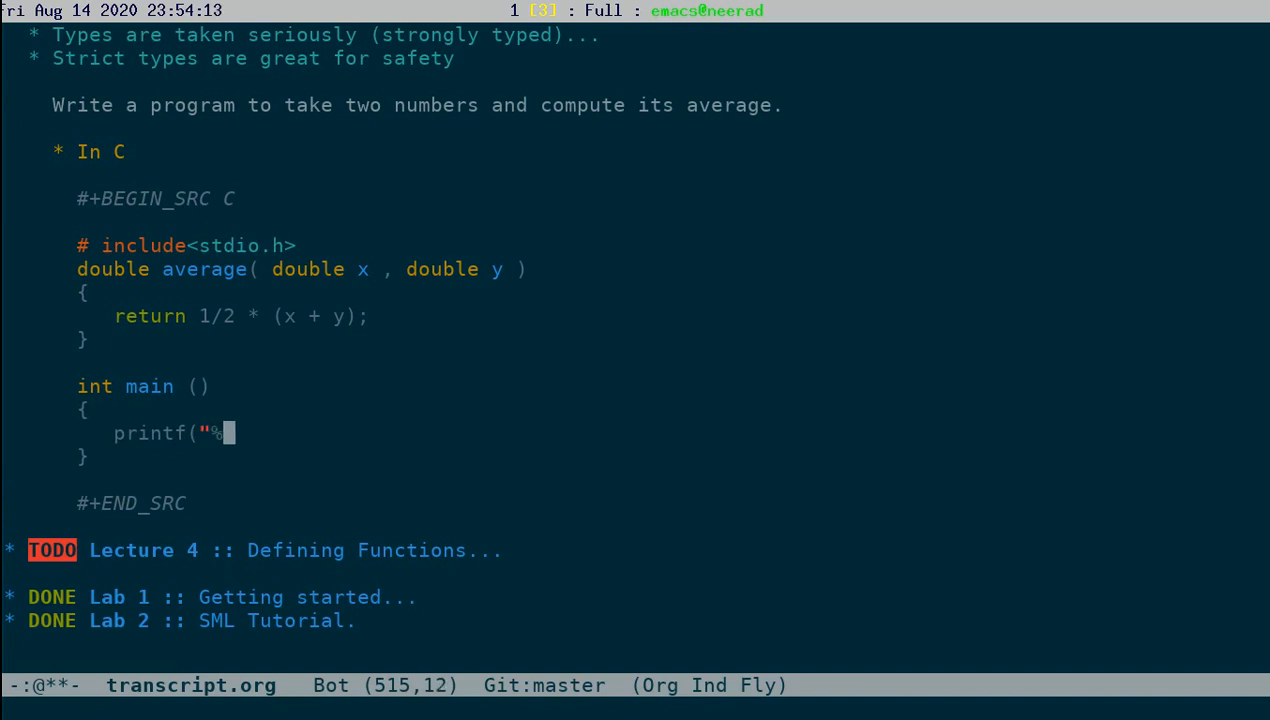
pyautogui.write('g",')
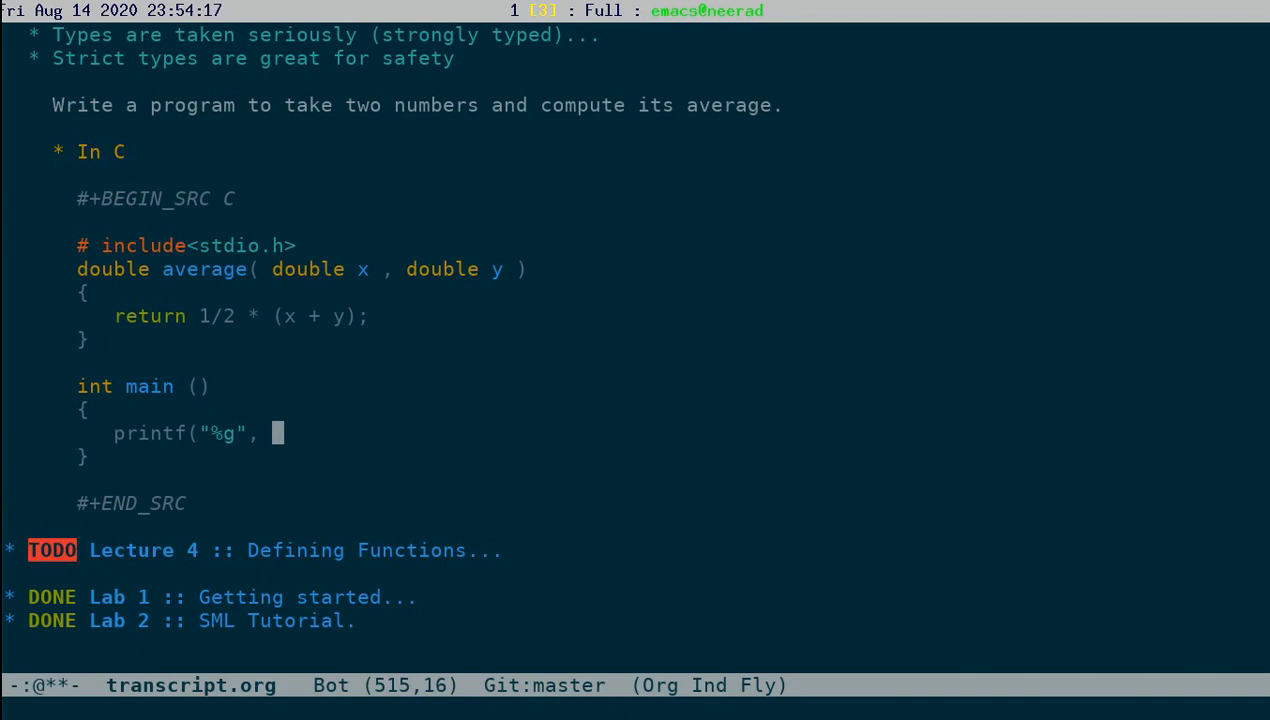
pyautogui.write('a')
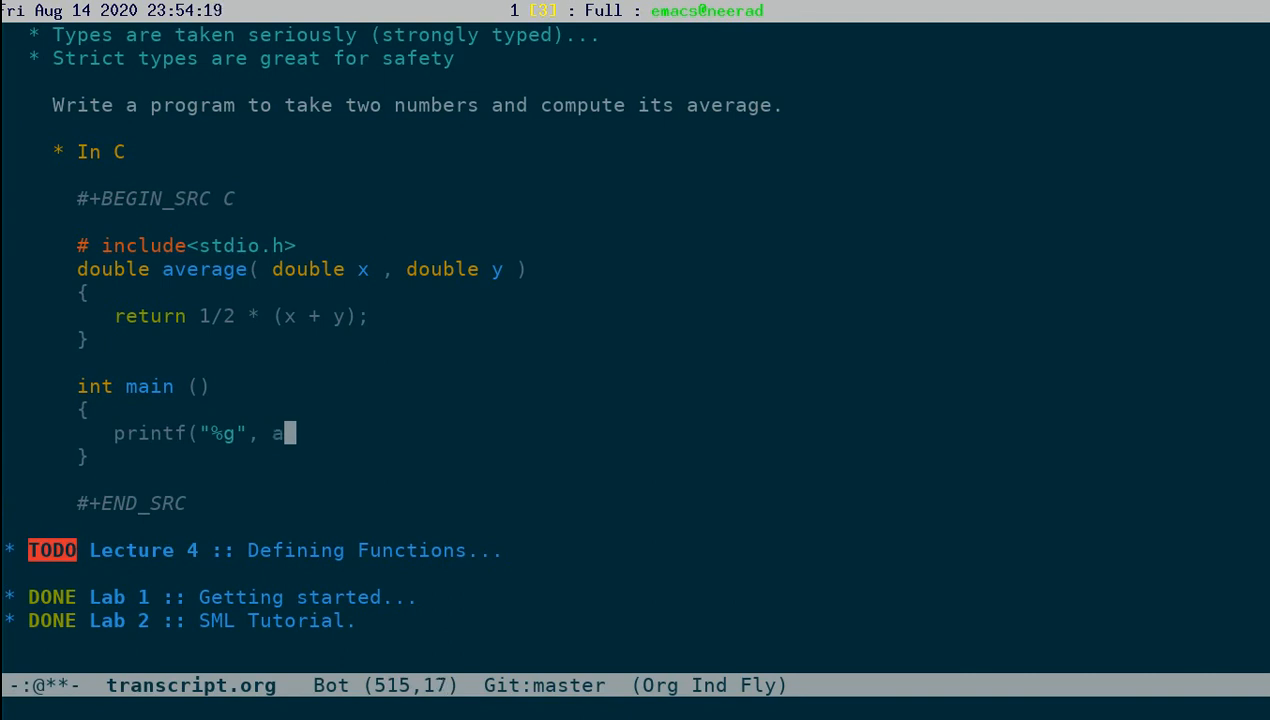
pyautogui.write('verage(2,')
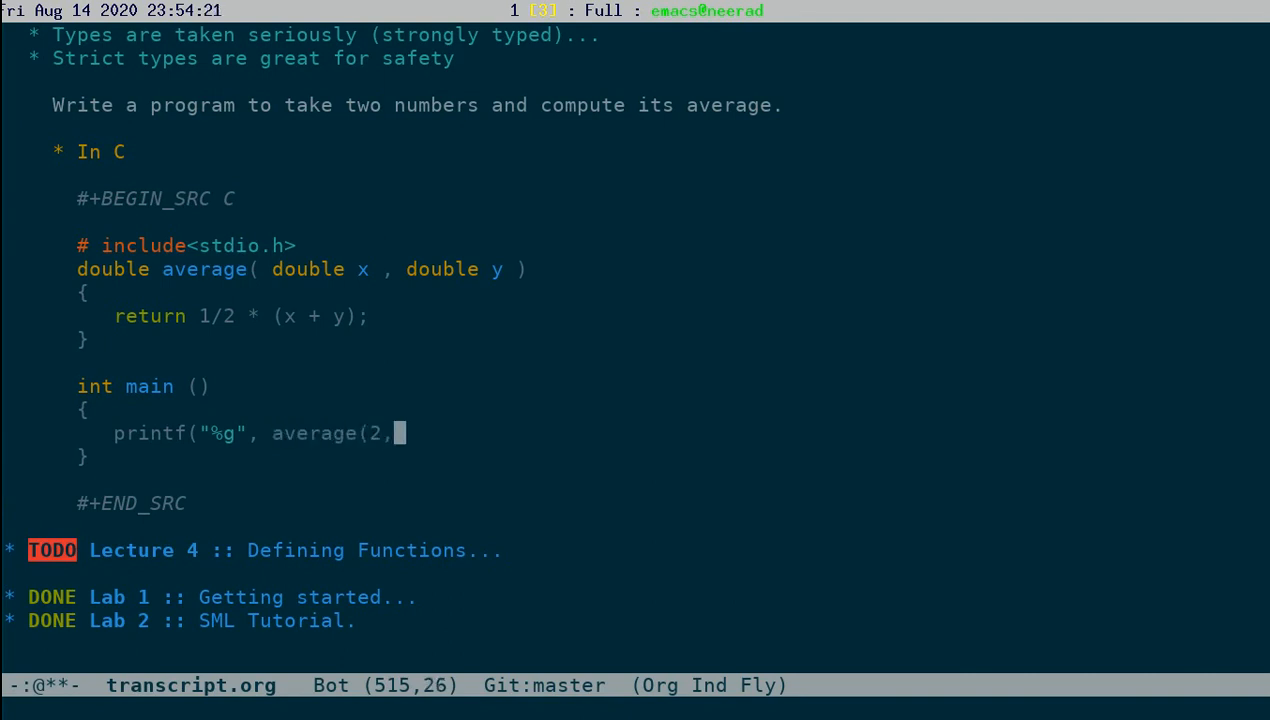
pyautogui.write('3));')
pyautogui.write('r')
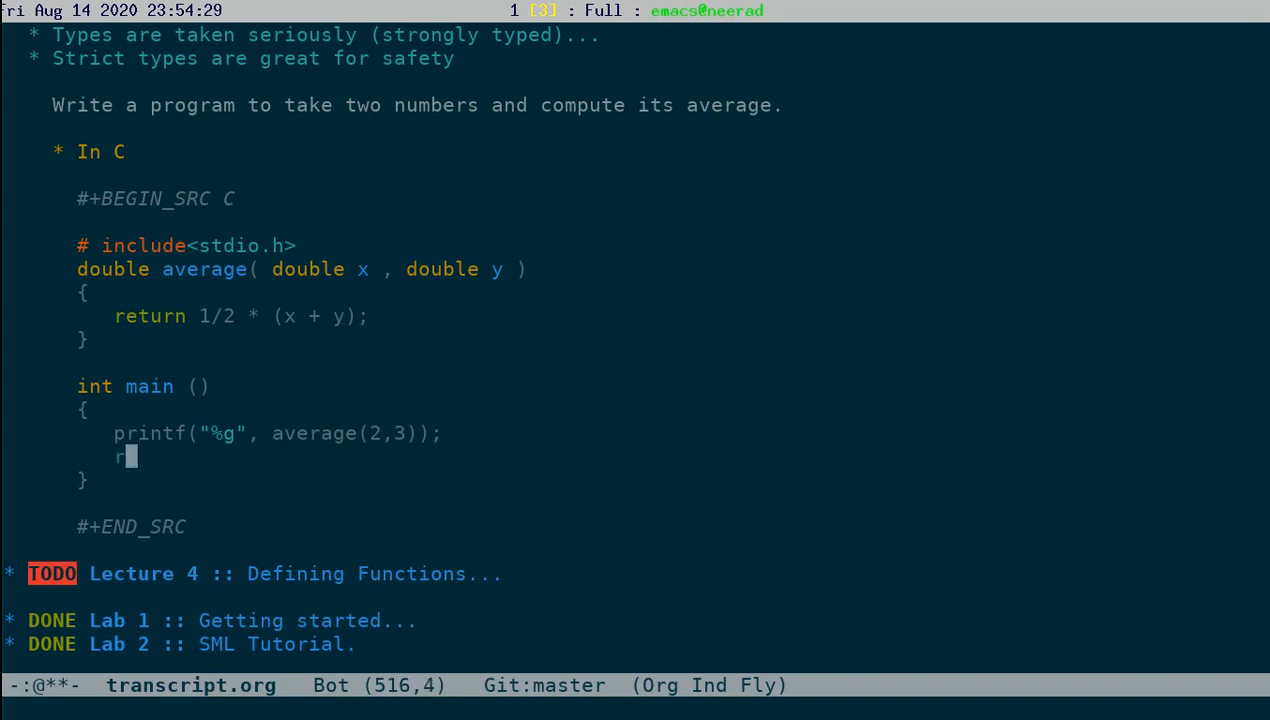
pyautogui.write('etu')
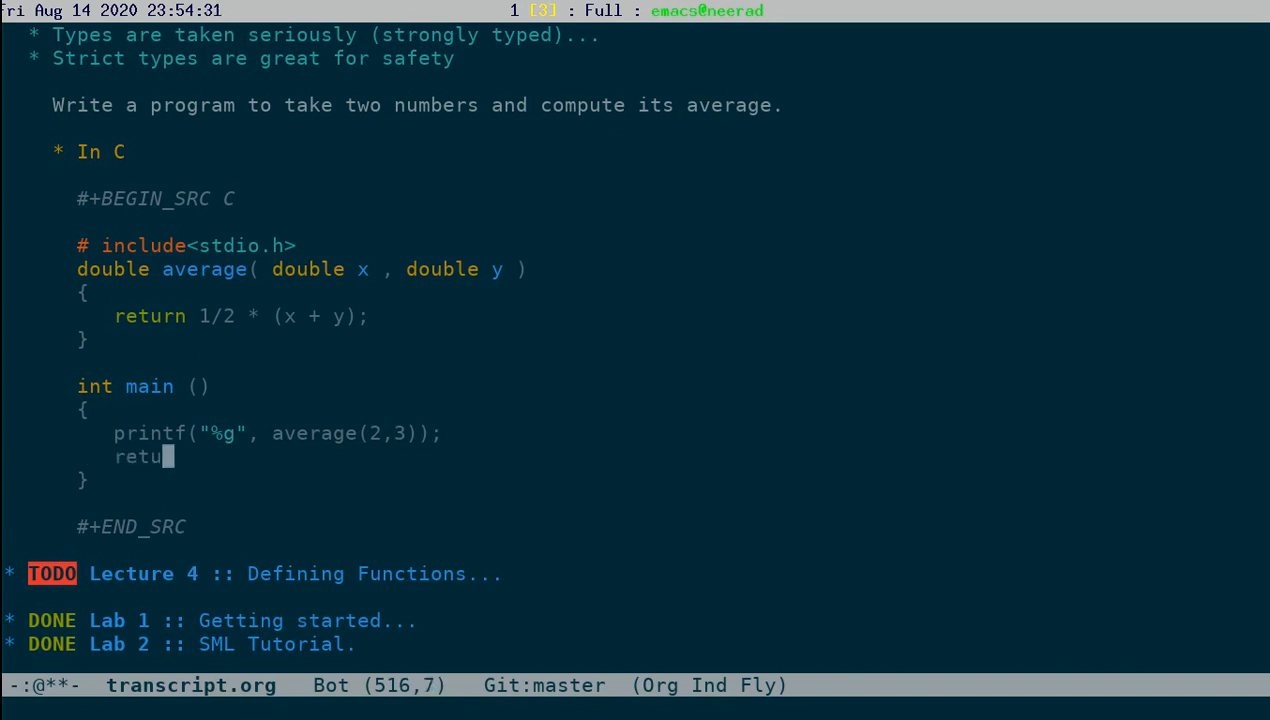
pyautogui.write('rn 0')
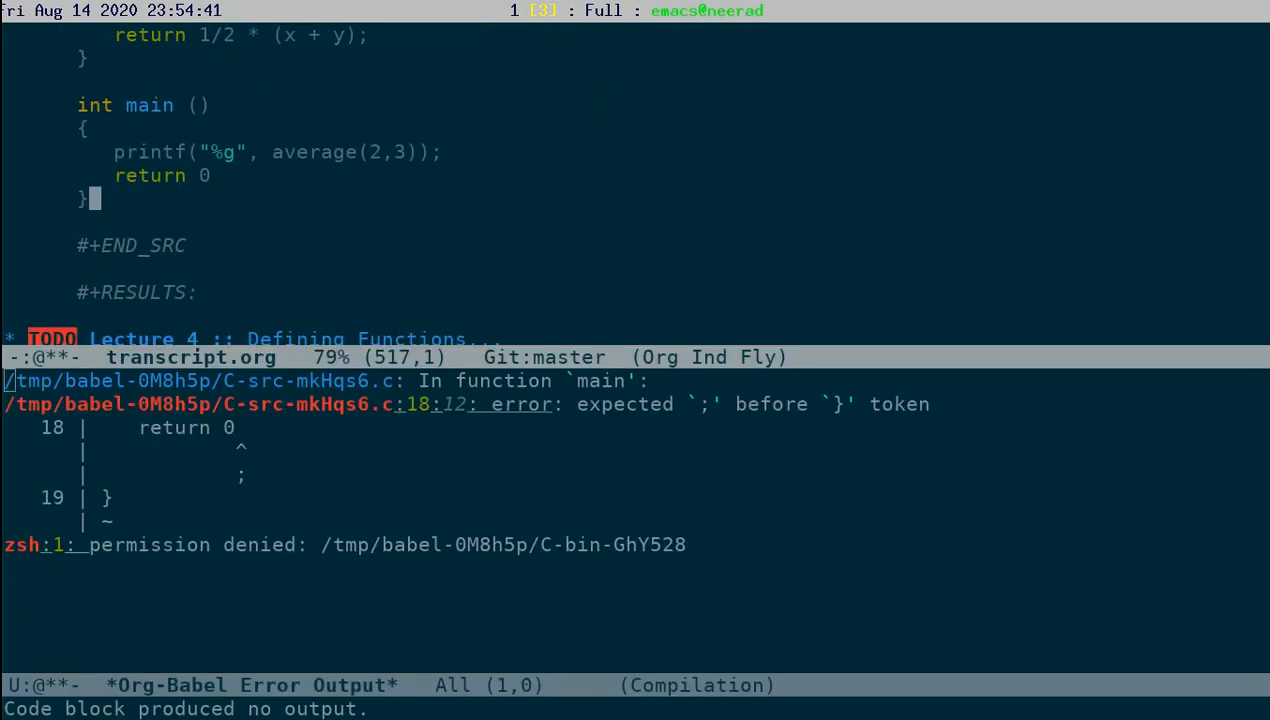
# Add the missing semicolon after return 0 and review the block's result of 0.
pyautogui.write(';')
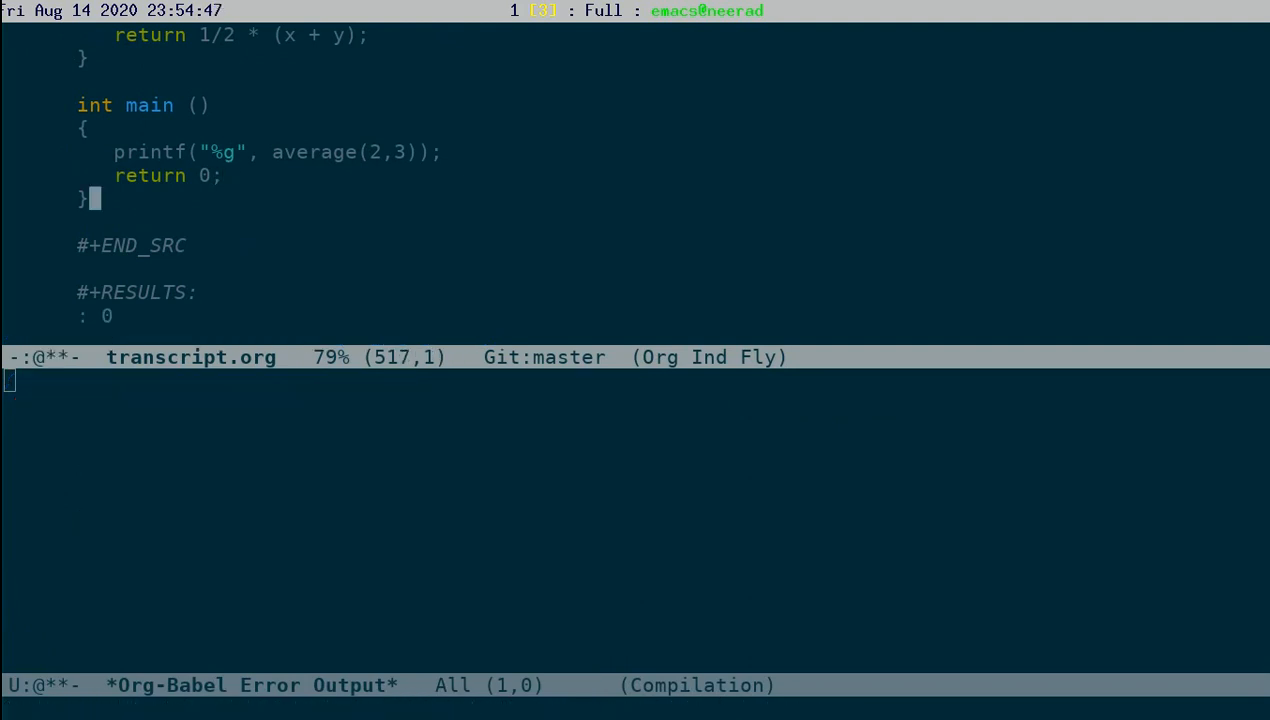
pyautogui.scroll(-3)
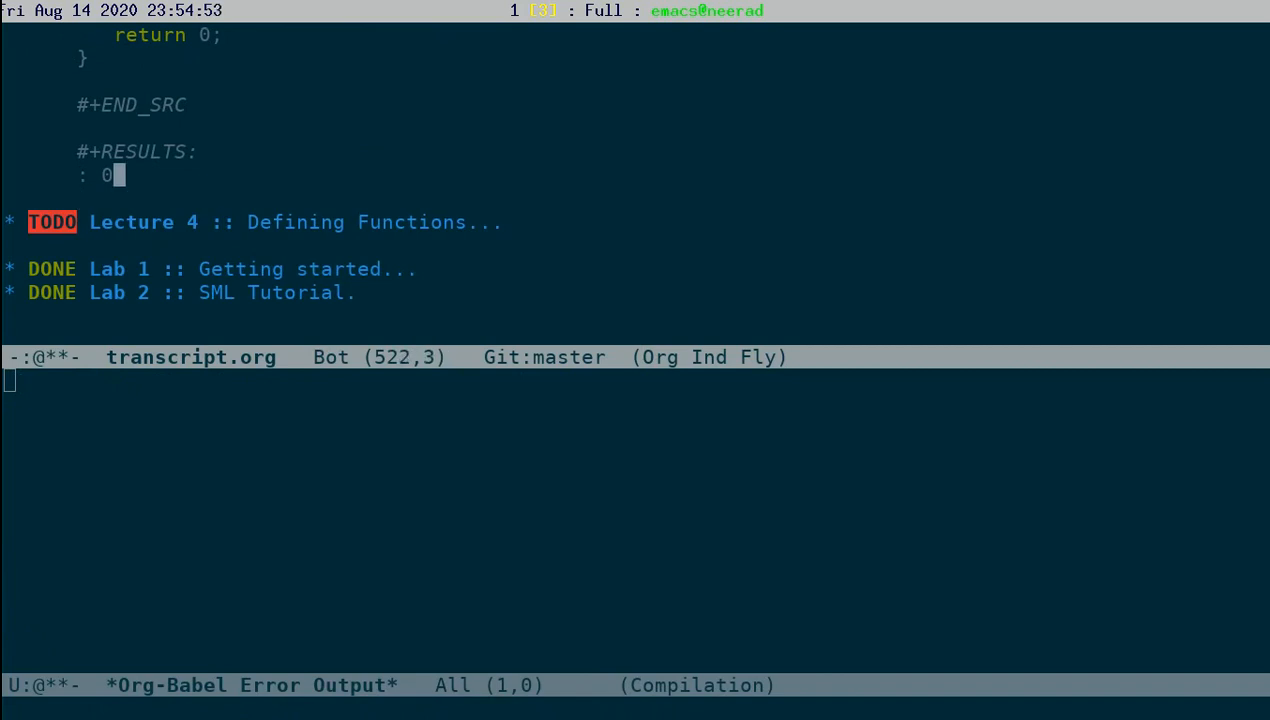
pyautogui.scroll(3)
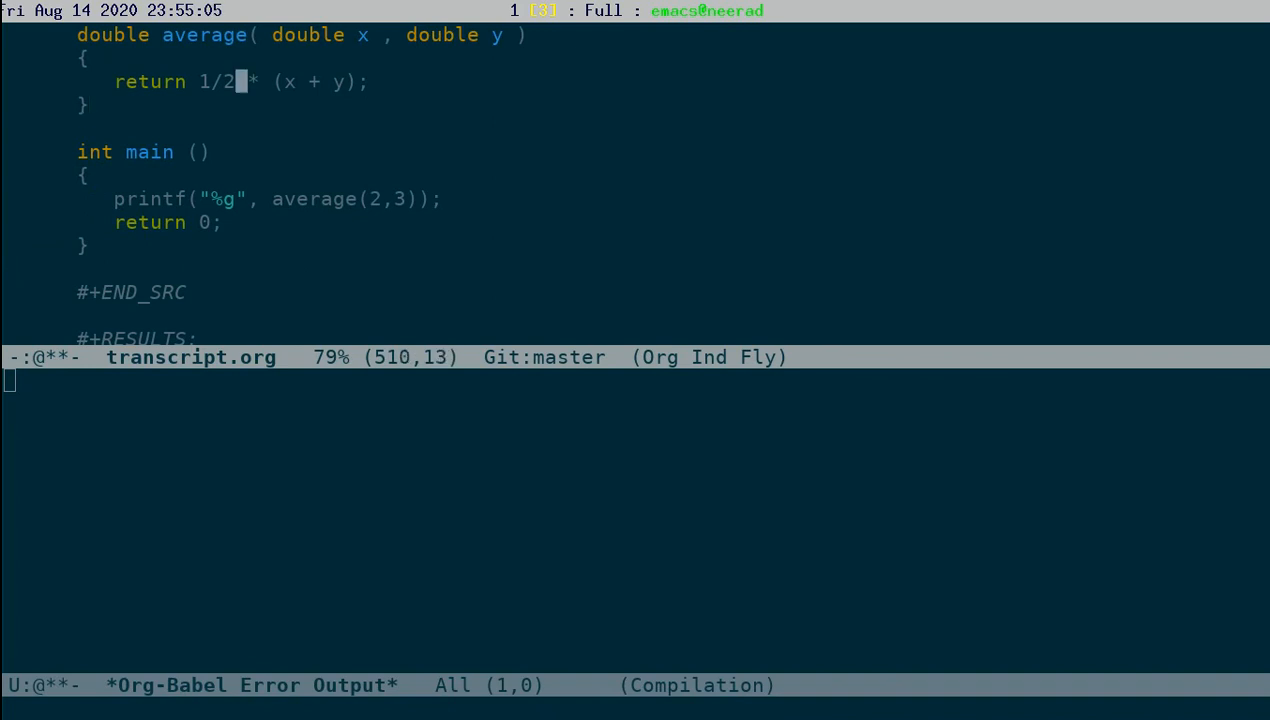
# Change the averaging factor from 1/2 to 1.0/2.0, giving a result of 2.5.
pyautogui.press('Left')
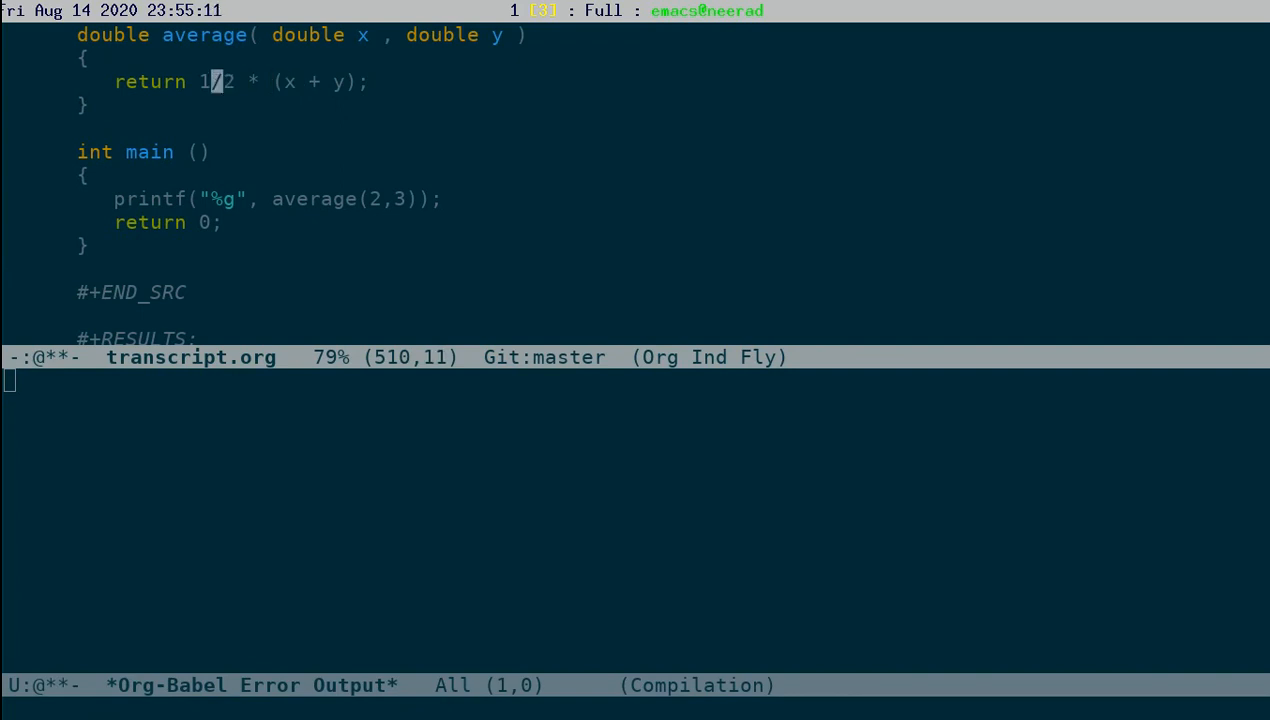
pyautogui.press('right')
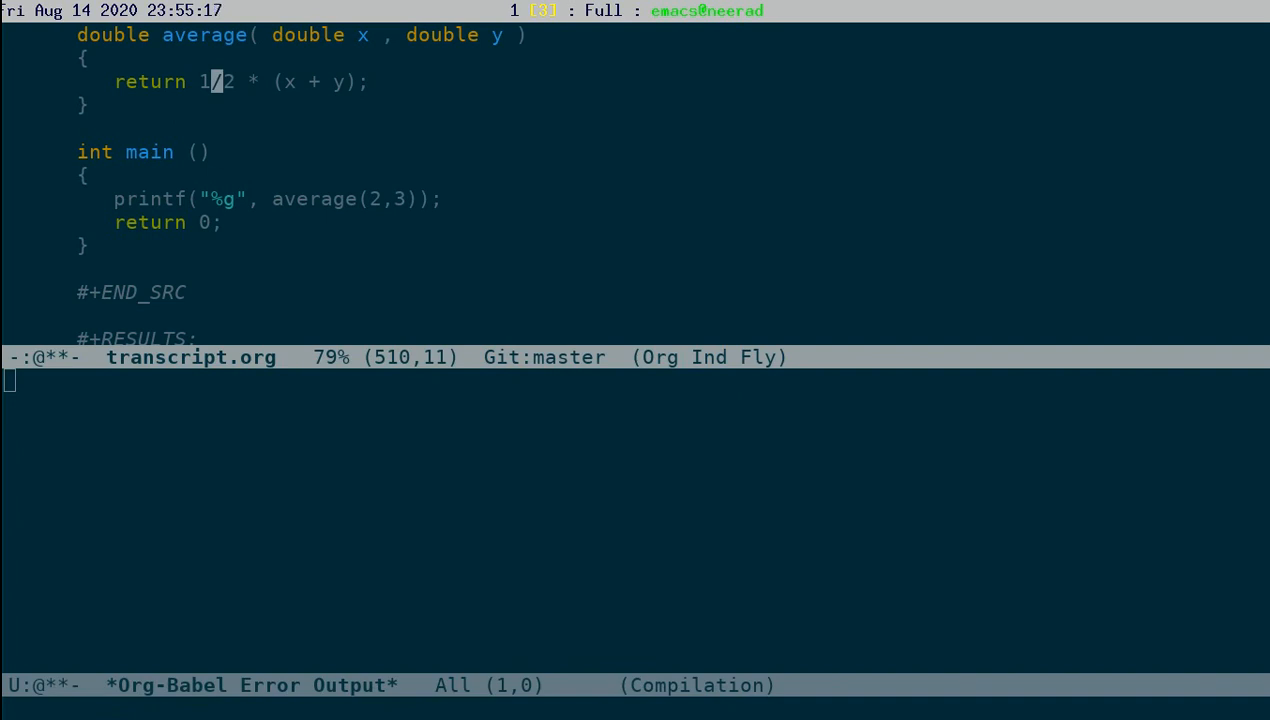
pyautogui.press('left')
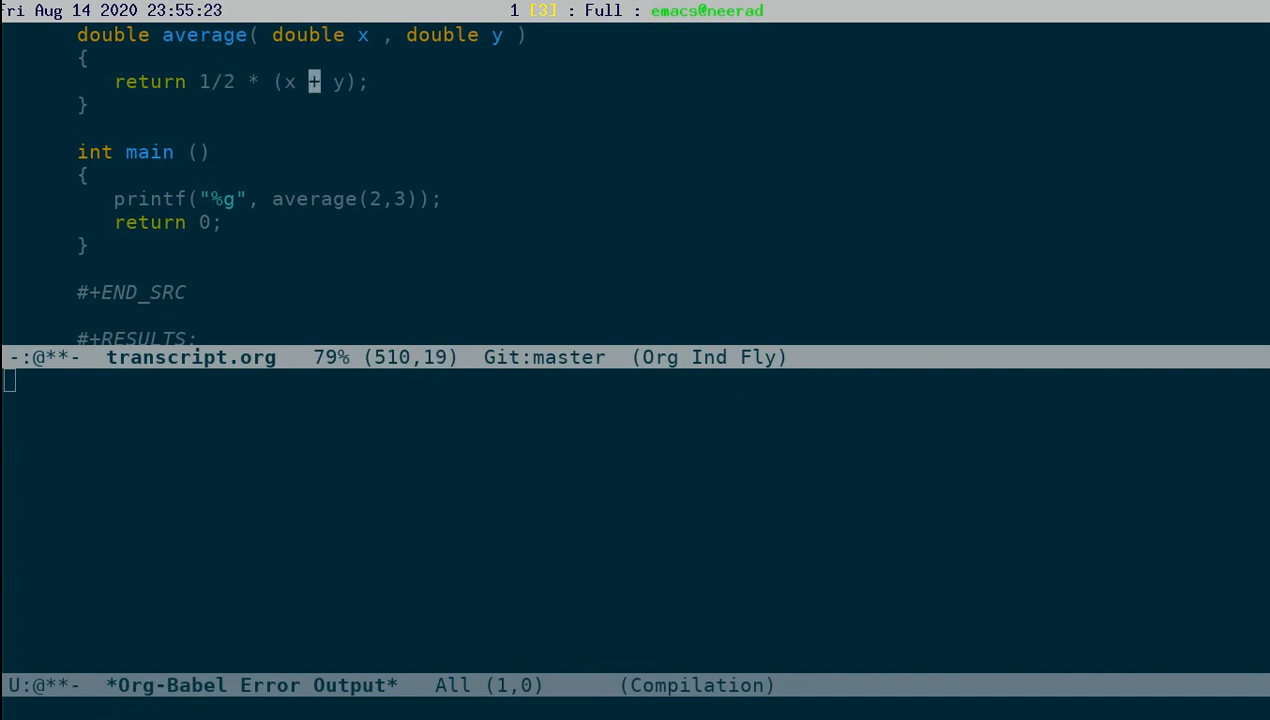
pyautogui.press('Left')
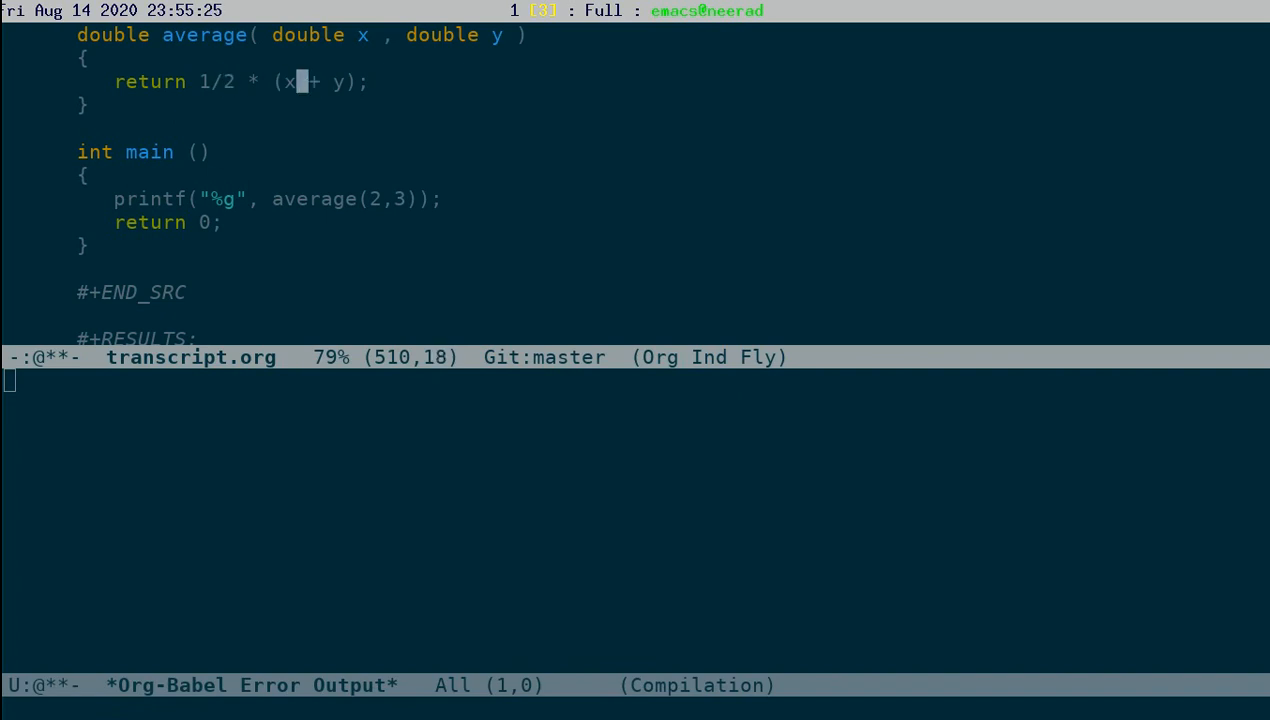
pyautogui.write('.0')
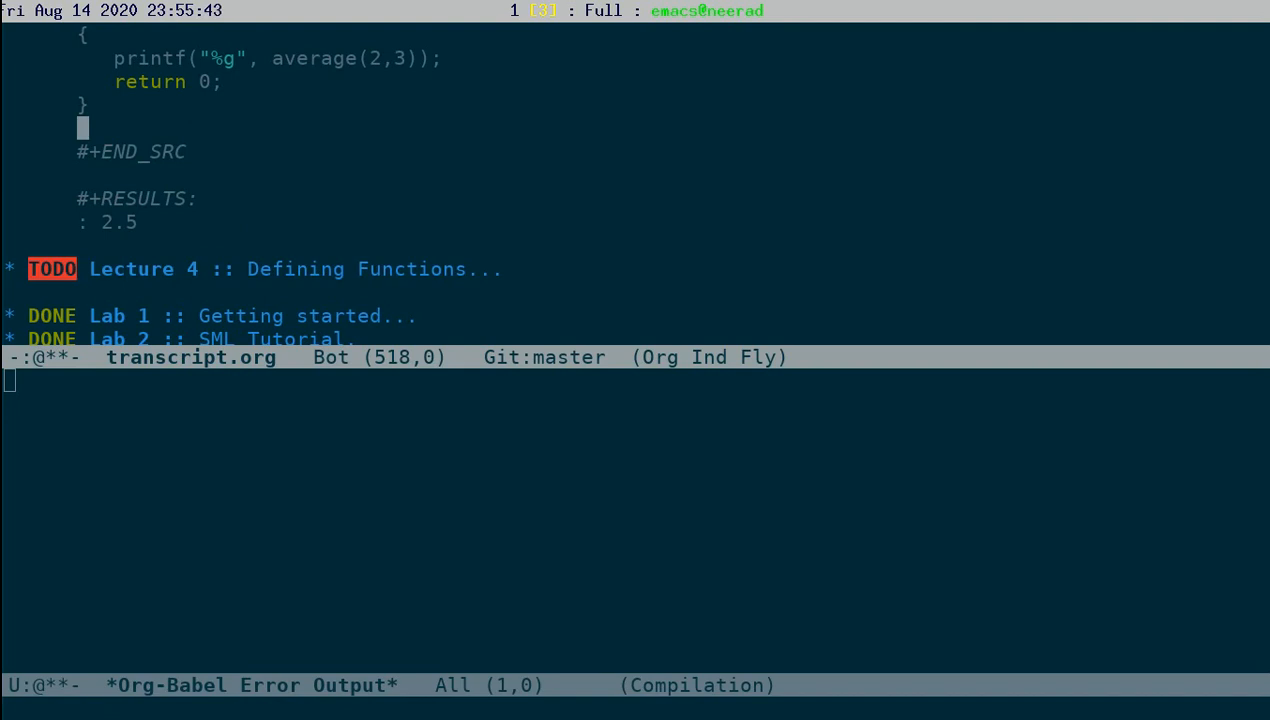
# Scroll back up to the 'In C' heading to fold it and start a sibling heading.
pyautogui.scroll(3)
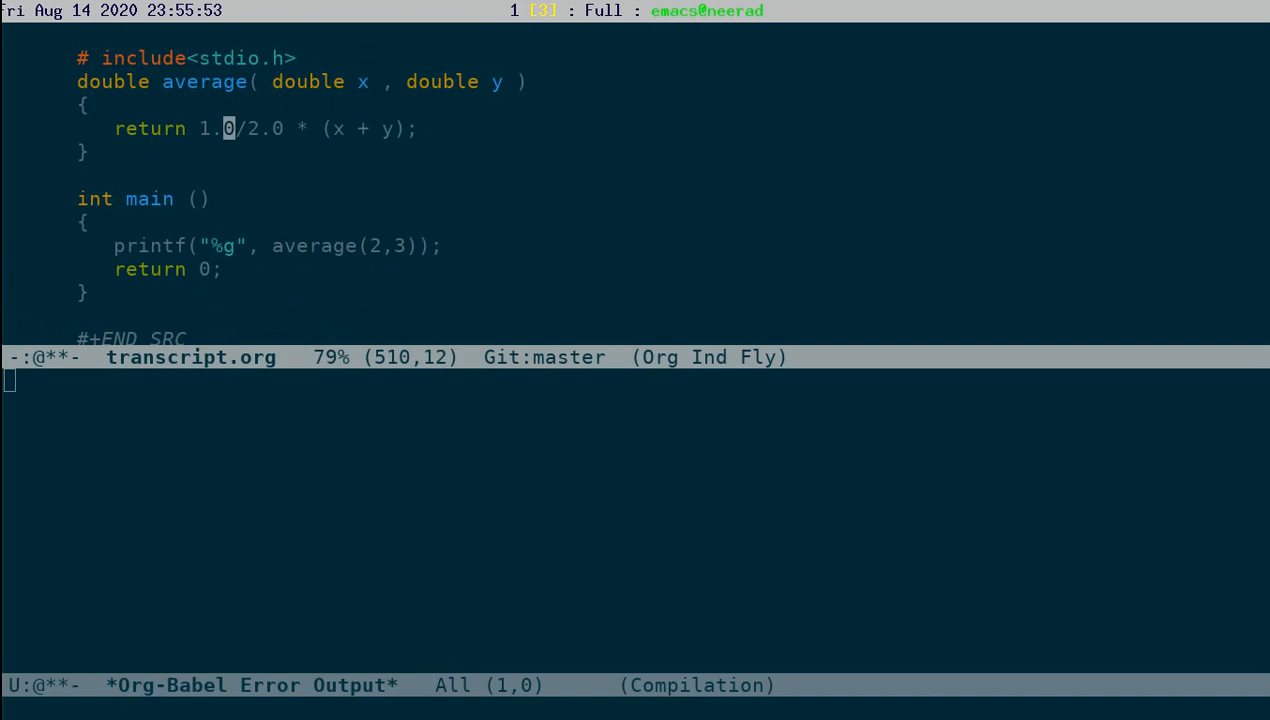
pyautogui.scroll(3)
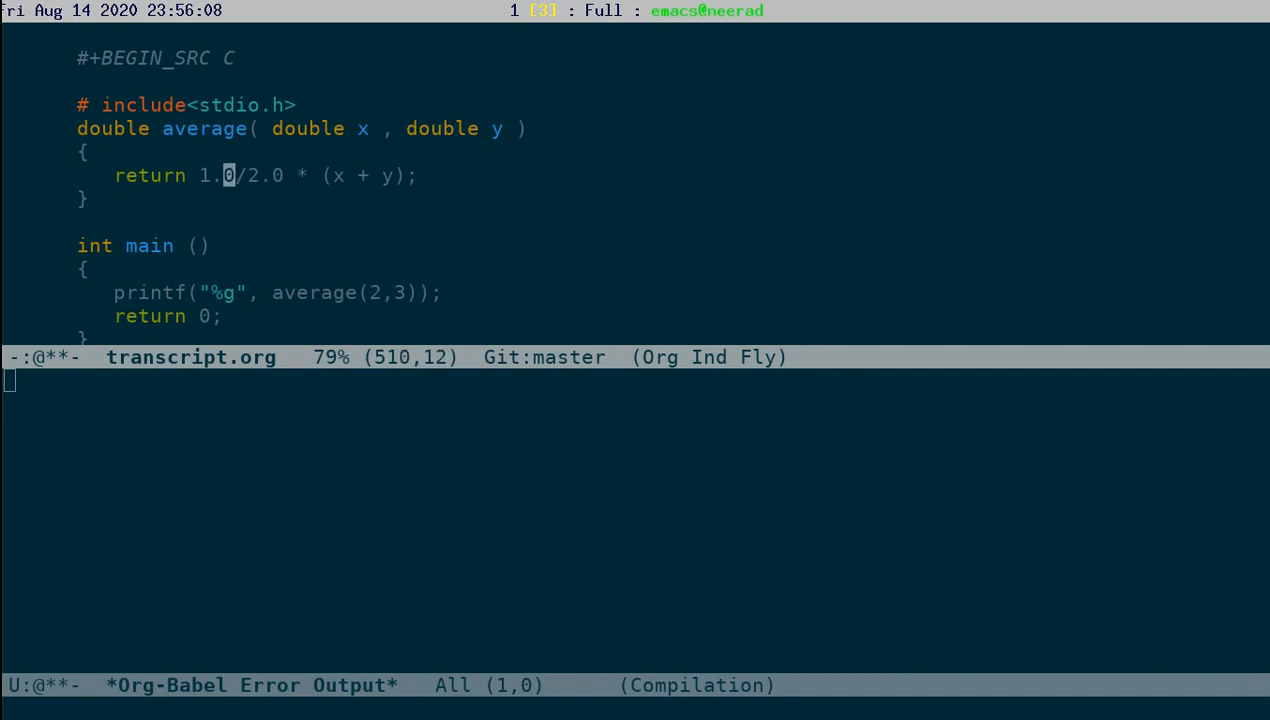
pyautogui.press('Right')
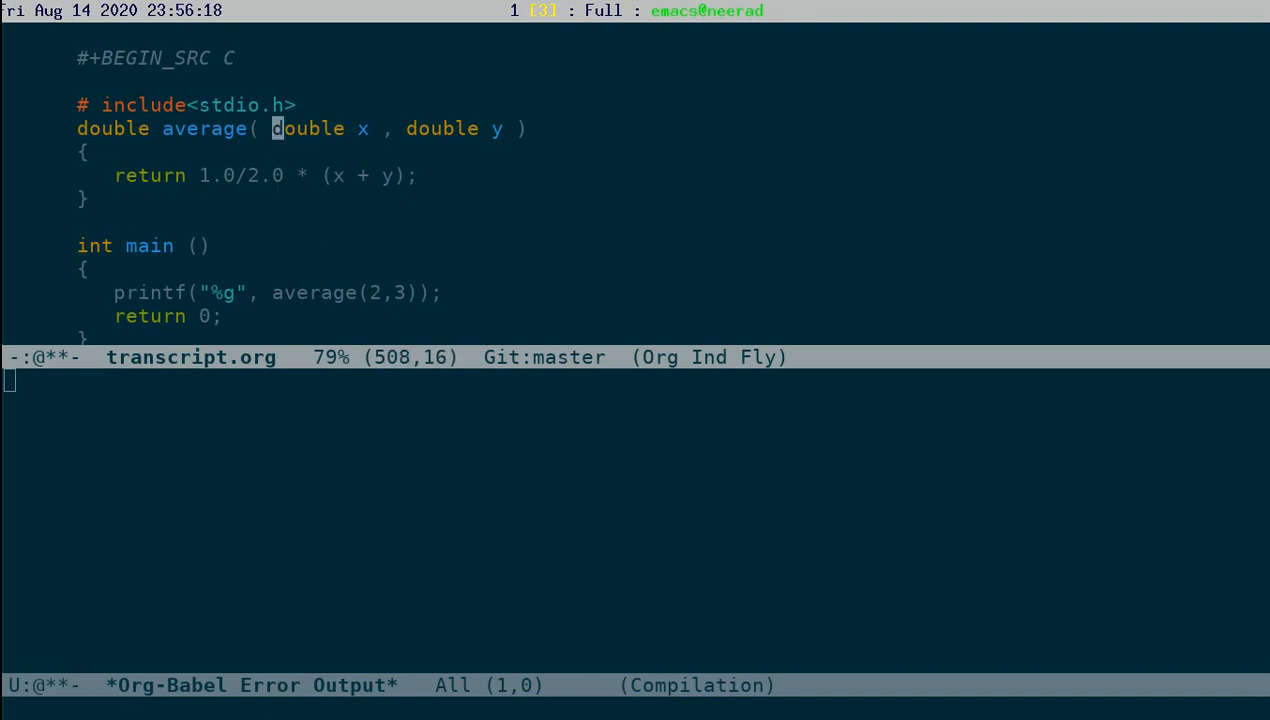
pyautogui.scroll(3)
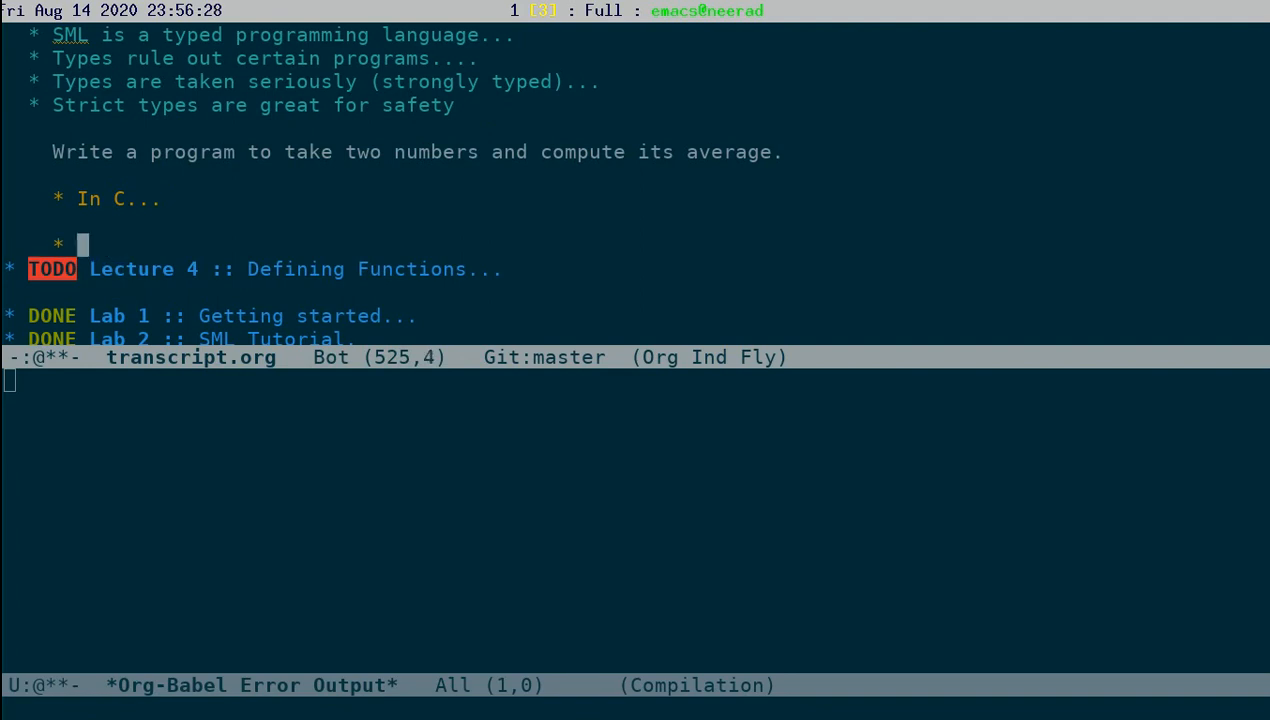
# Name the new heading 'IN SML' and start an sml source block.
pyautogui.write('IN SML')
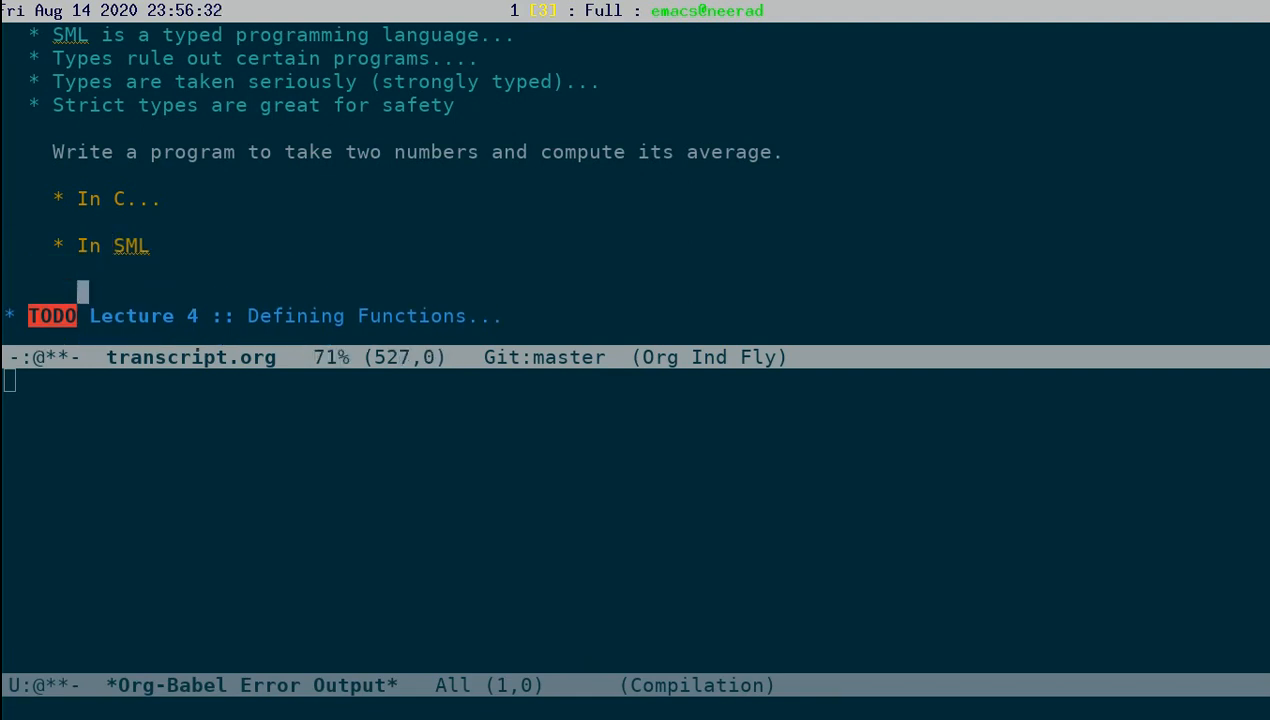
pyautogui.scroll(-3)
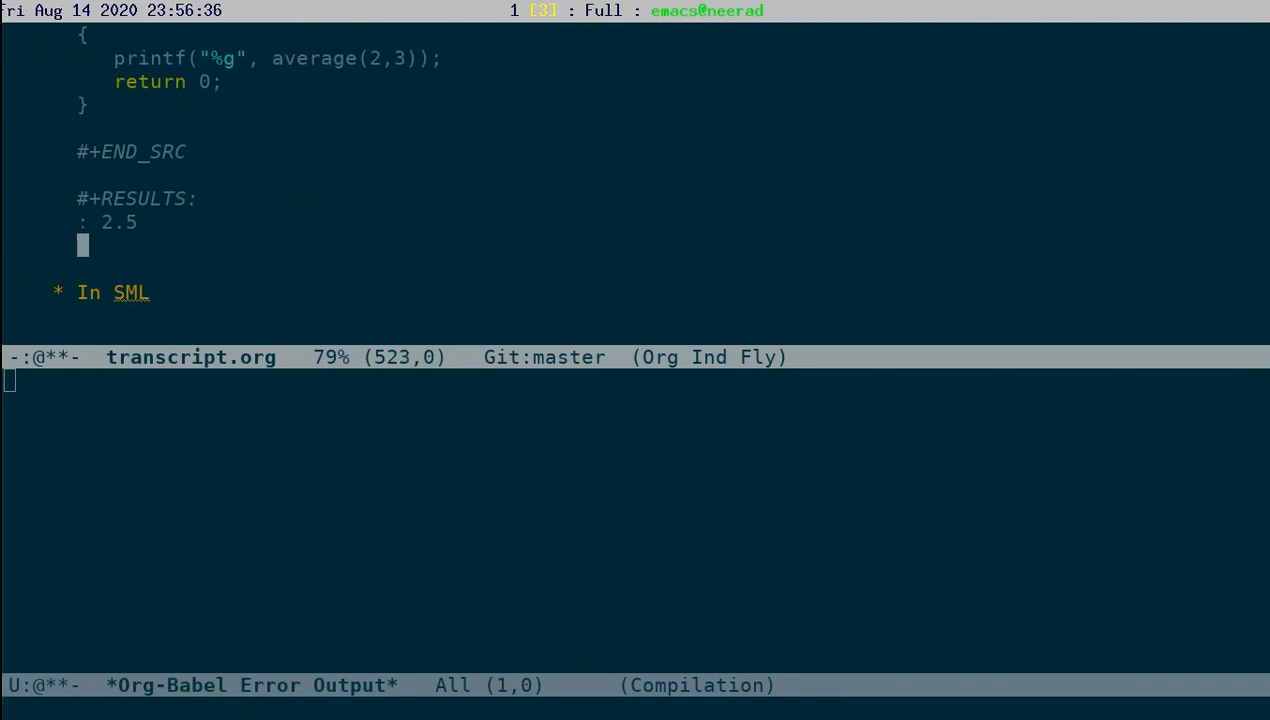
pyautogui.scroll(-3)
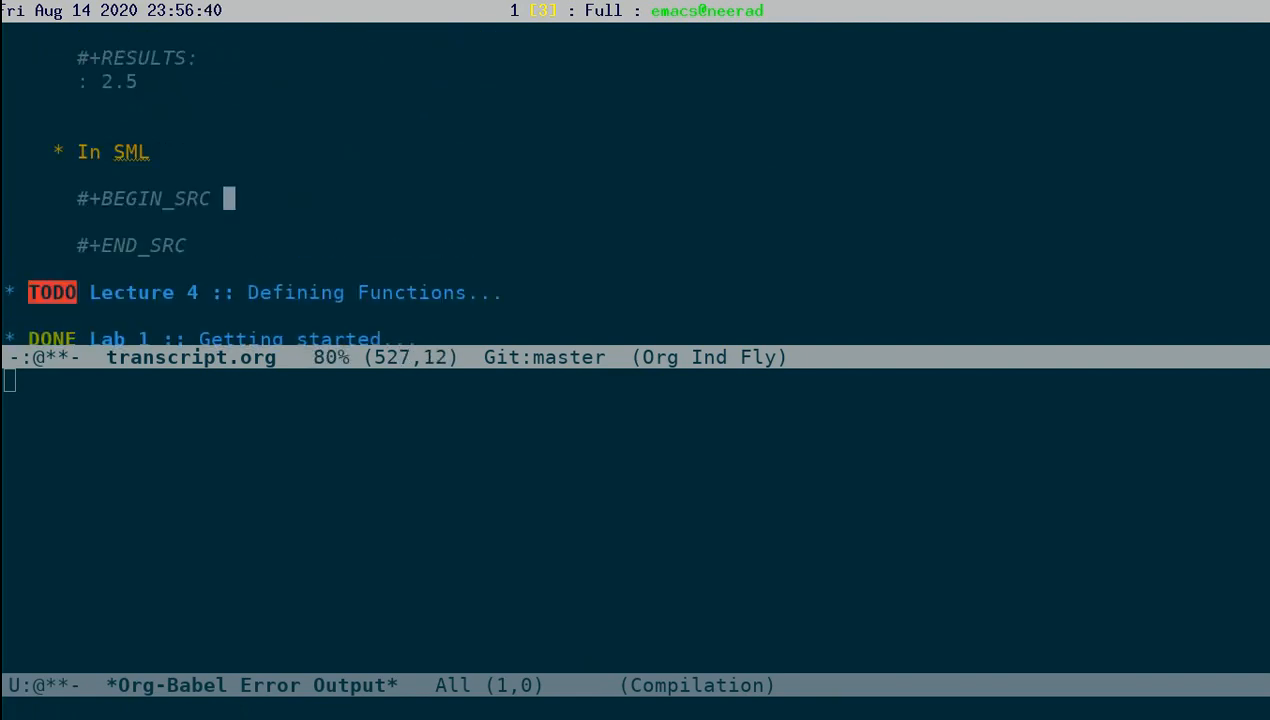
pyautogui.write('sml')
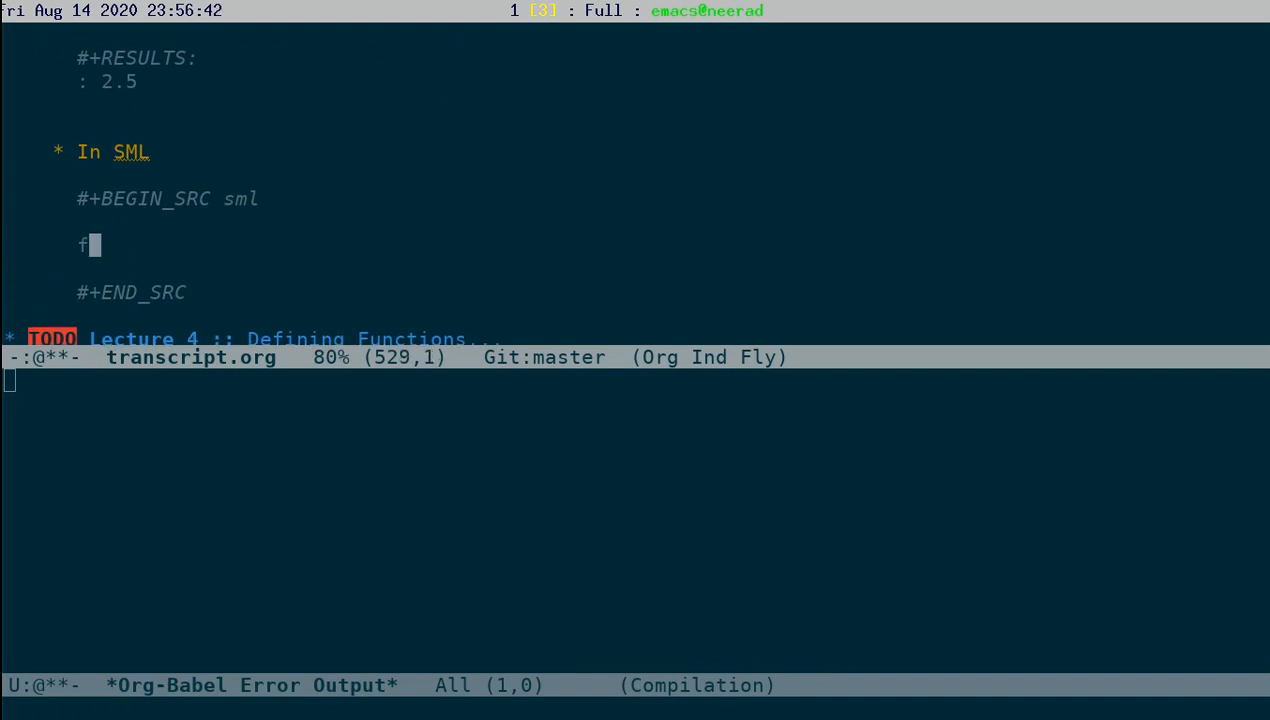
# Write 'fun average x y = 1/2 * (x + y)' in the SML block.
pyautogui.write('un')
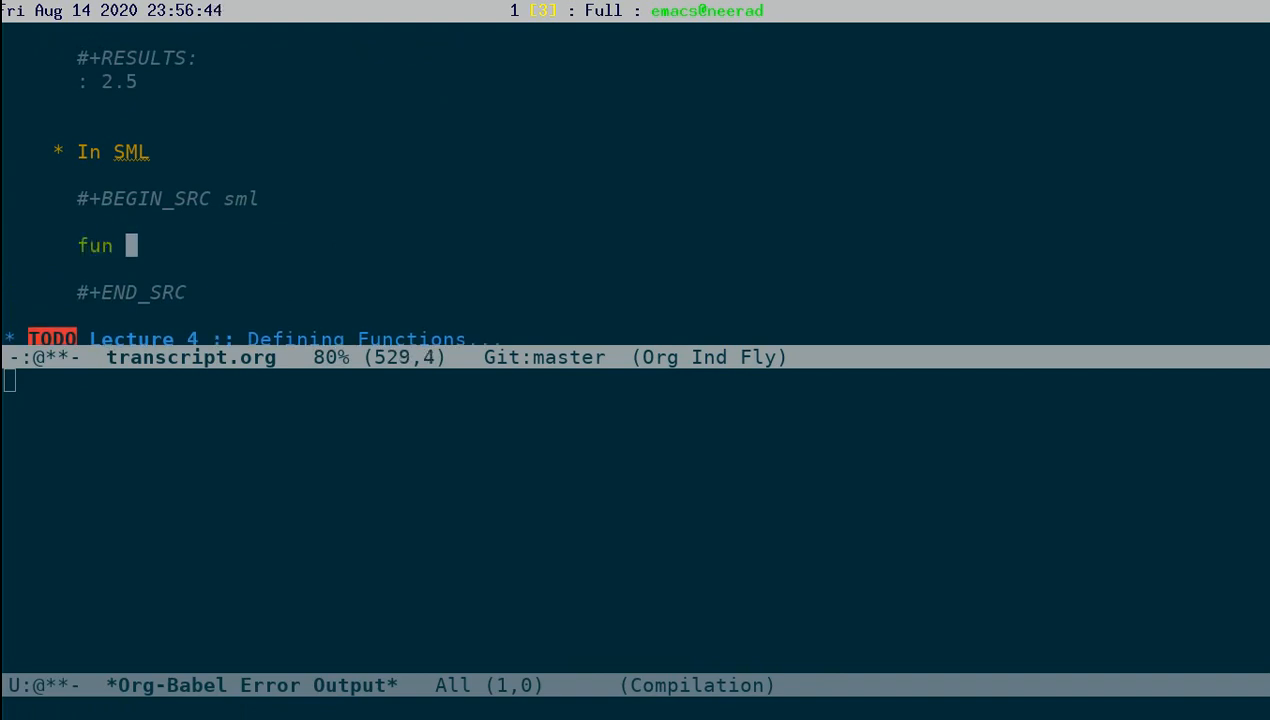
pyautogui.write('av')
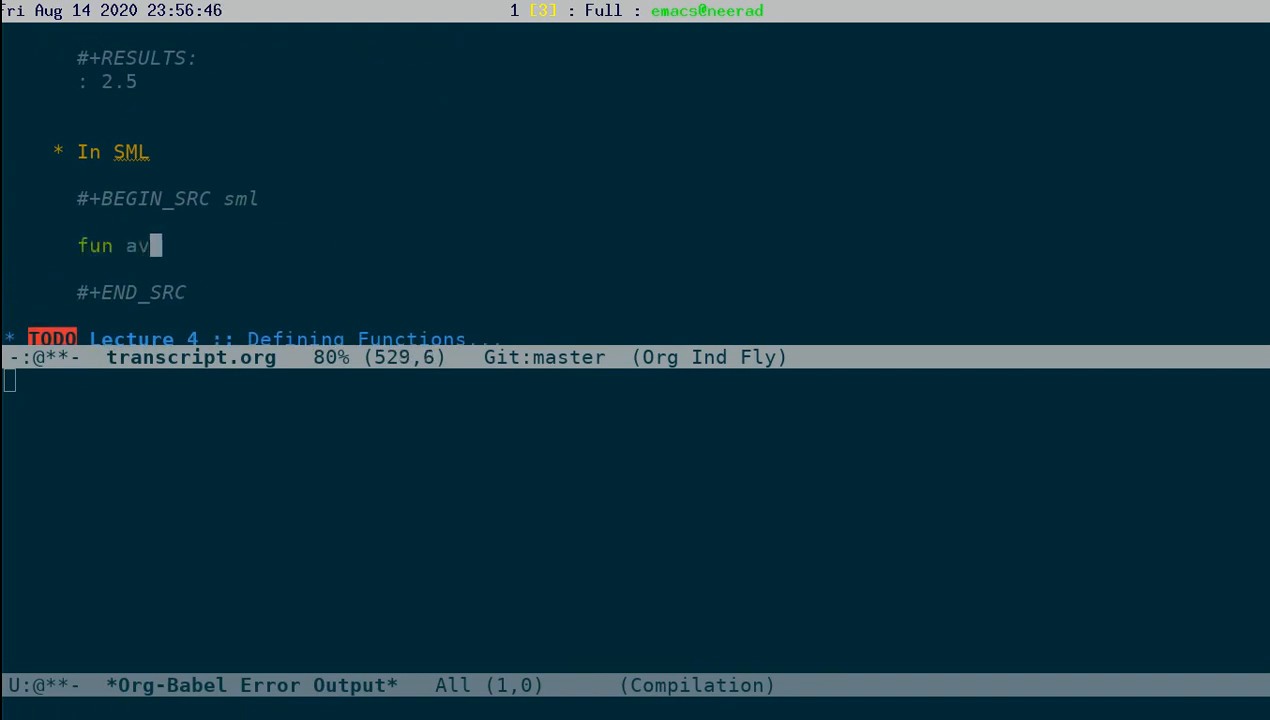
pyautogui.write('erage x y =')
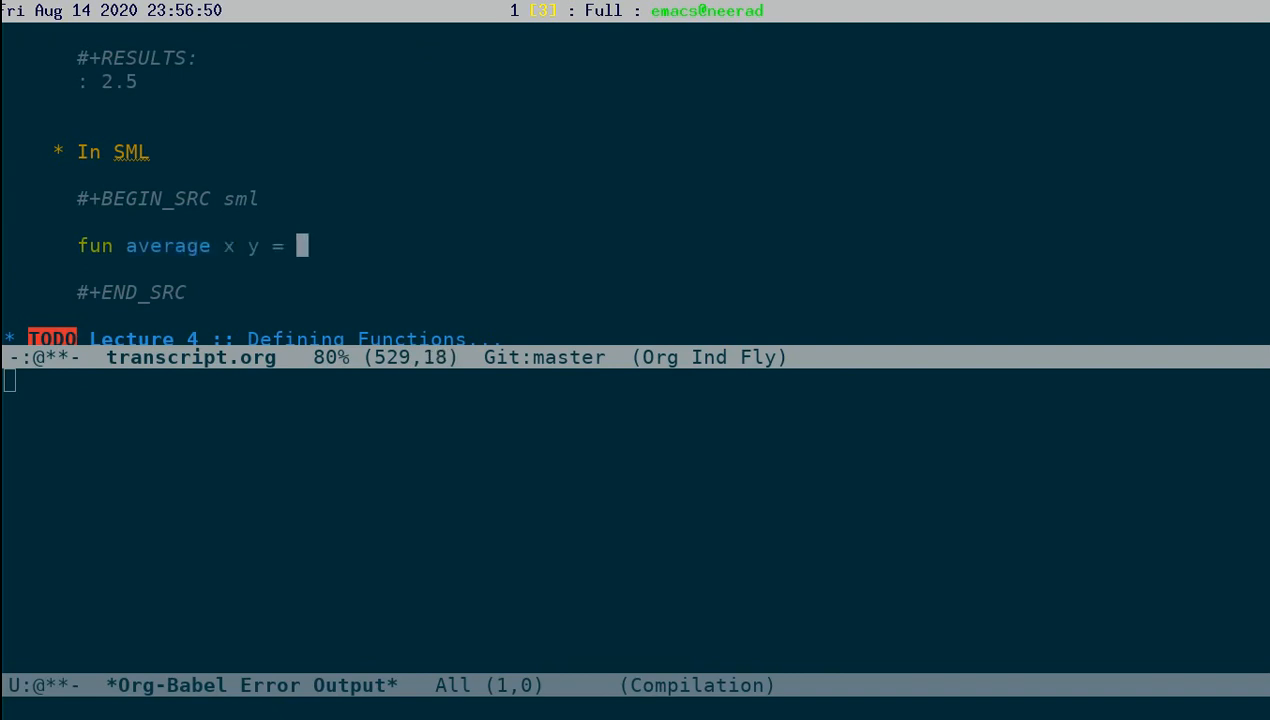
pyautogui.write('1/2 *')
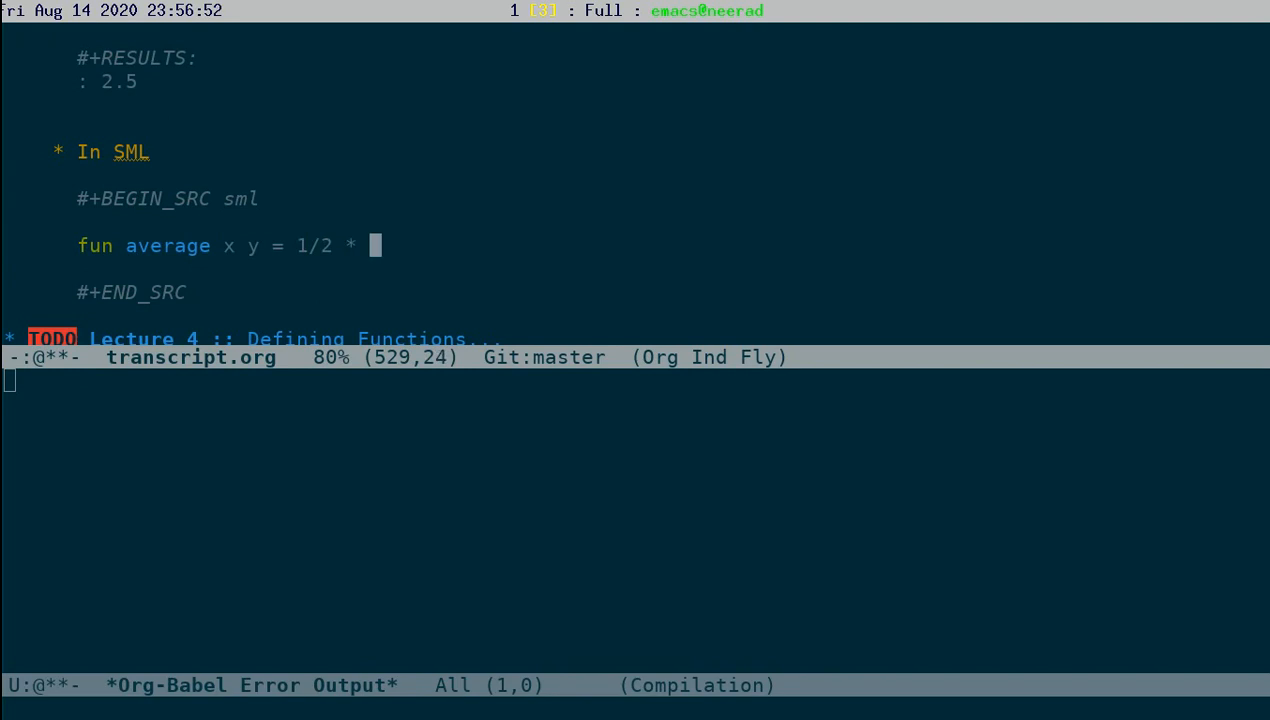
pyautogui.write('(x + y6')
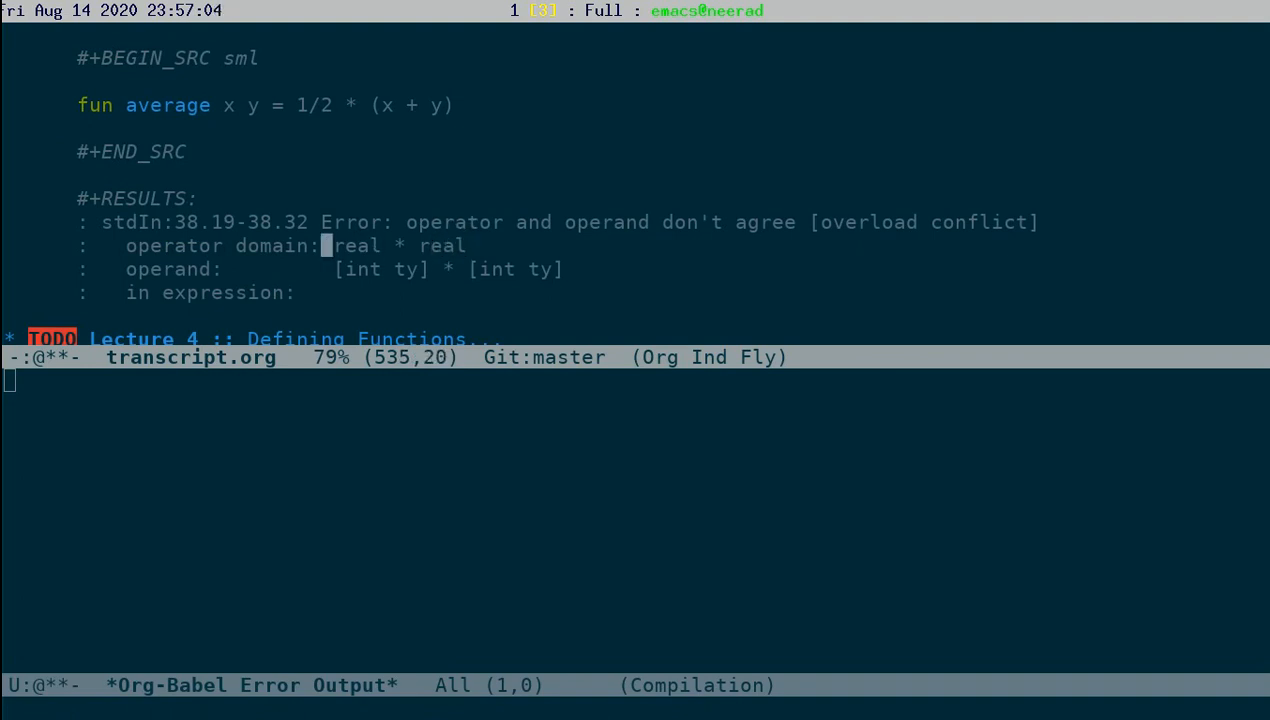
# Change the SML factor to 1.0/2.0, then go back to the C average function.
pyautogui.press('Right')
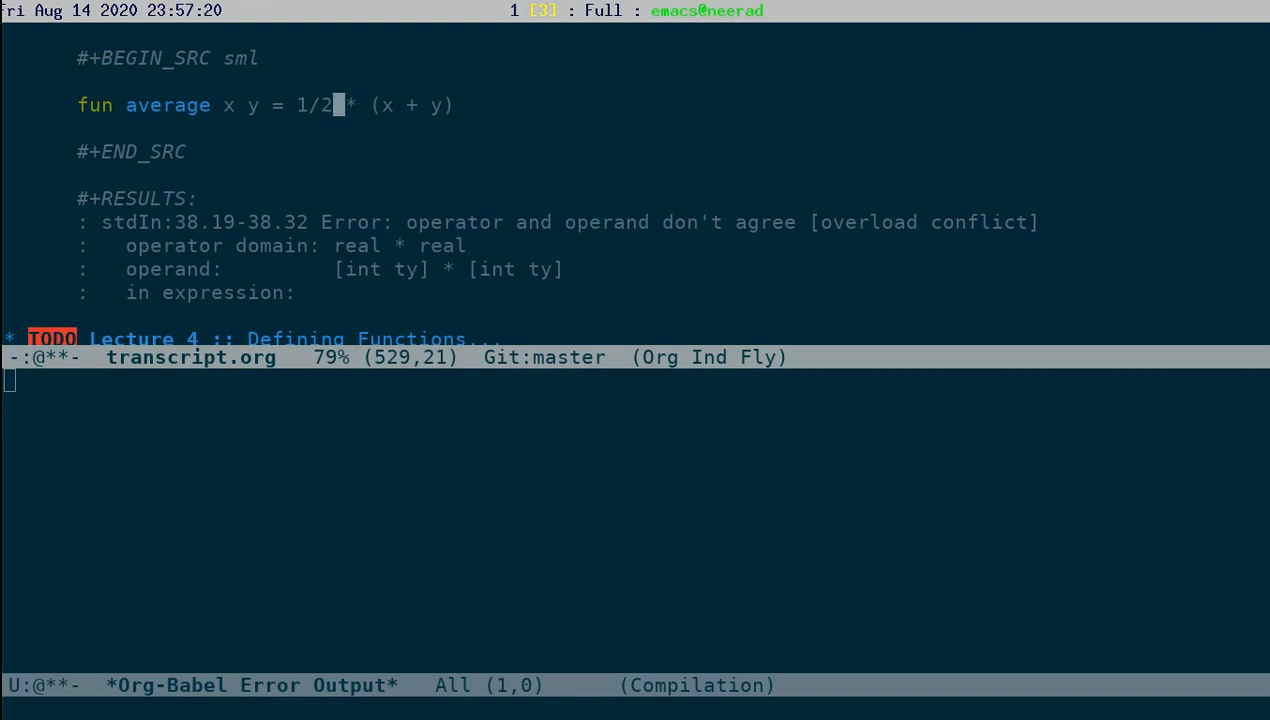
pyautogui.write('.0')
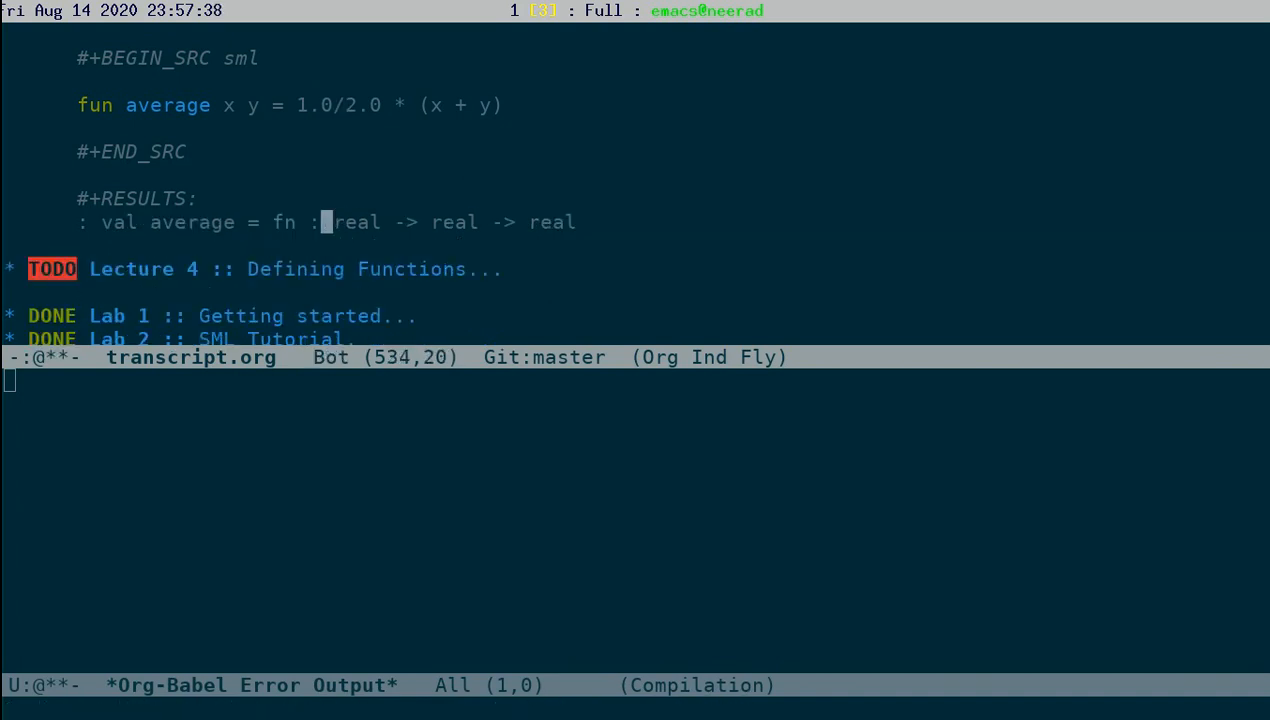
pyautogui.press('Right')
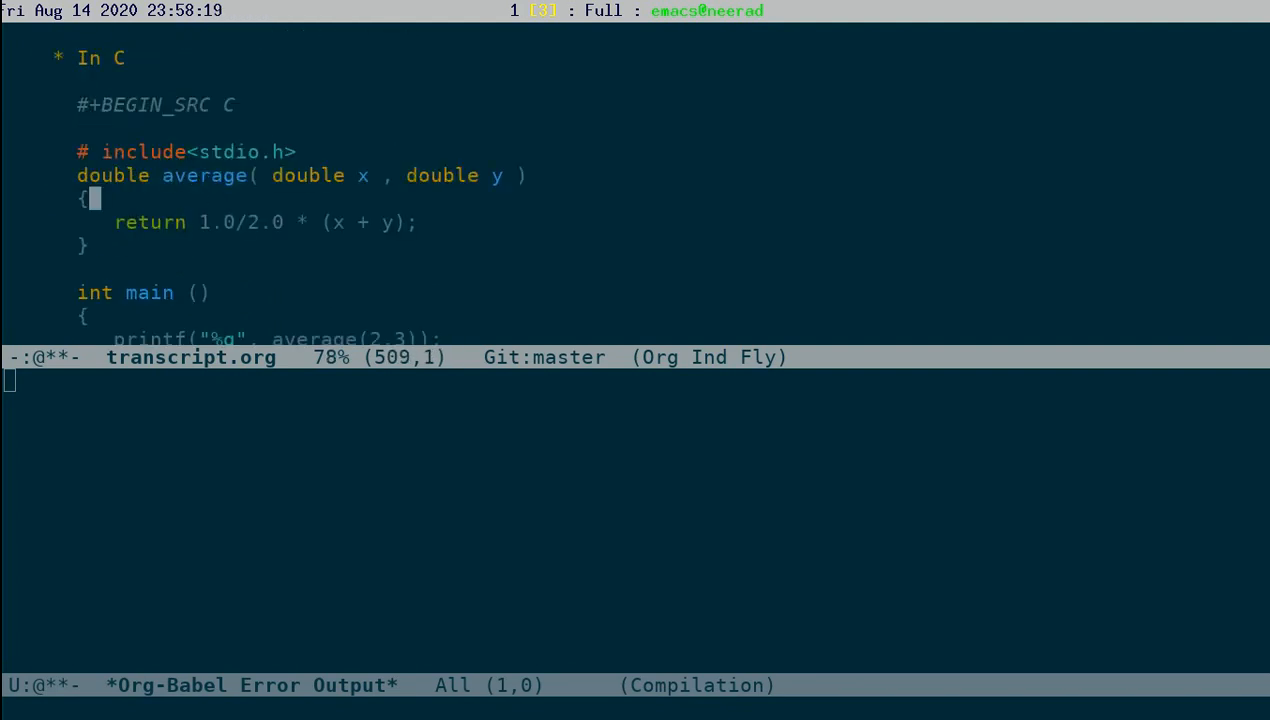
pyautogui.moveTo(263, 222)
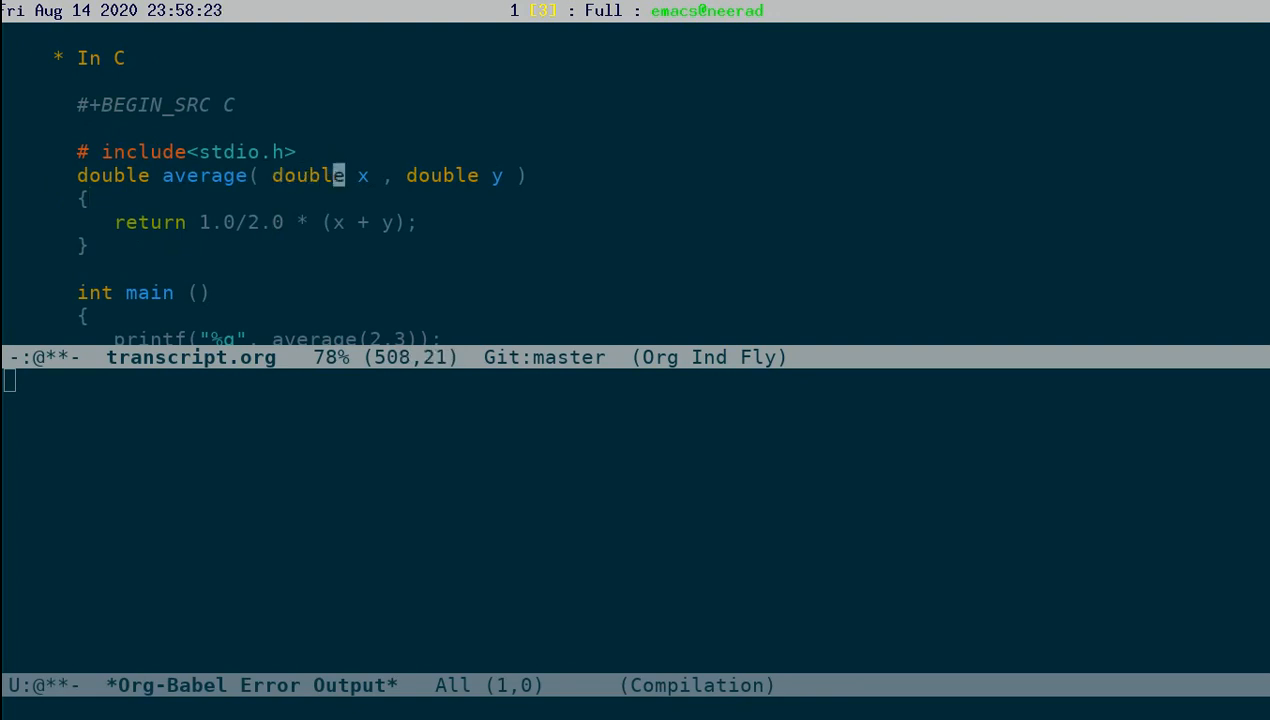
pyautogui.press('Right')
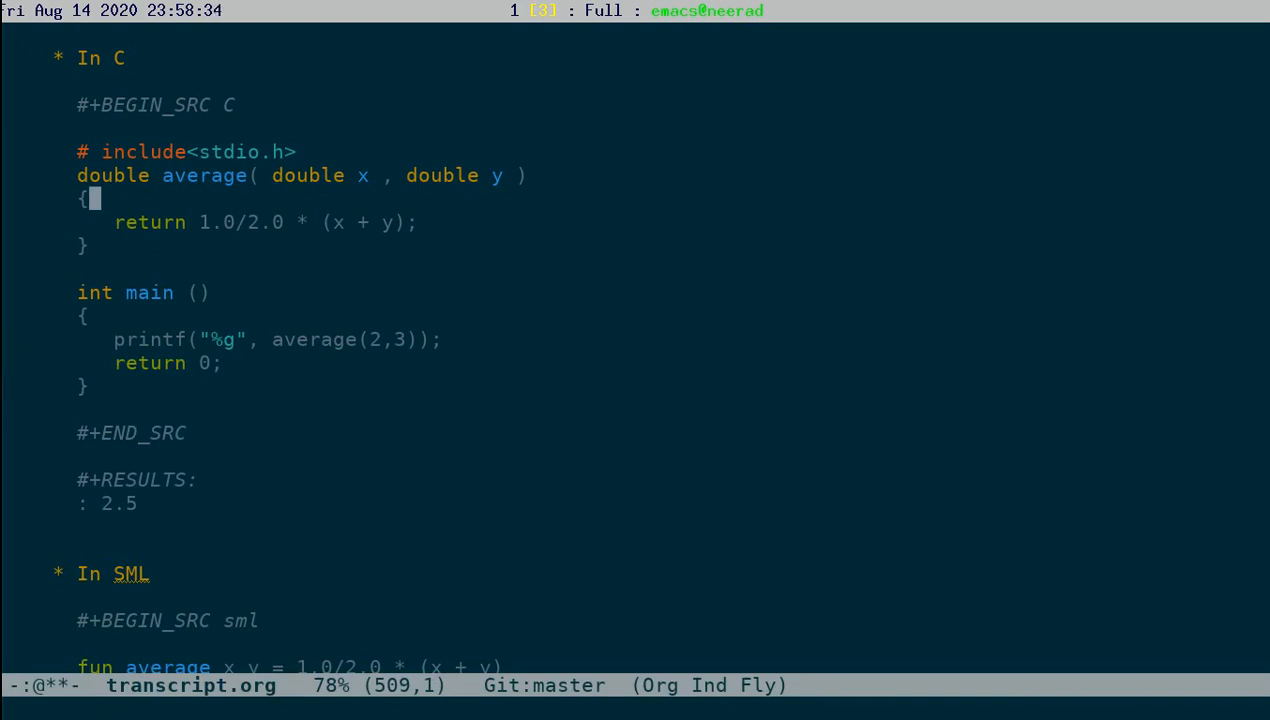
pyautogui.scroll(3)
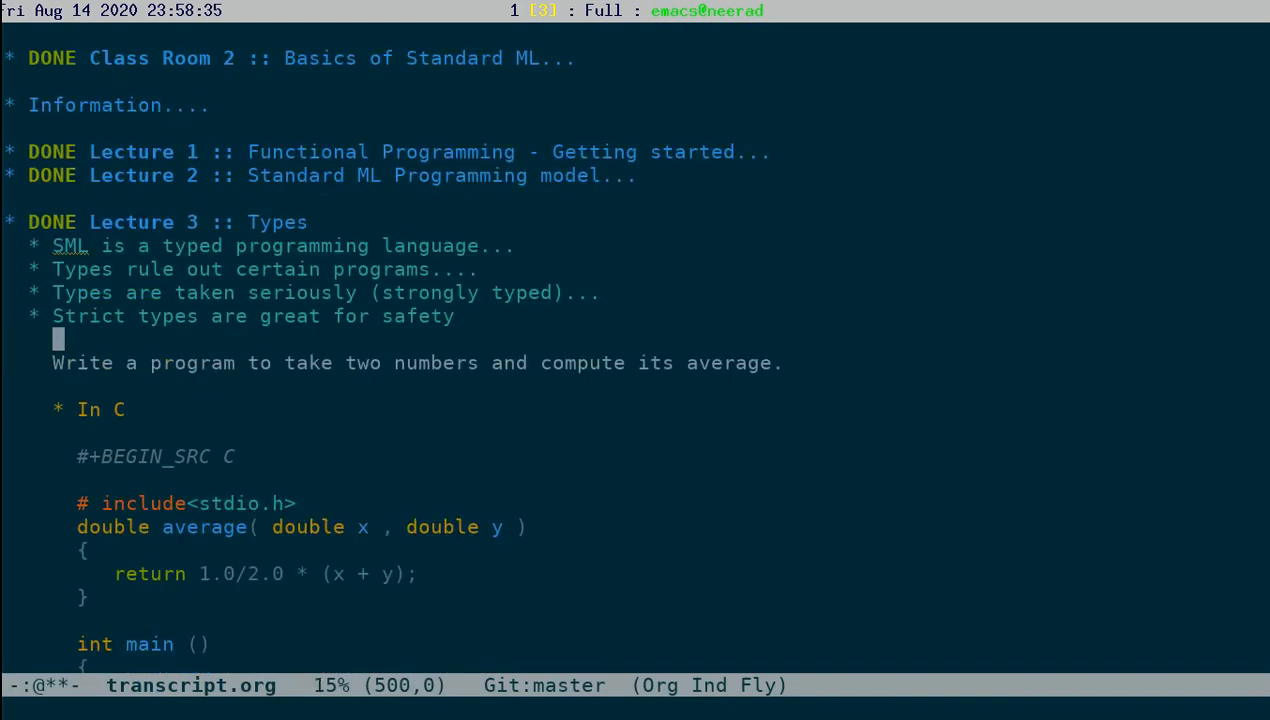